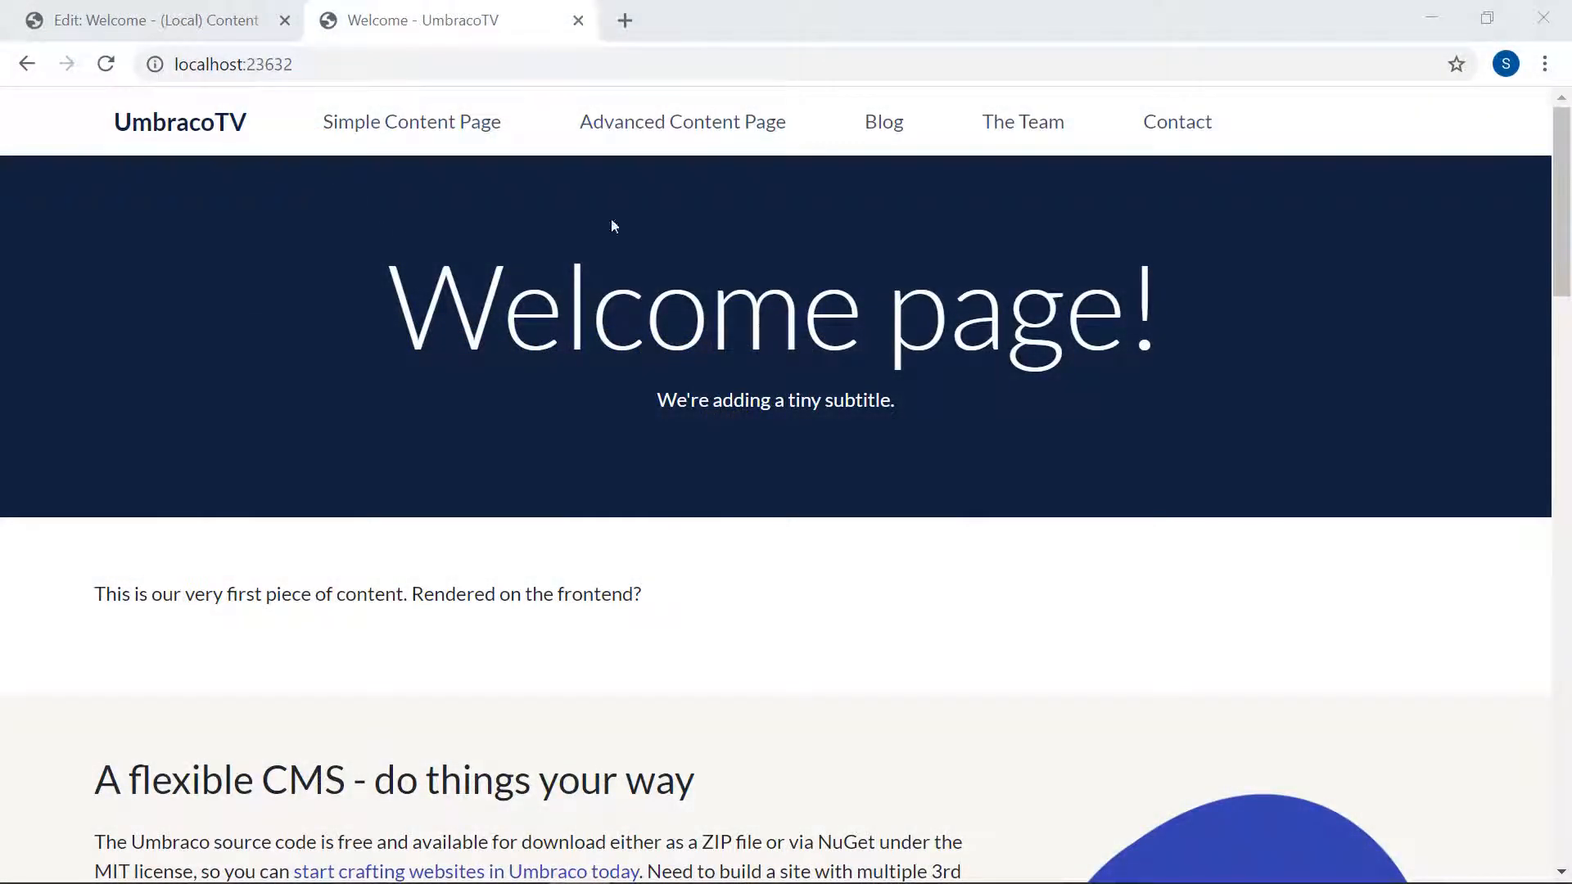
mouse_move(246, 203)
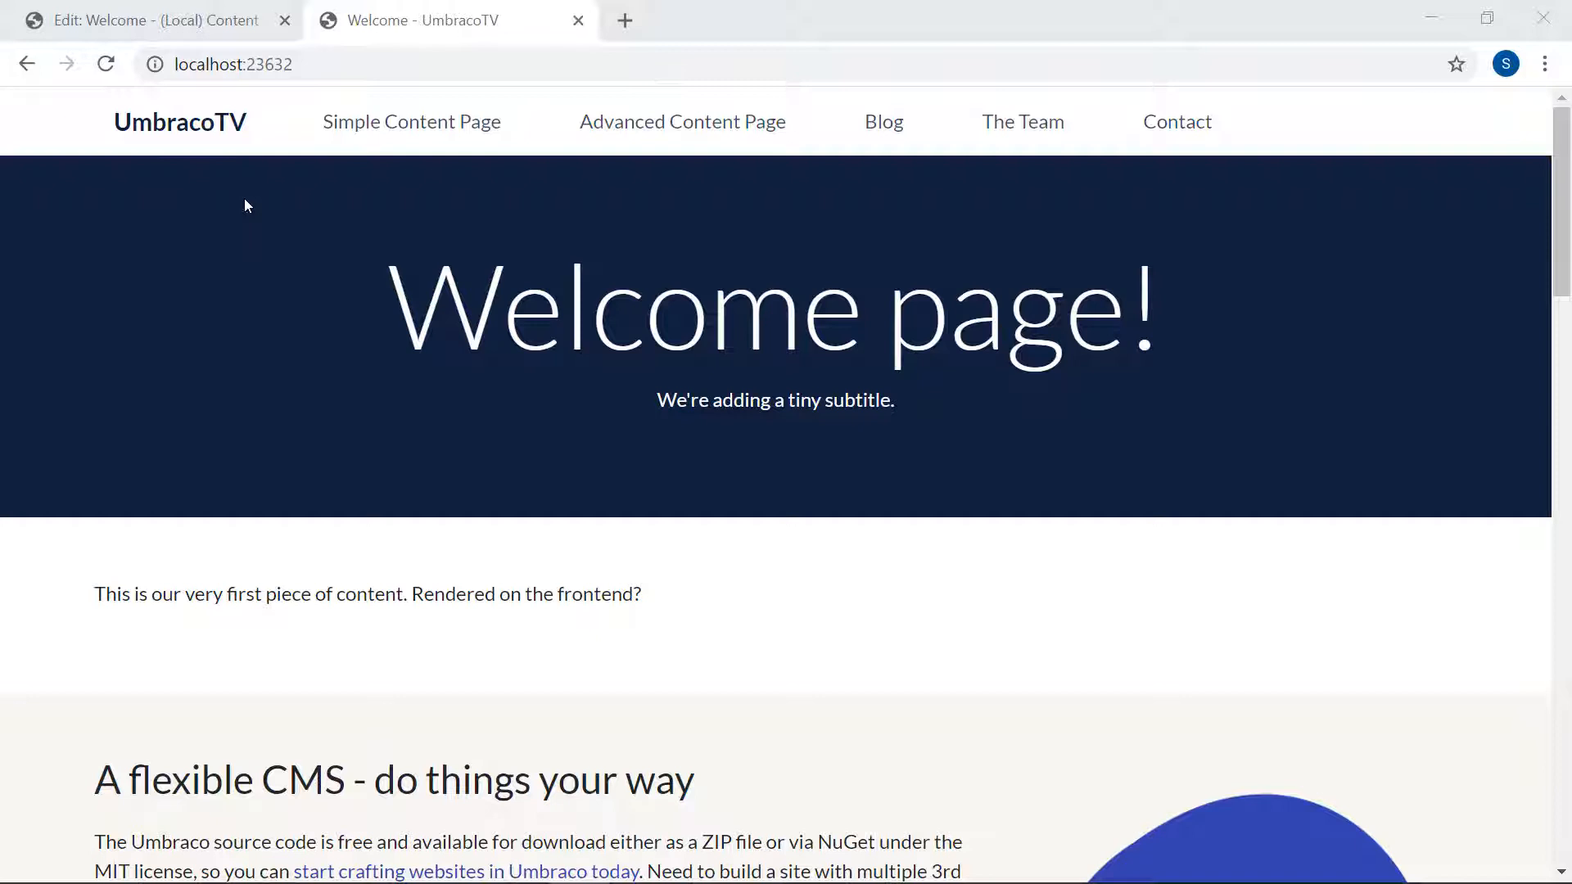
mouse_move(727, 180)
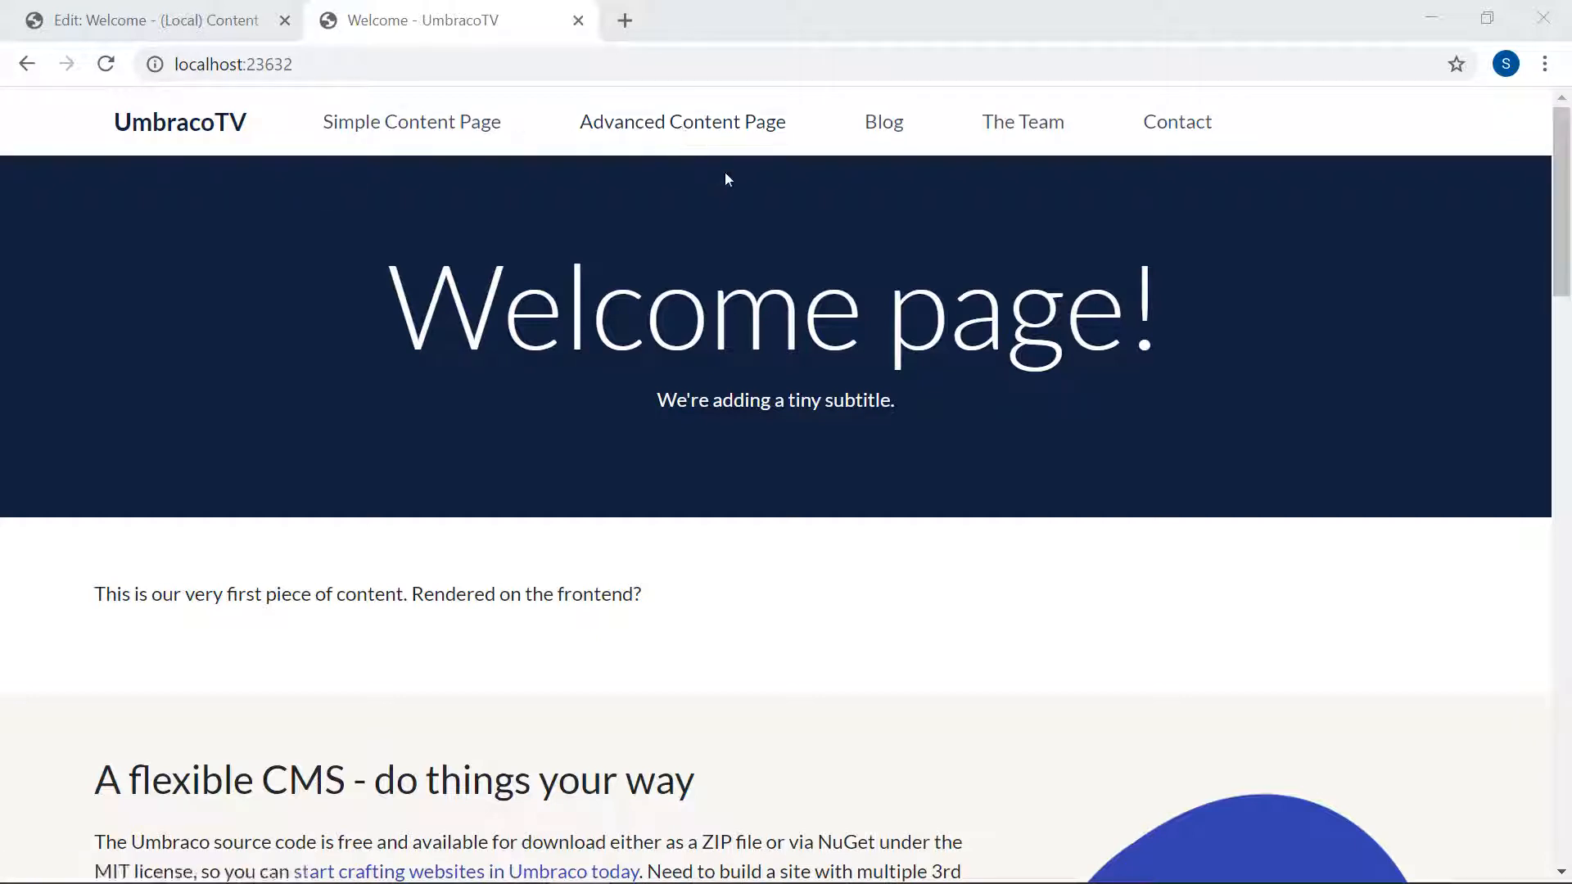
mouse_move(475, 208)
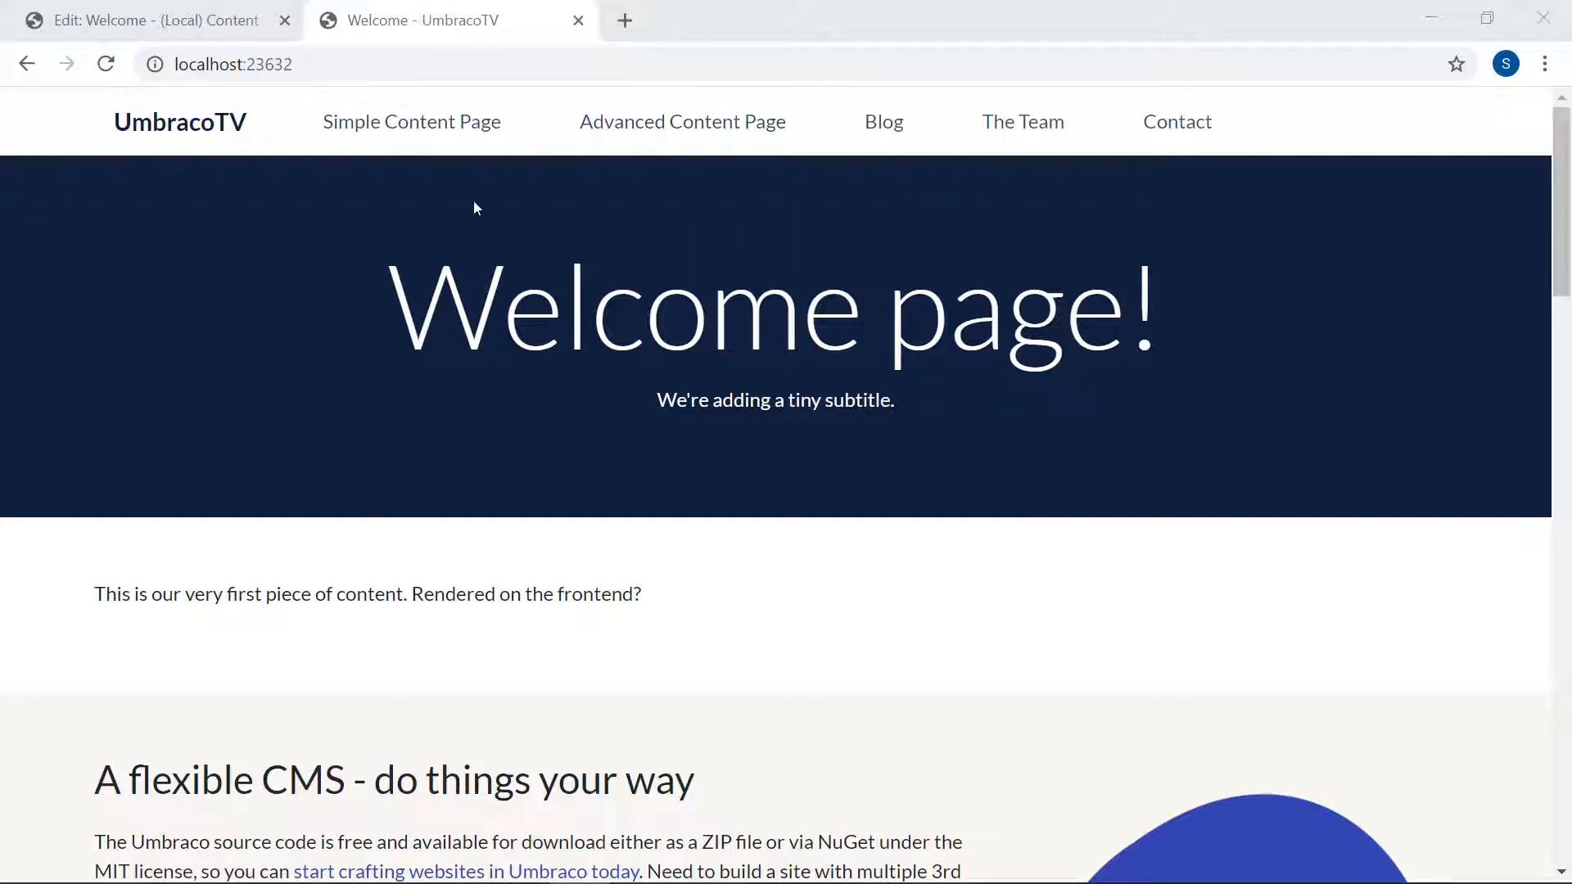
mouse_move(285, 220)
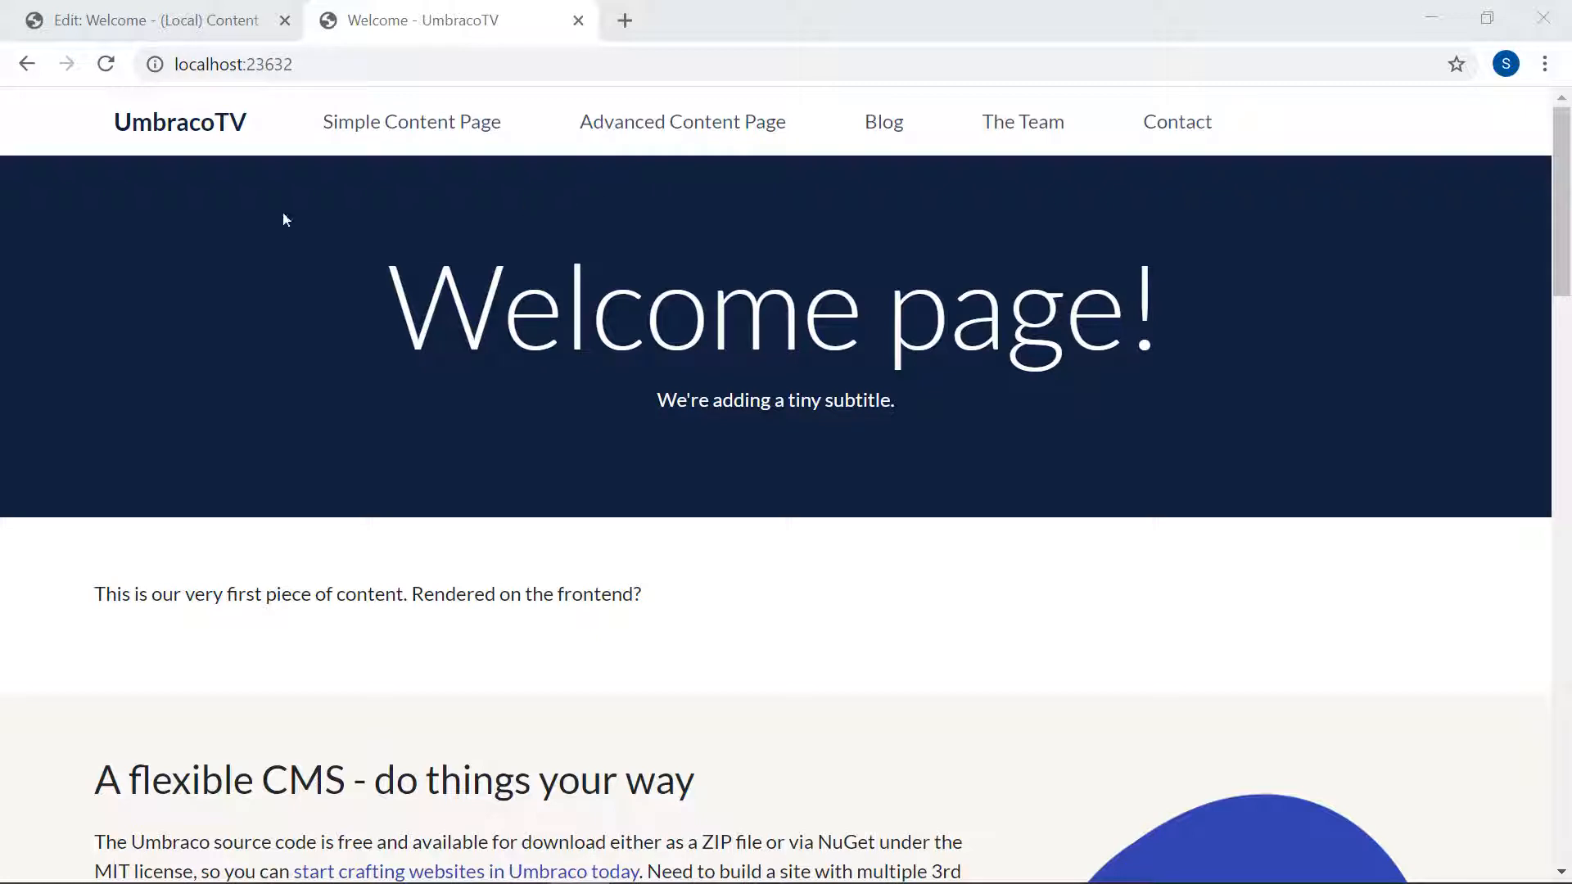
mouse_move(311, 239)
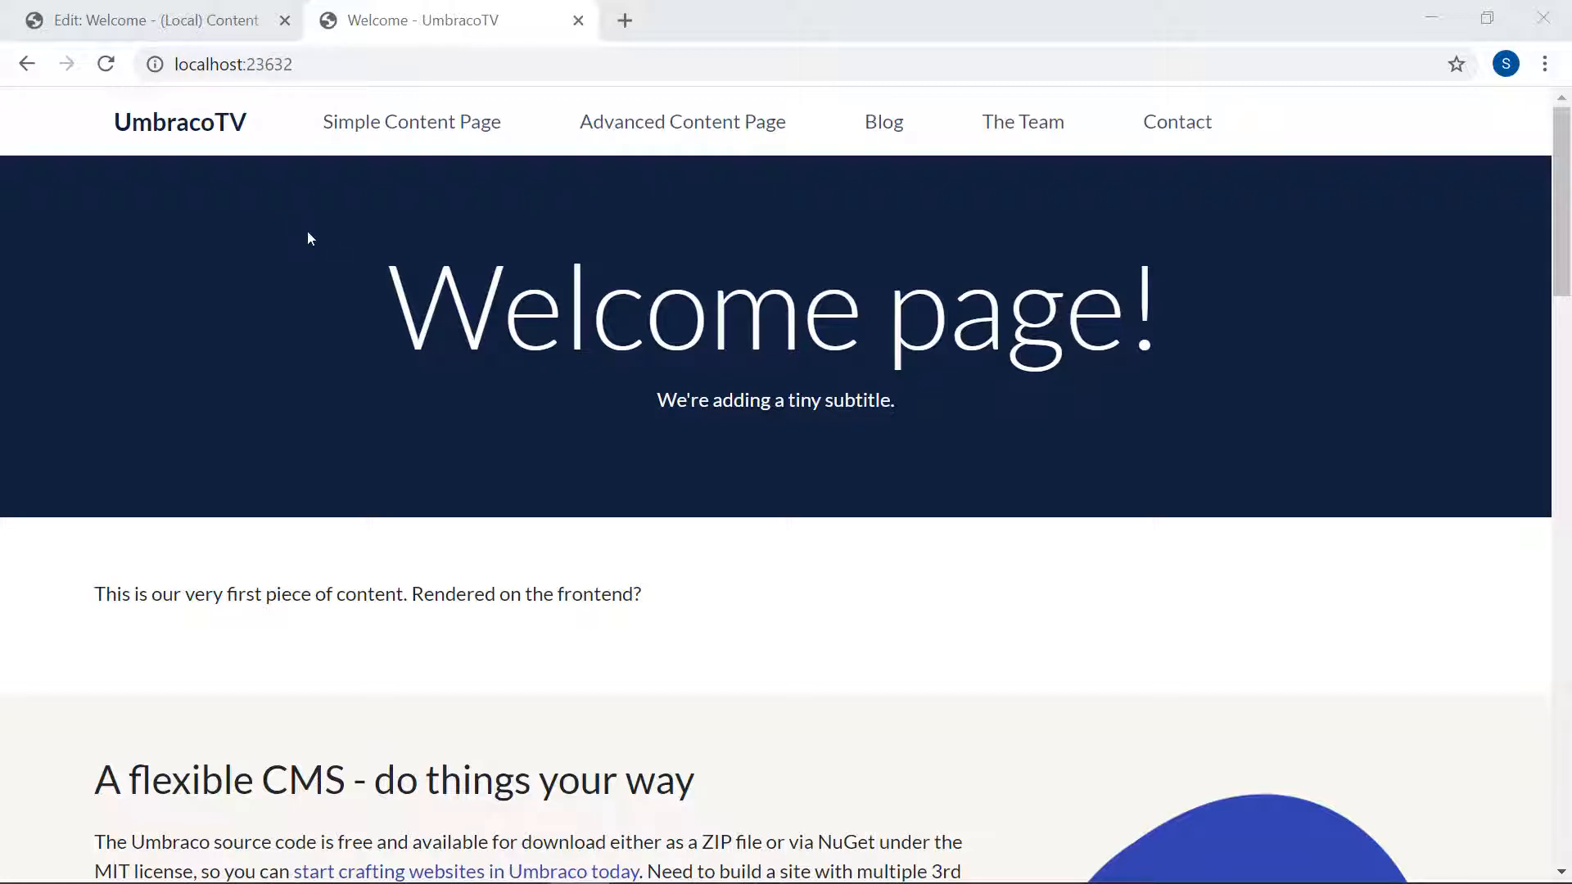
mouse_move(319, 286)
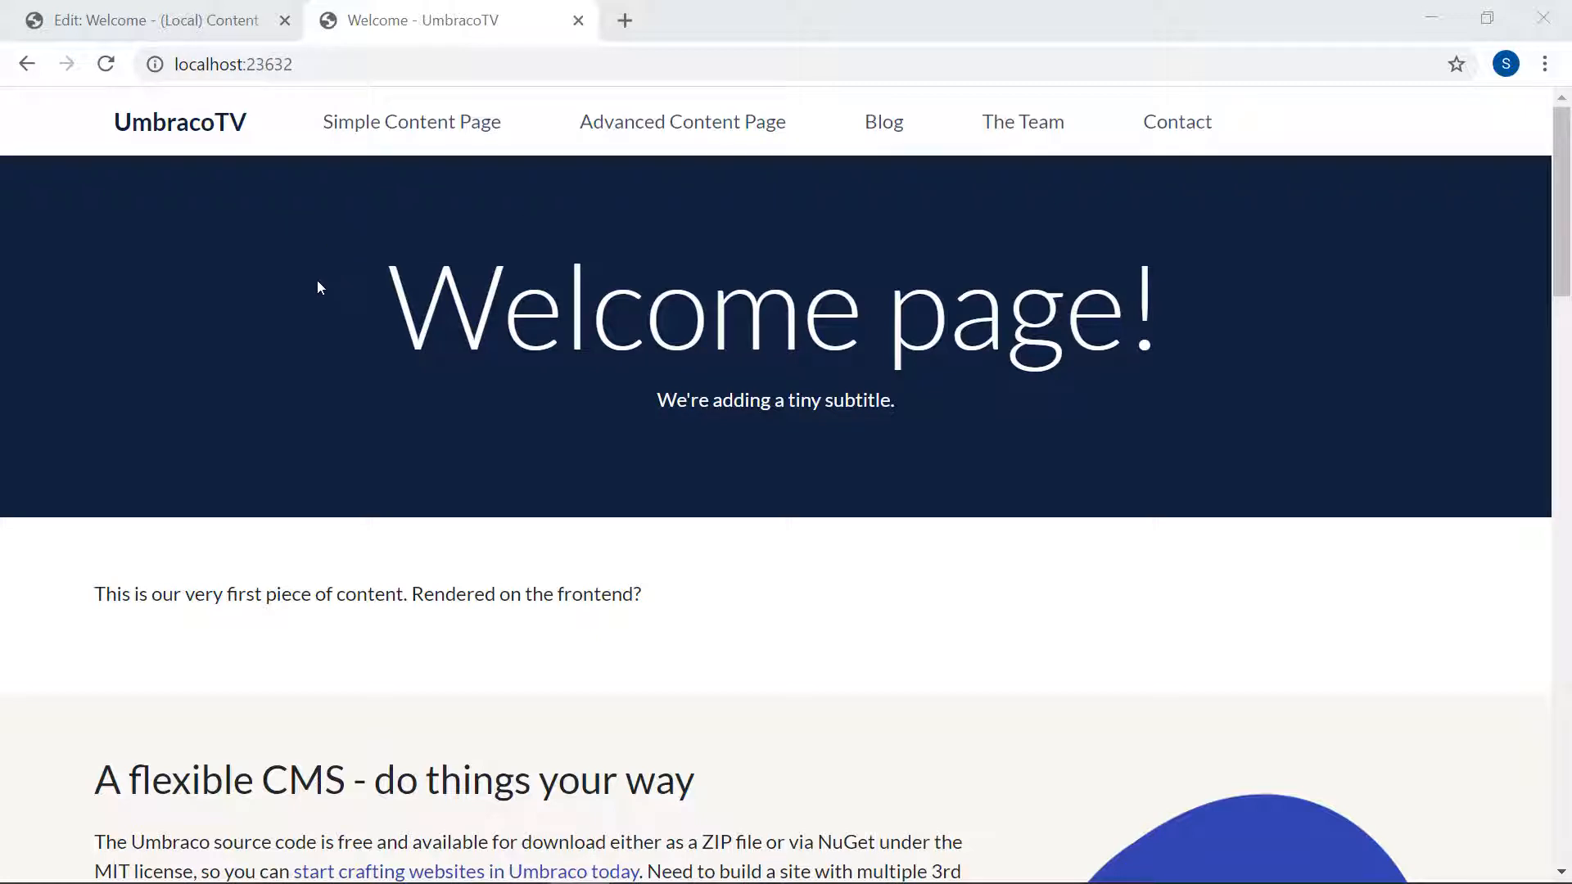
mouse_move(205, 226)
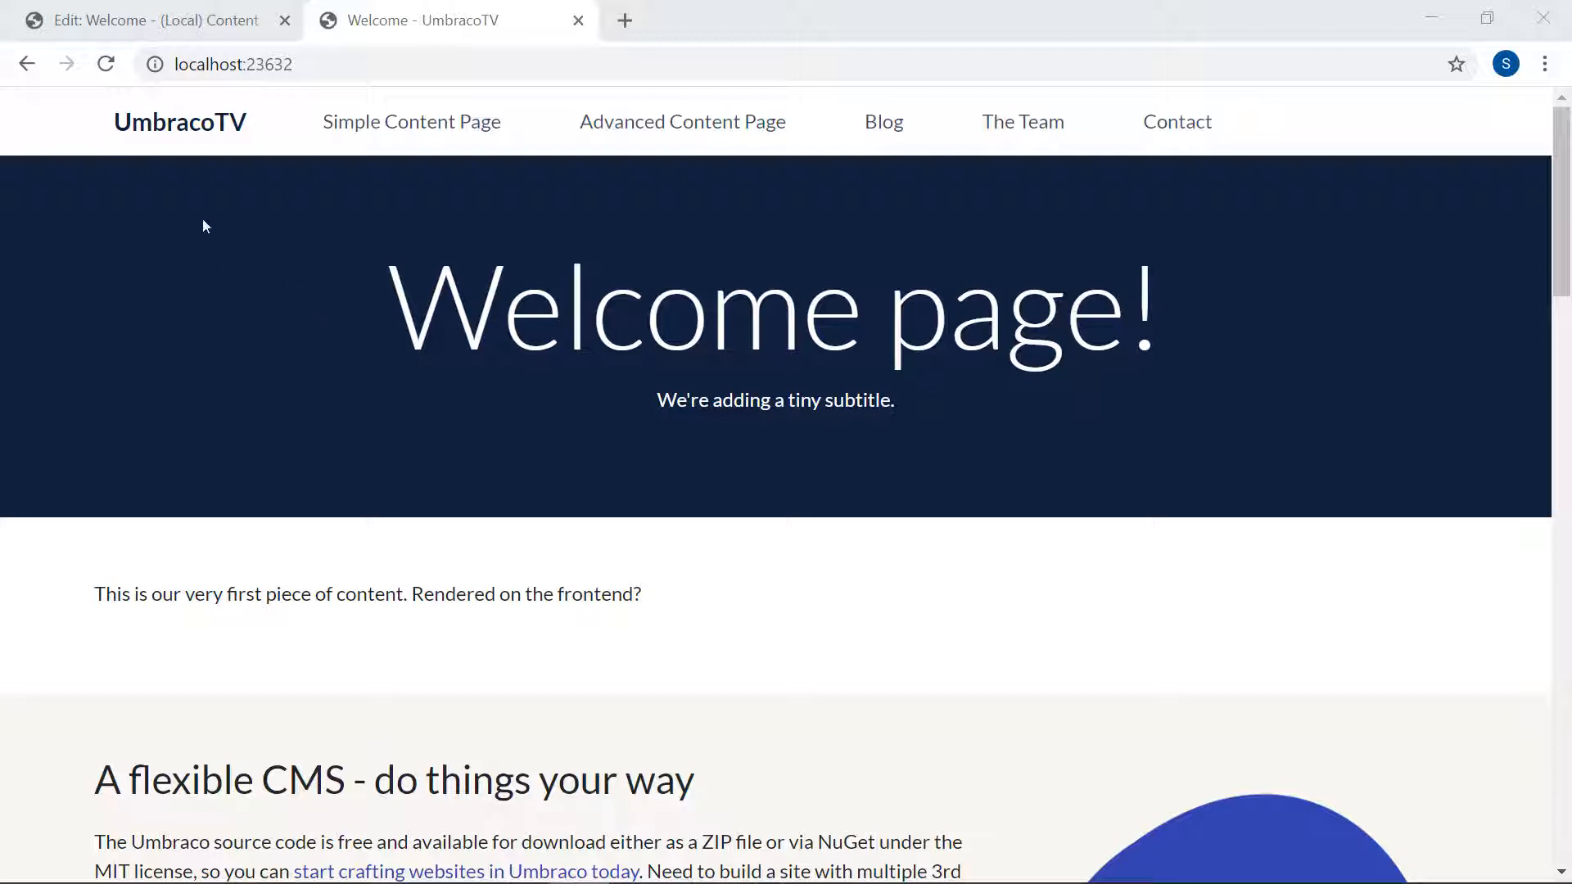
mouse_move(792, 160)
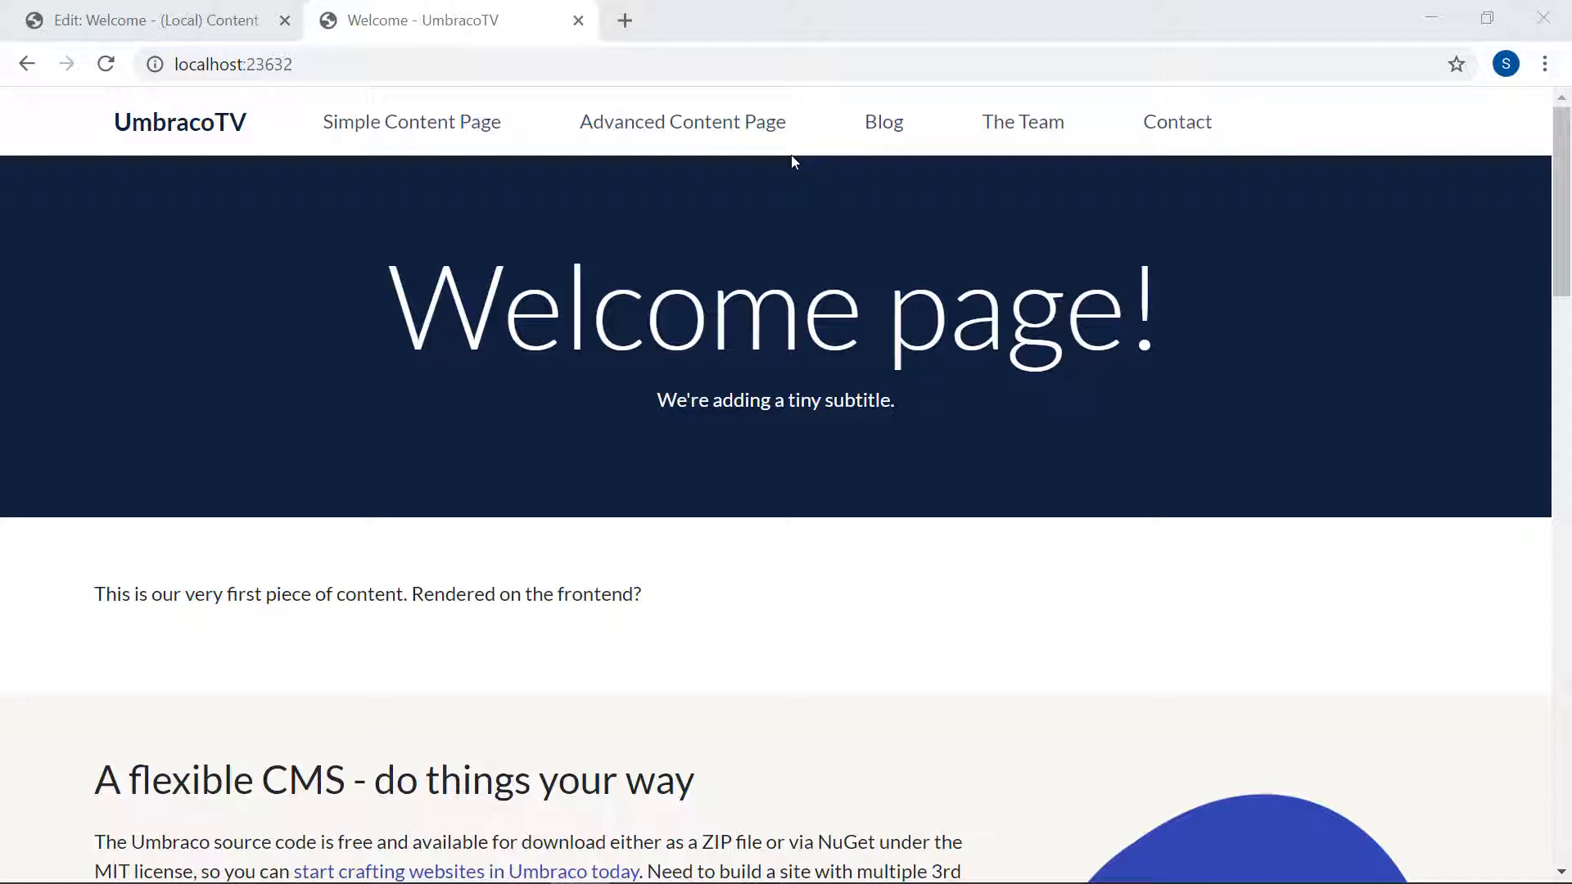
mouse_move(737, 180)
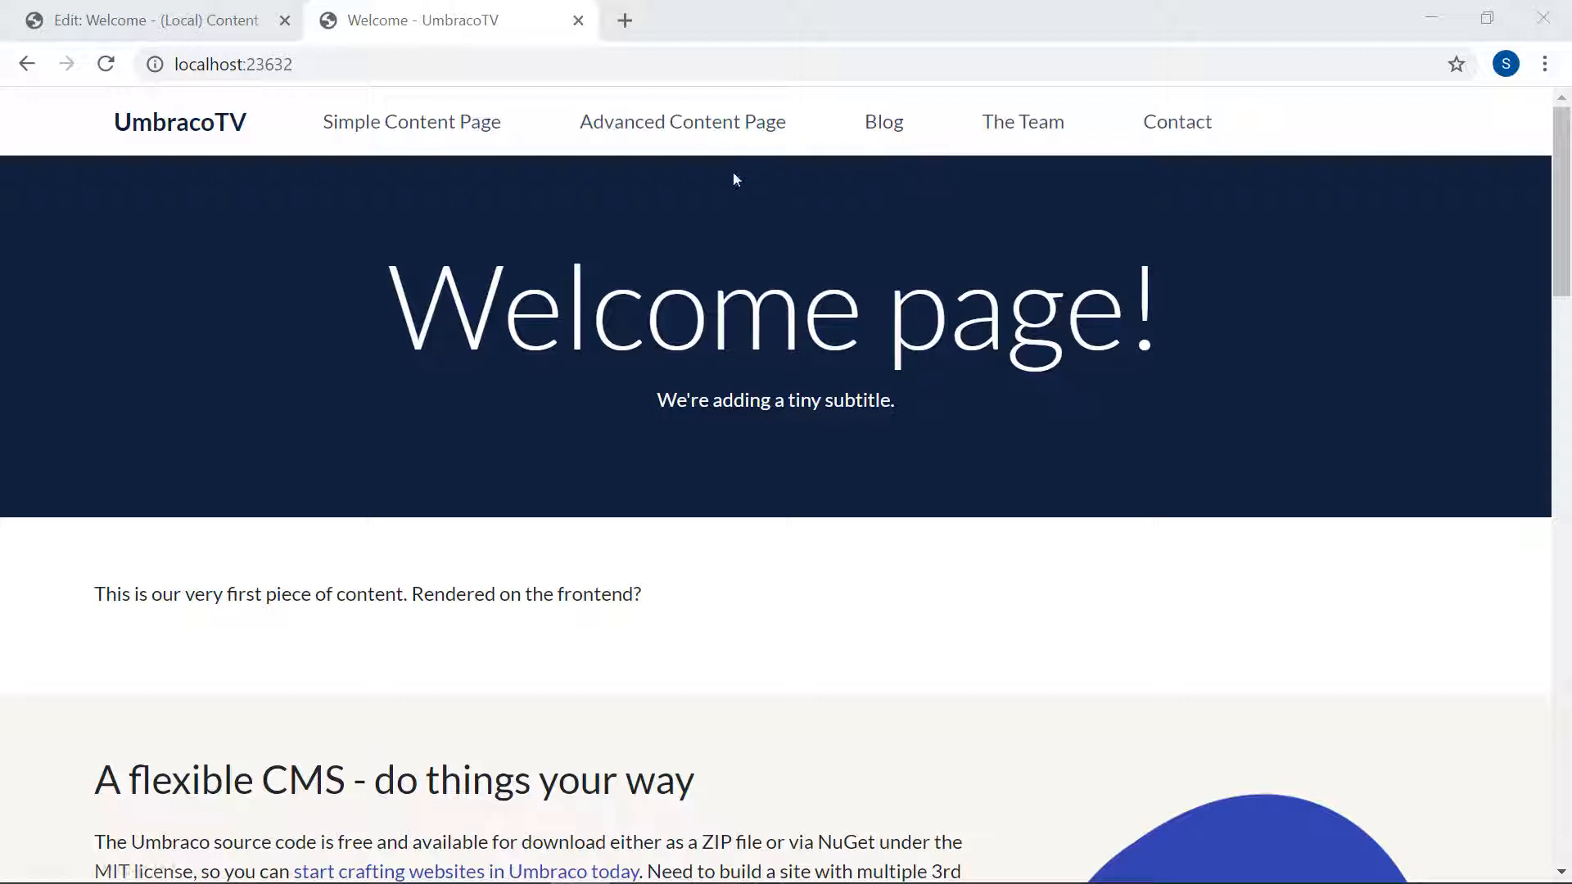
Step: Return to the backoffice and switch to the Settings section showing the Team Member document type
left_click(147, 21)
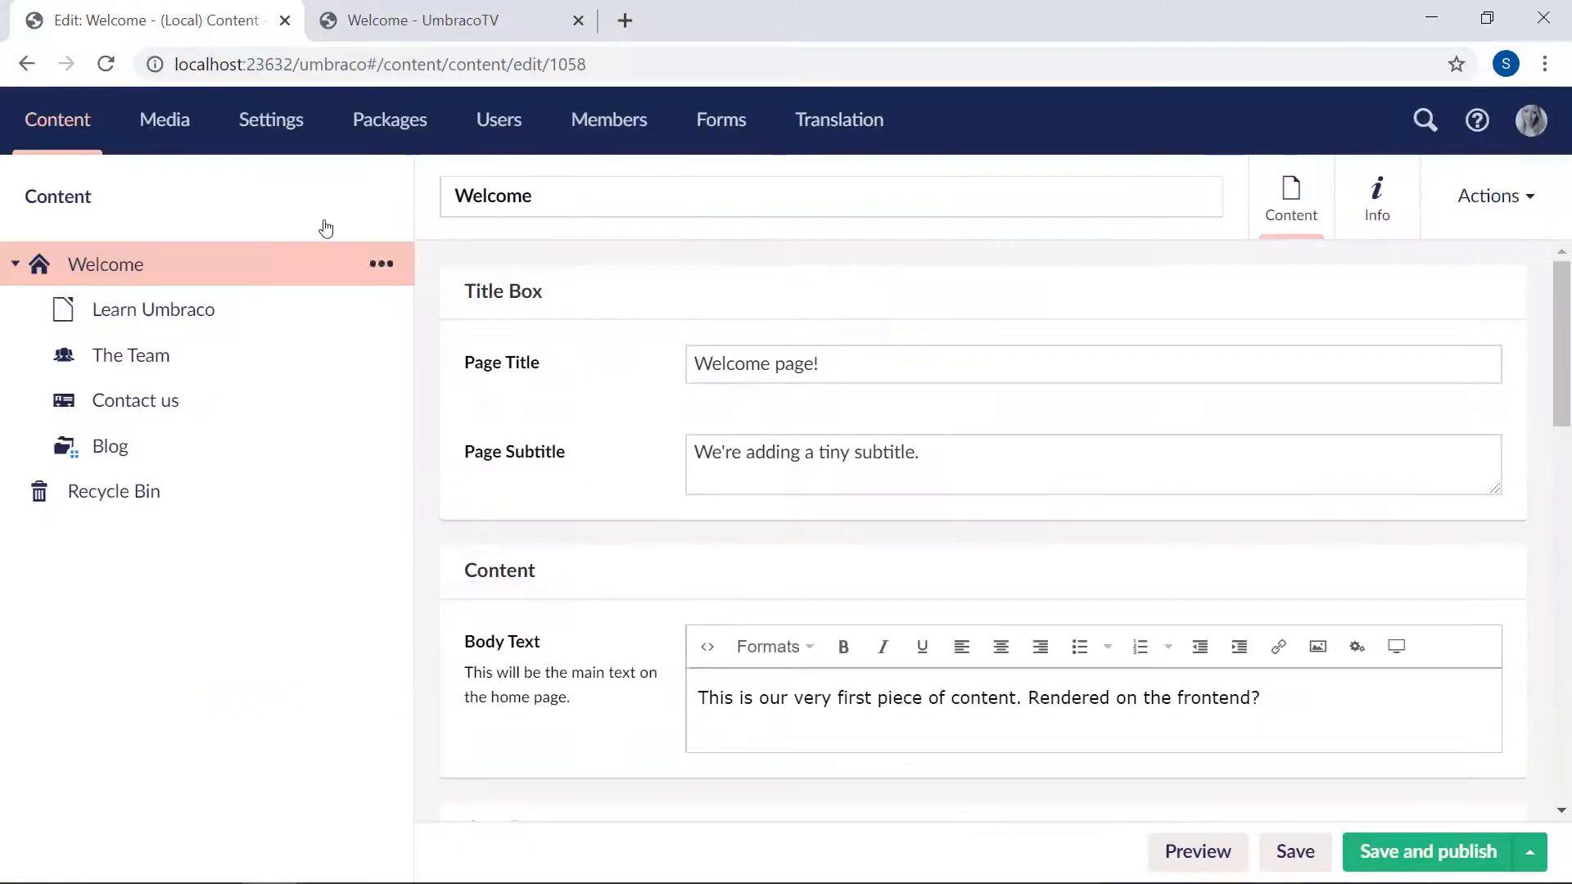
mouse_move(182, 633)
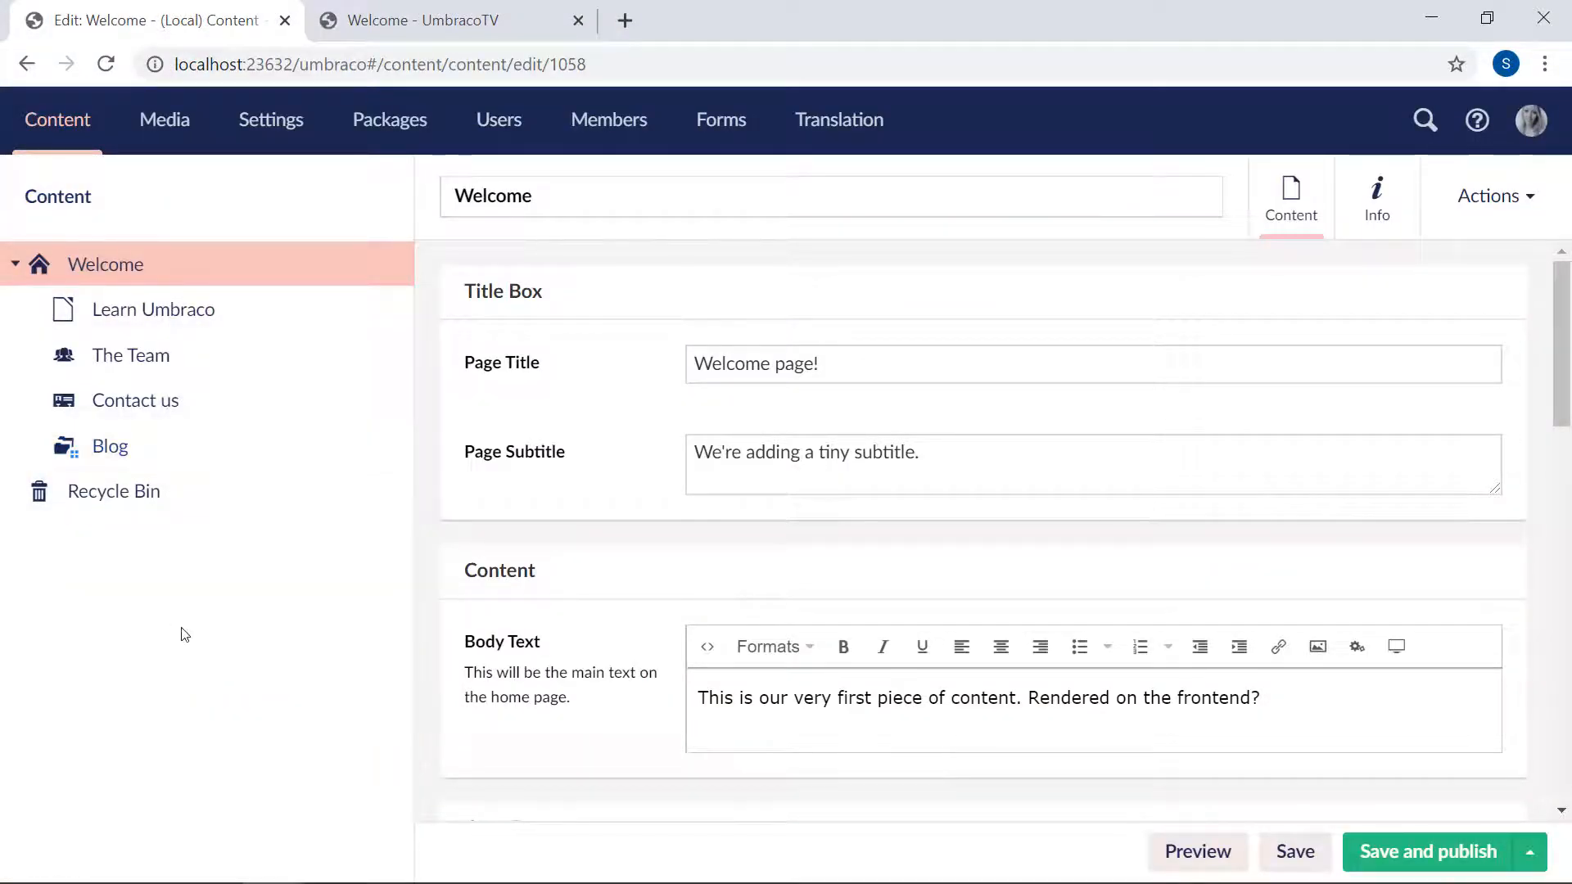
mouse_move(439, 368)
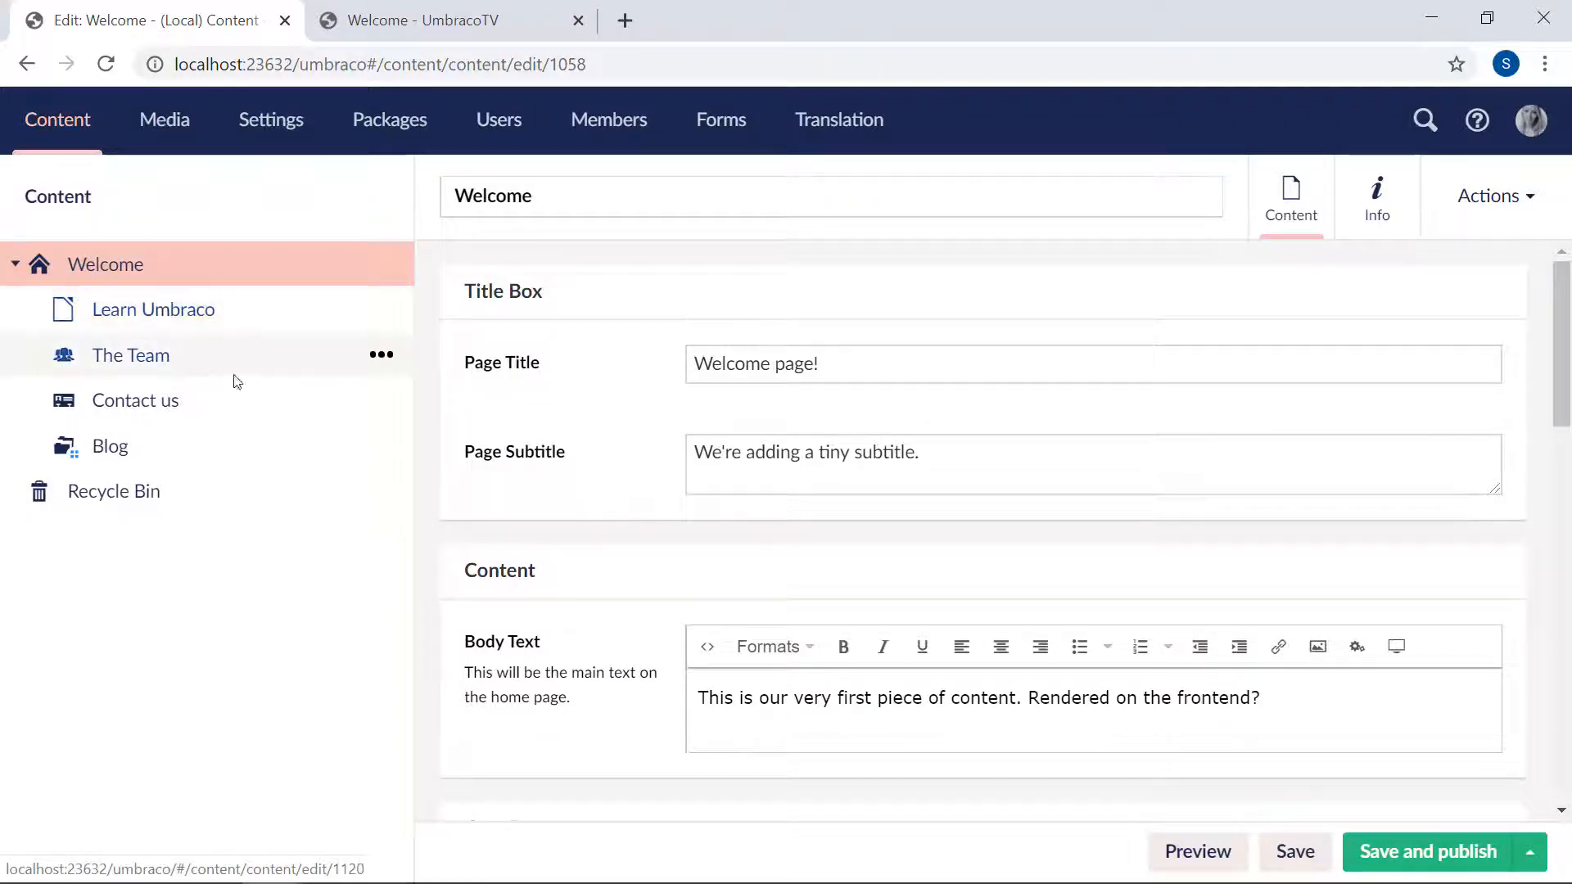
mouse_move(65, 446)
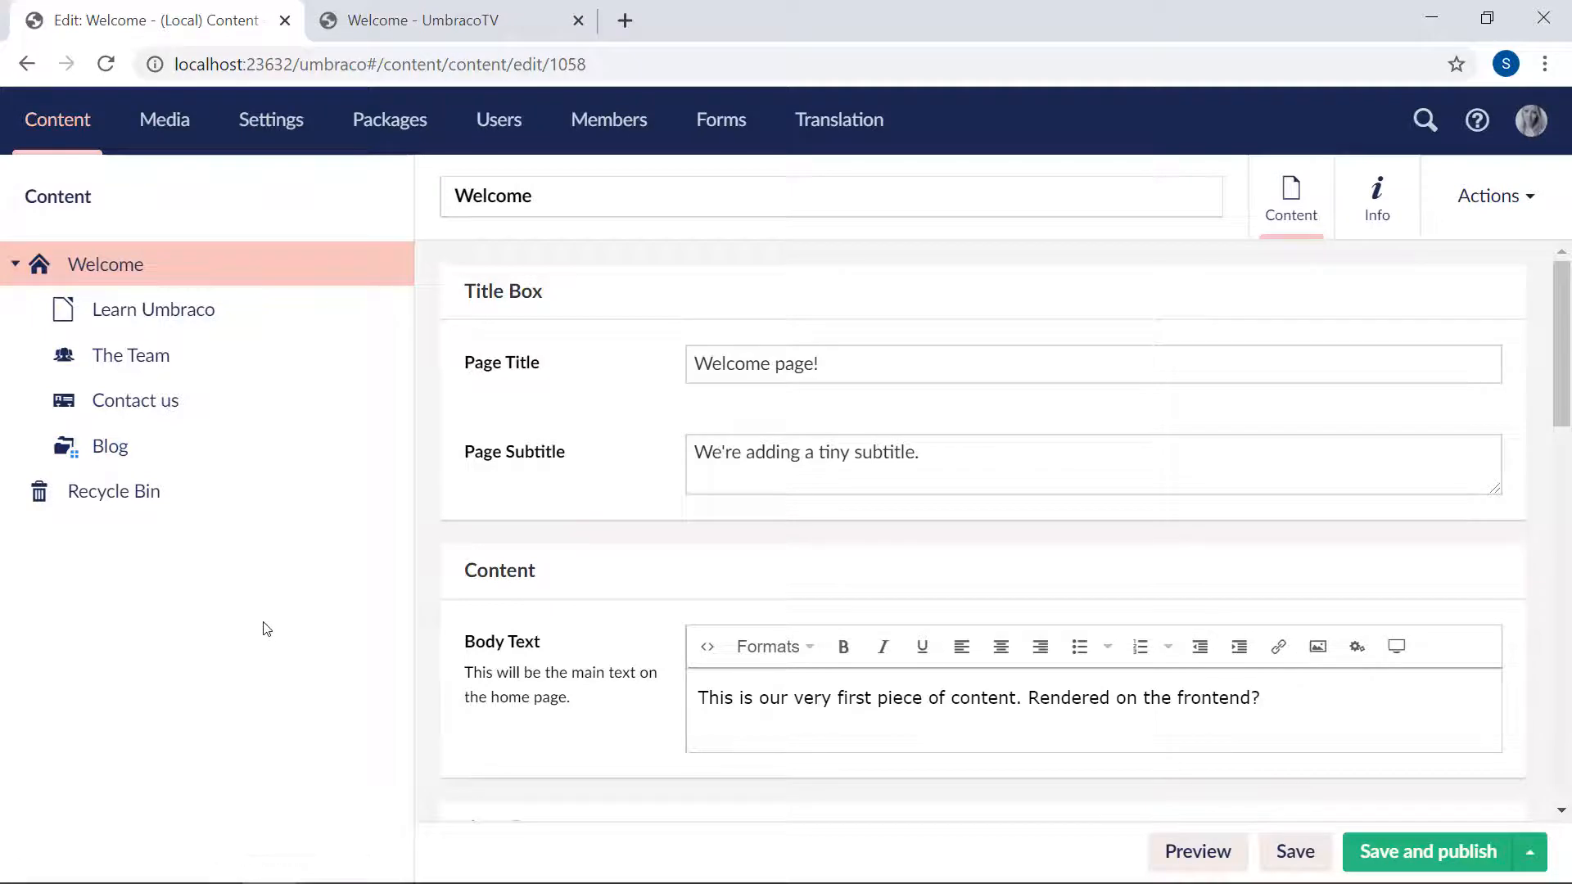
mouse_move(256, 581)
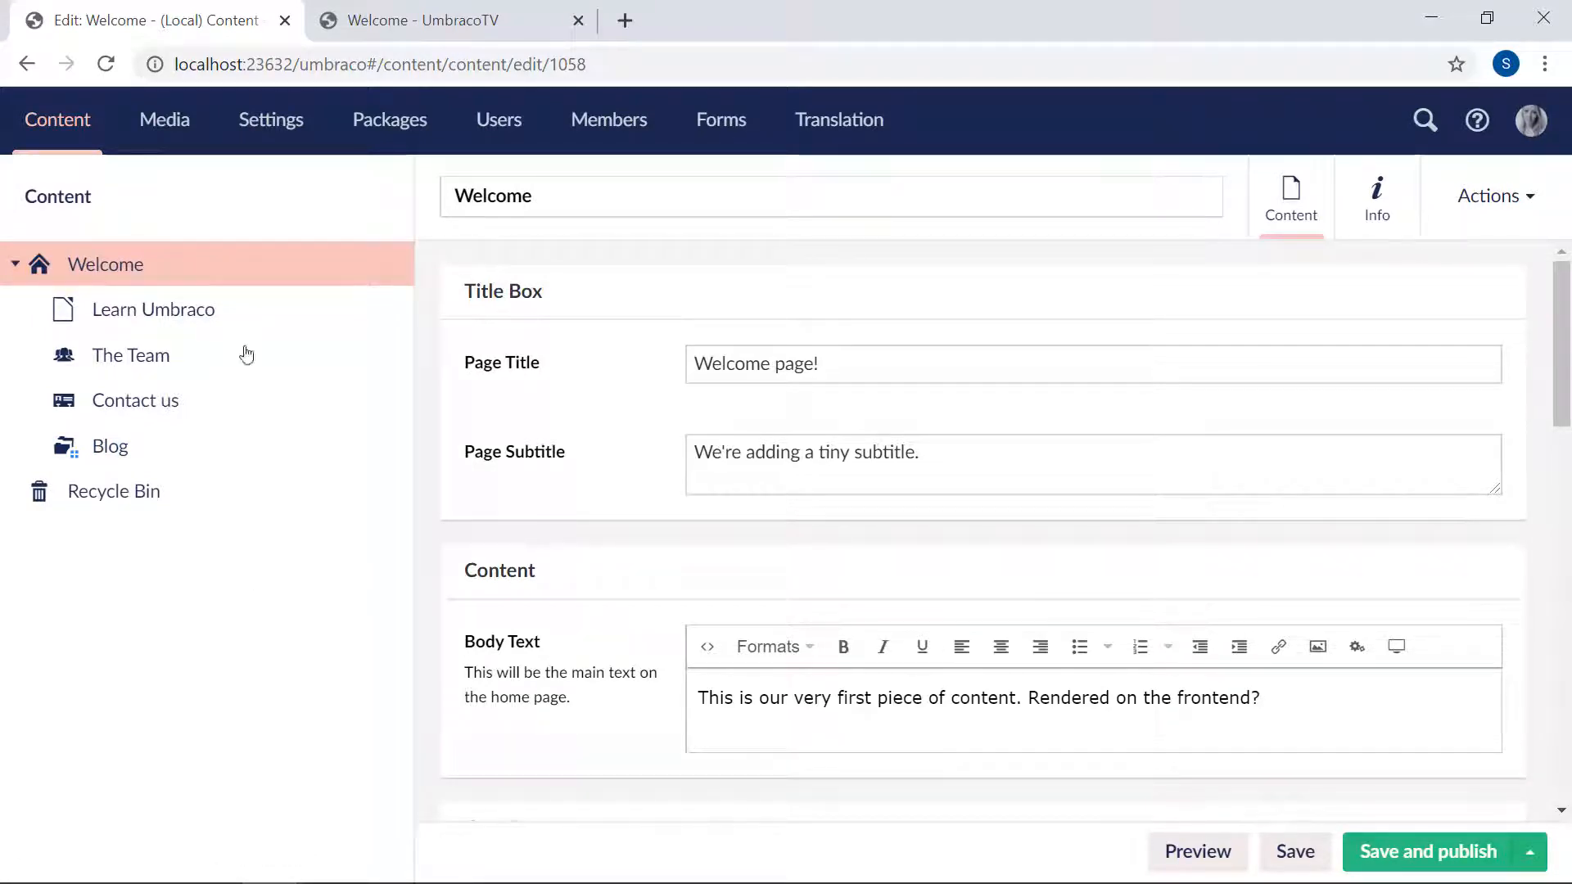
left_click(271, 119)
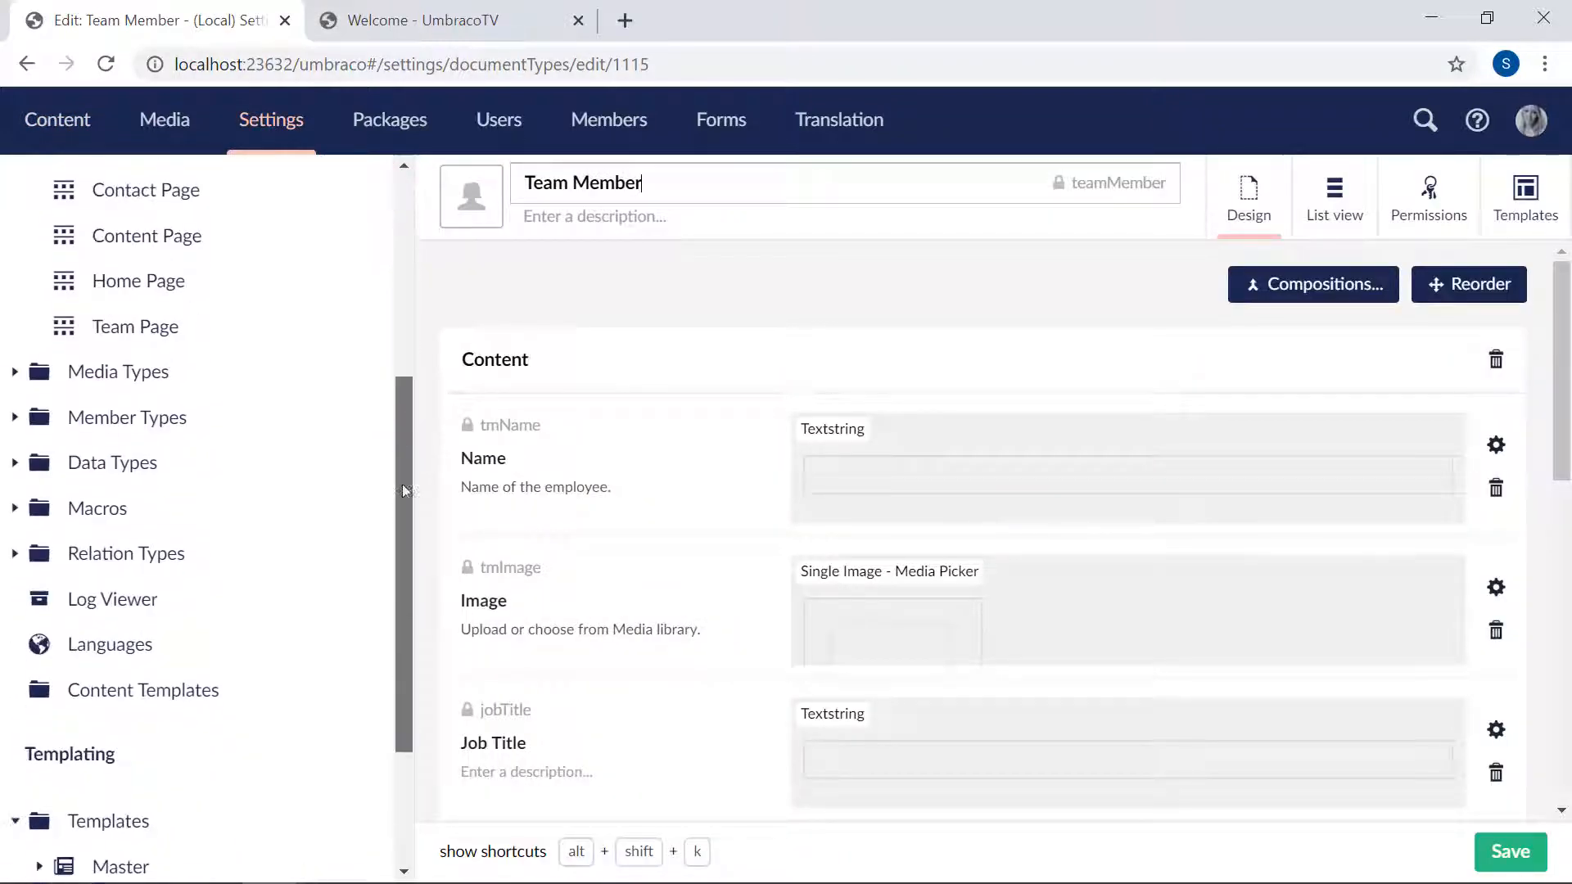
Step: Open the Master template under Templating and save it without errors
scroll("down", 3)
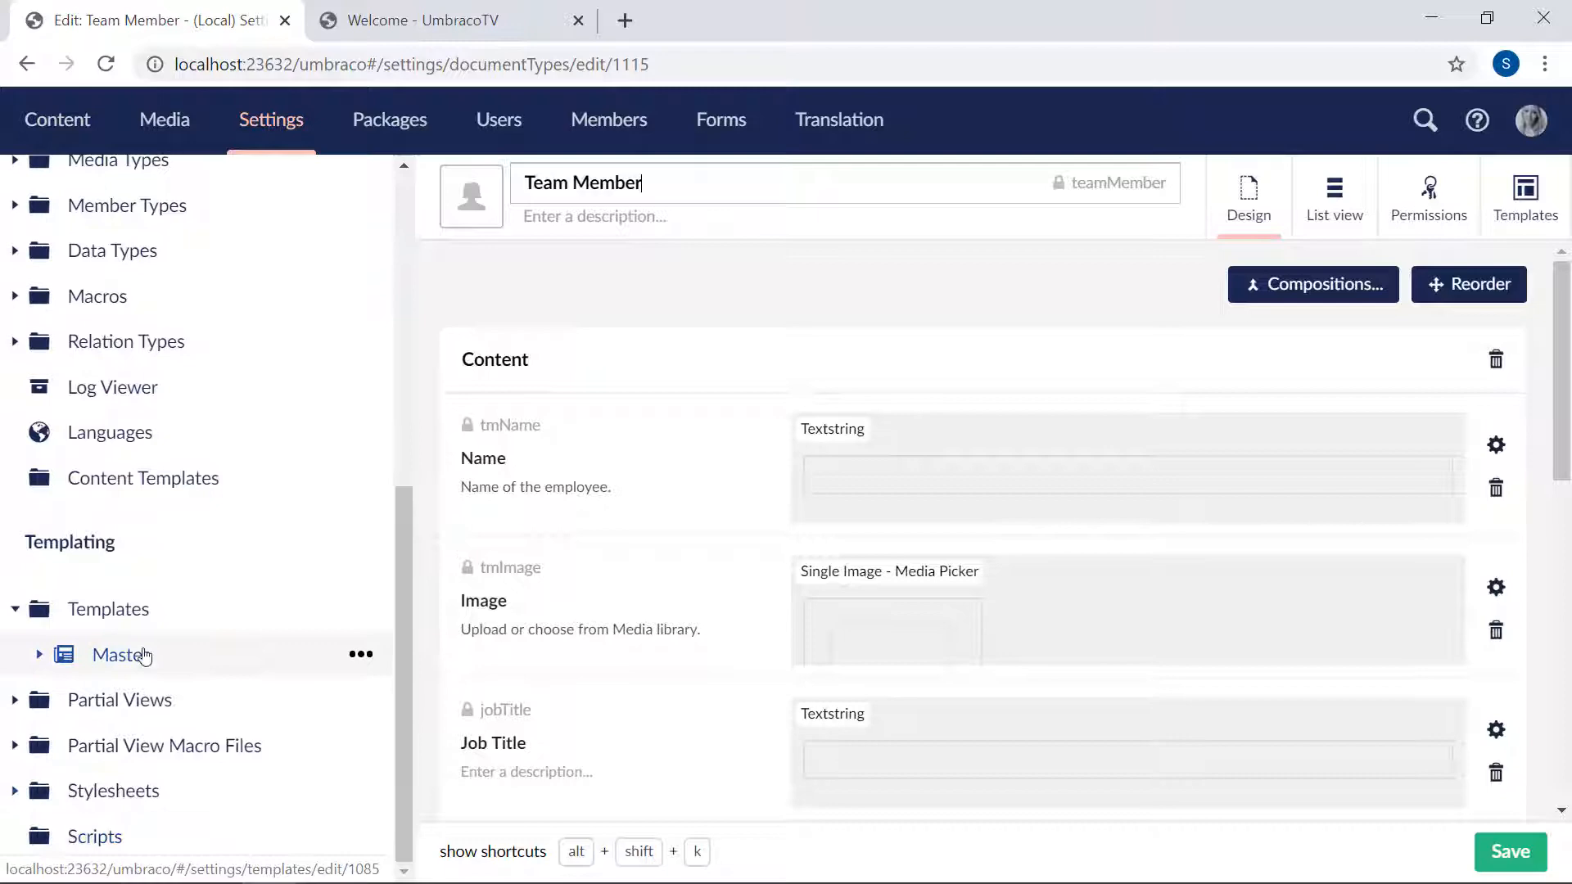
left_click(120, 655)
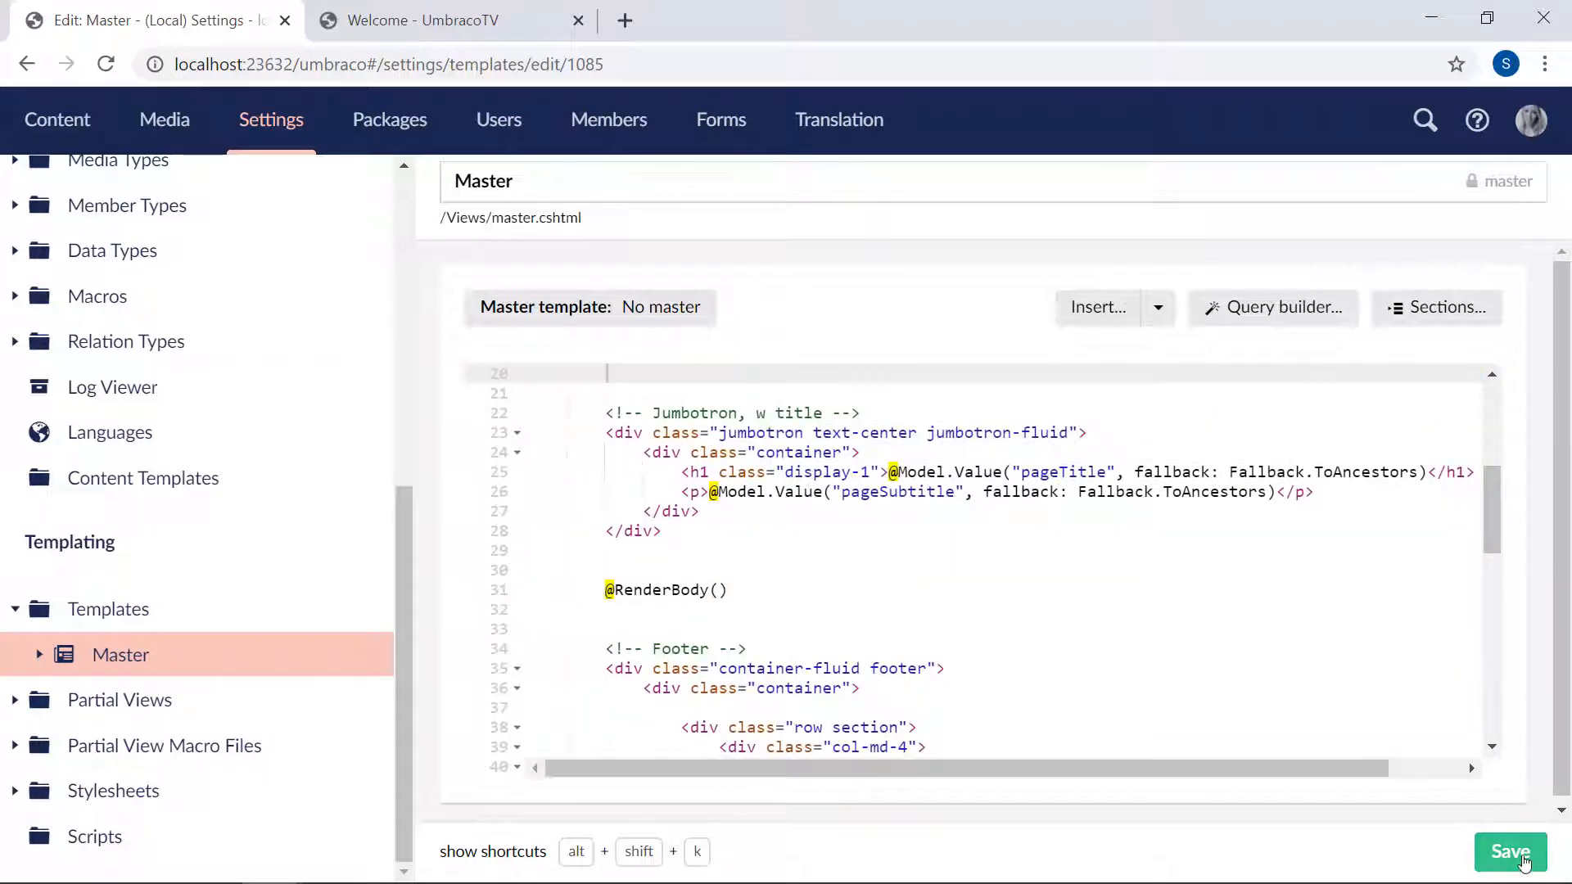
left_click(1509, 852)
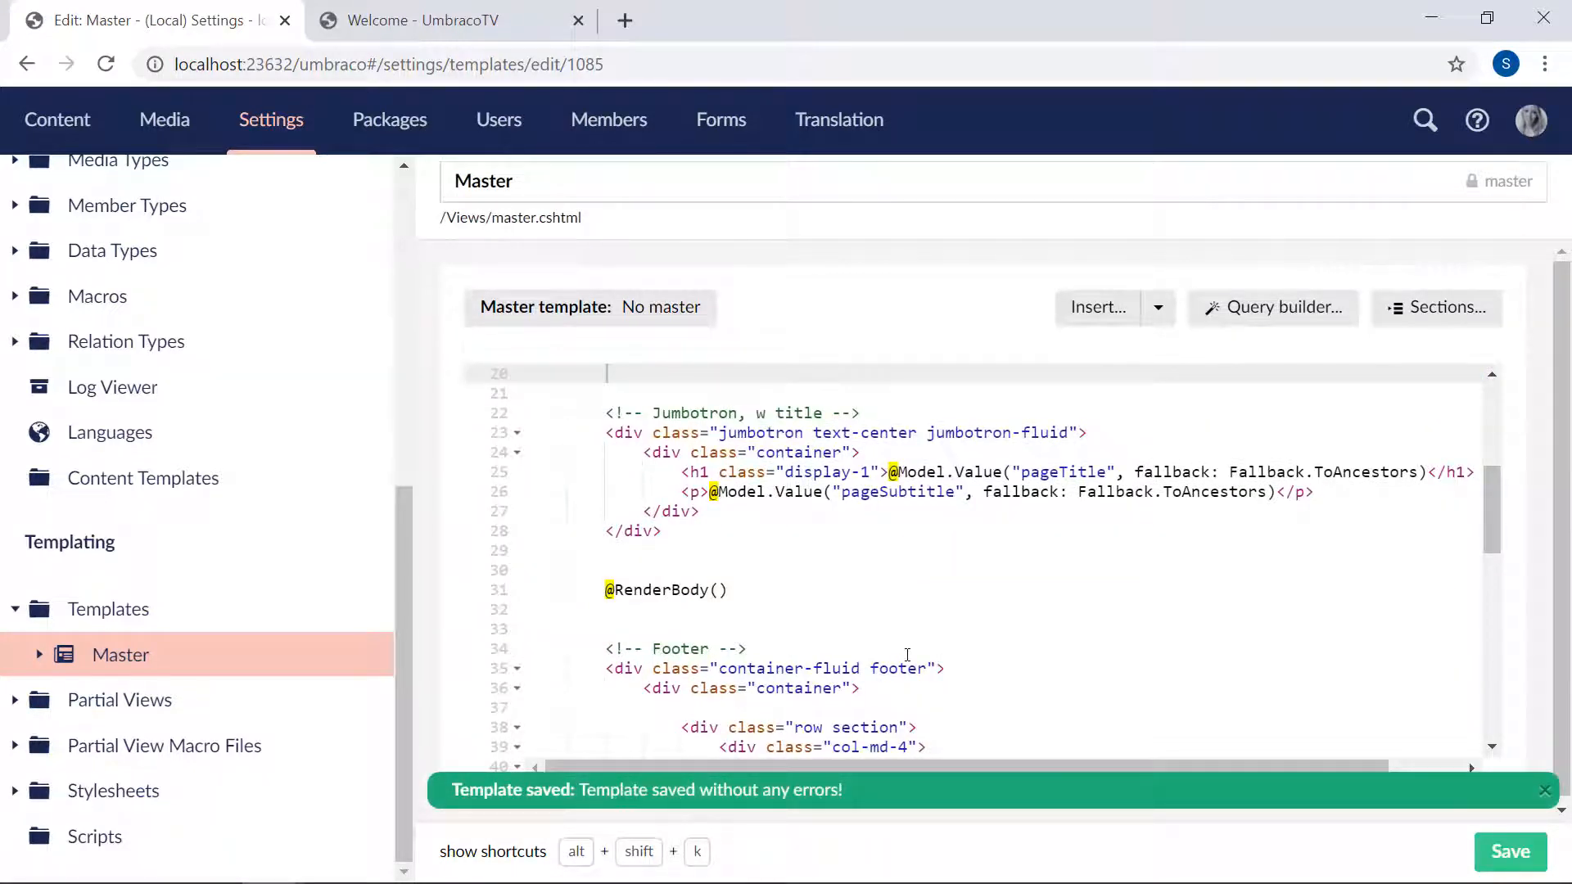
mouse_move(910, 654)
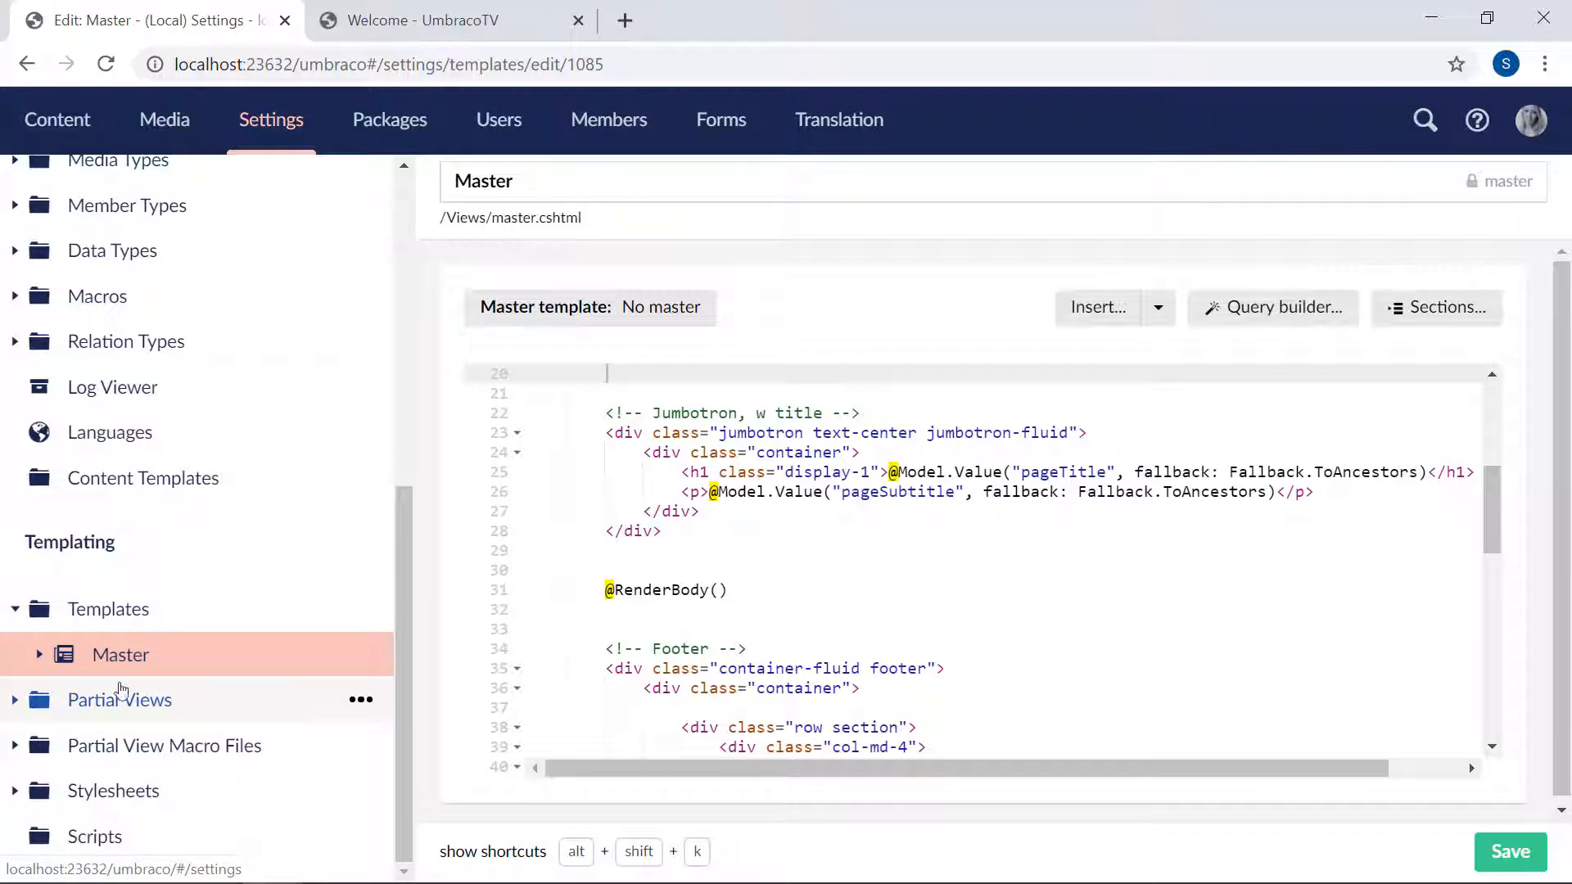
Step: Create a new partial view from the Navigation snippet via the Partial Views menu
left_click(15, 701)
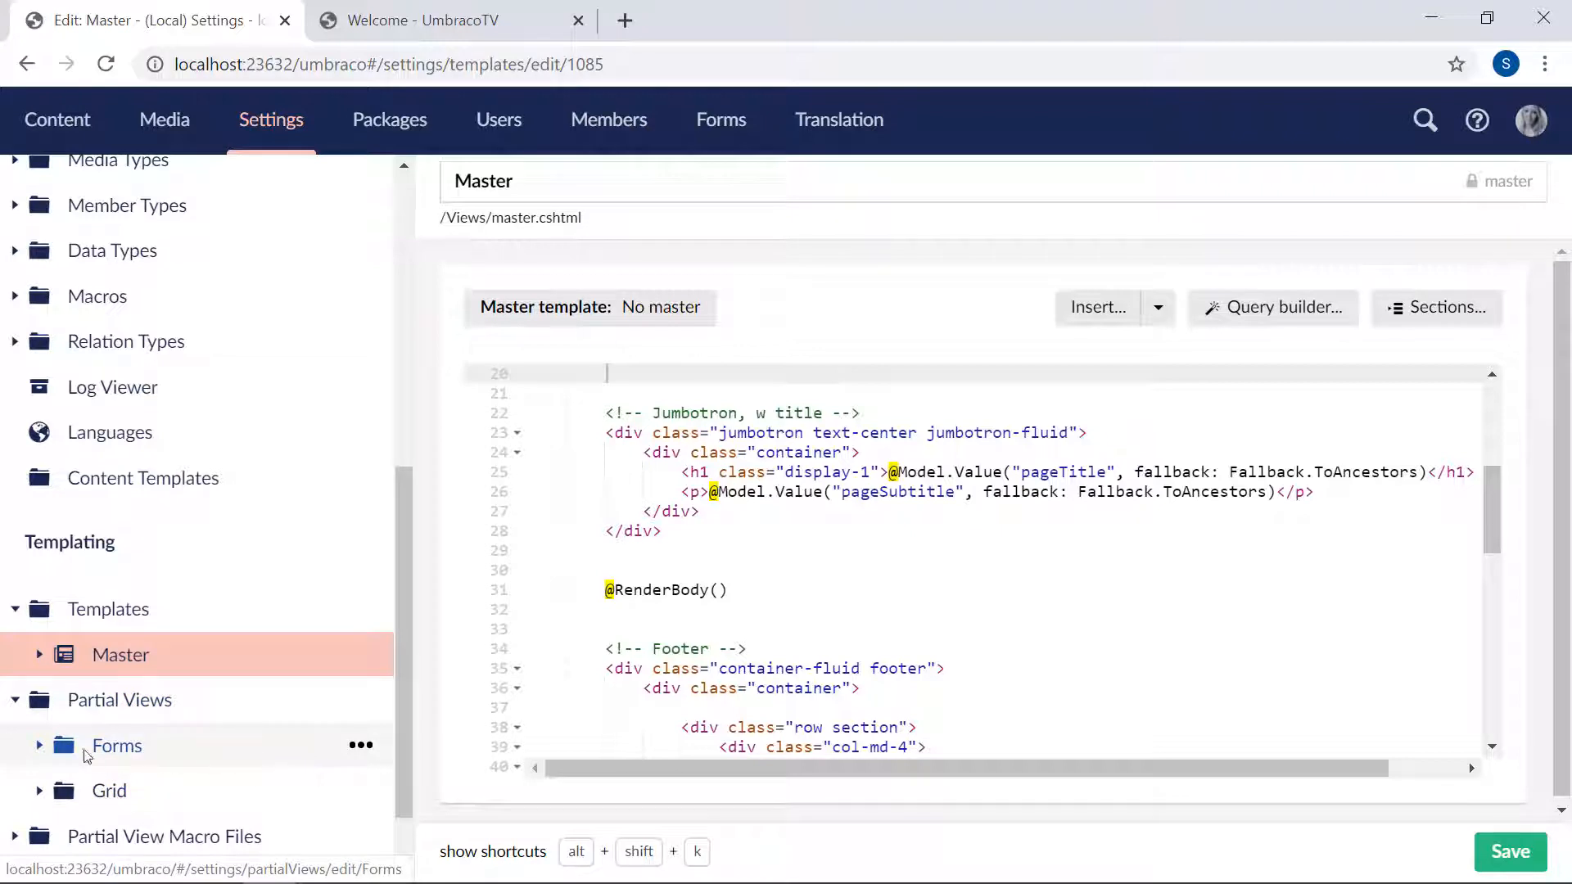
scroll("down", 3)
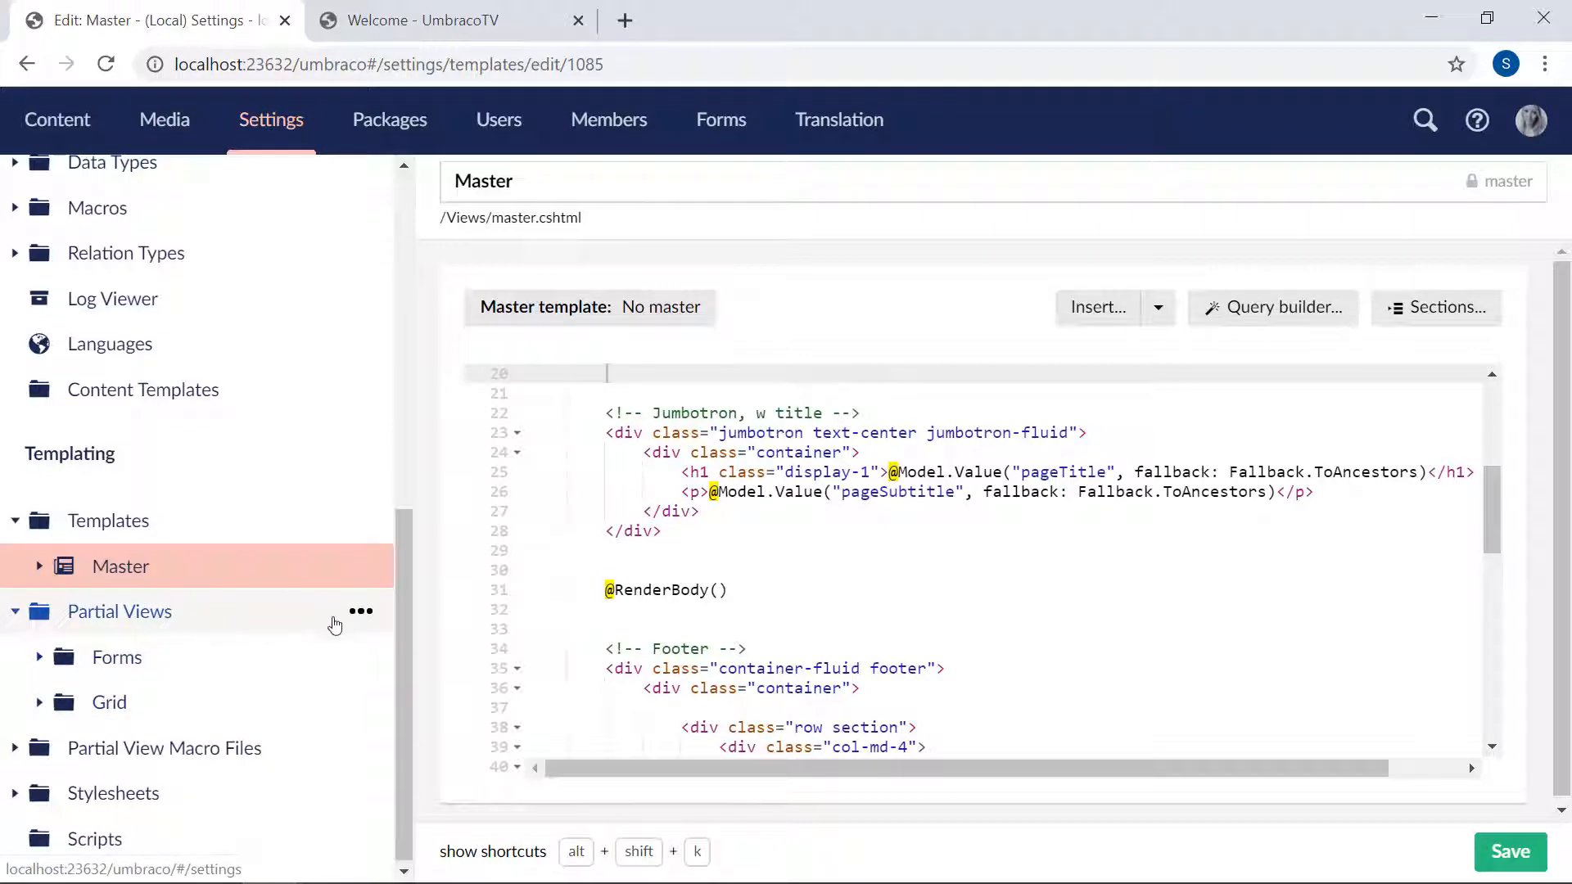
left_click(361, 612)
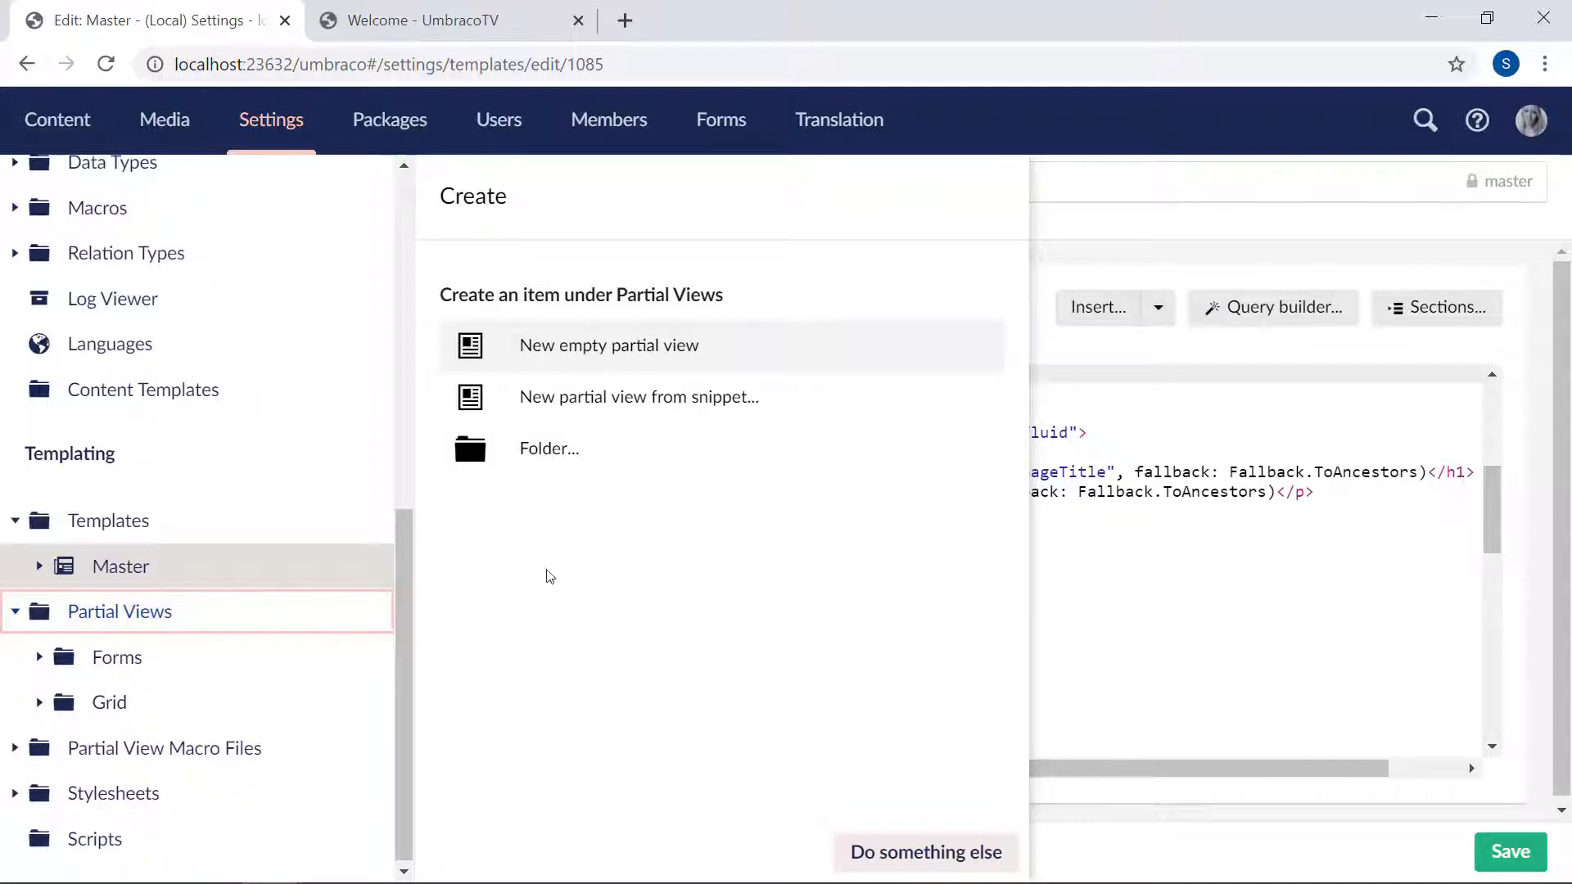
mouse_move(639, 413)
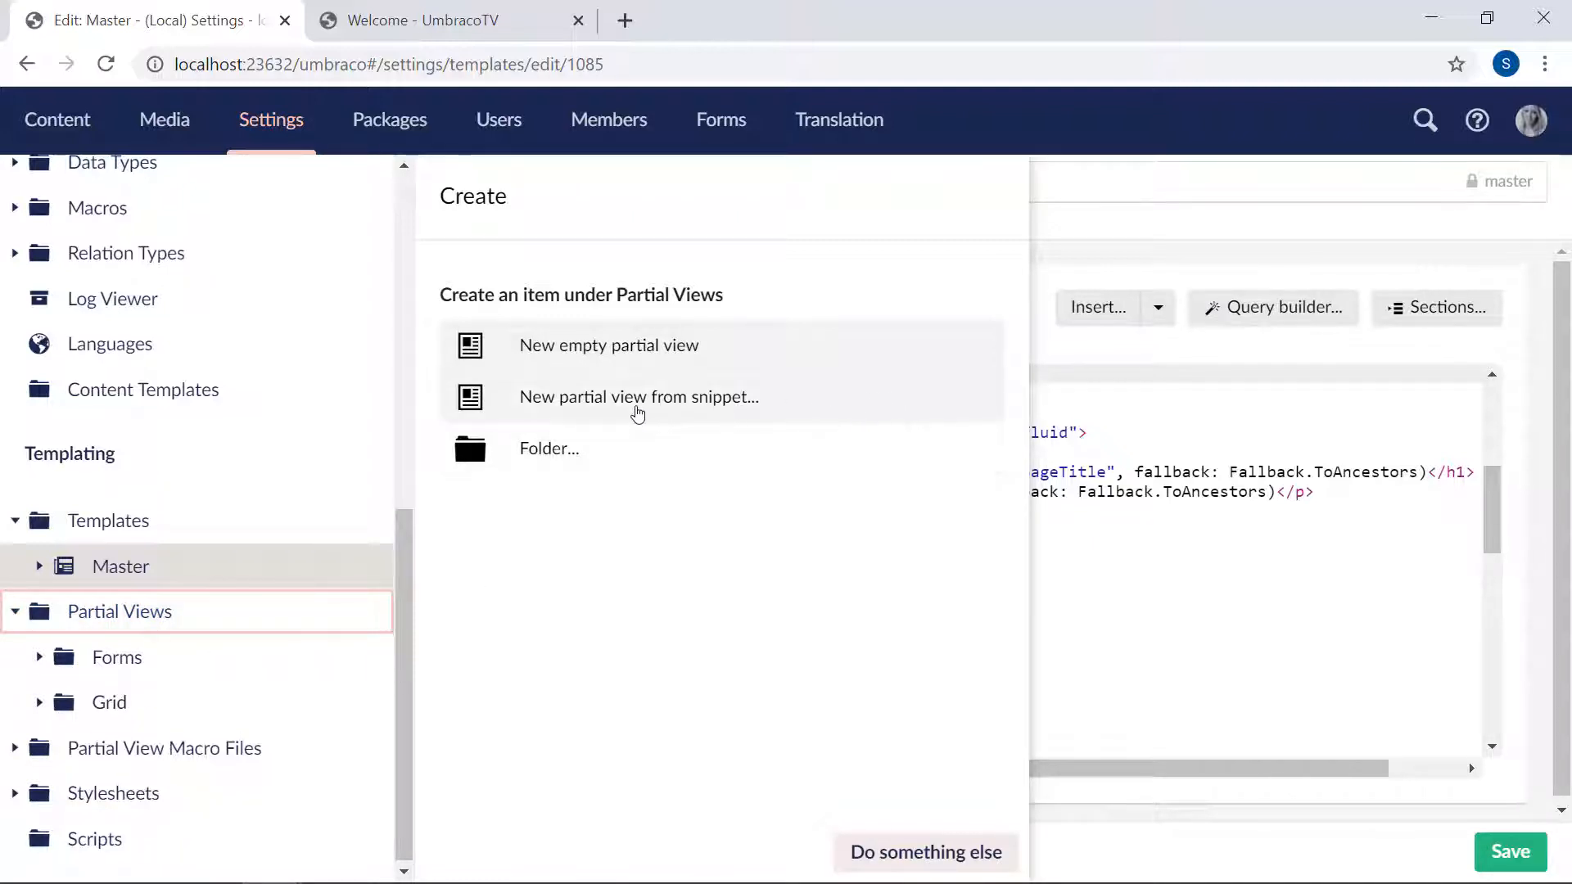
left_click(639, 396)
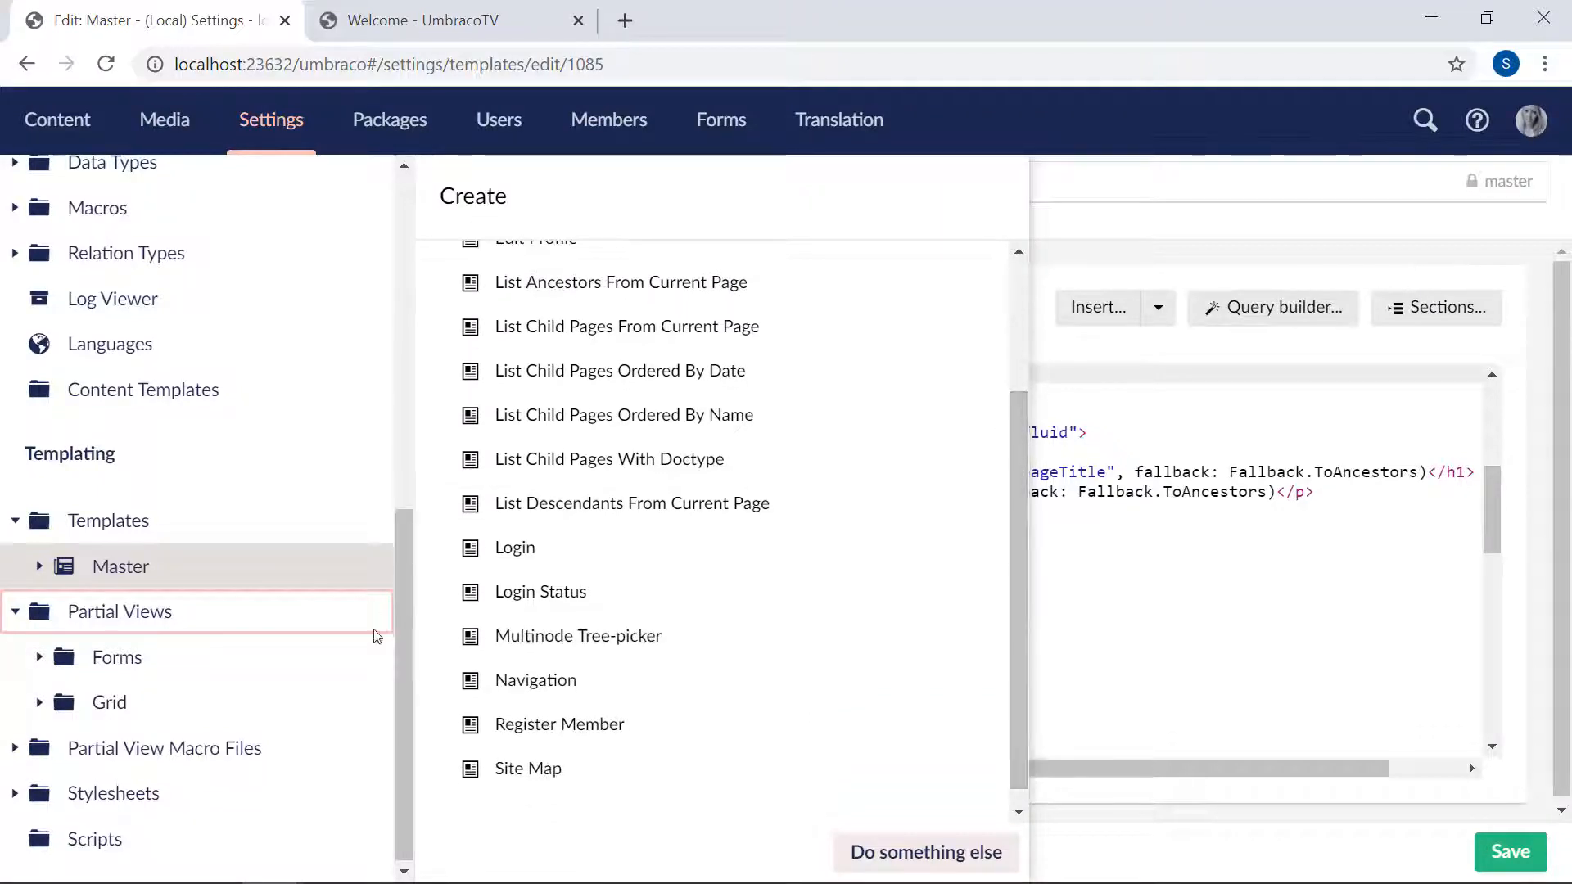
mouse_move(640, 686)
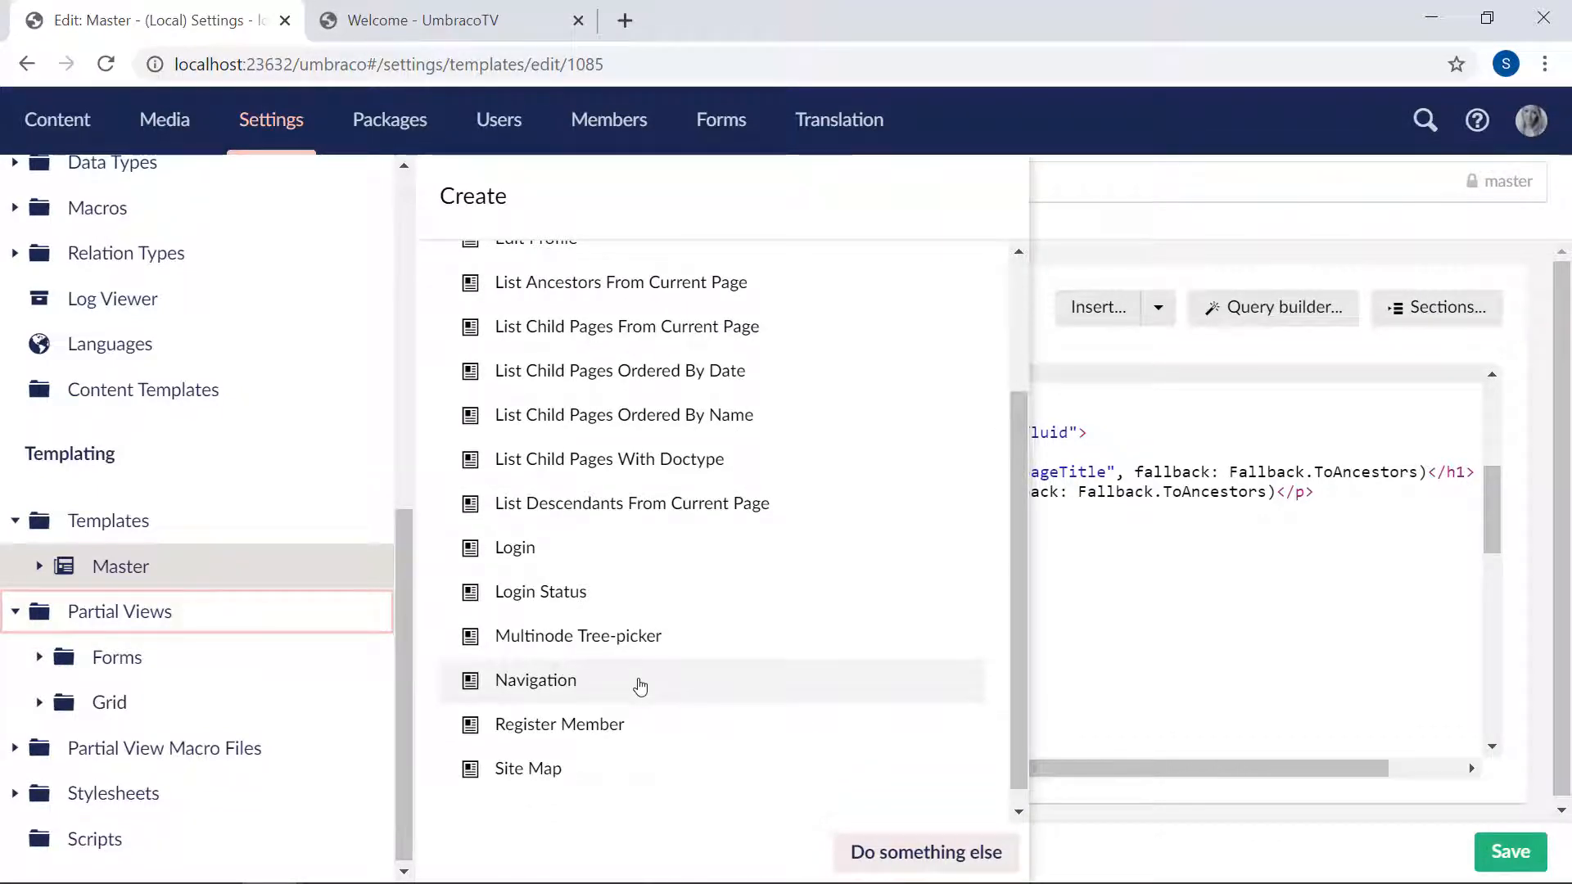
left_click(536, 679)
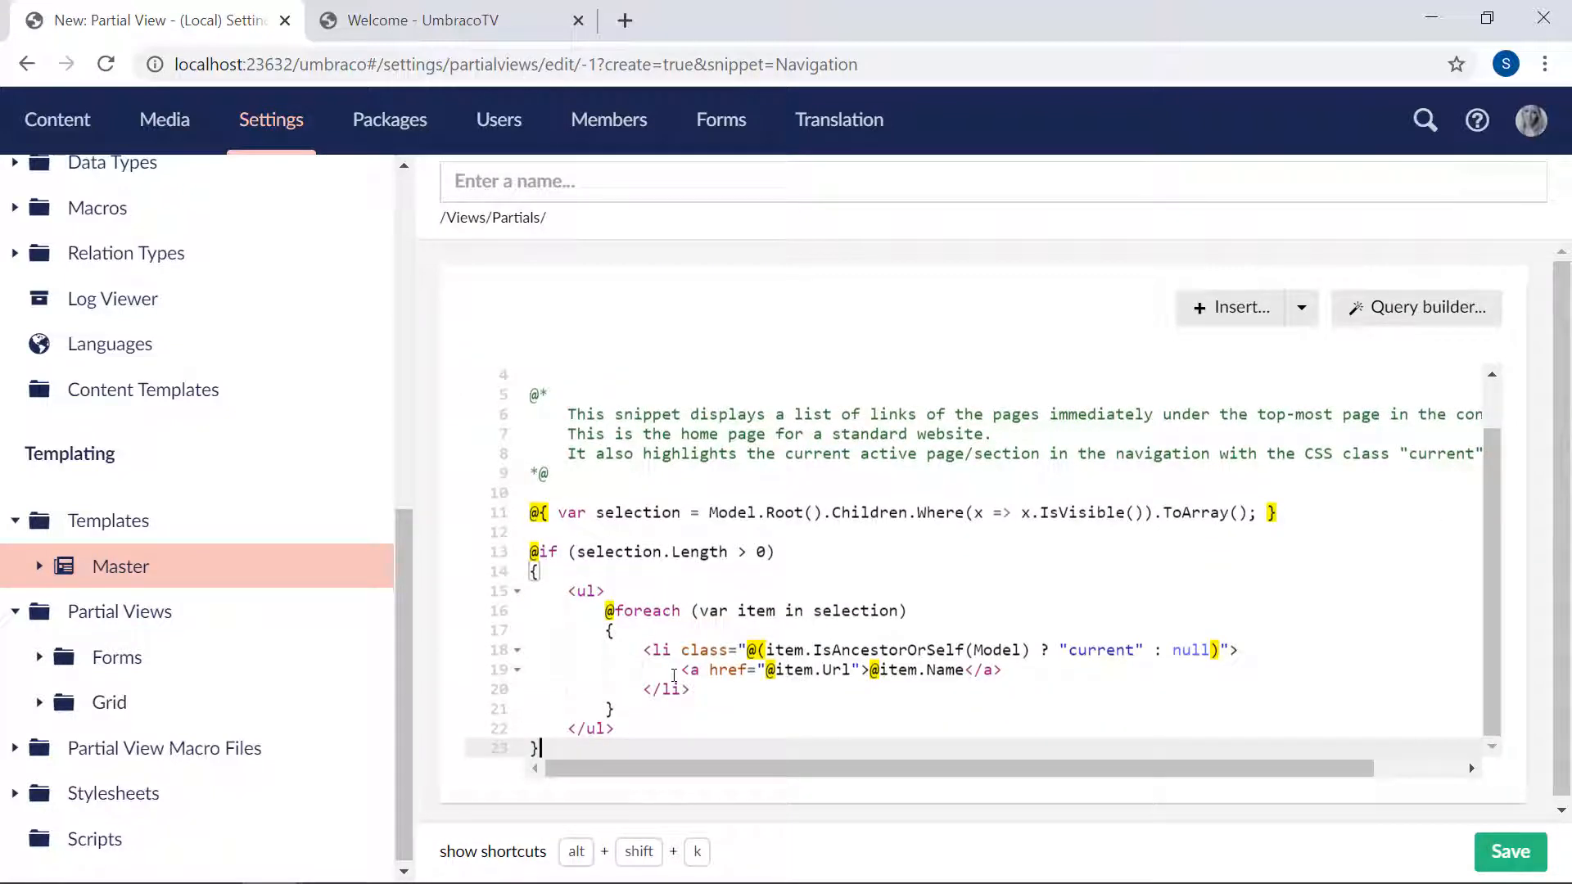
Step: Name the new snippet-based partial view 'Navigation'
scroll("down", 3)
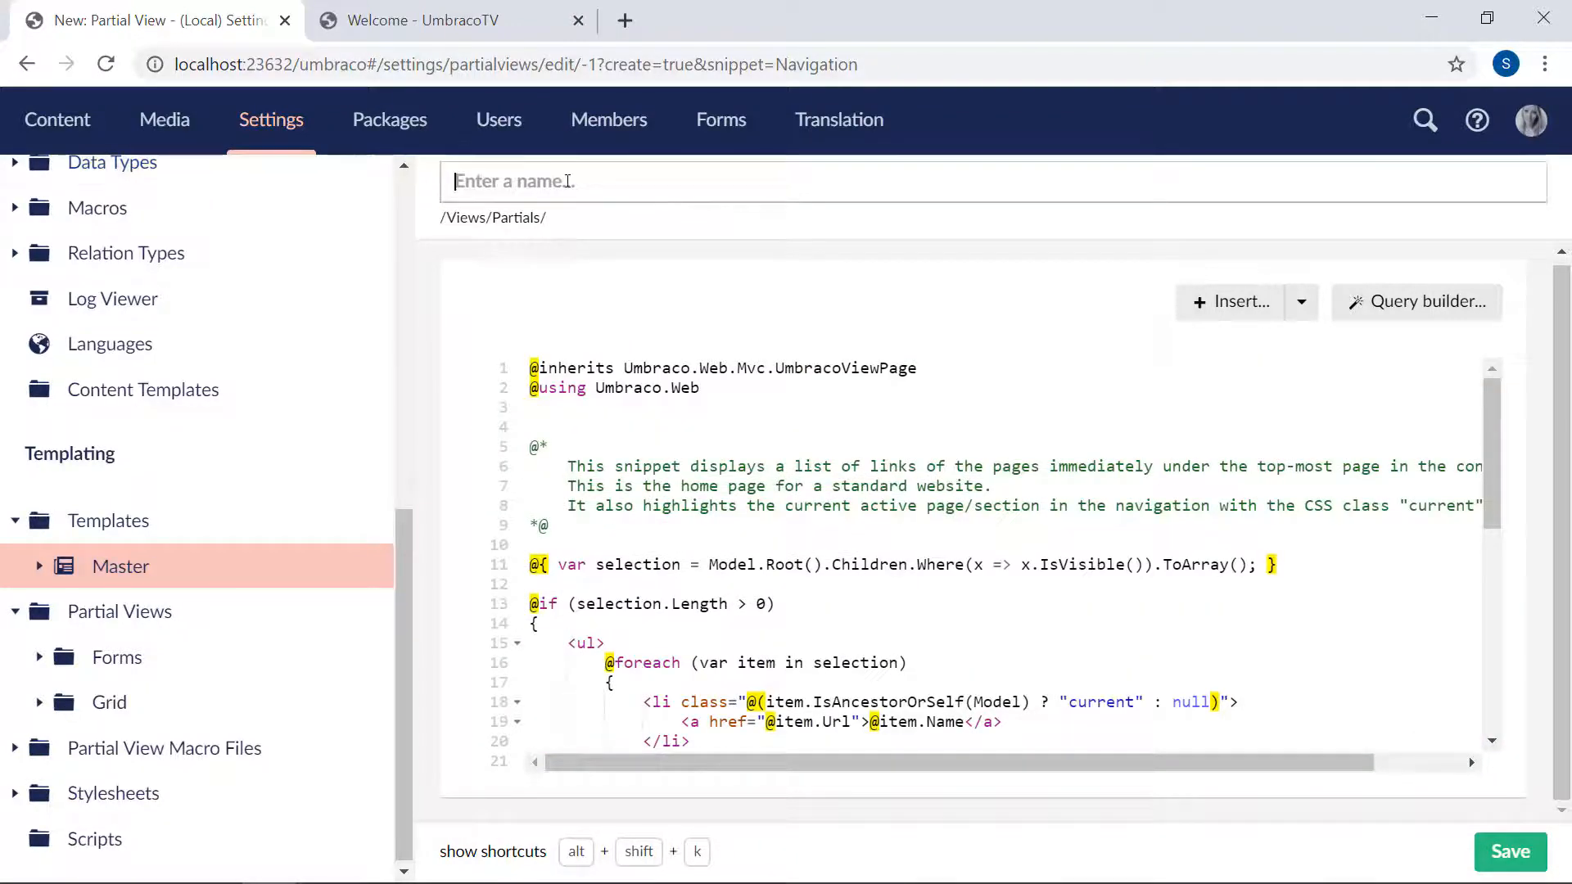
type("Nav")
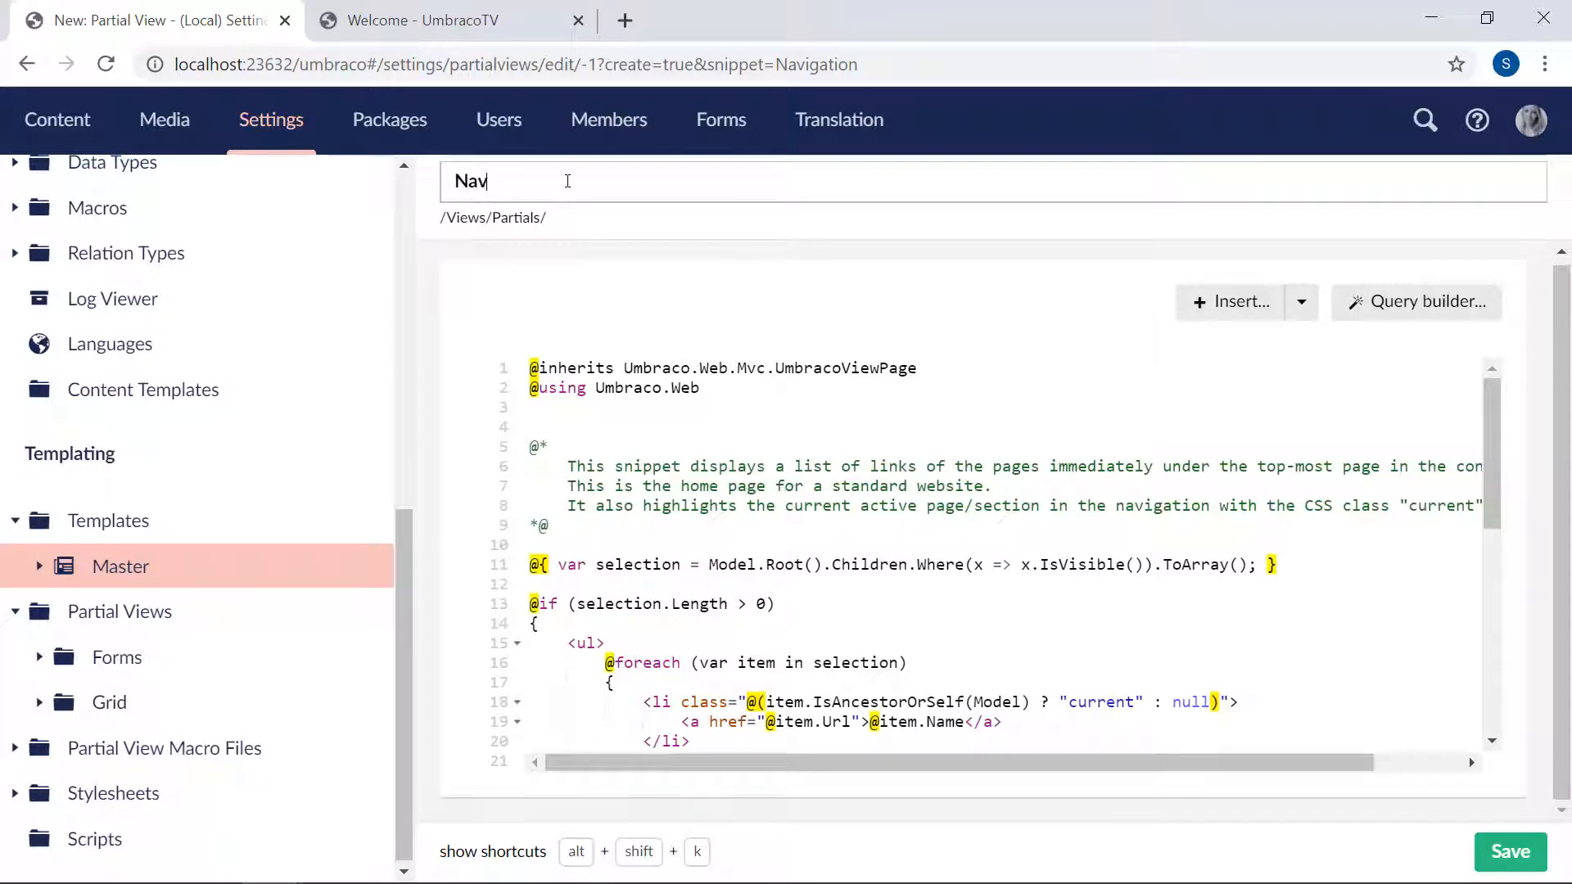
type("igation")
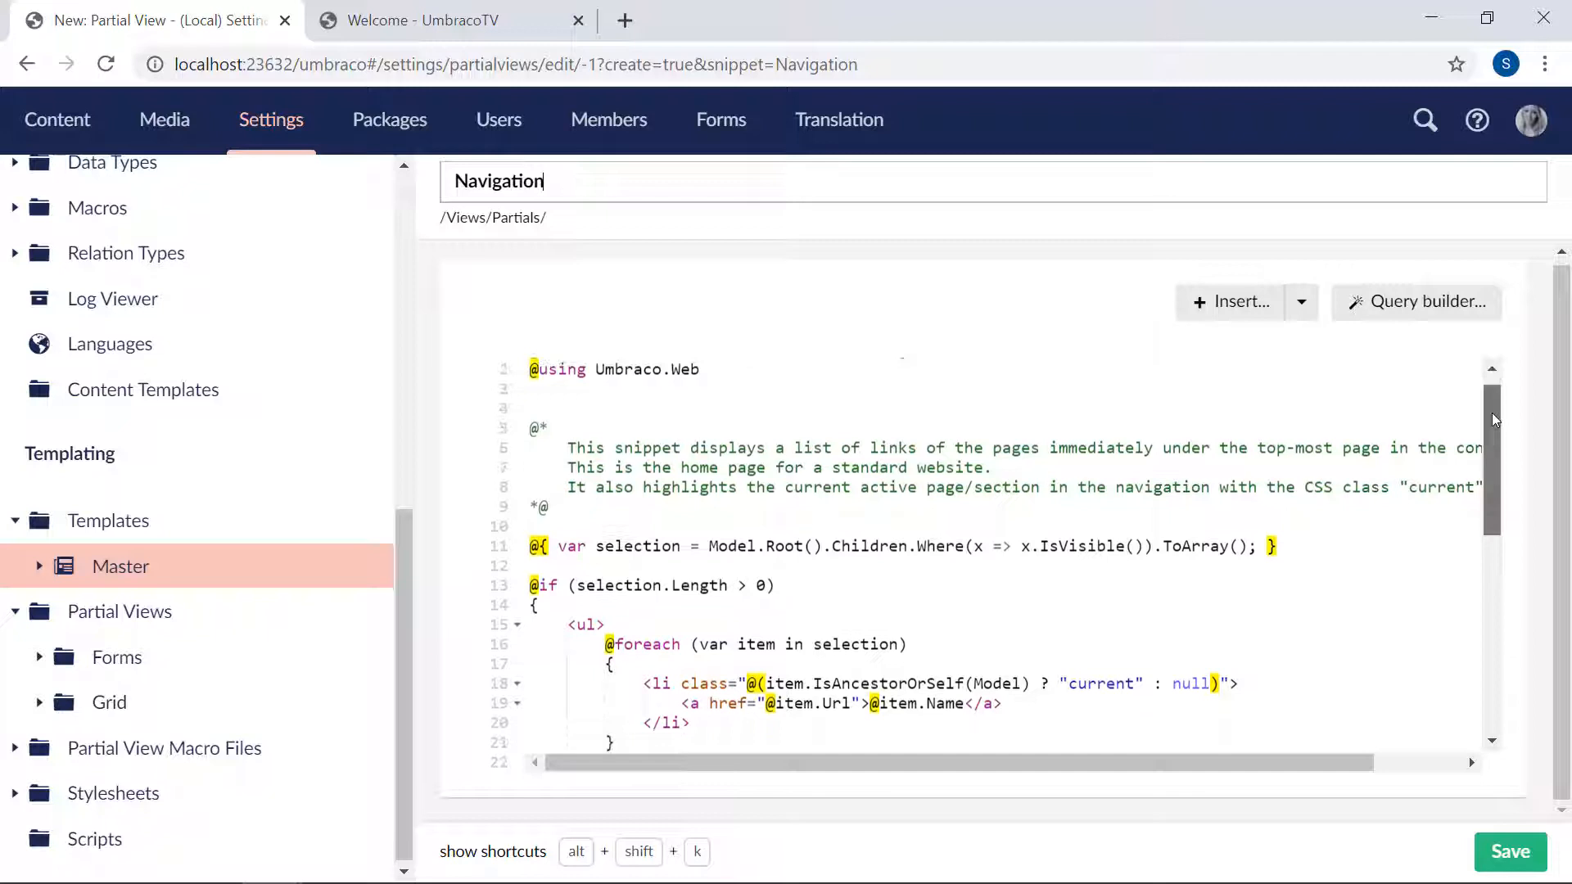
Step: Wrap the foreach loop in <div class="container">, navbar and brand markup with closing tags
scroll("down", 3)
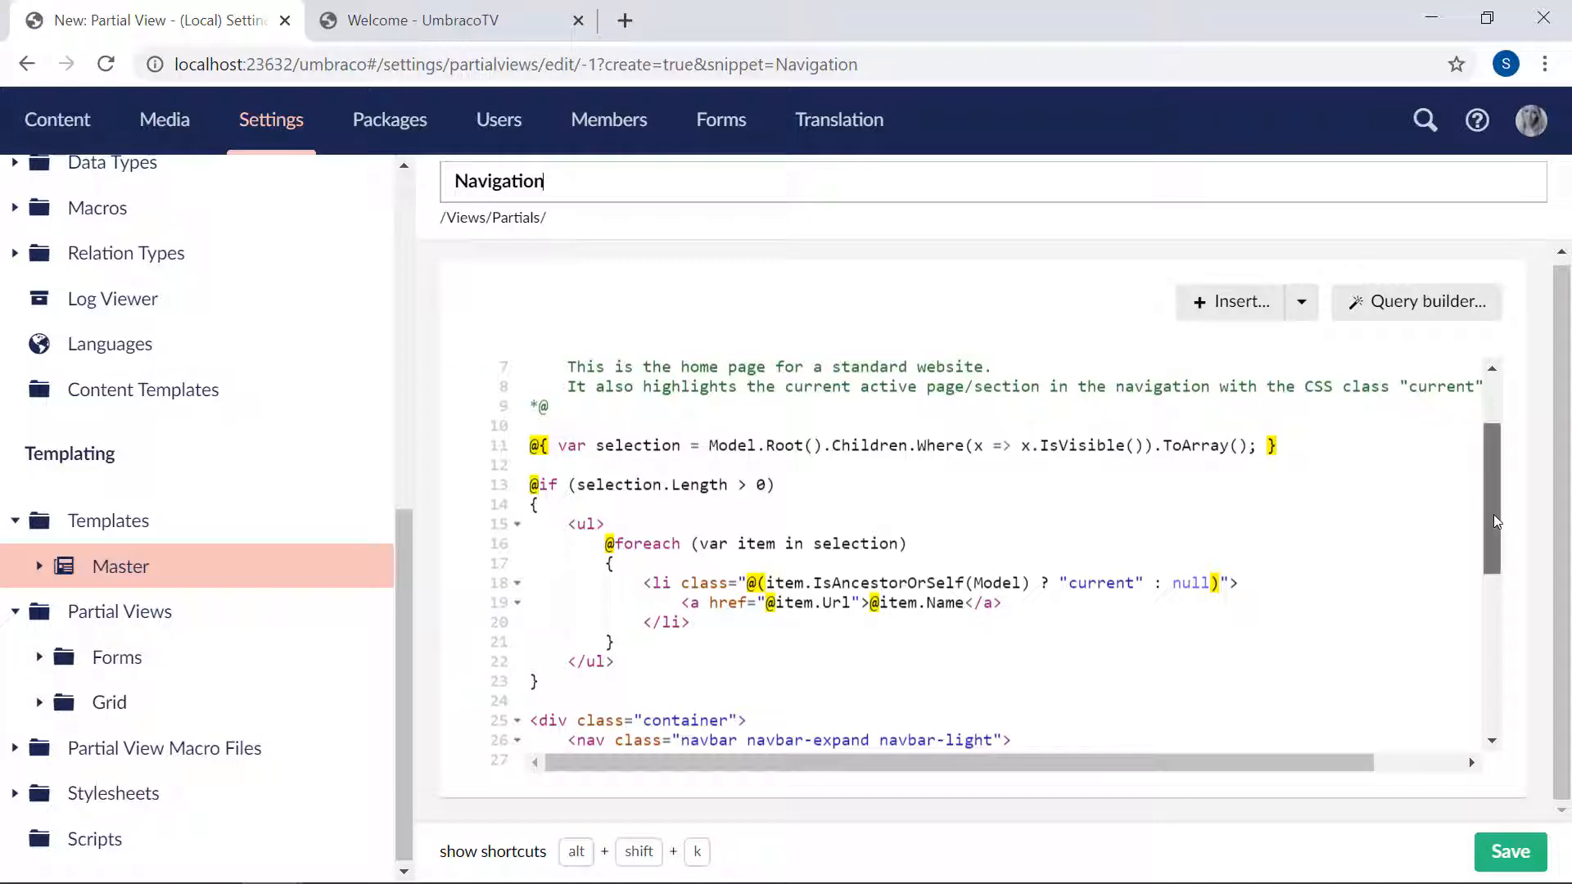
scroll("down", 3)
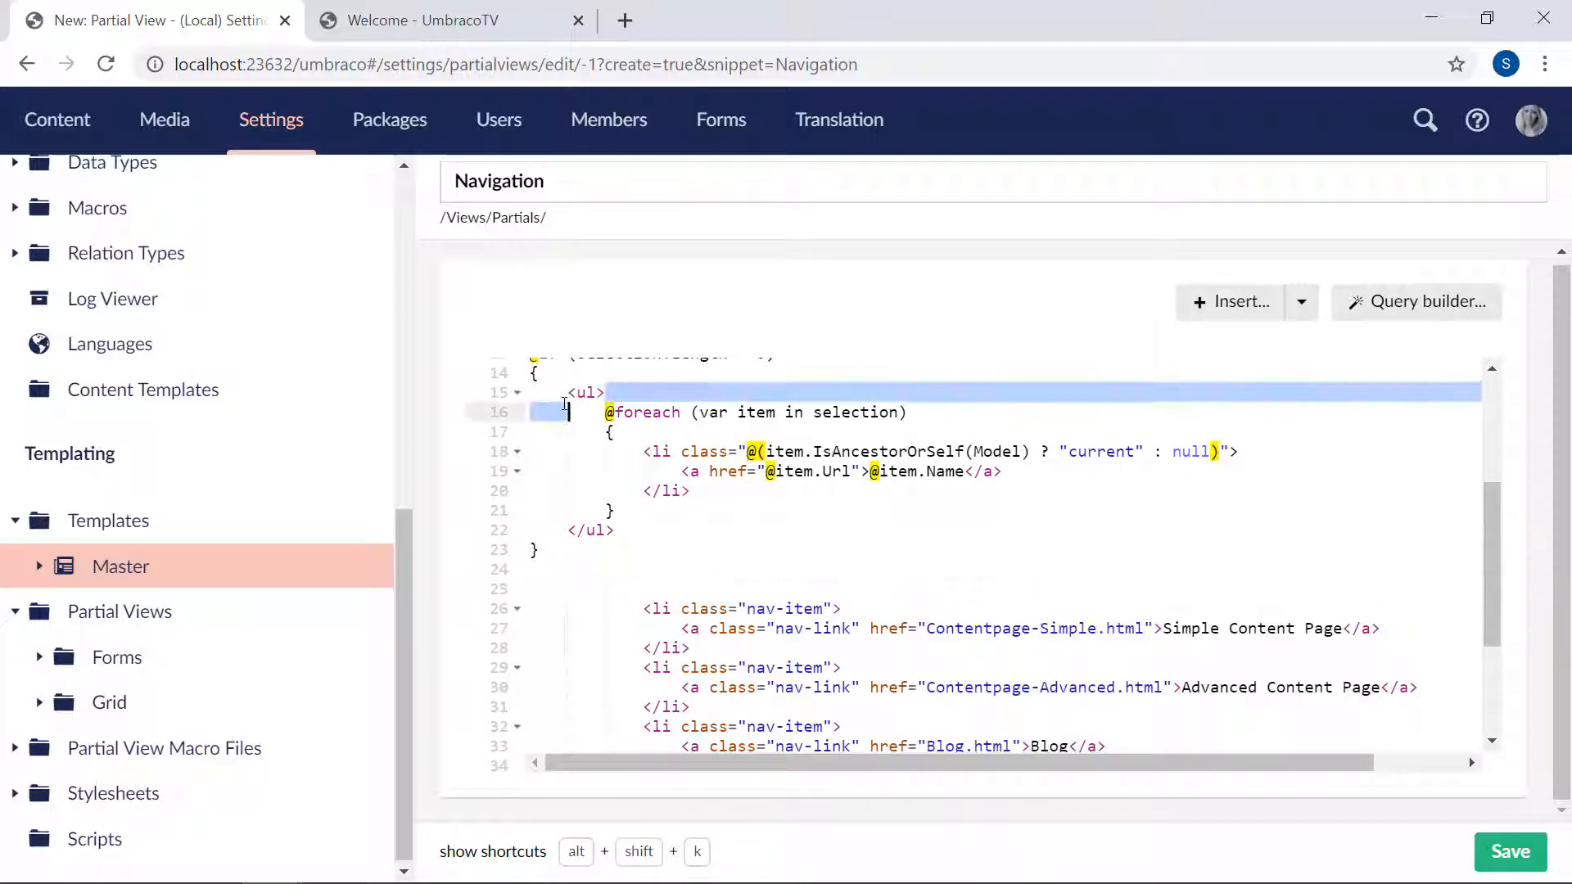
type("<div class=\"container\">")
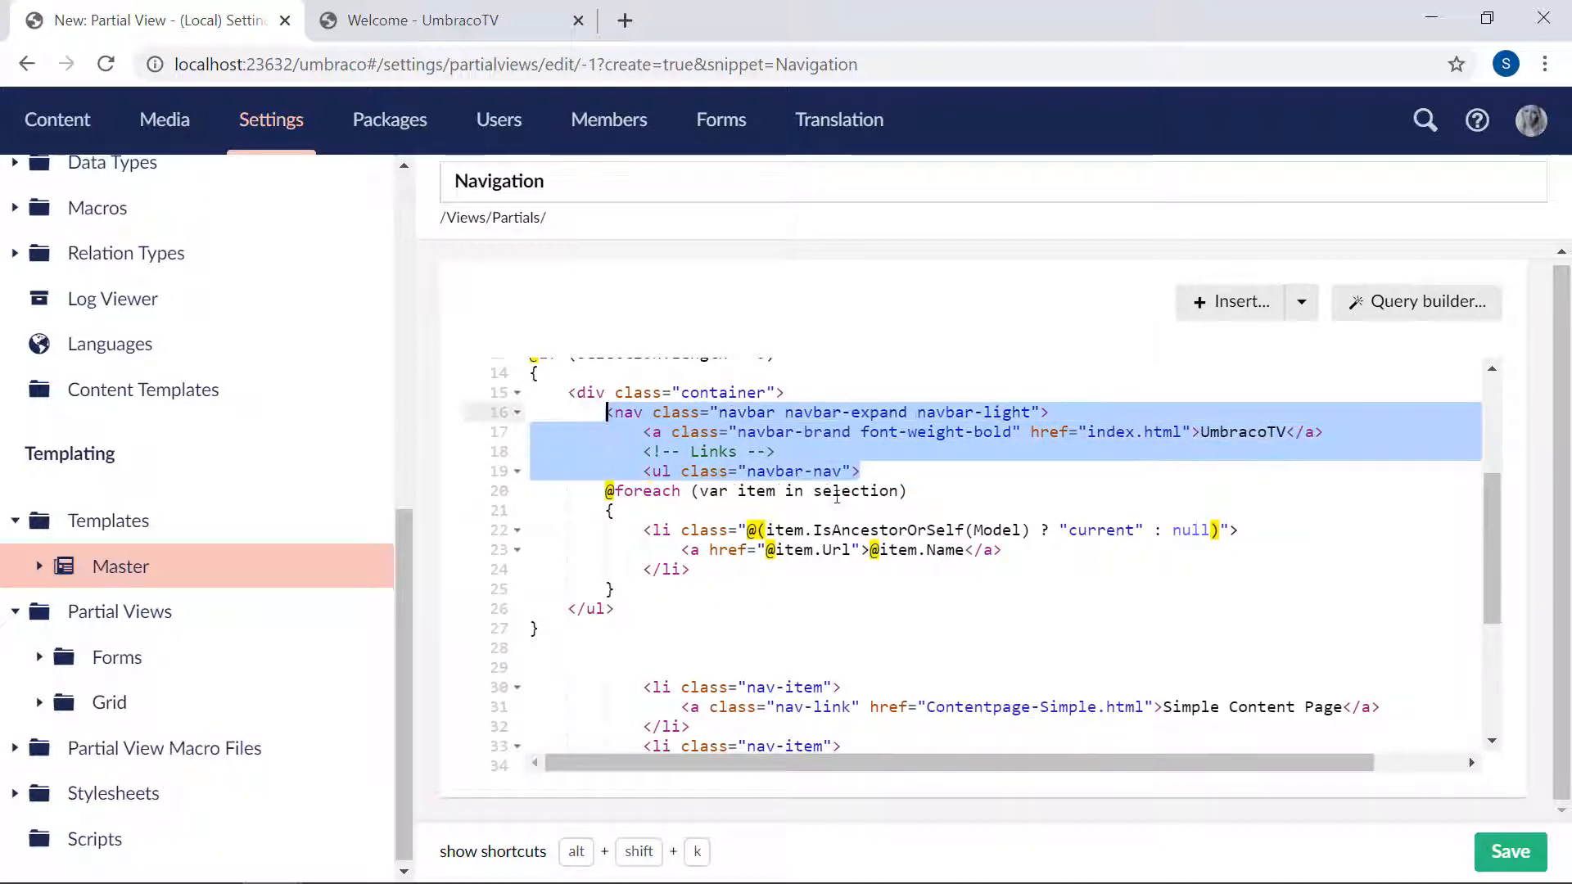
scroll("down", 3)
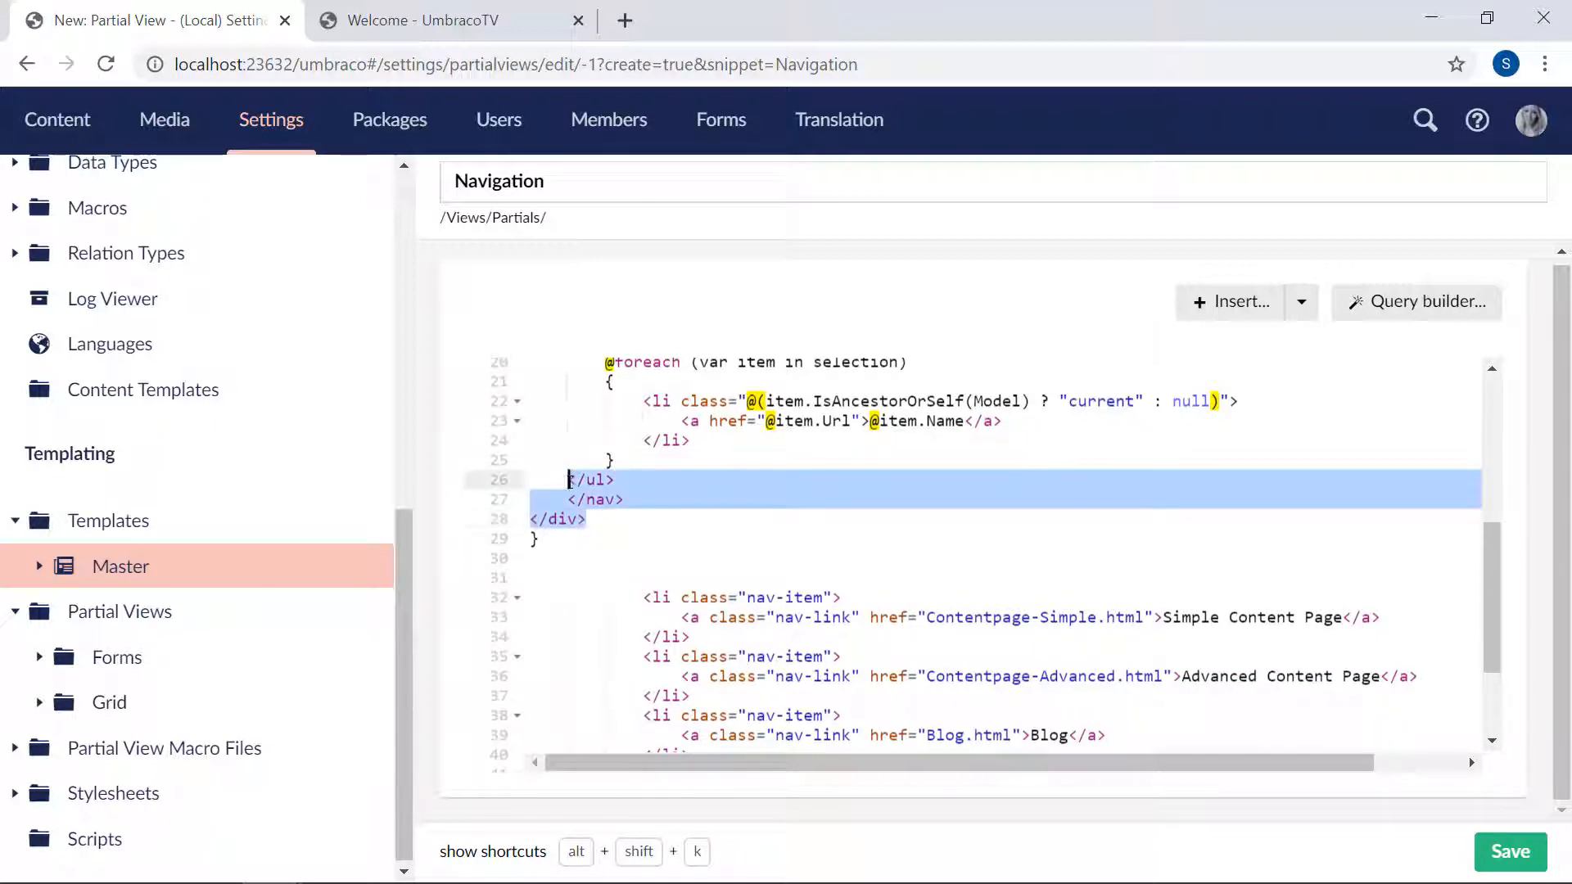
left_click(638, 499)
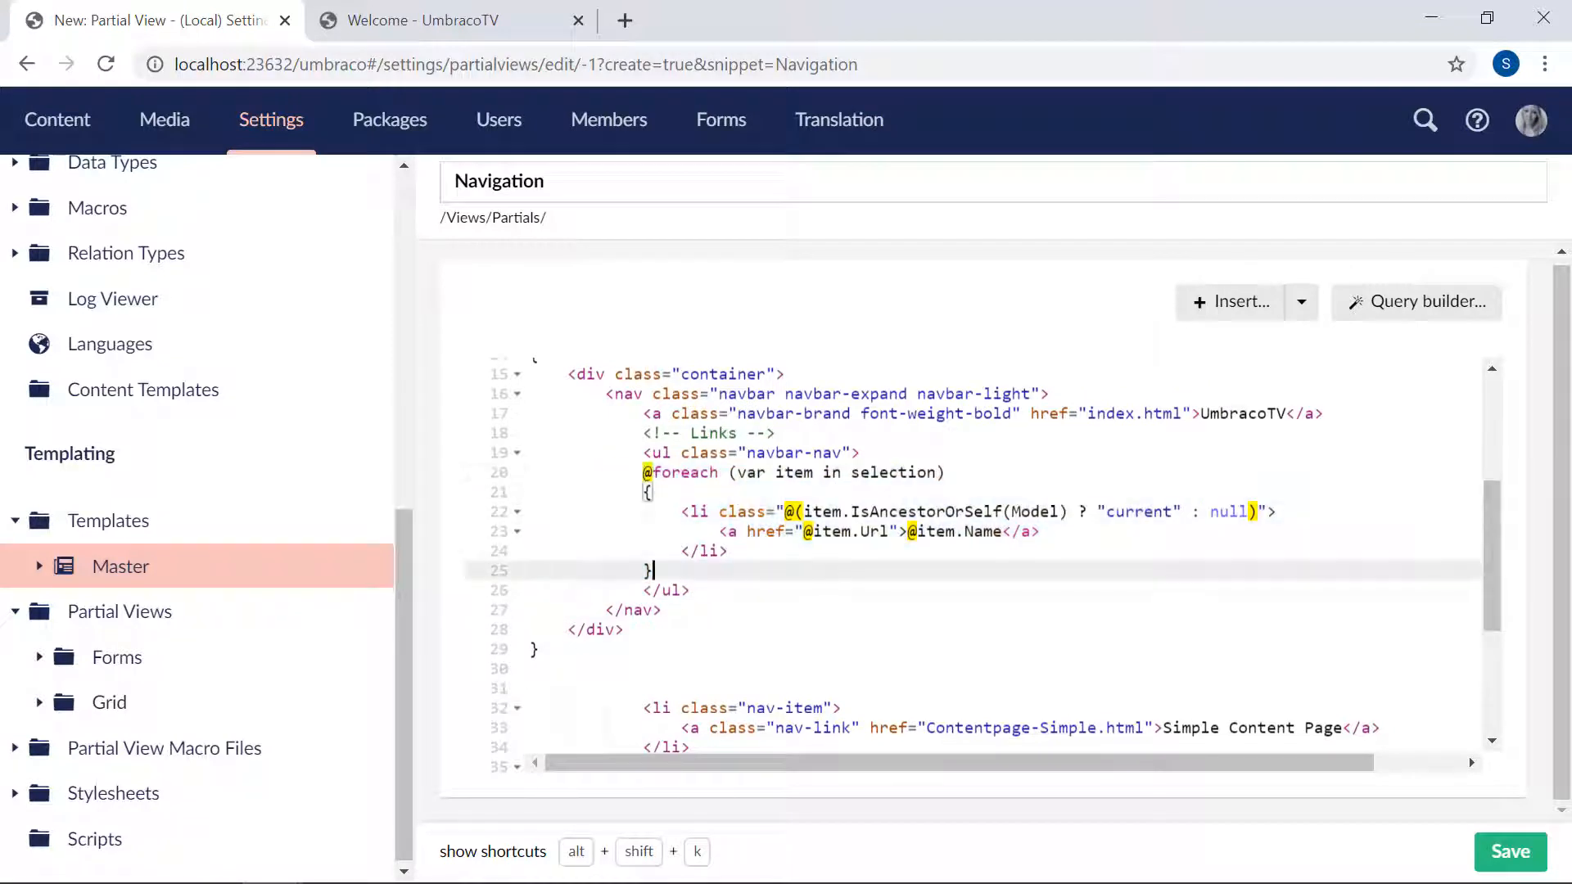
scroll("down", 3)
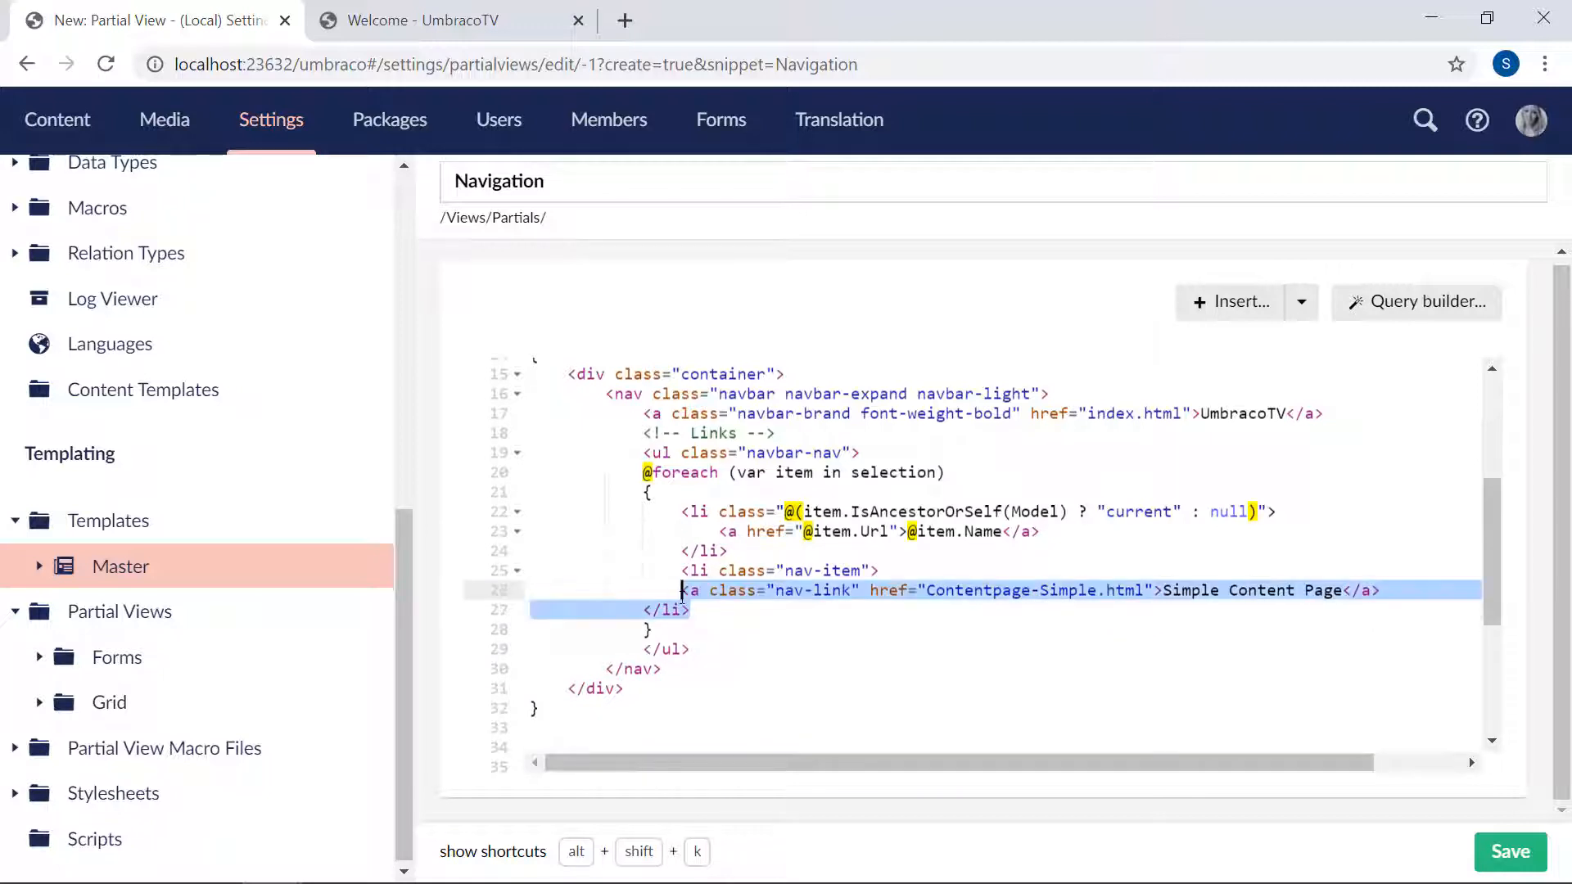
left_click(779, 620)
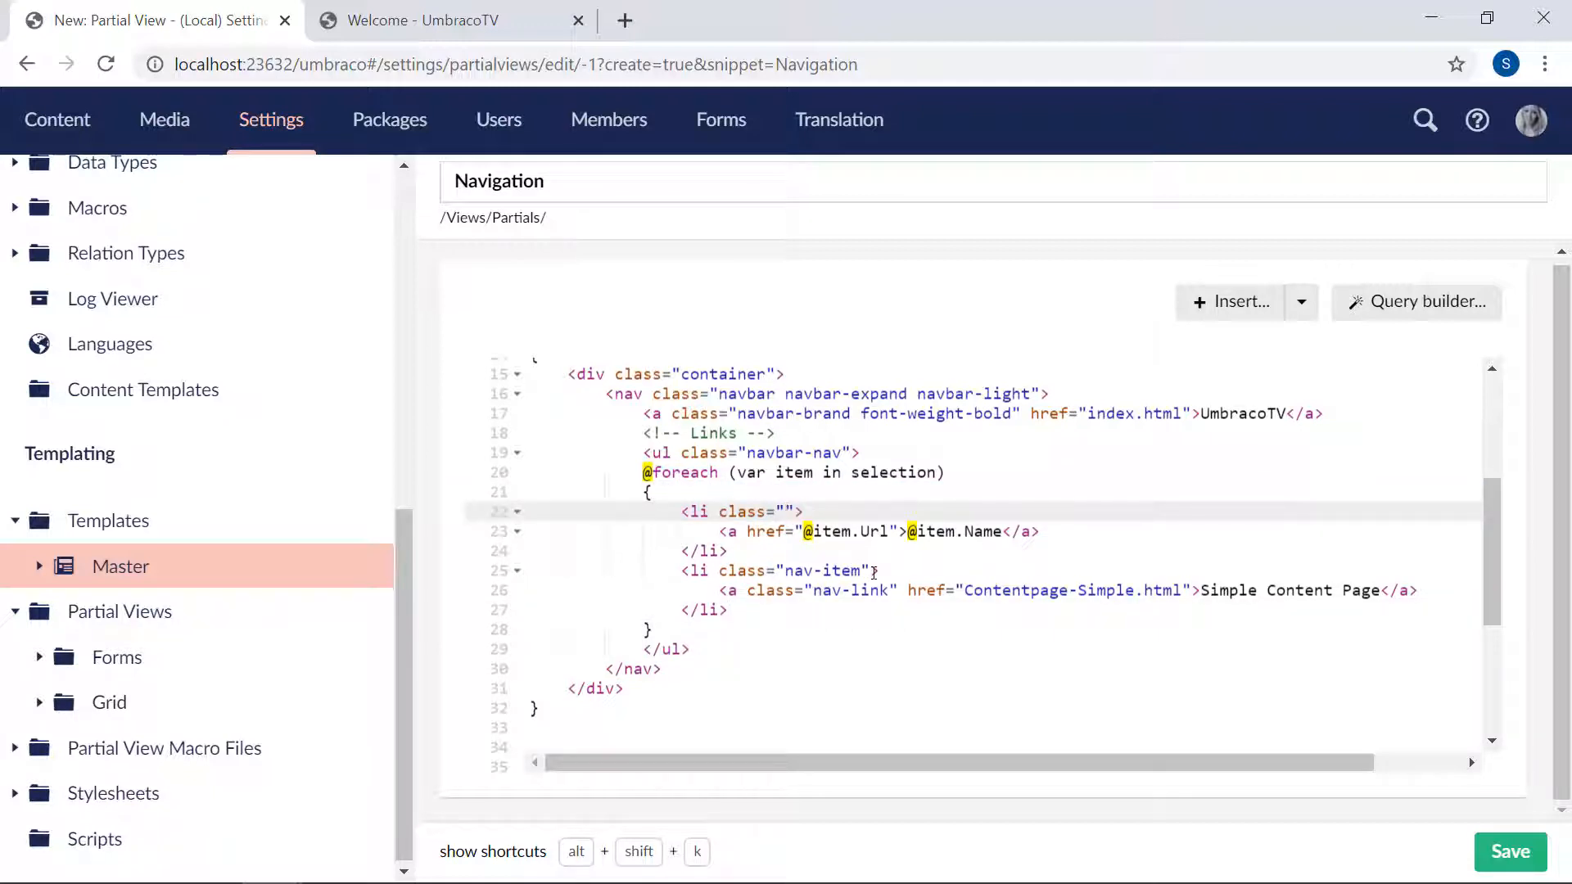
left_click(862, 570)
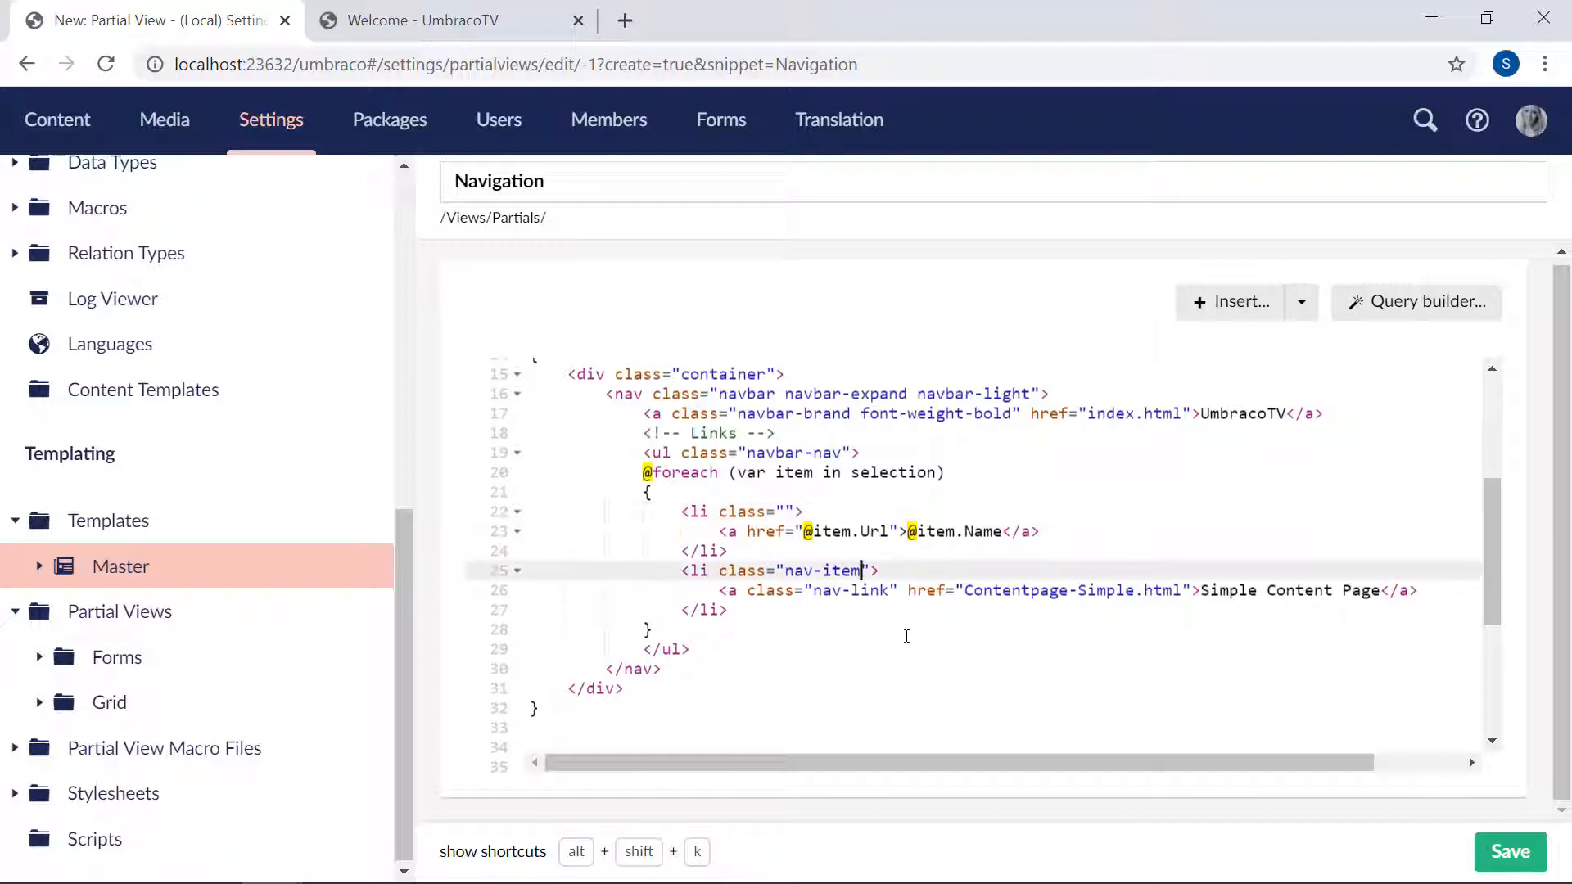
type("@(item.IsAncestorOrSelf(Model) ? \"current\" : null)")
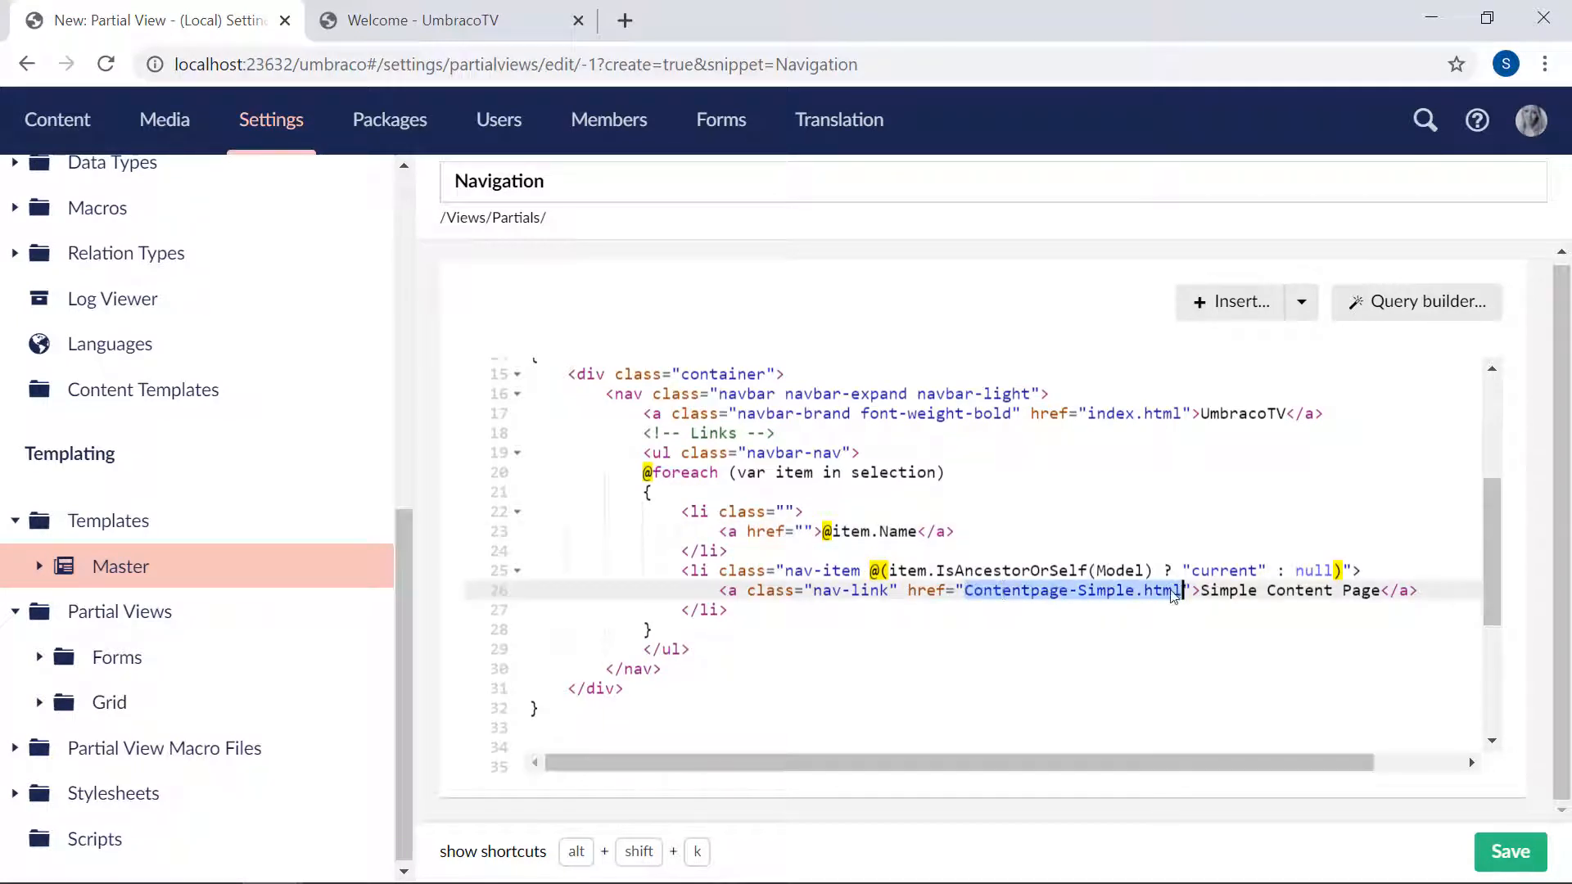
type("@item.Url")
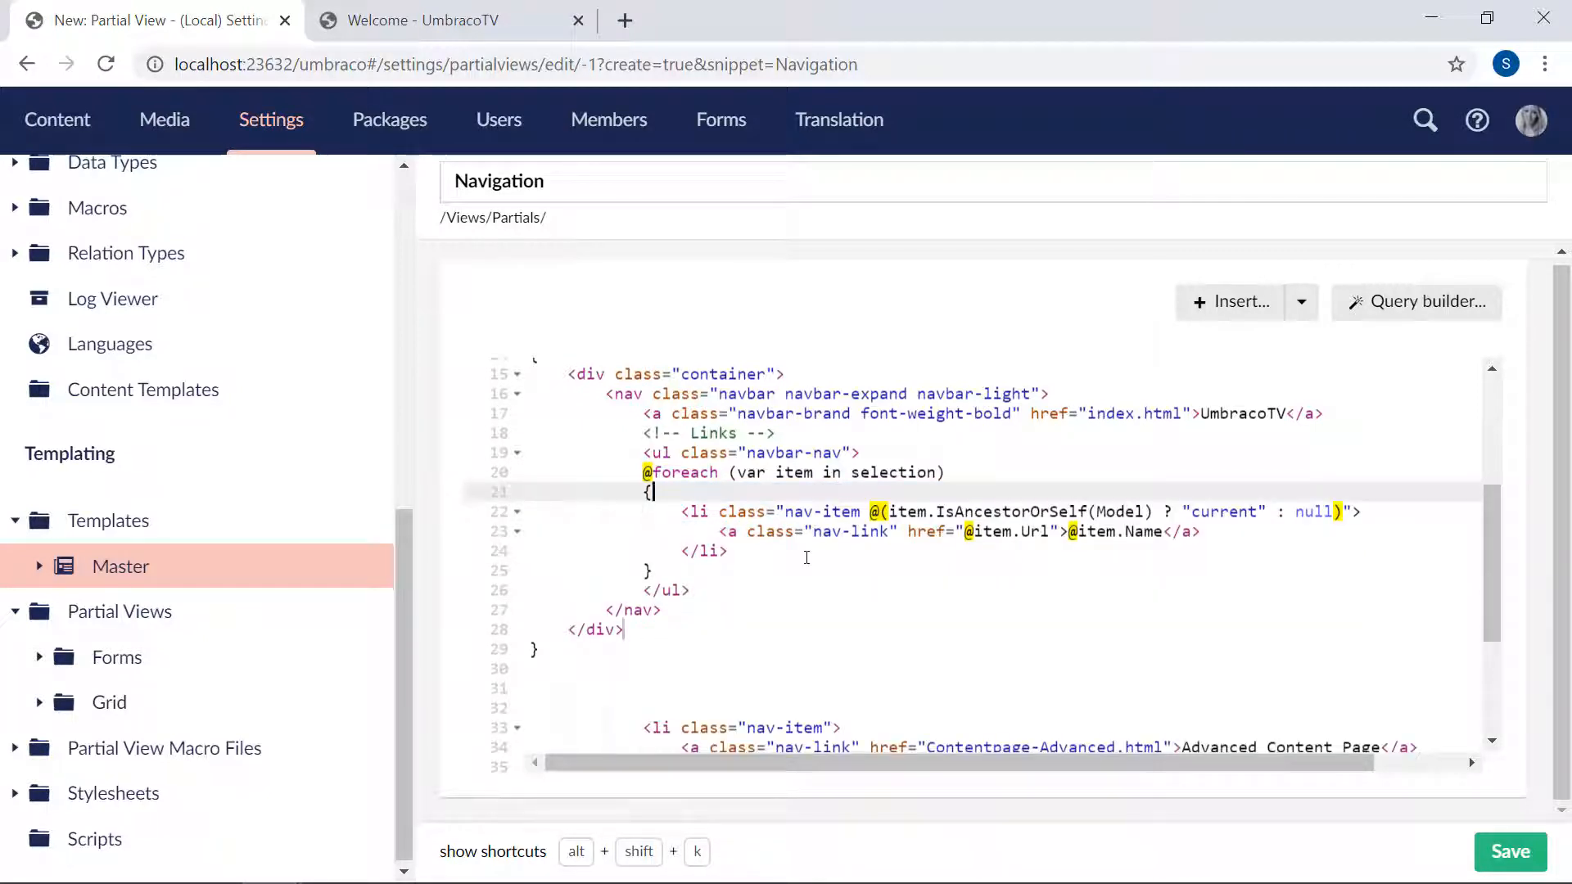
Step: Remove the static links and re-indent the loop body
left_click_drag(681, 511, 741, 571)
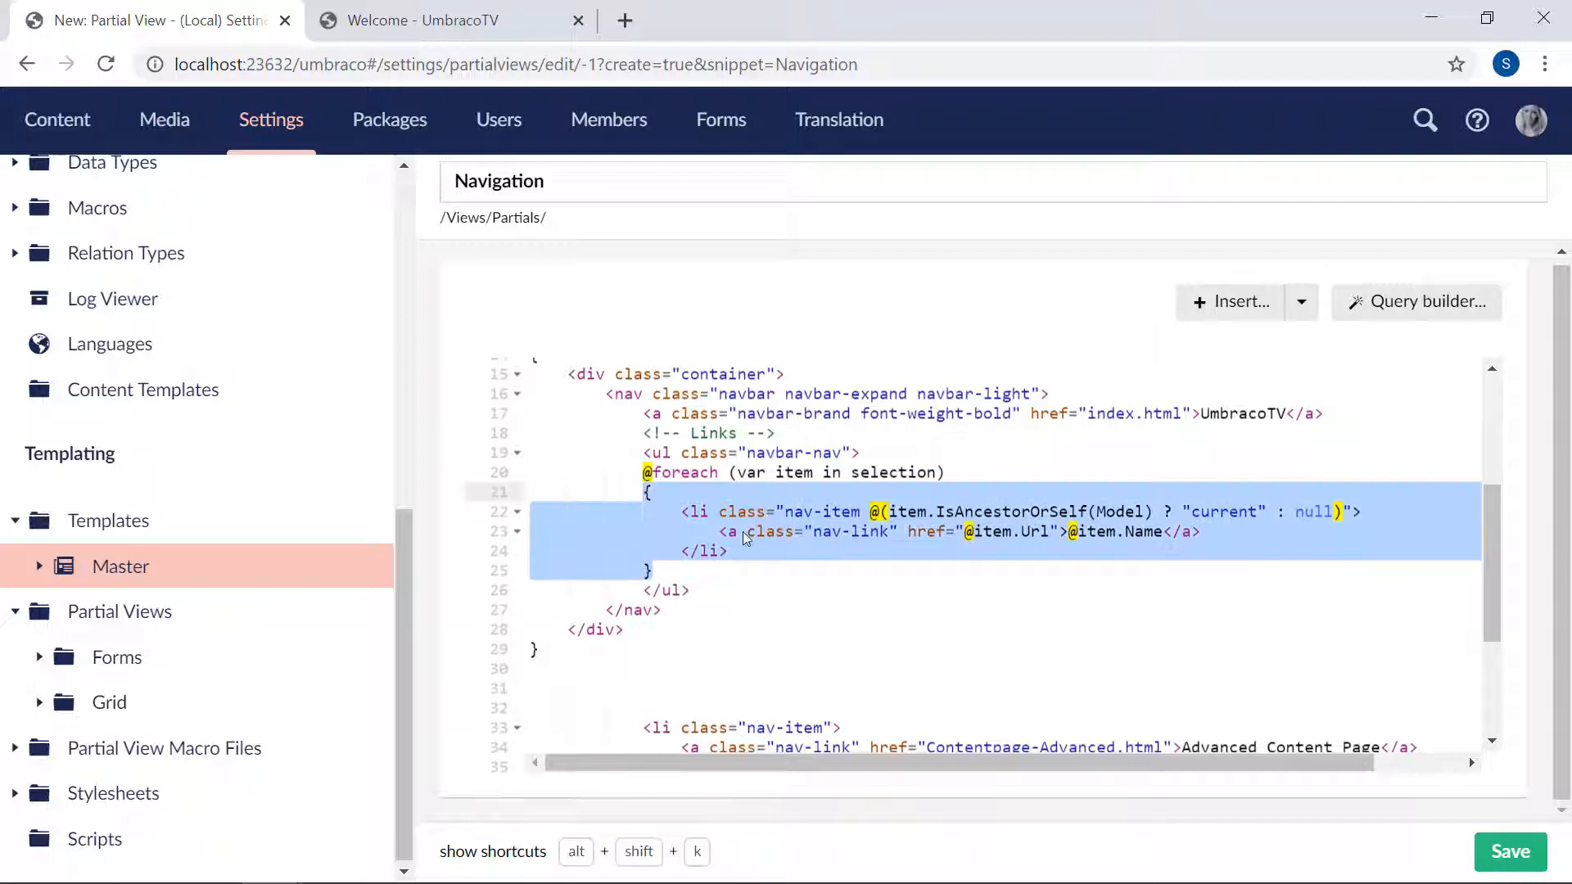
scroll("down", 3)
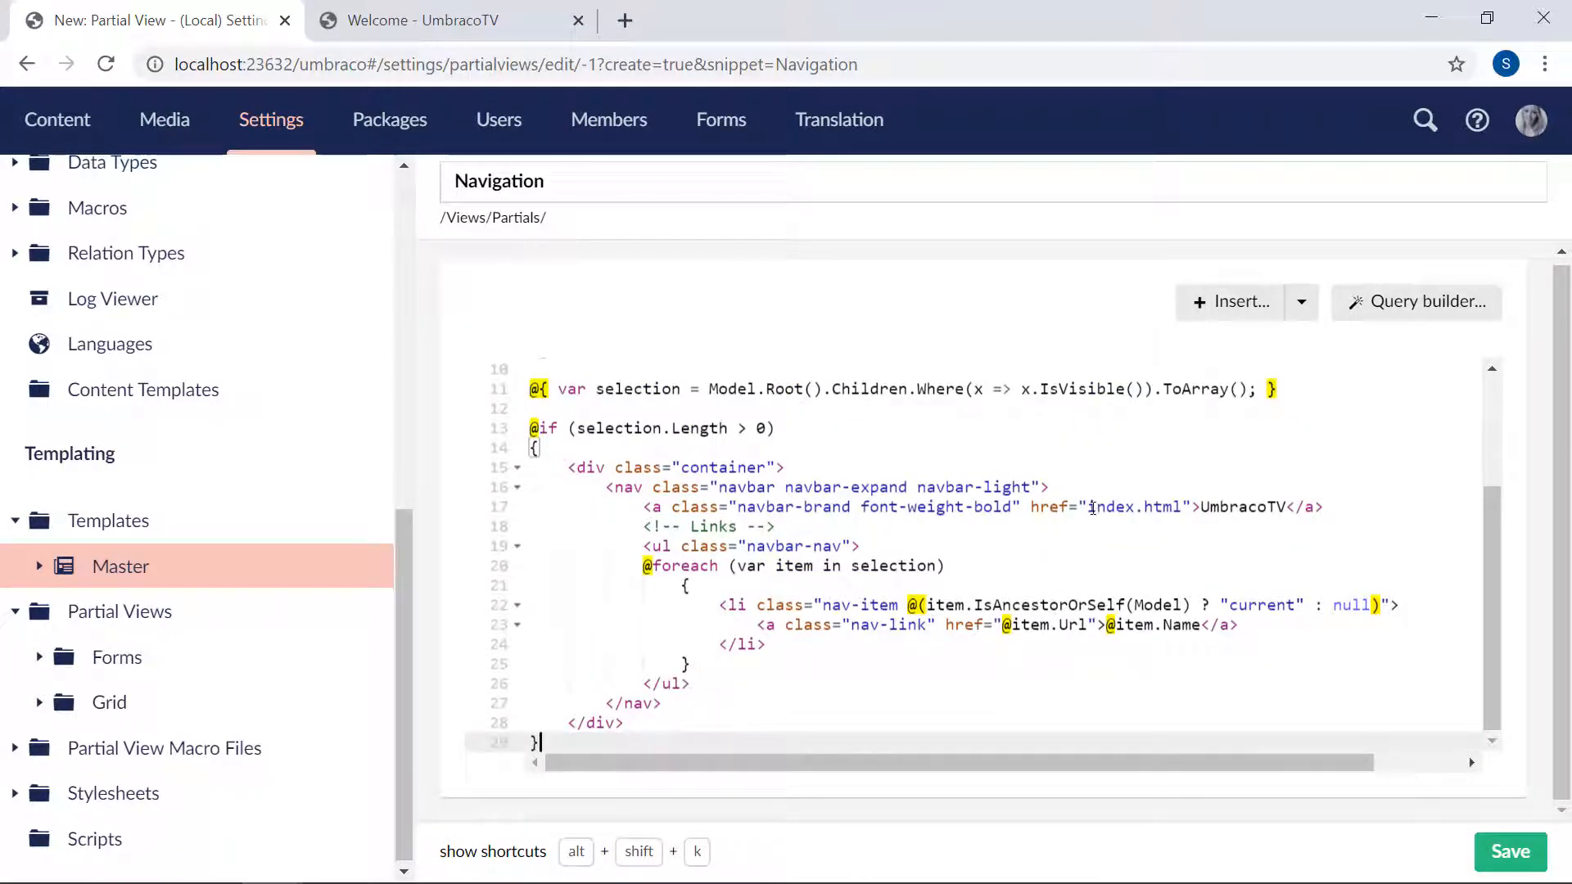
left_click(1089, 507)
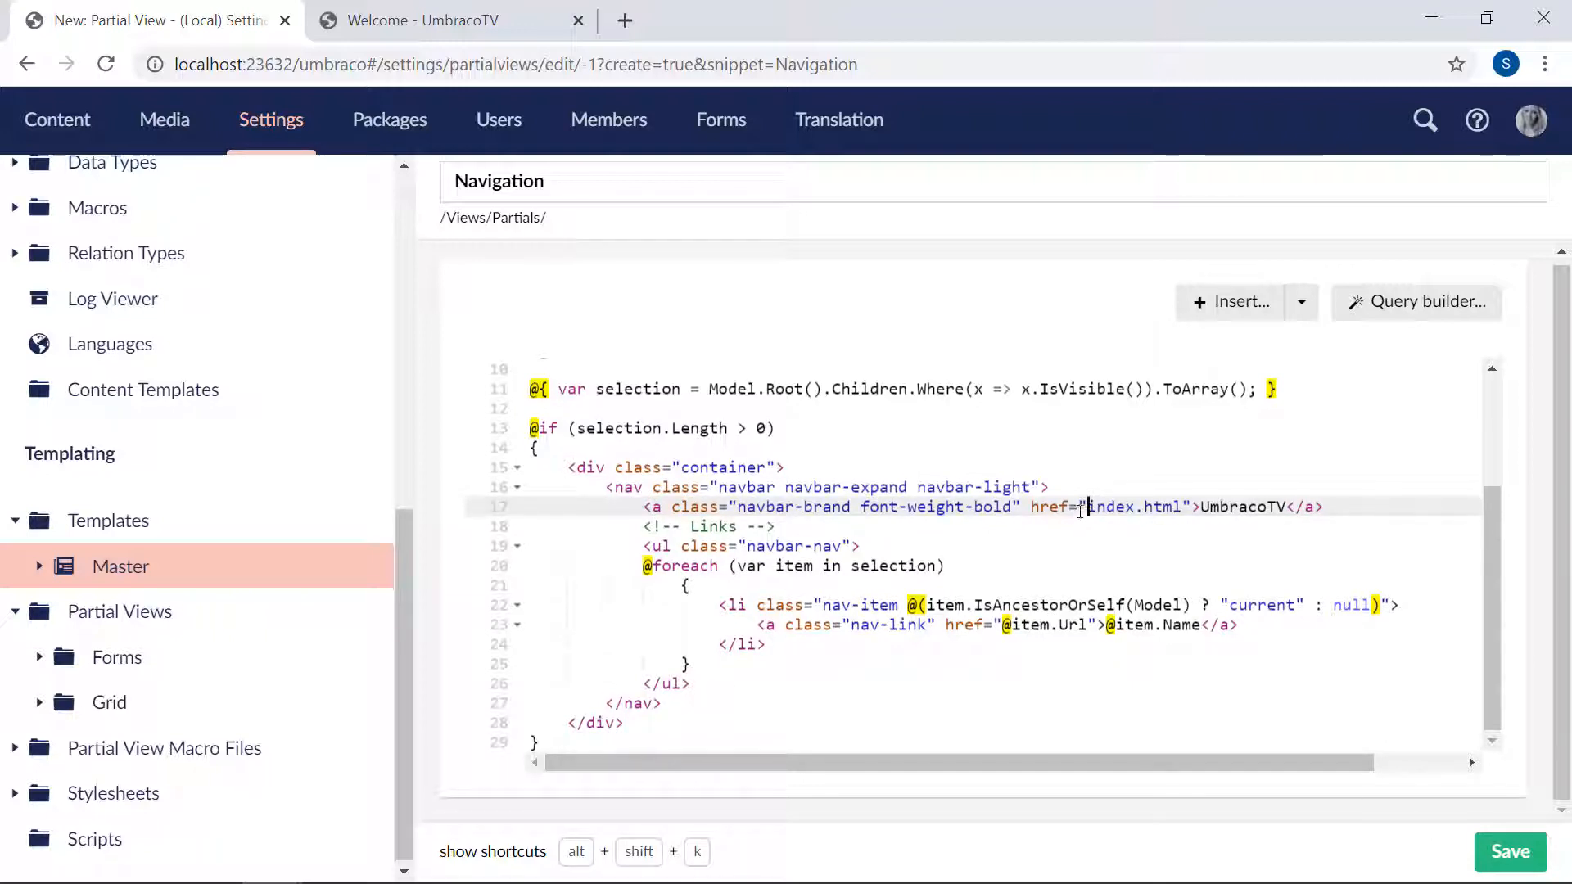
double_click(1135, 508)
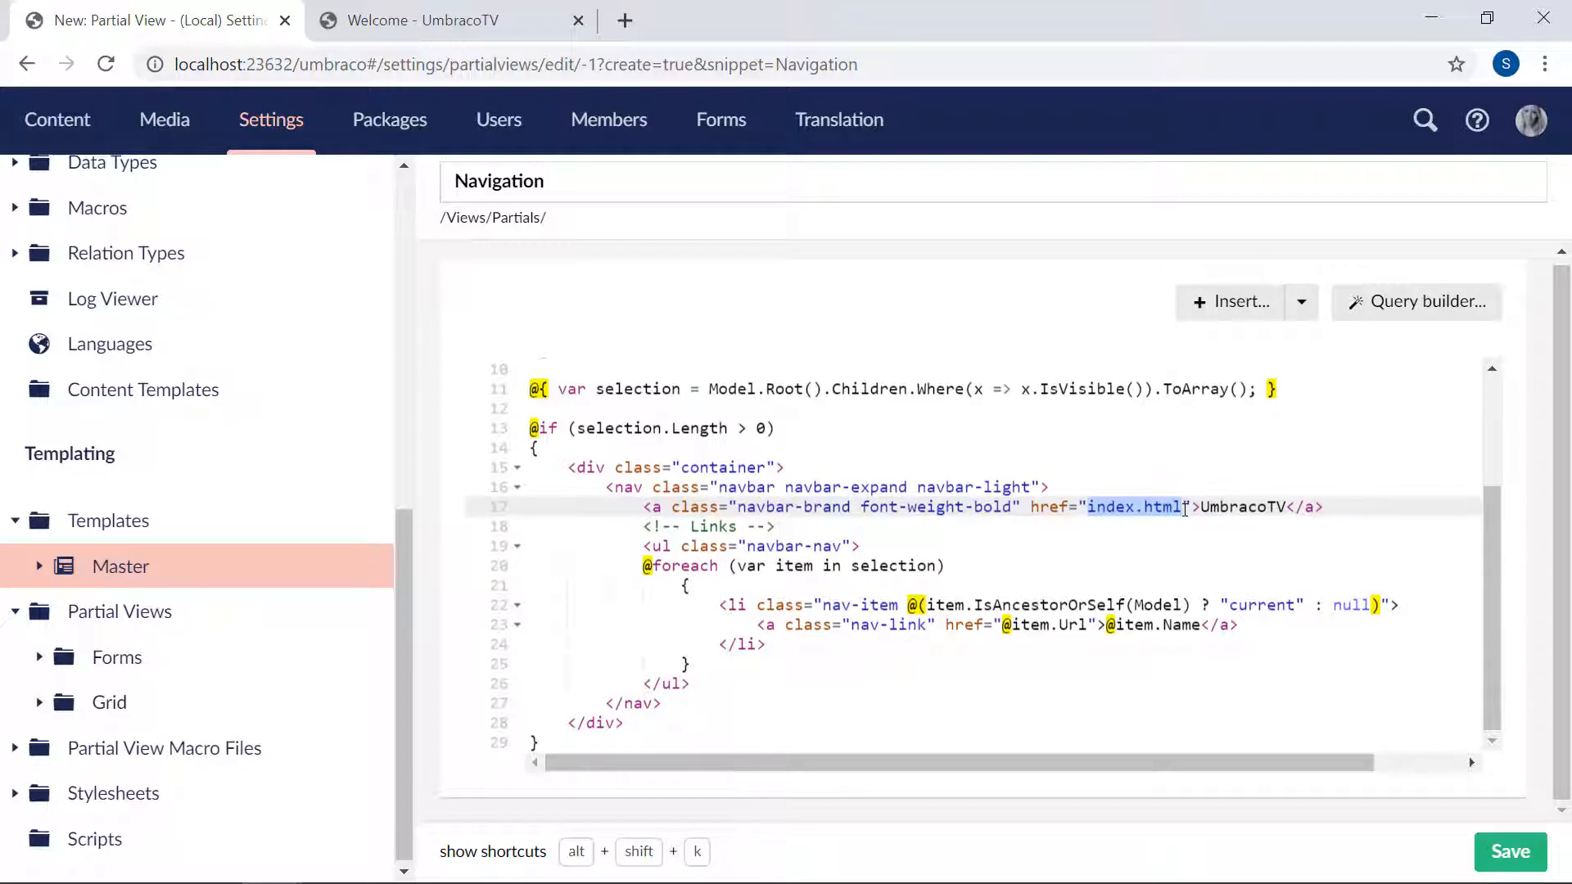
type("@")
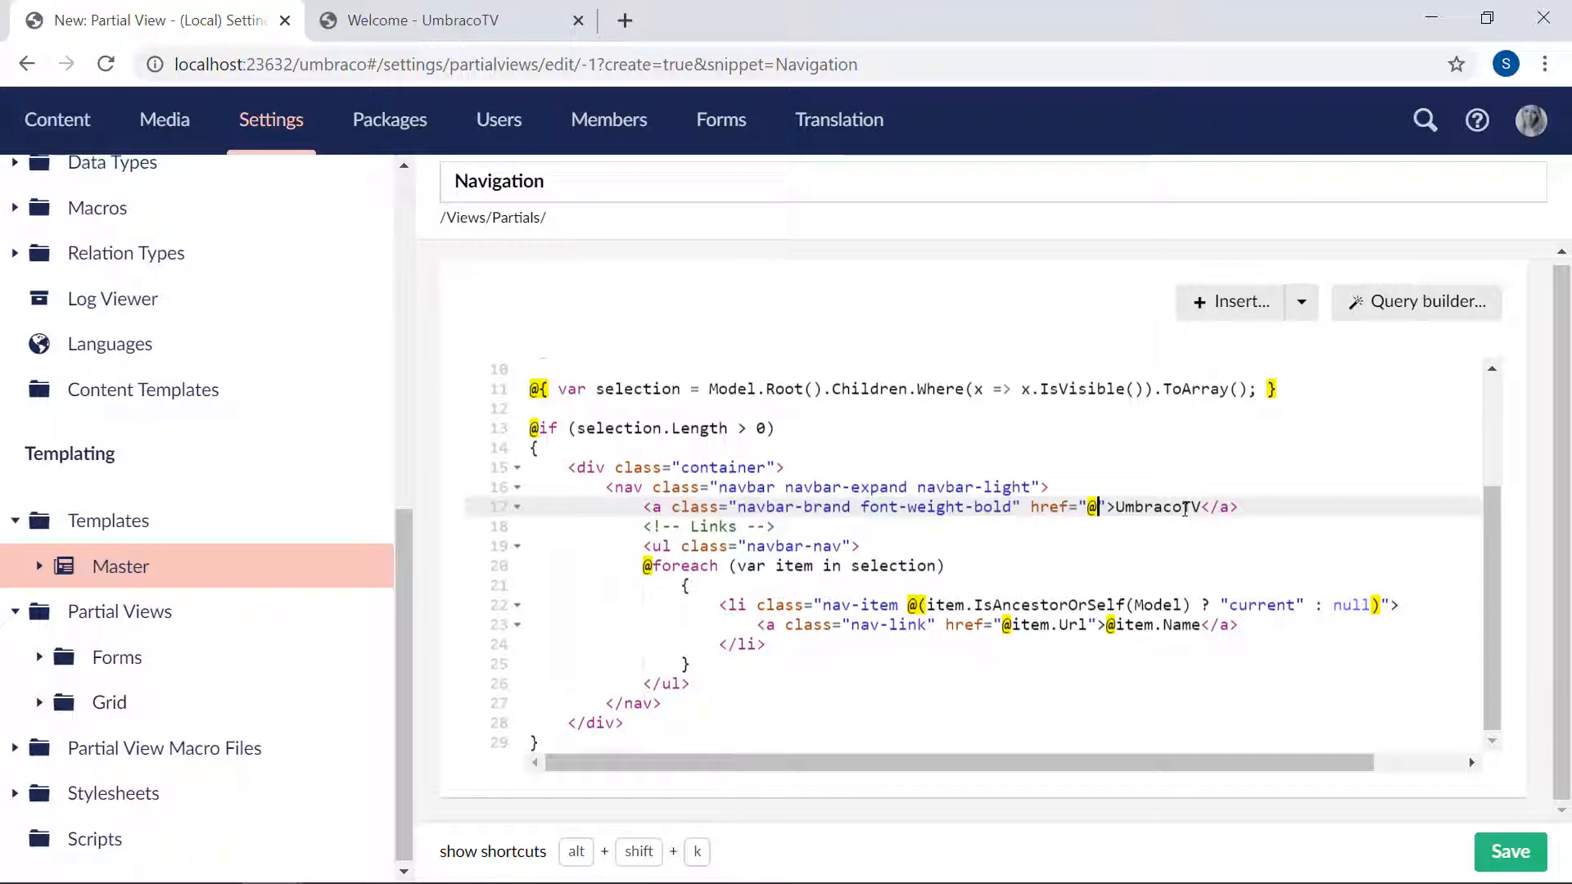
type("Model.")
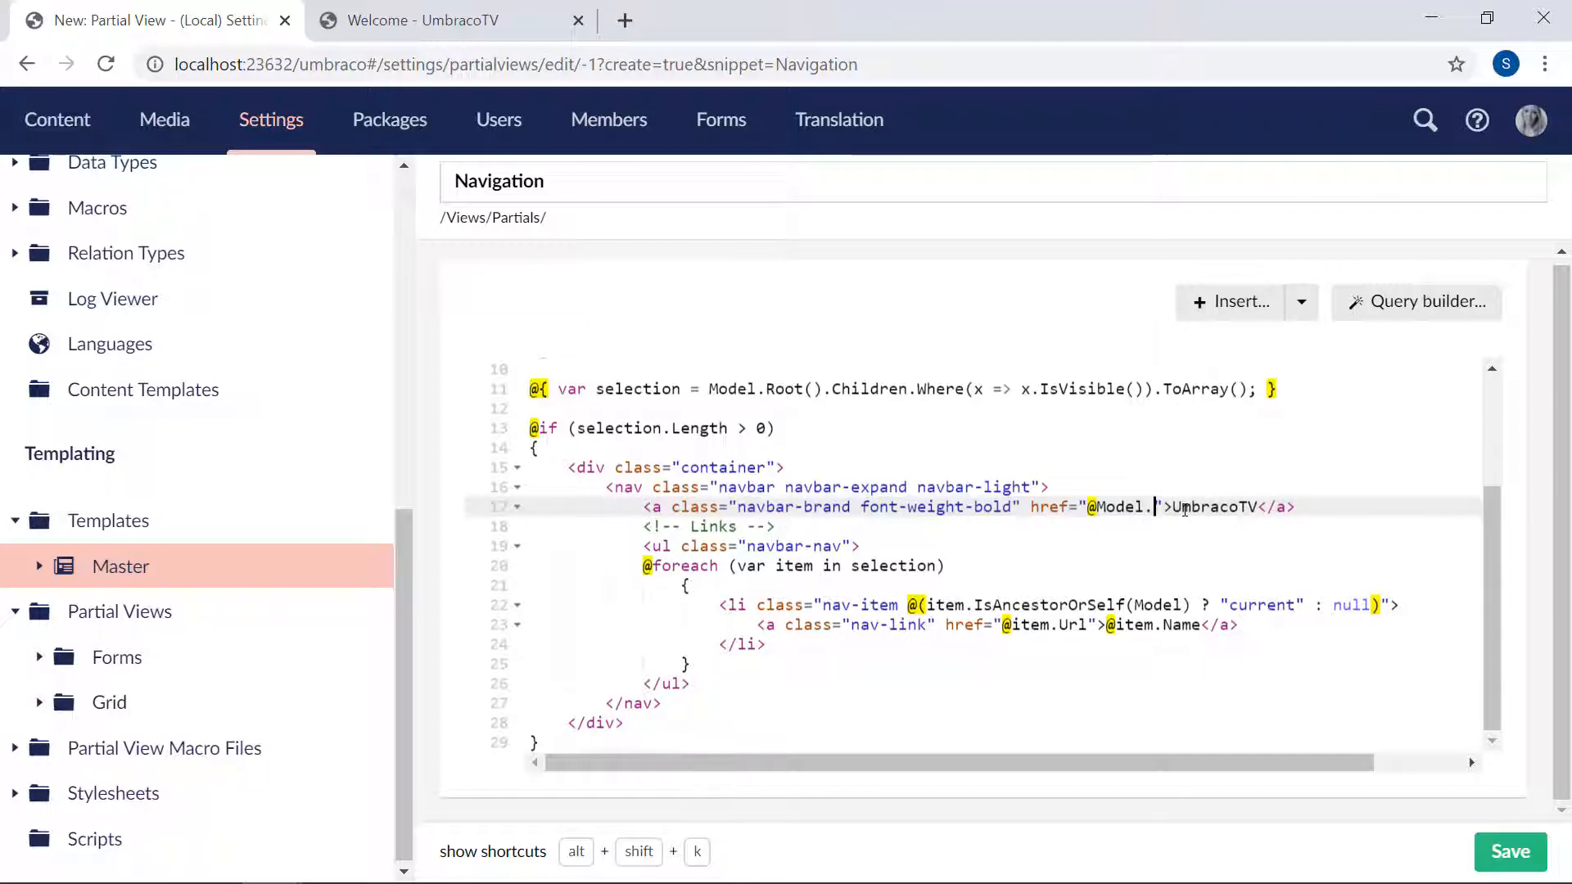
type("Root()")
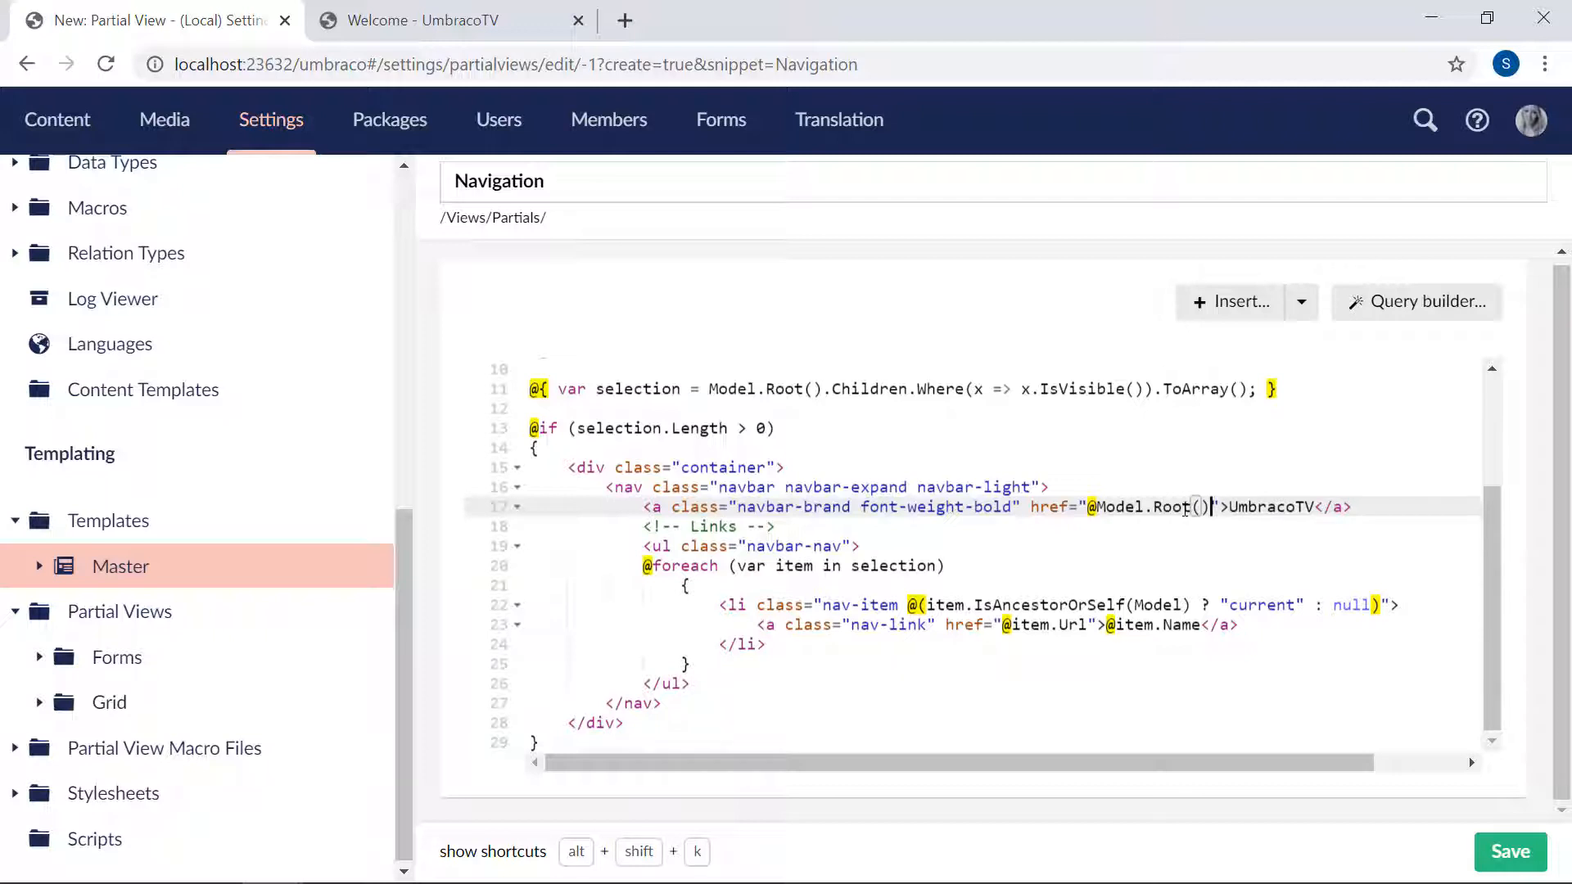
type(".")
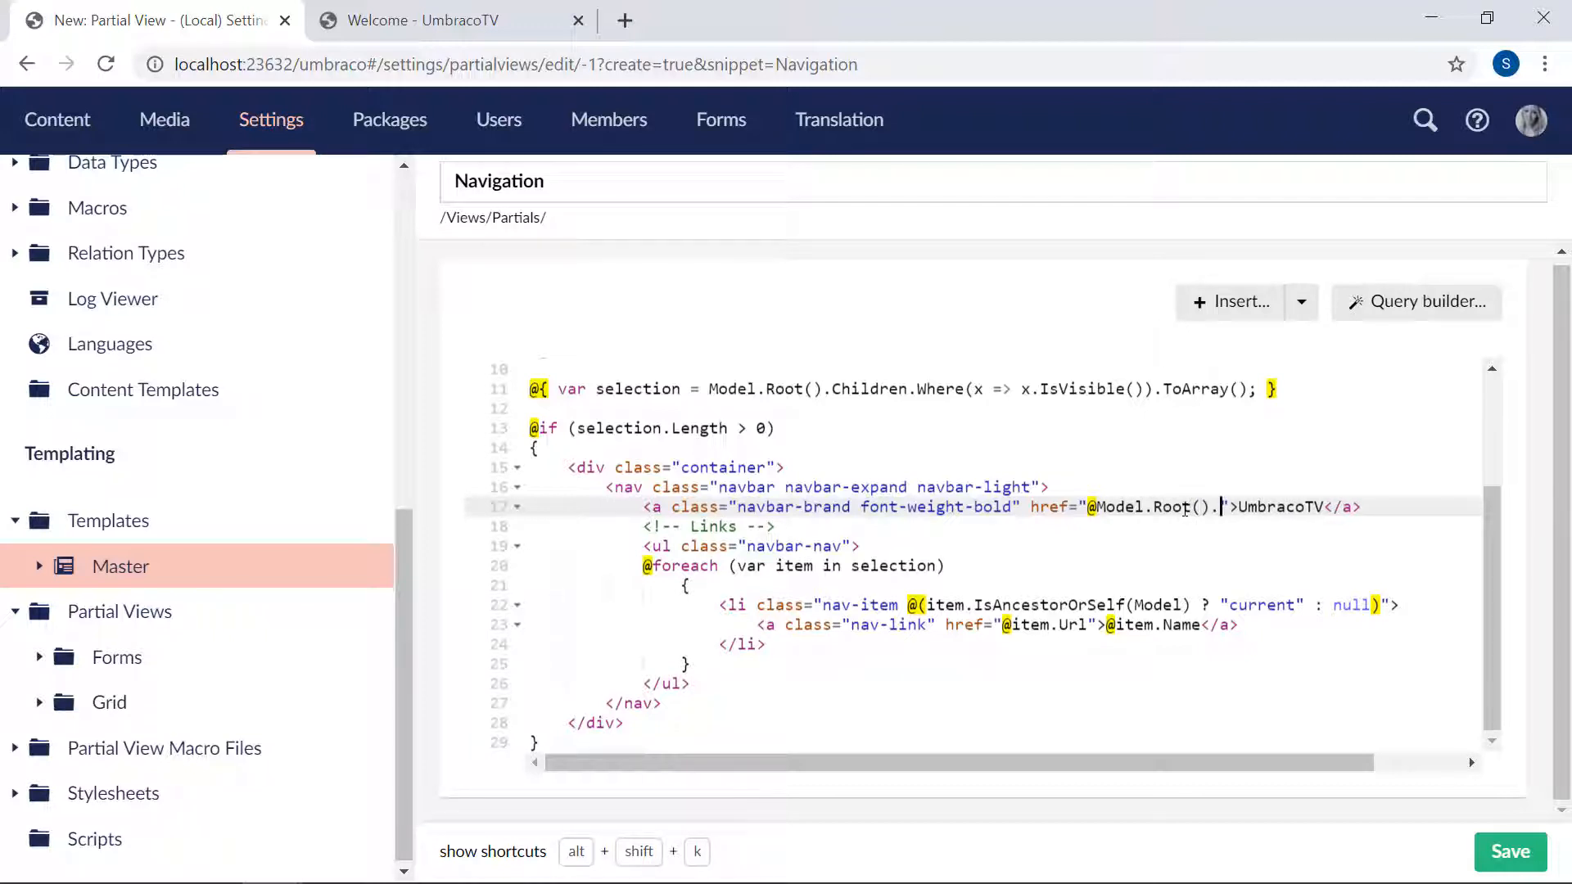
type("Url")
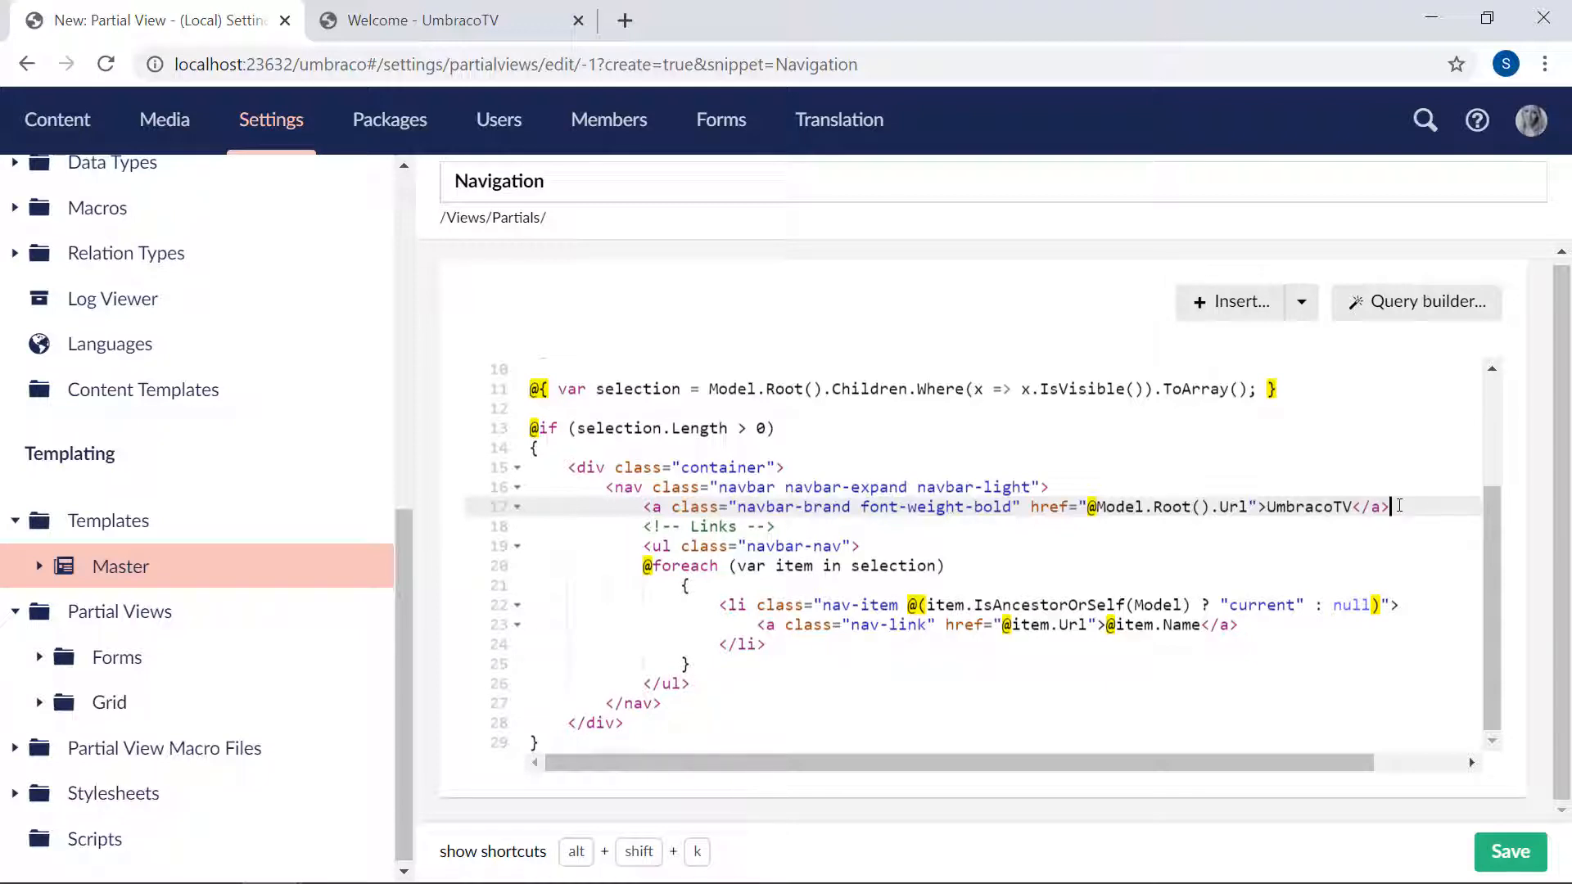
Step: Save the partial view as Navigation.cshtml and reopen the Master template
left_click(1510, 851)
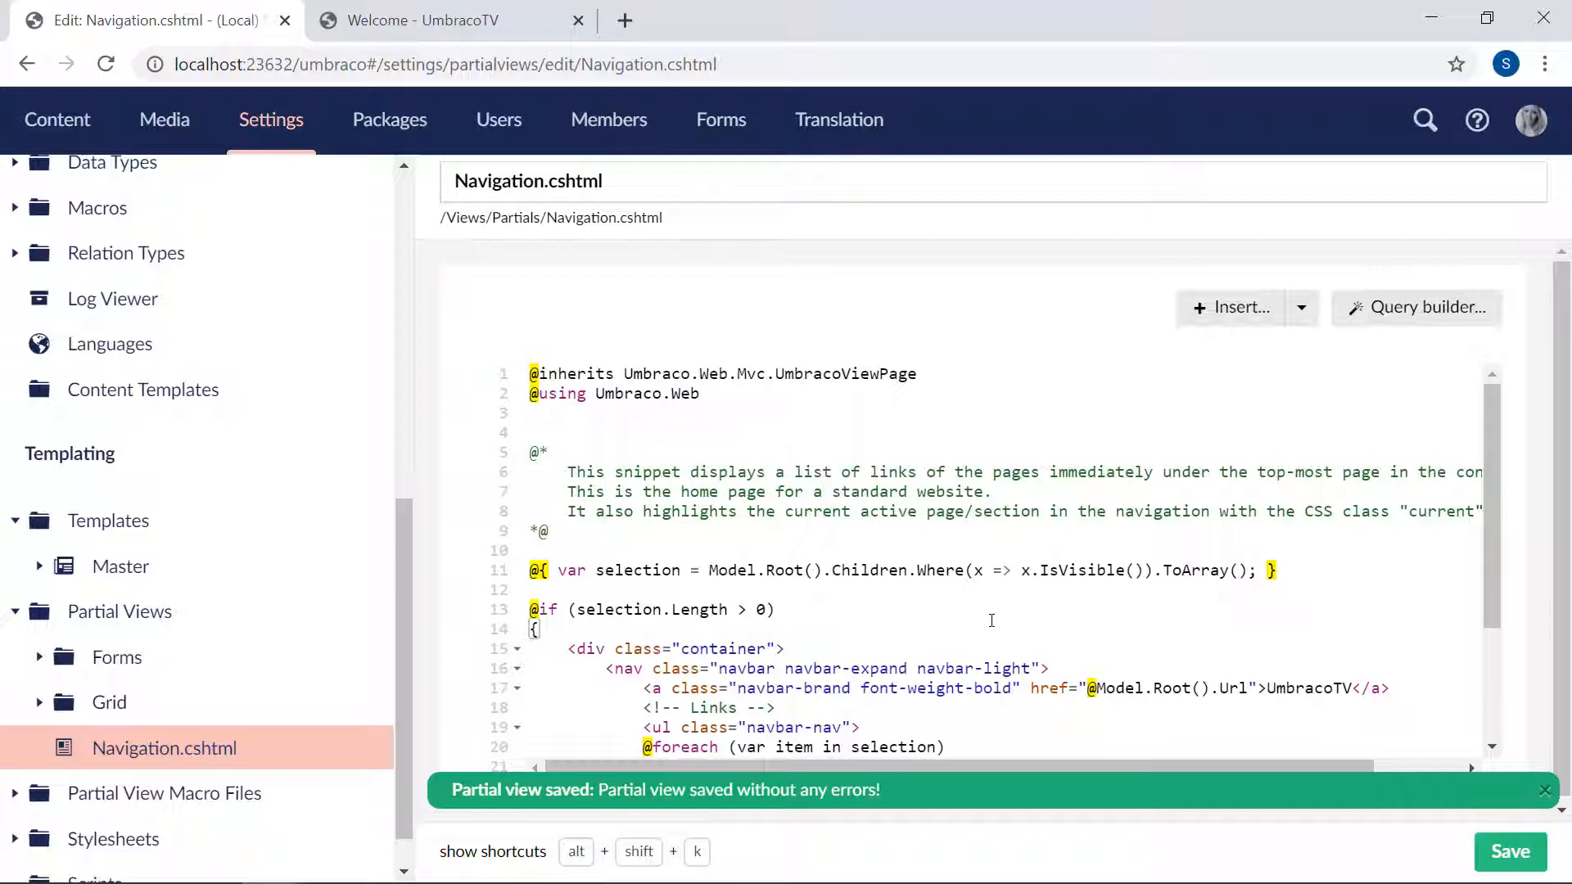
left_click(120, 567)
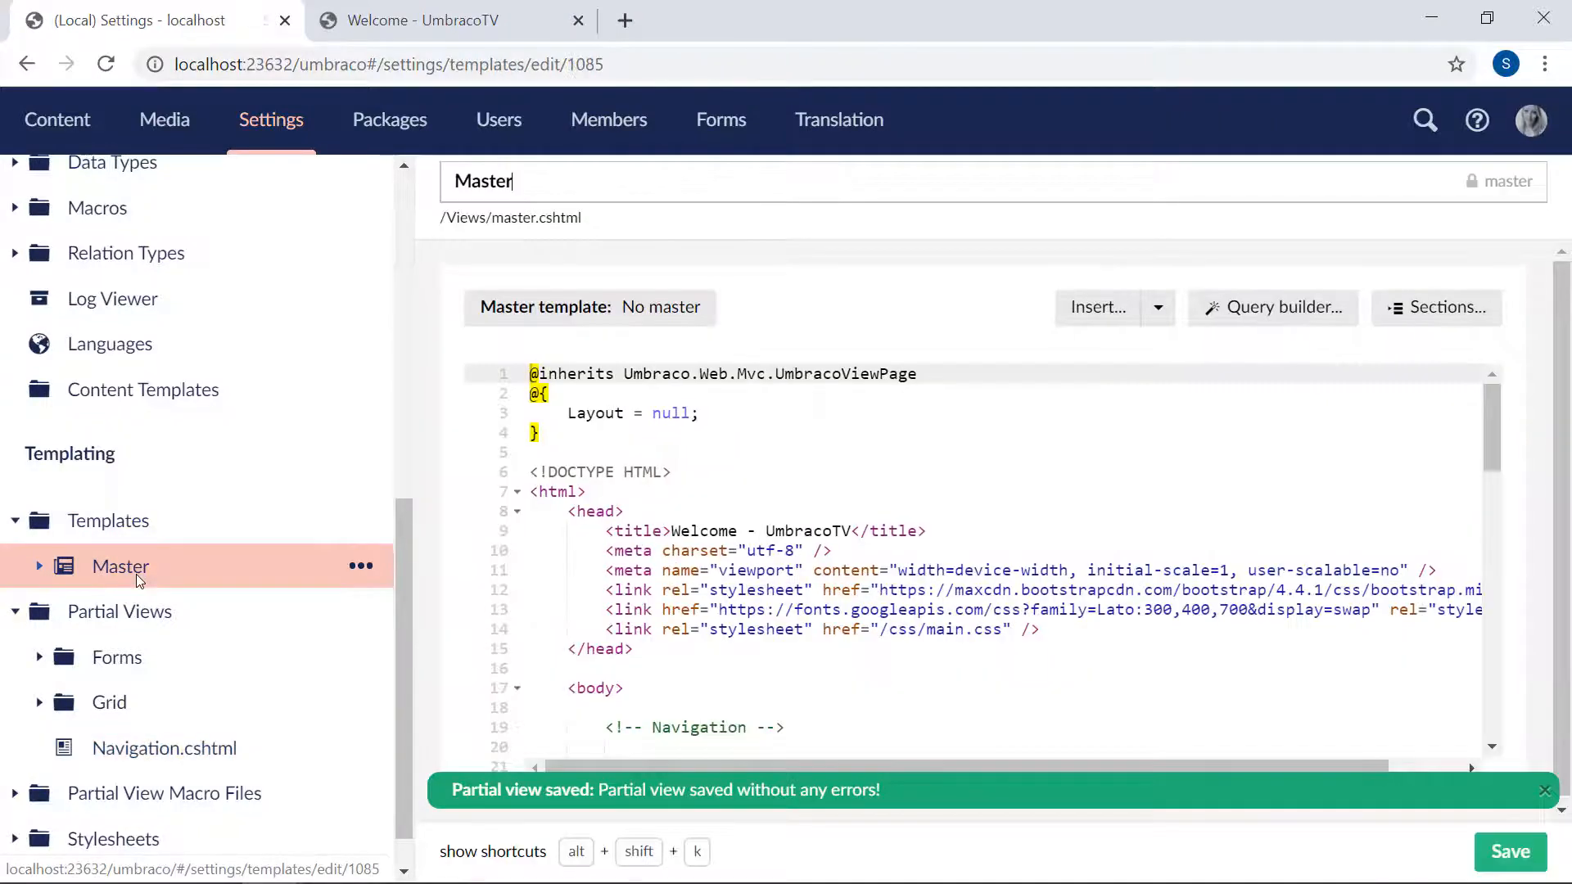
scroll("down", 3)
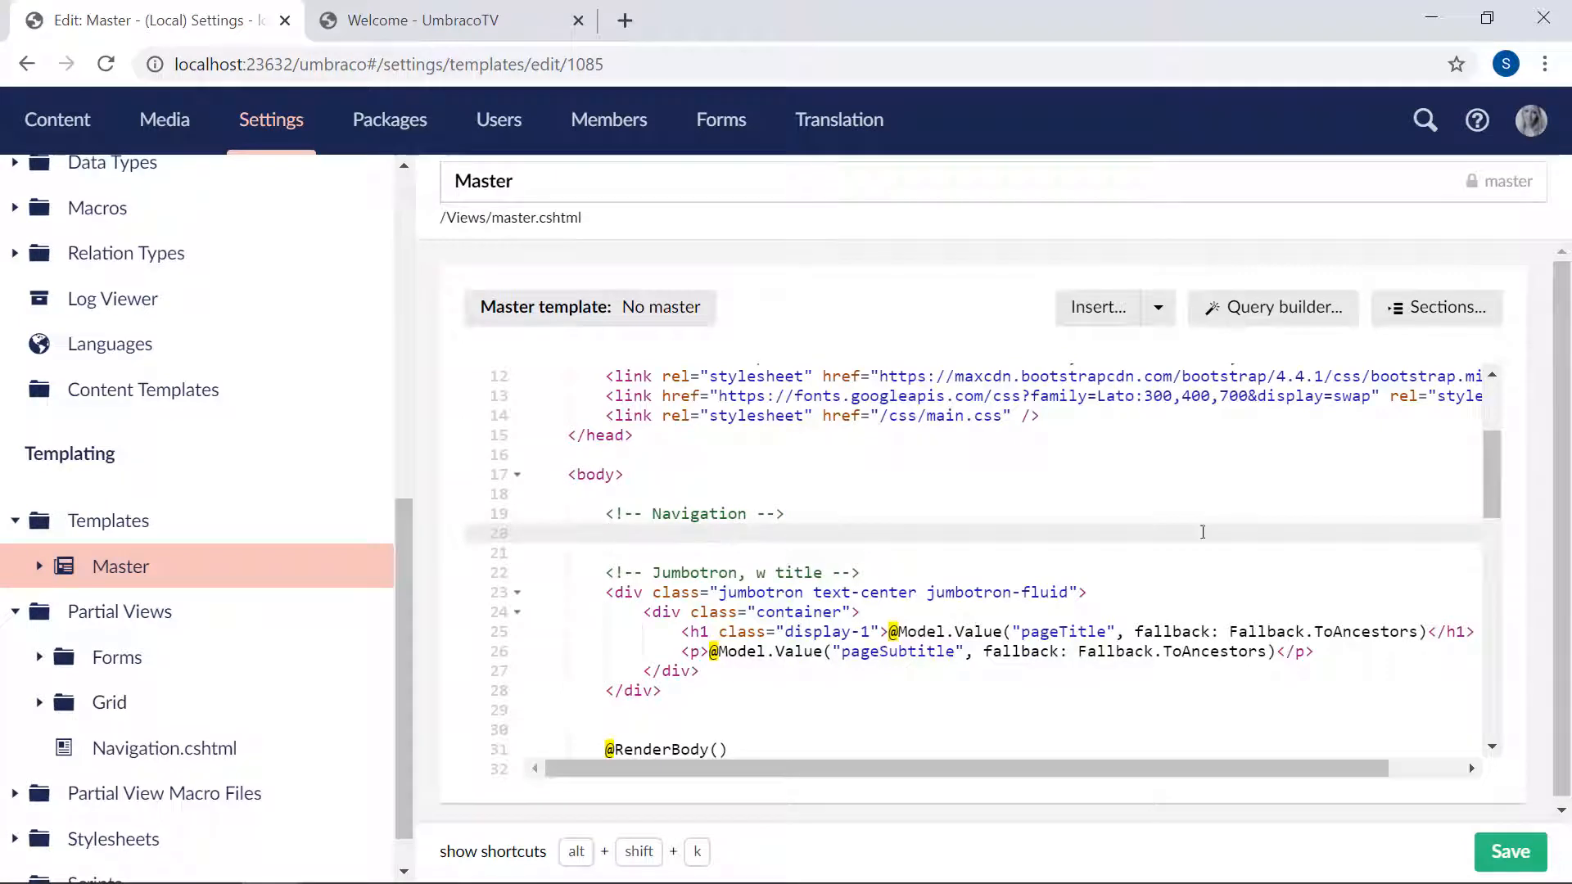
left_click(1097, 308)
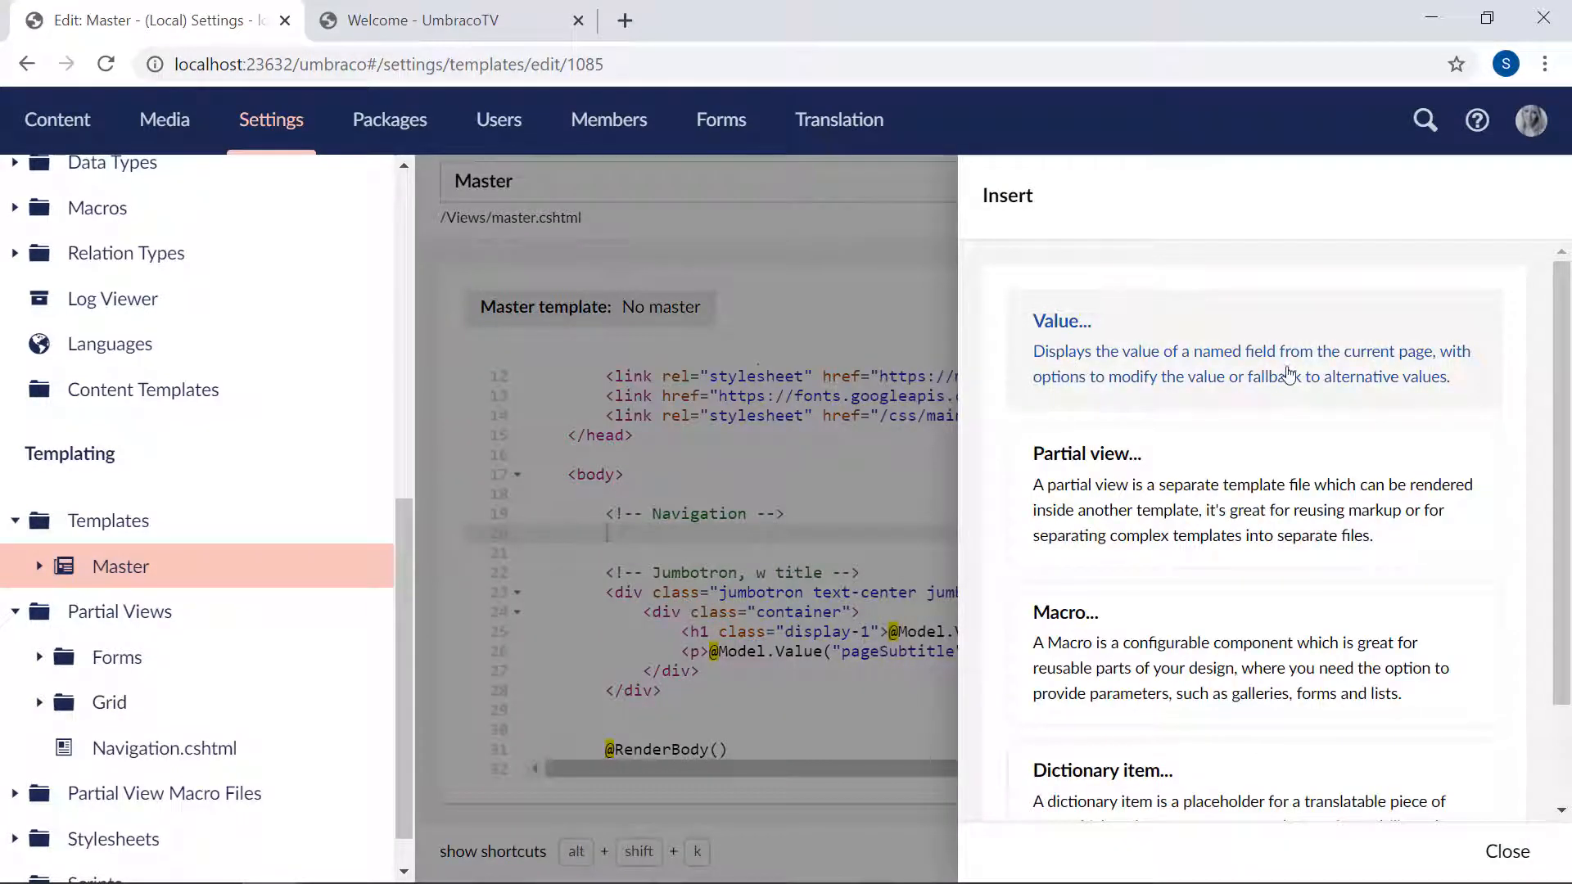
mouse_move(1237, 494)
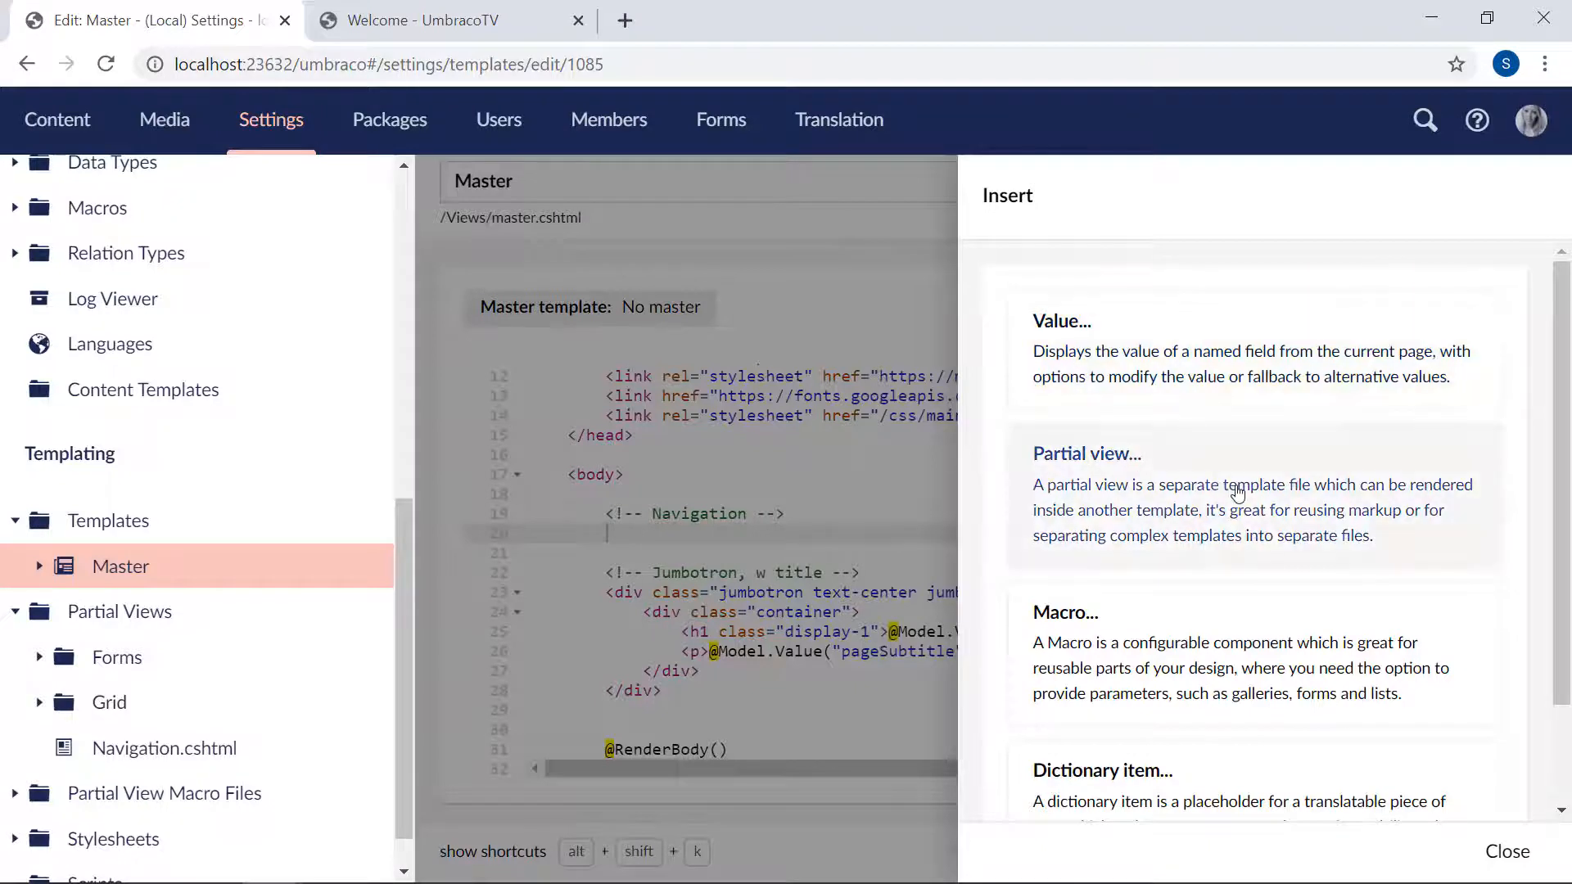
left_click(1087, 454)
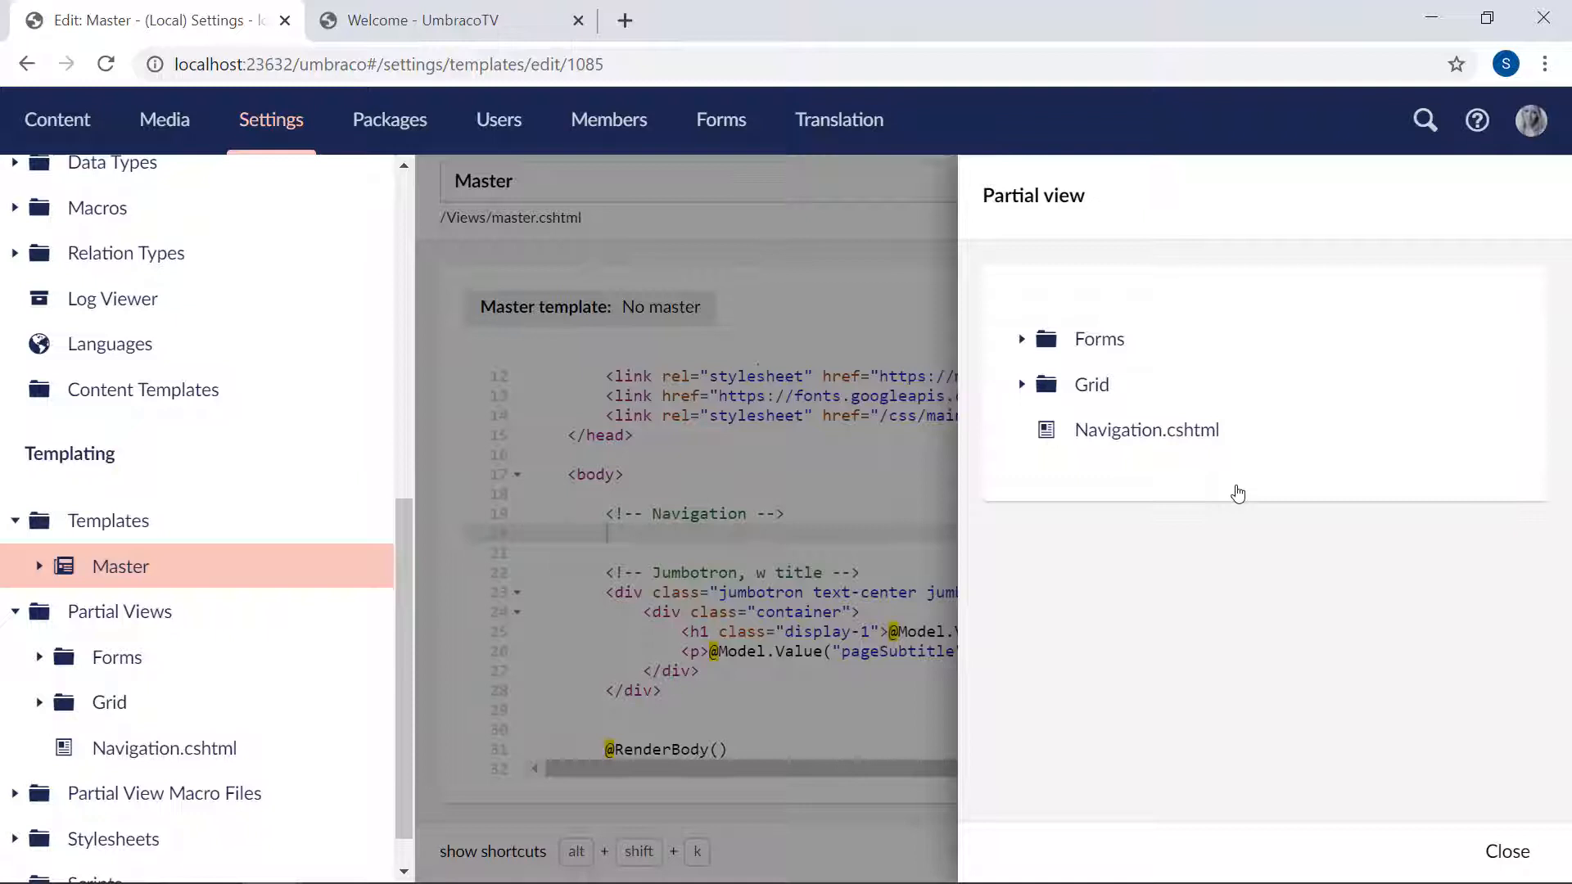
mouse_move(1077, 468)
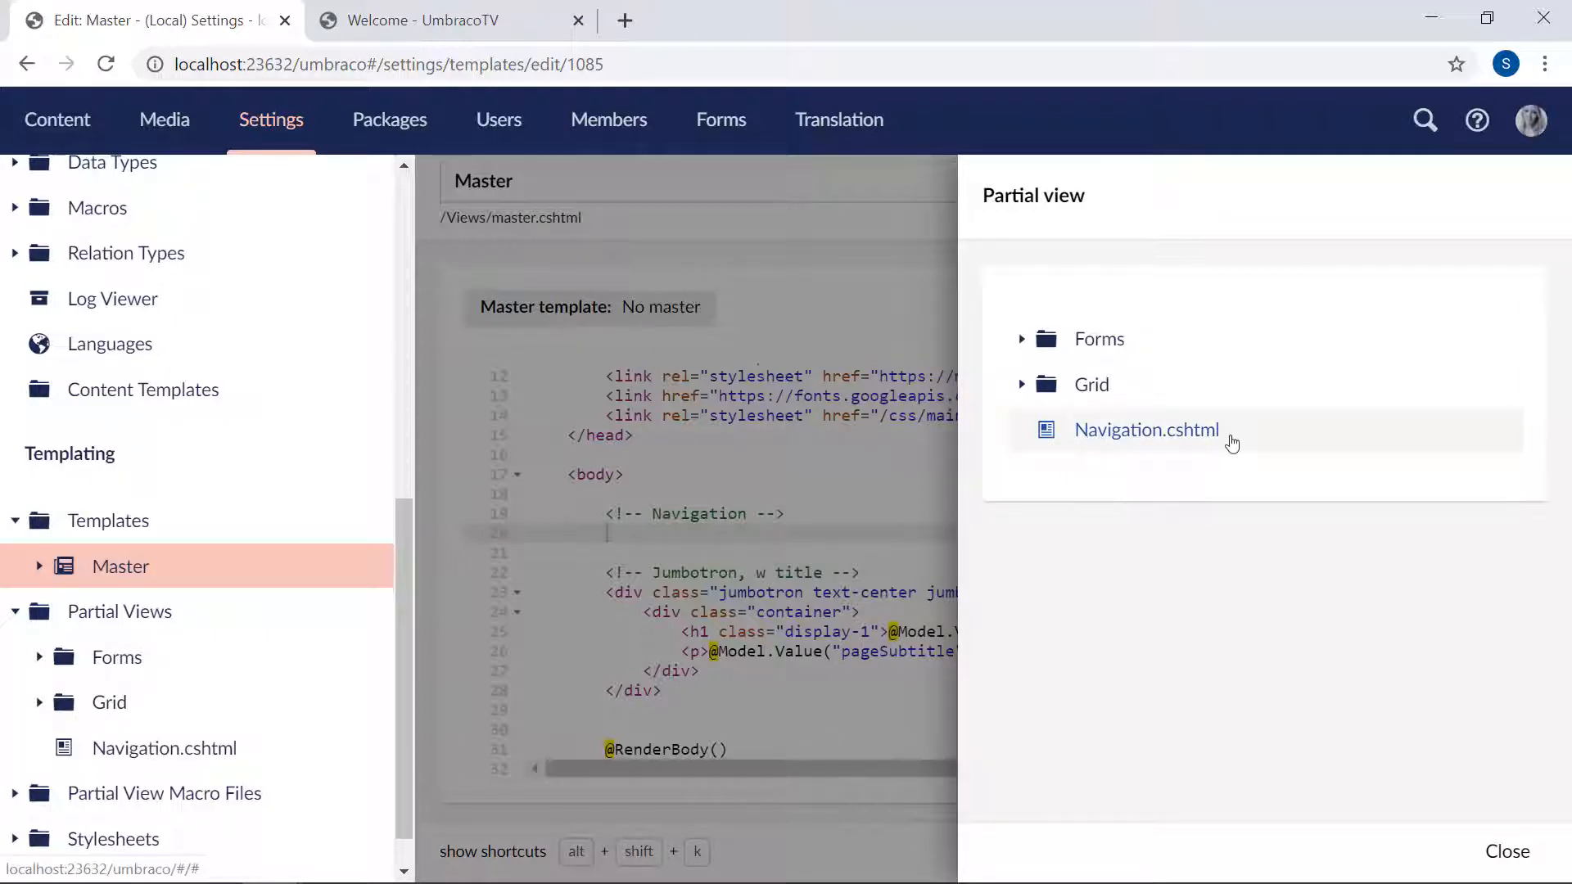
left_click(1146, 429)
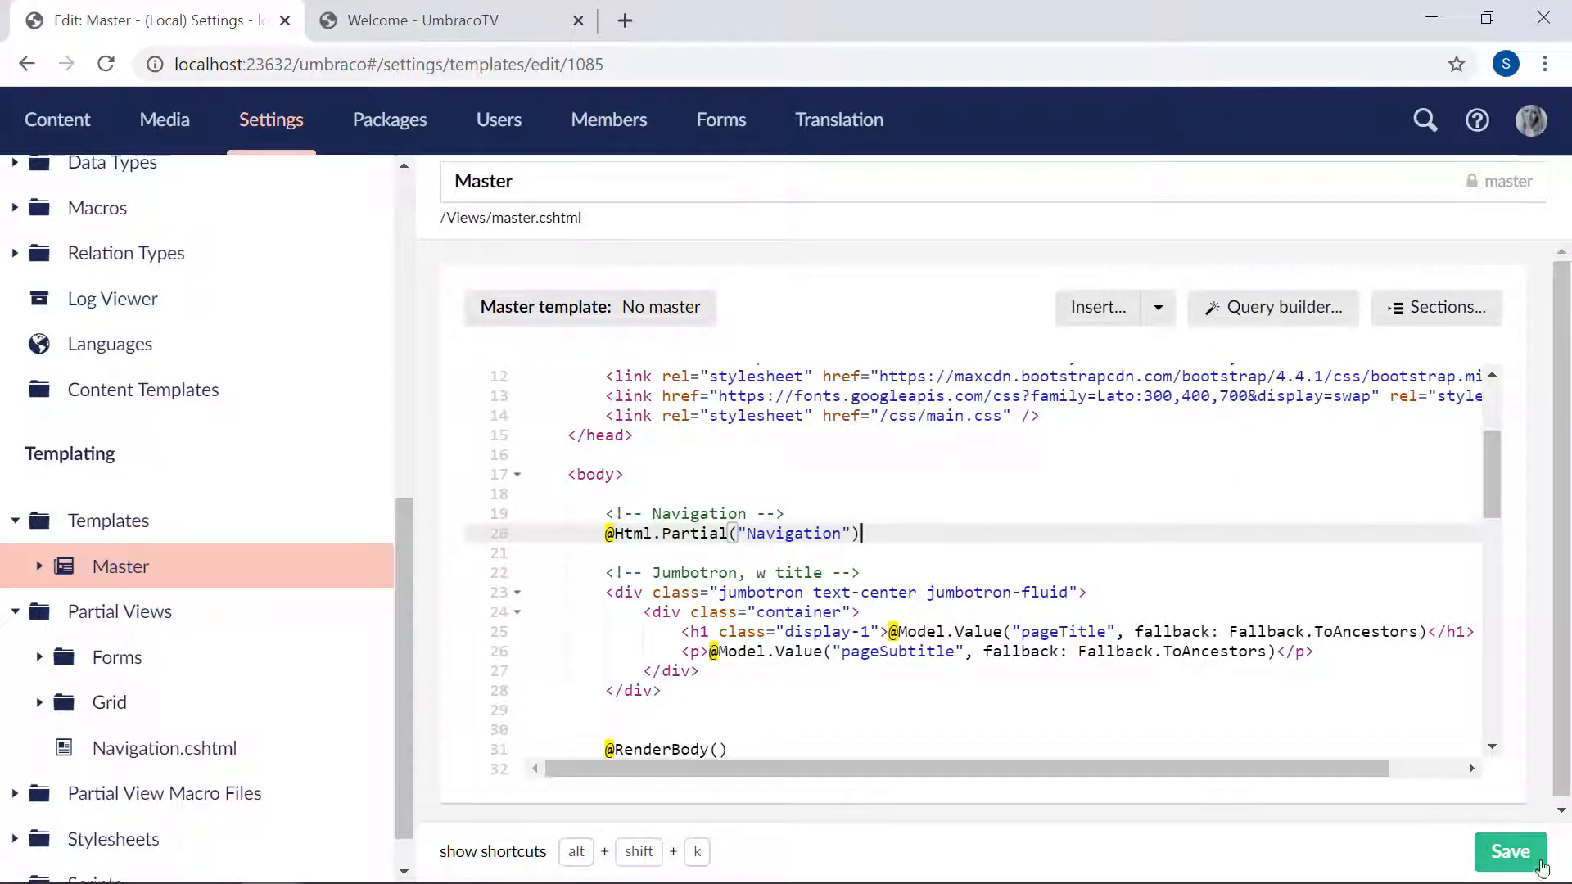
left_click(1510, 852)
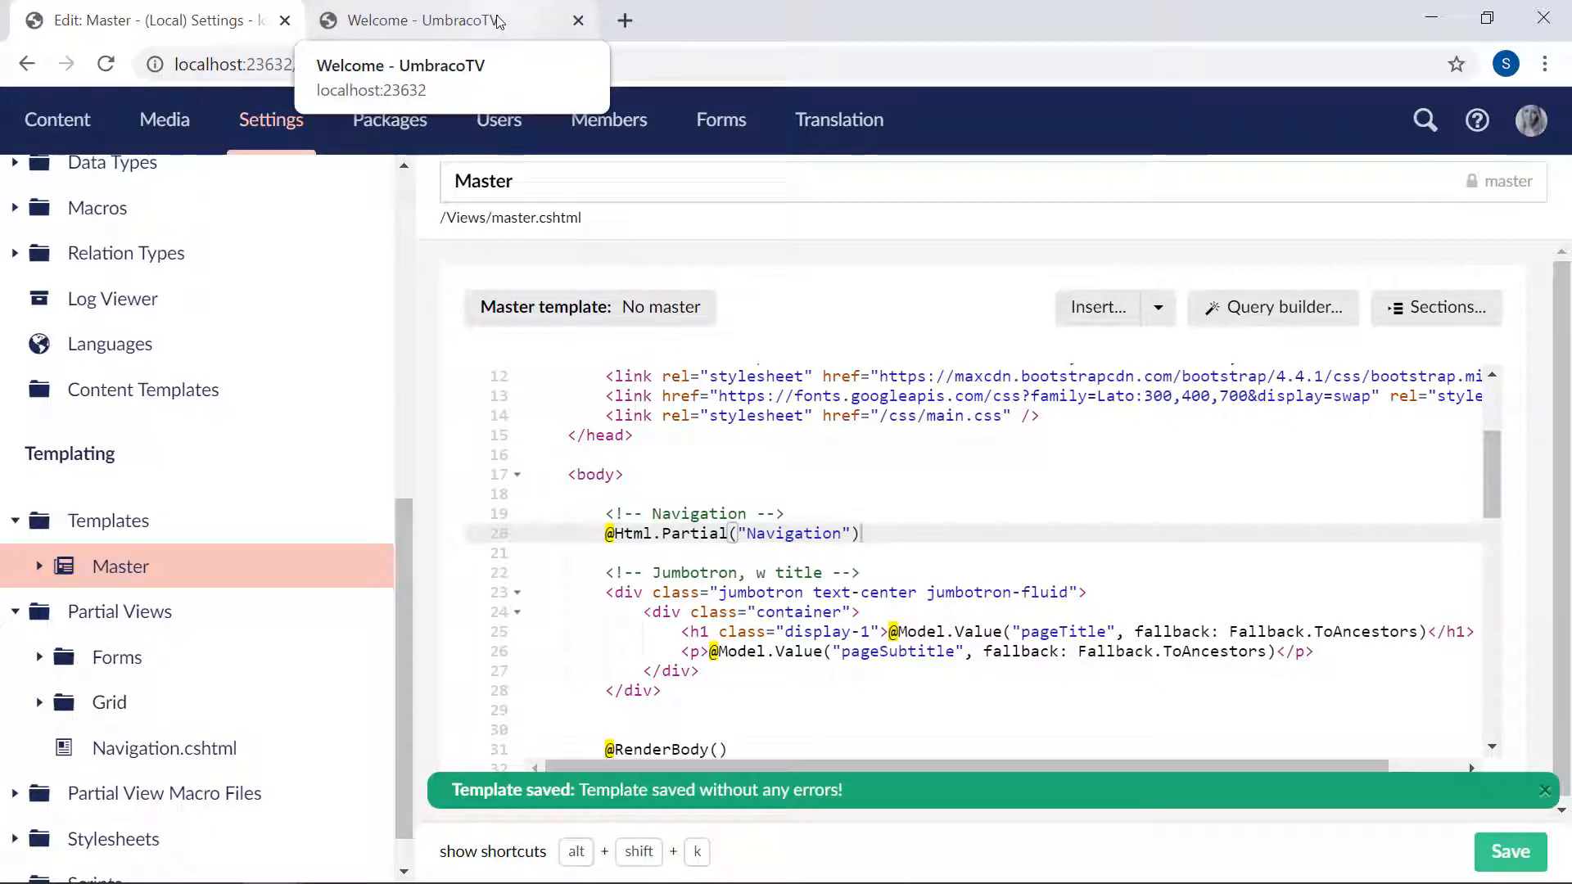
left_click(417, 22)
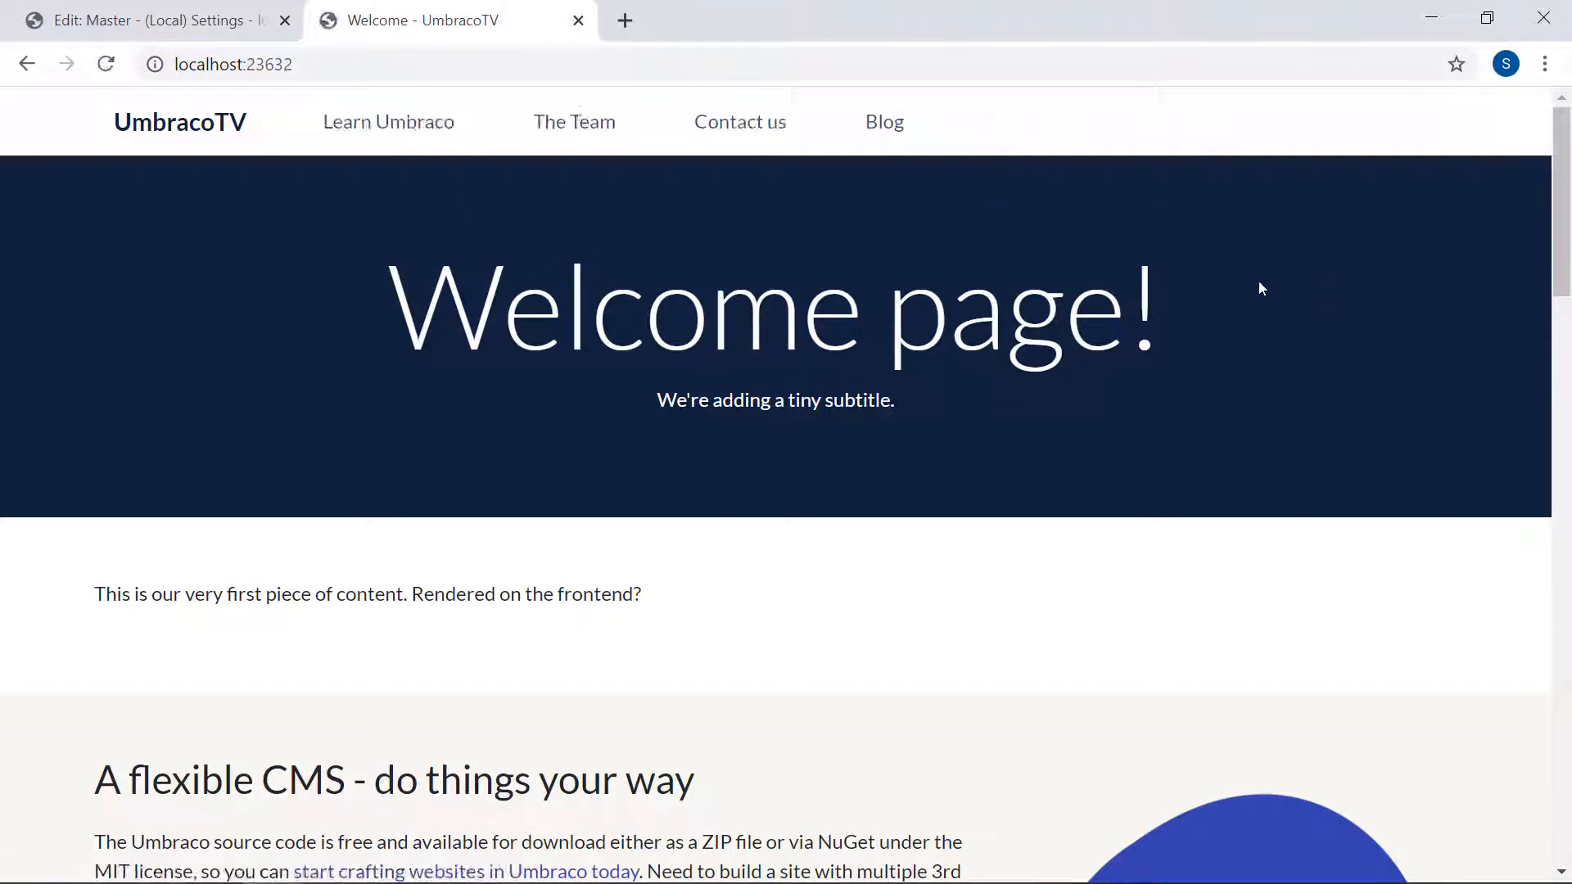
mouse_move(343, 160)
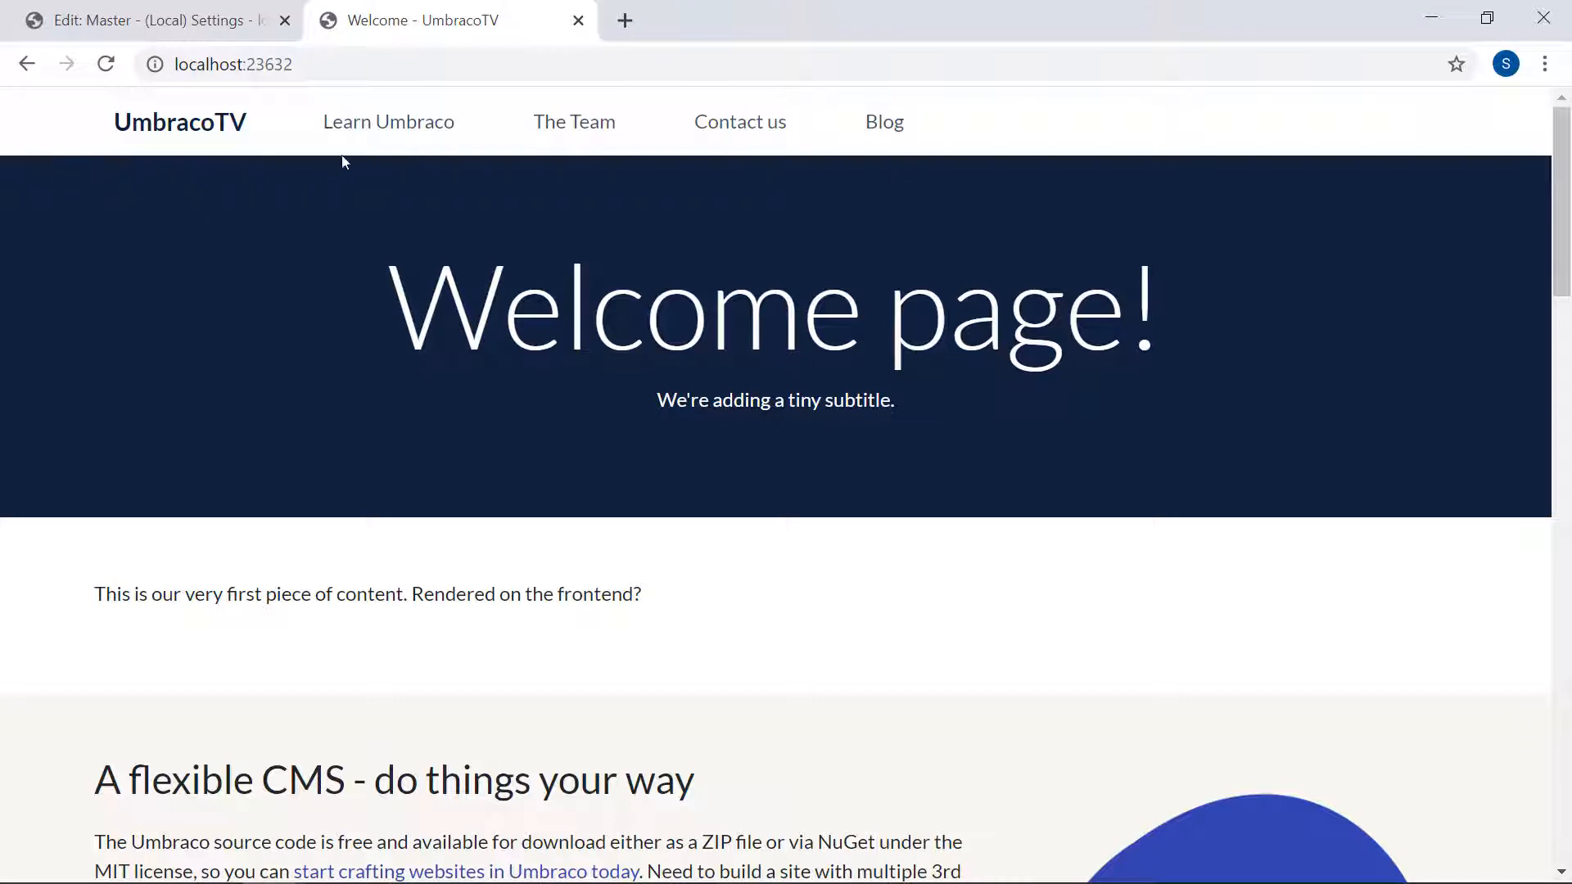
left_click(573, 121)
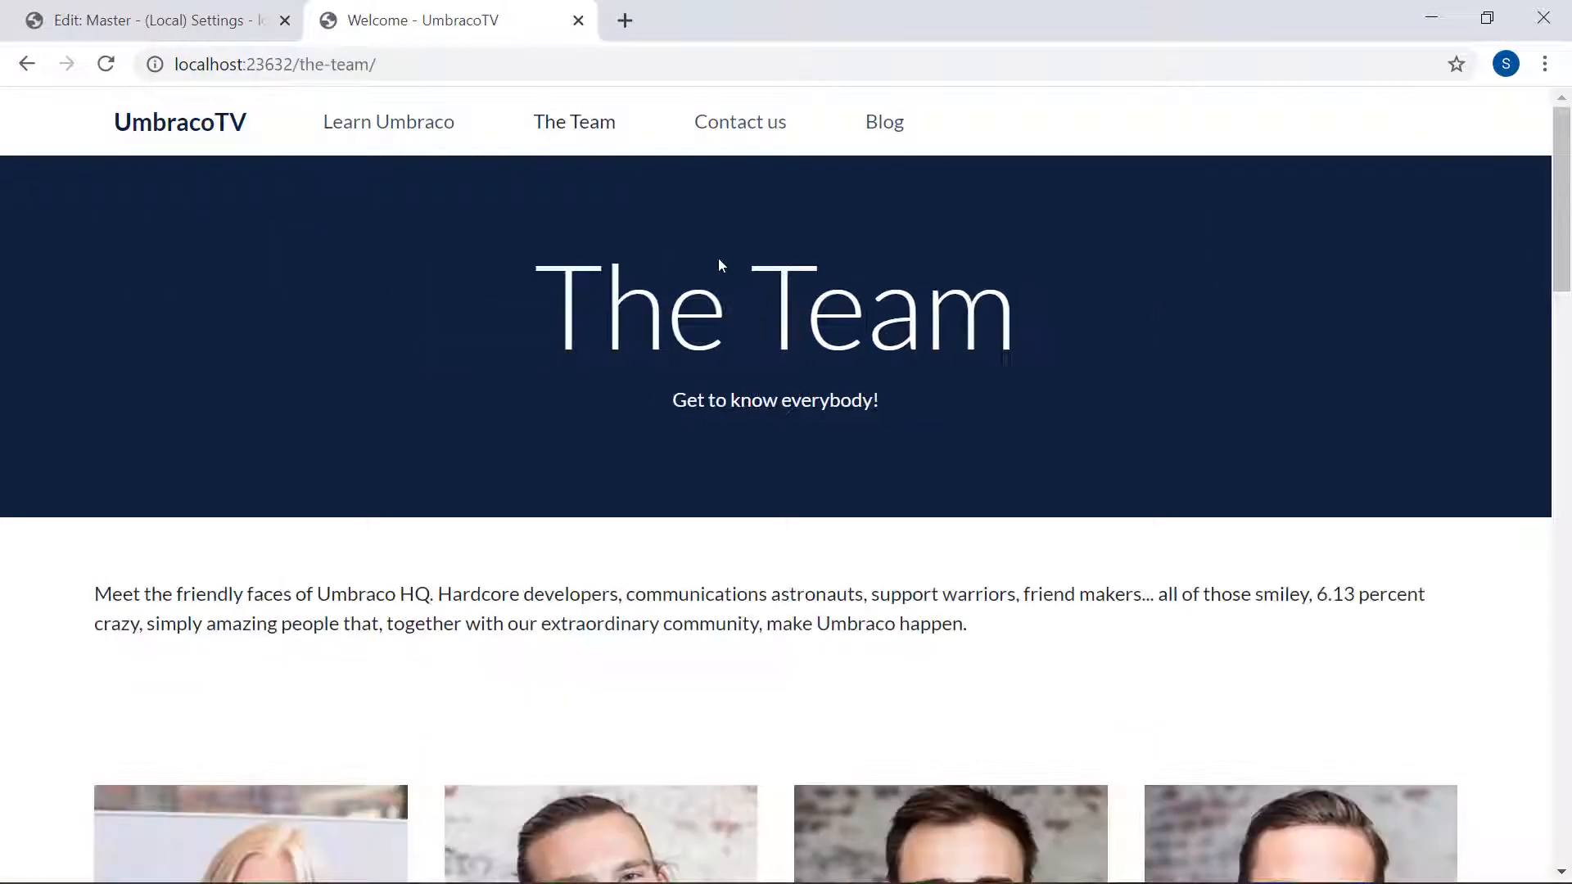
mouse_move(845, 138)
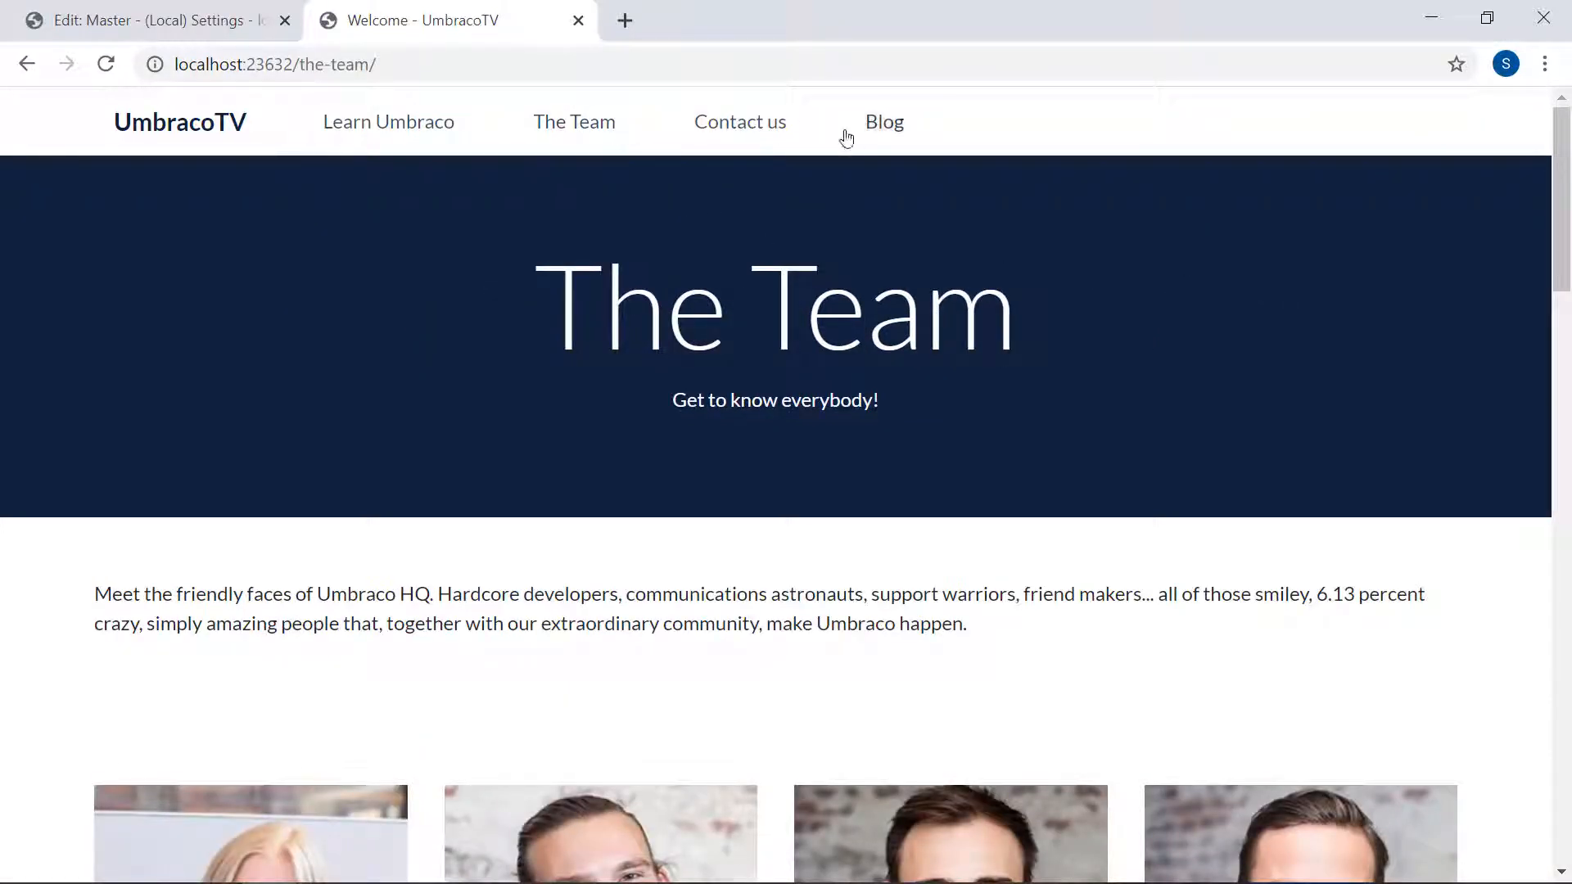
left_click(884, 121)
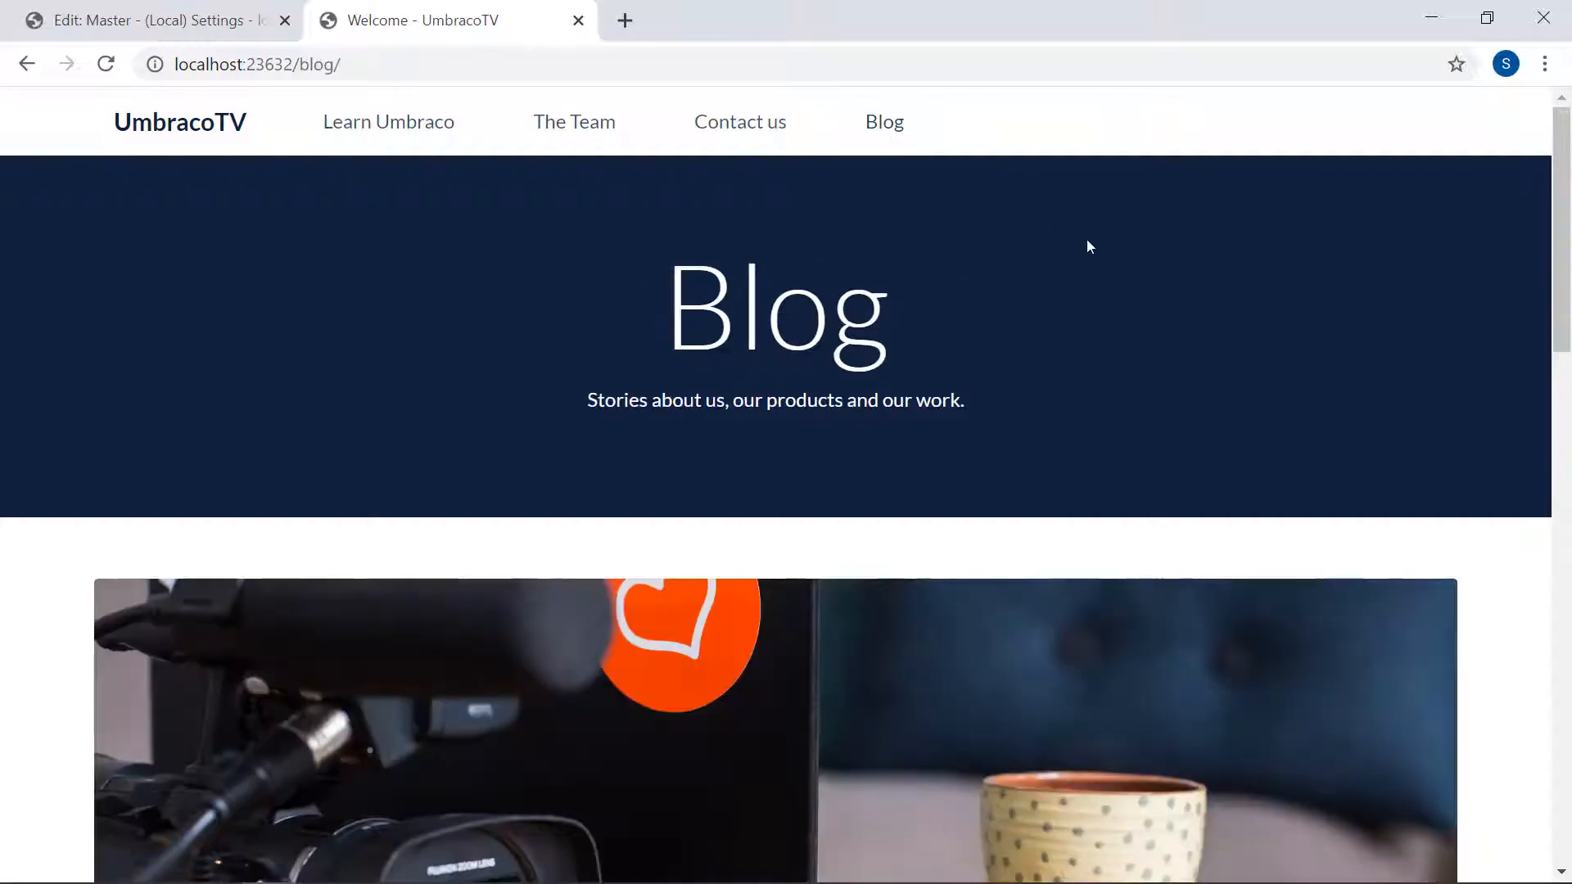
mouse_move(223, 138)
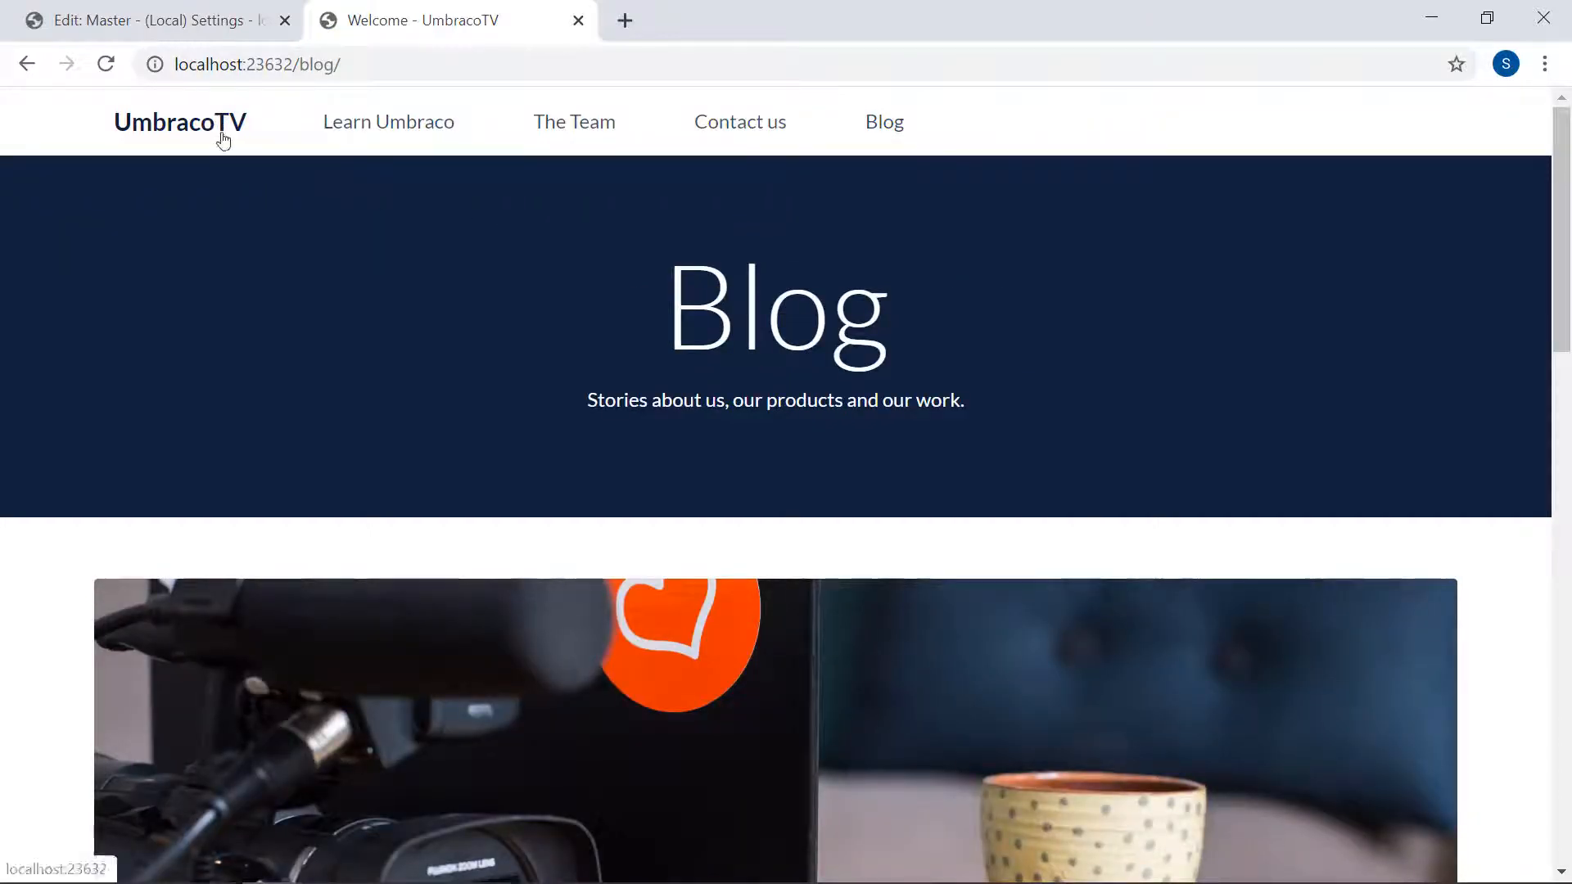
left_click(181, 122)
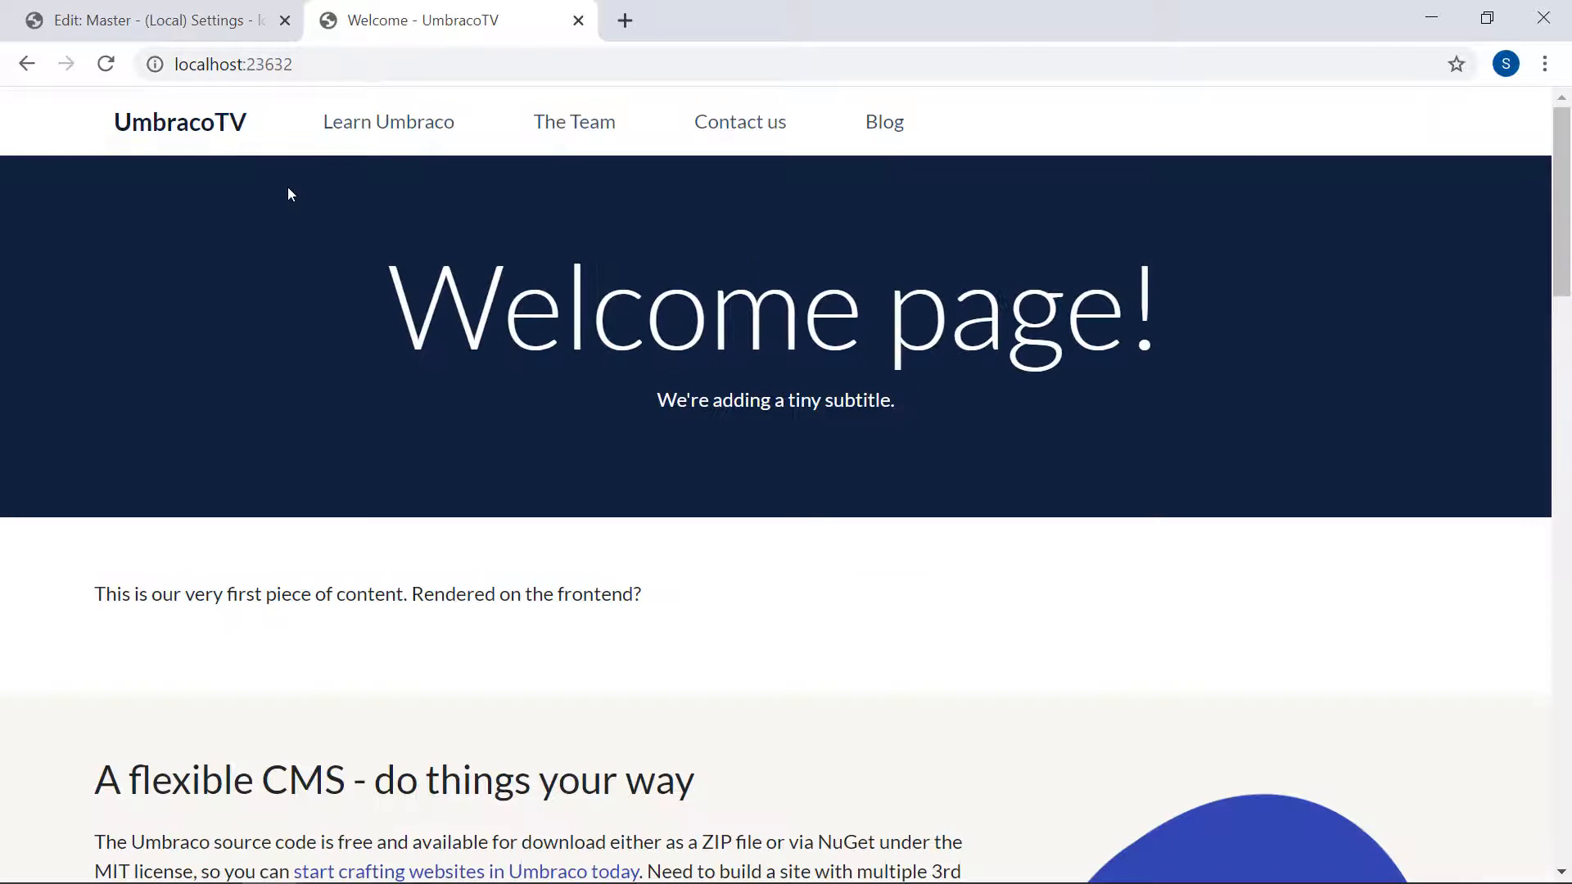
mouse_move(295, 203)
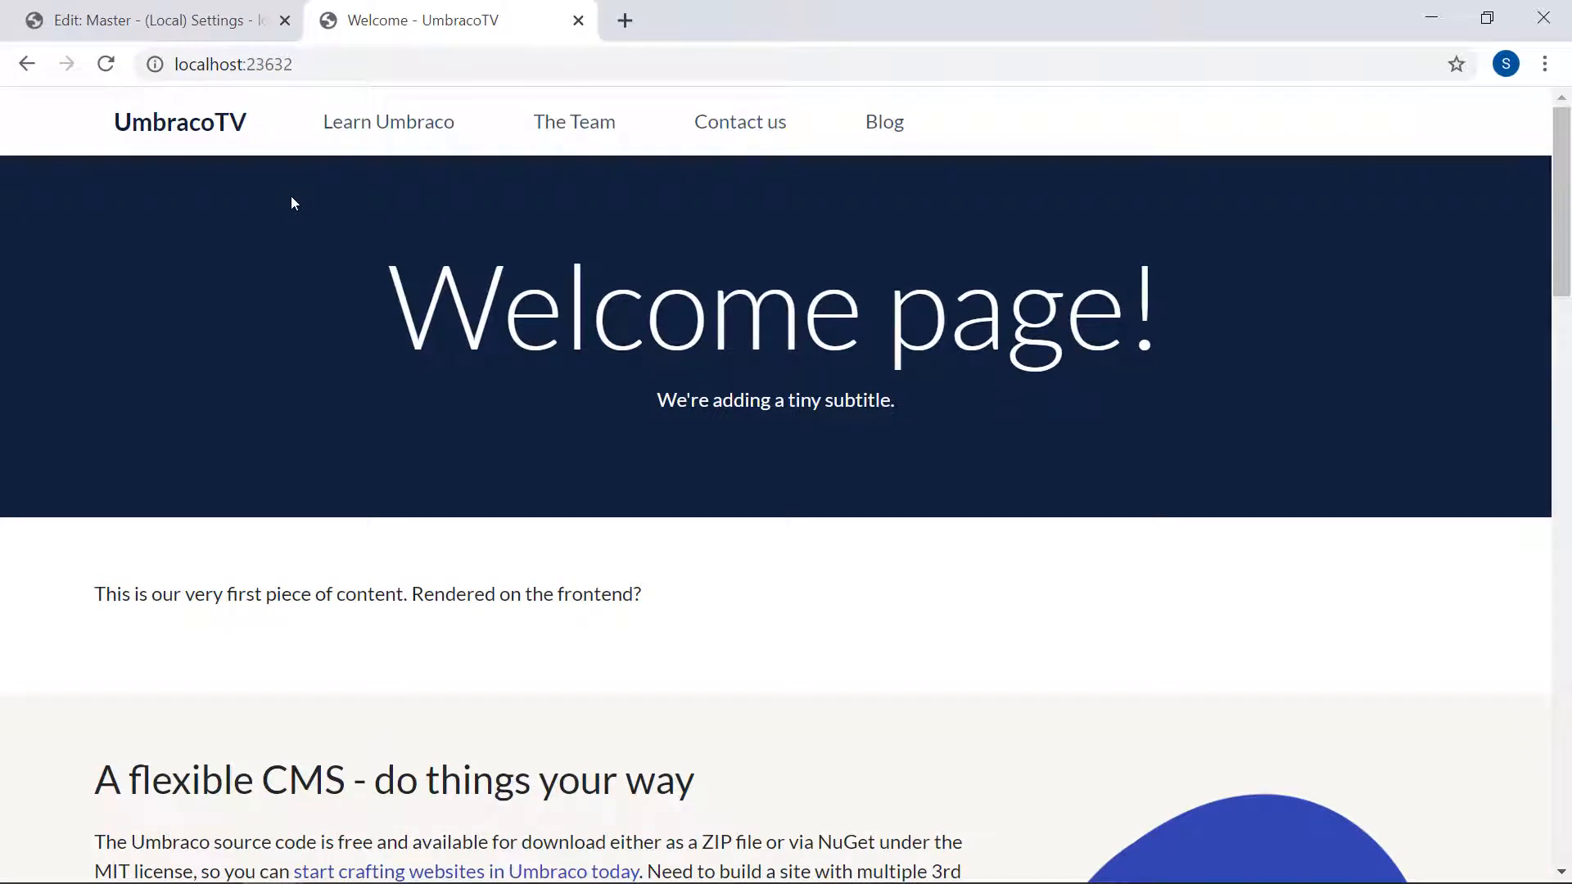
scroll("down", 3)
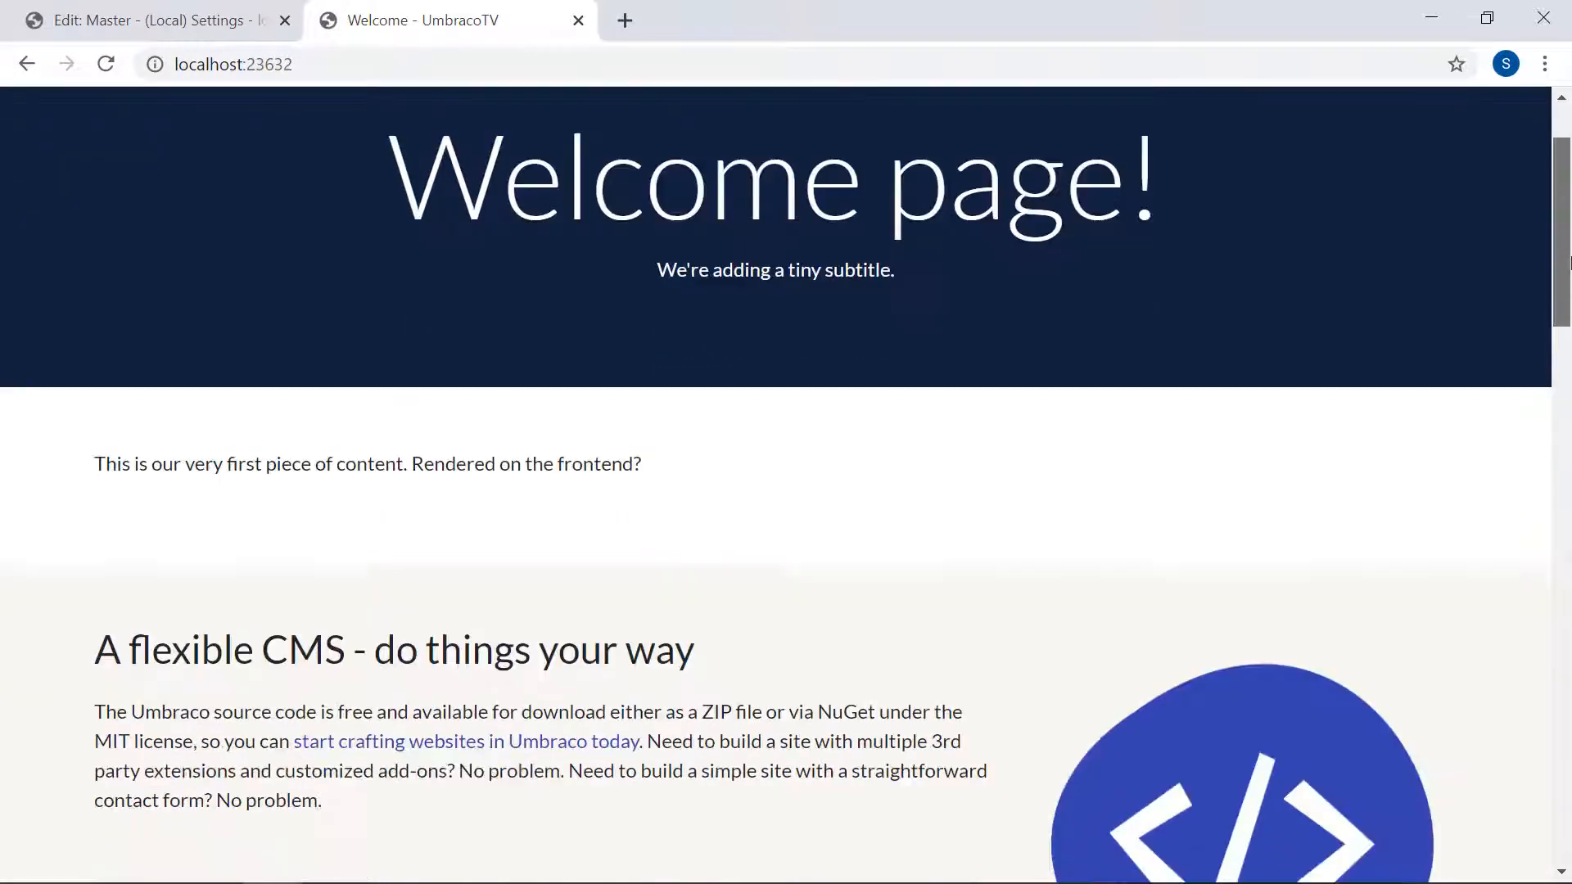
scroll("down", 3)
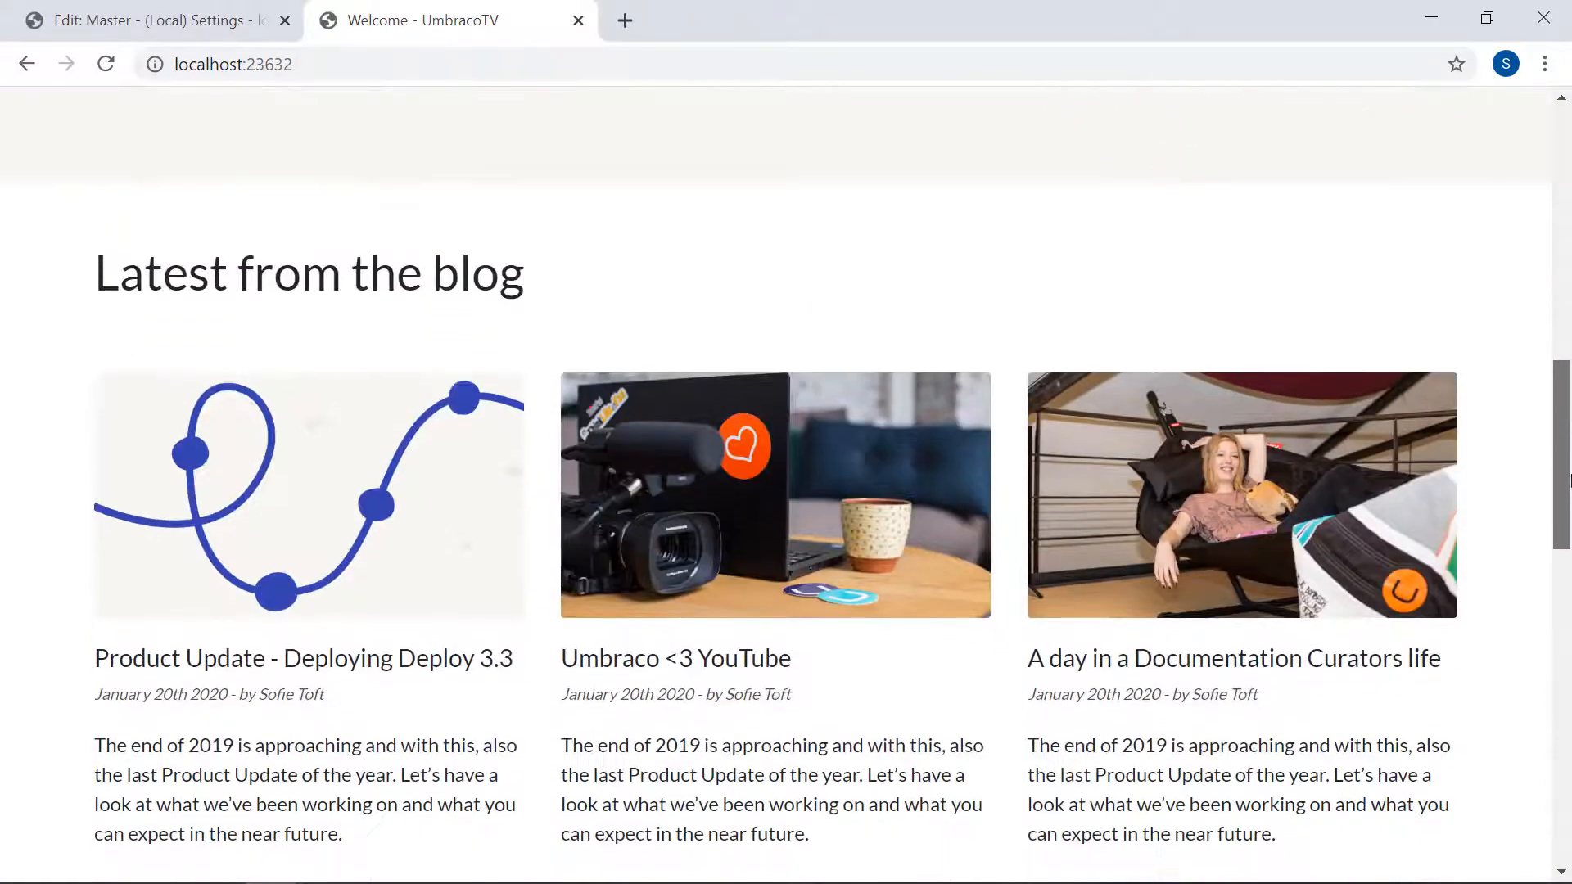
scroll("down", 3)
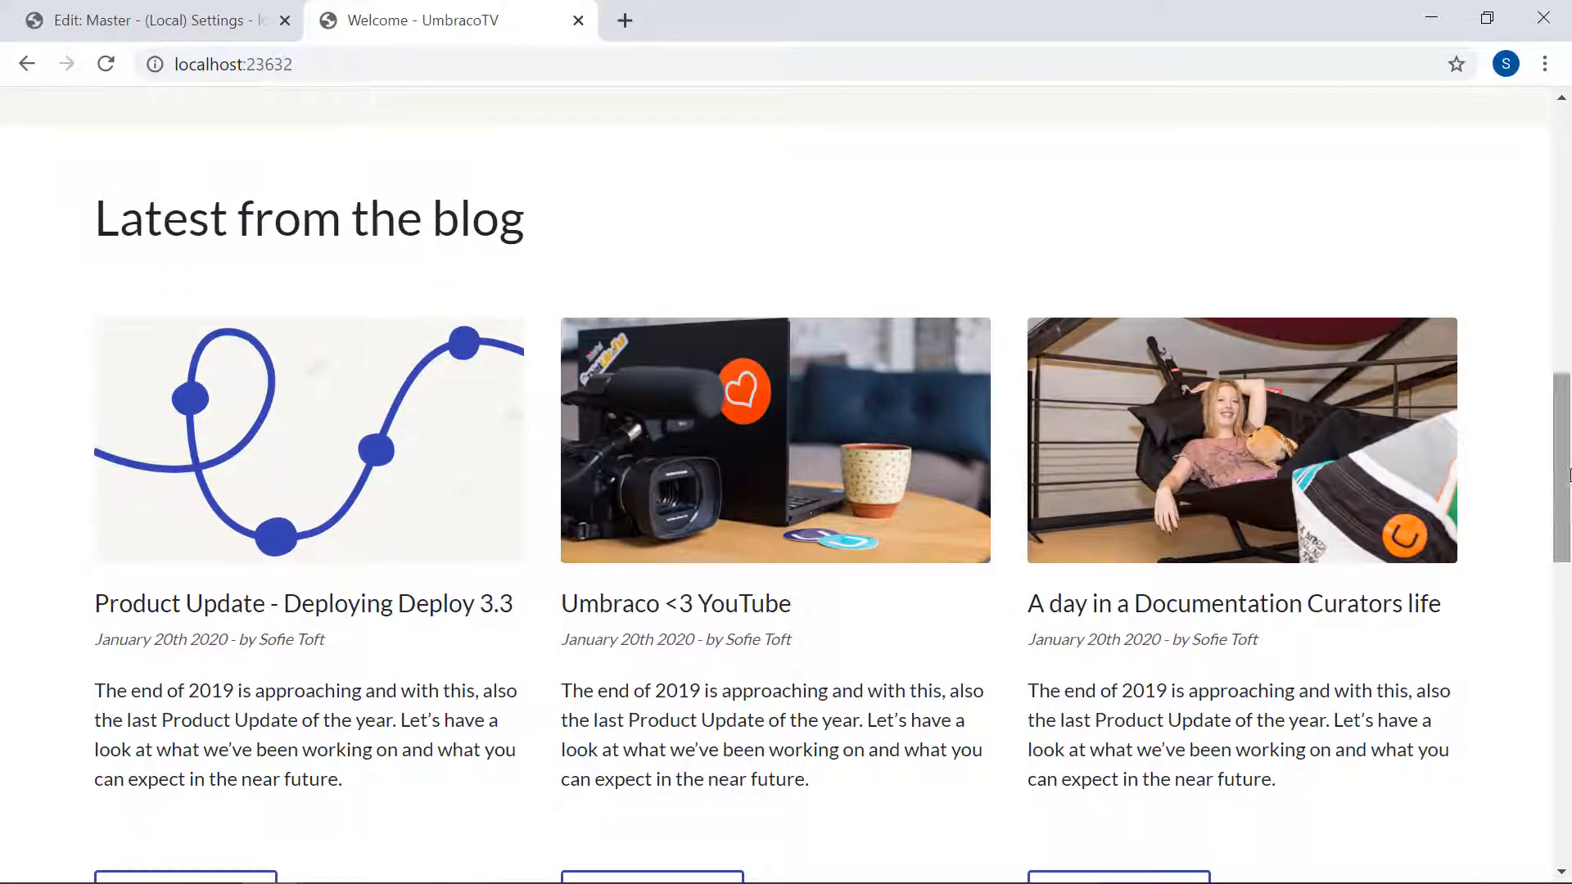
scroll("up", 3)
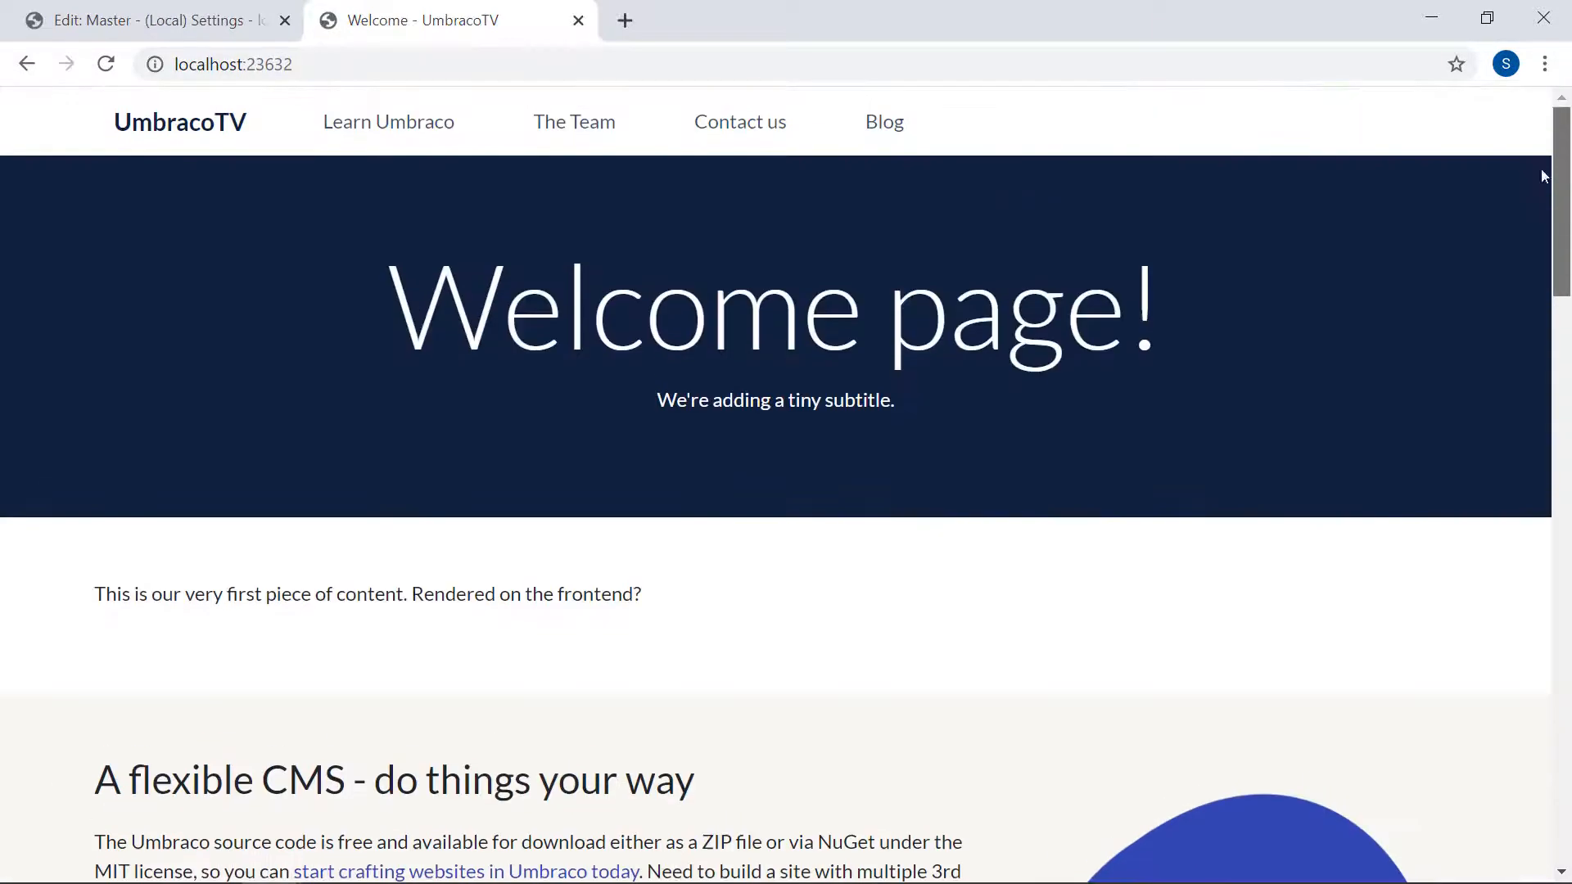
Step: Open the Blog page from the navigation and scroll to its Latest stories section
left_click(884, 122)
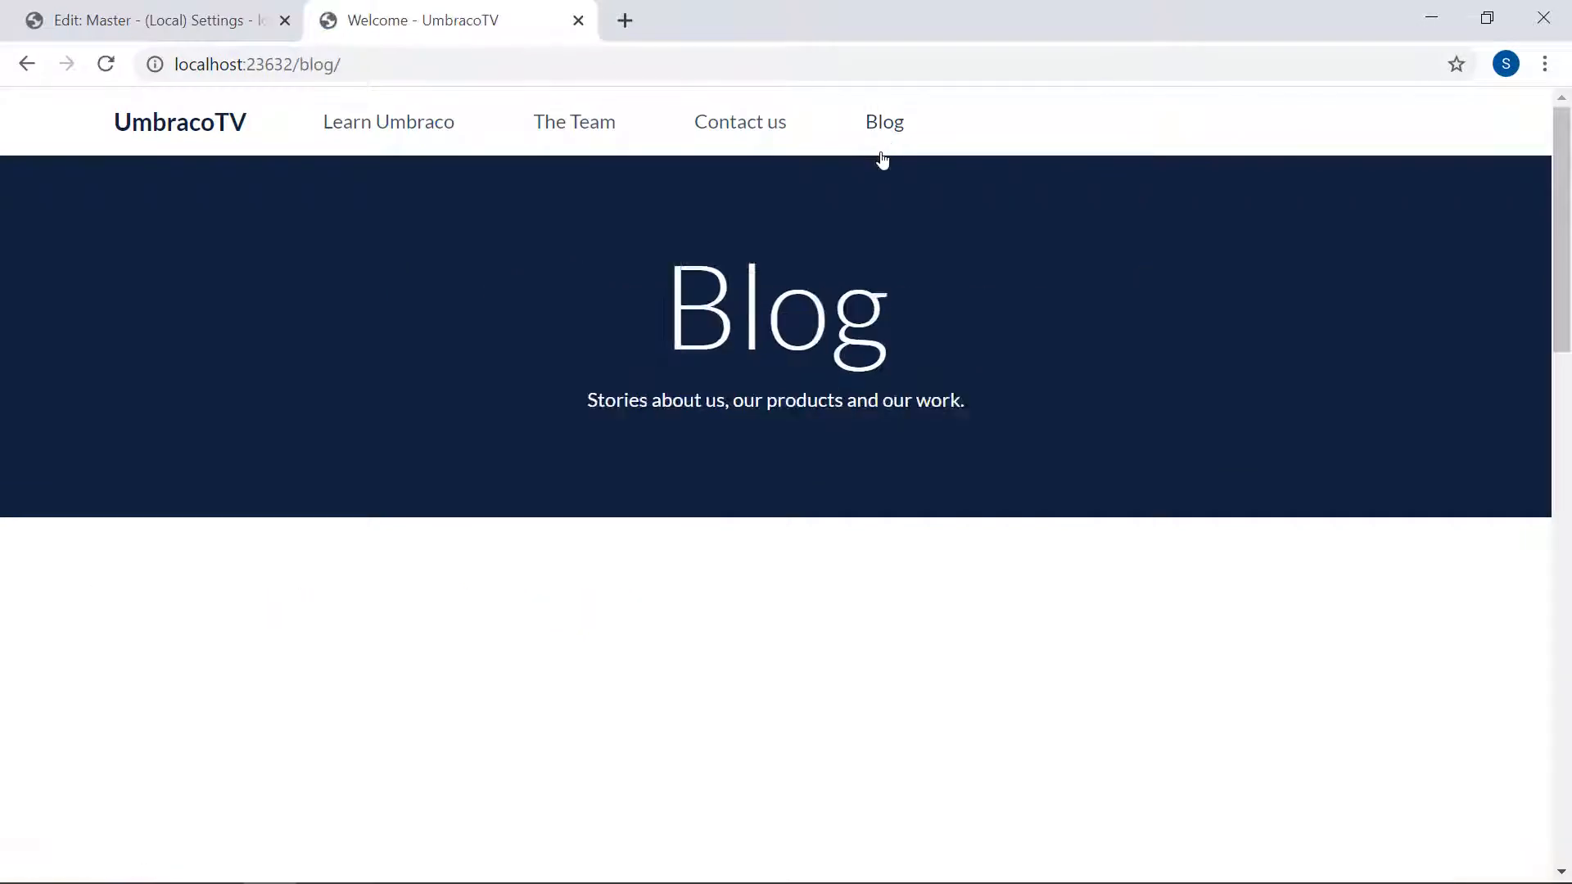
scroll("down", 3)
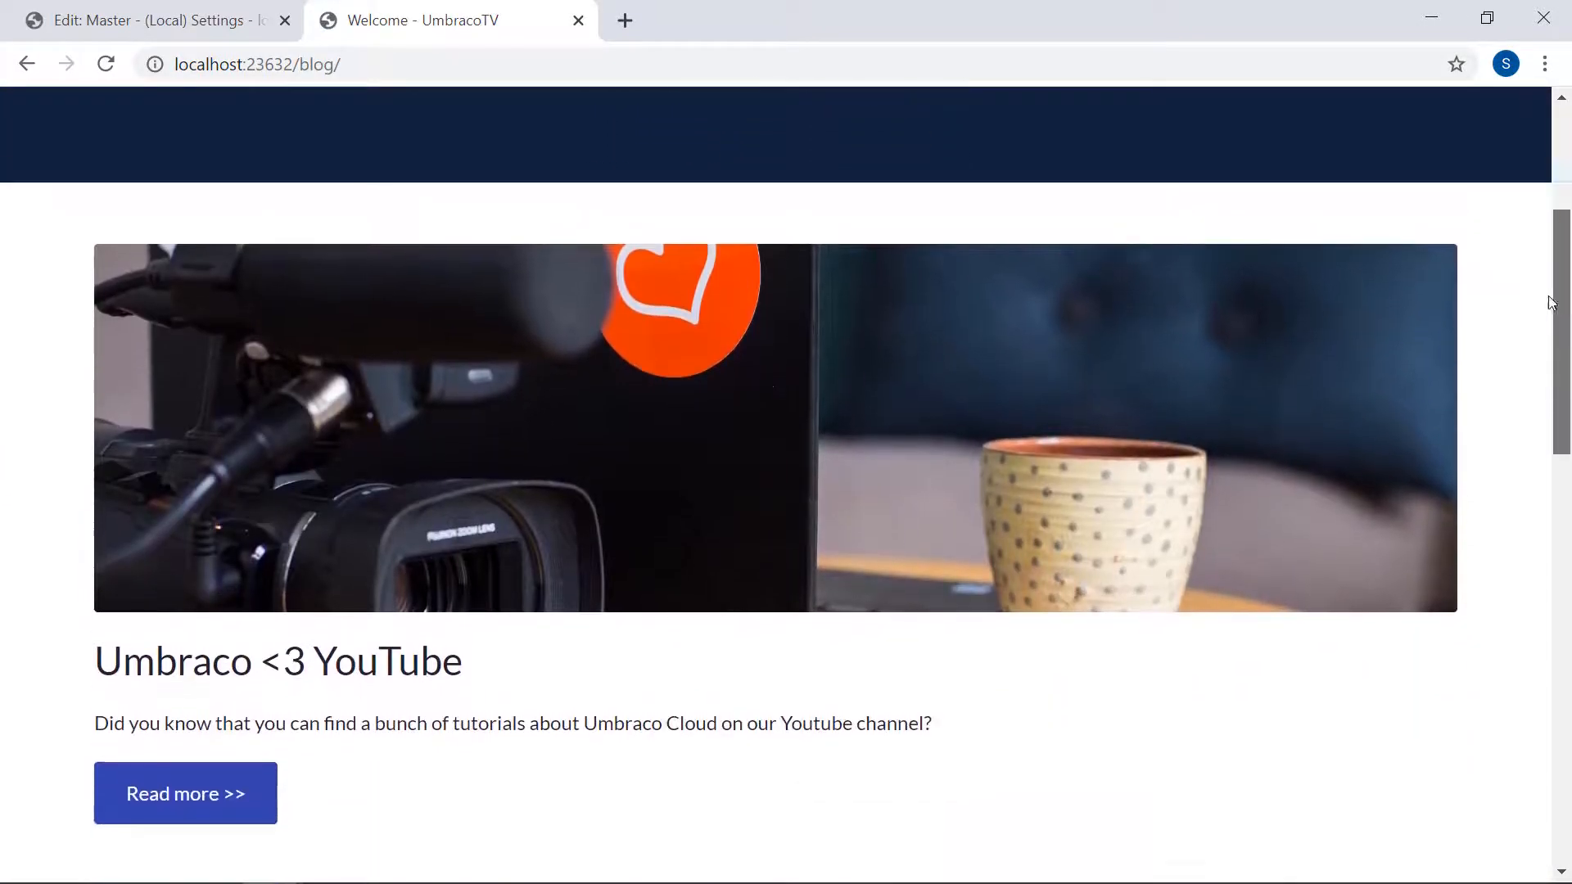
scroll("down", 3)
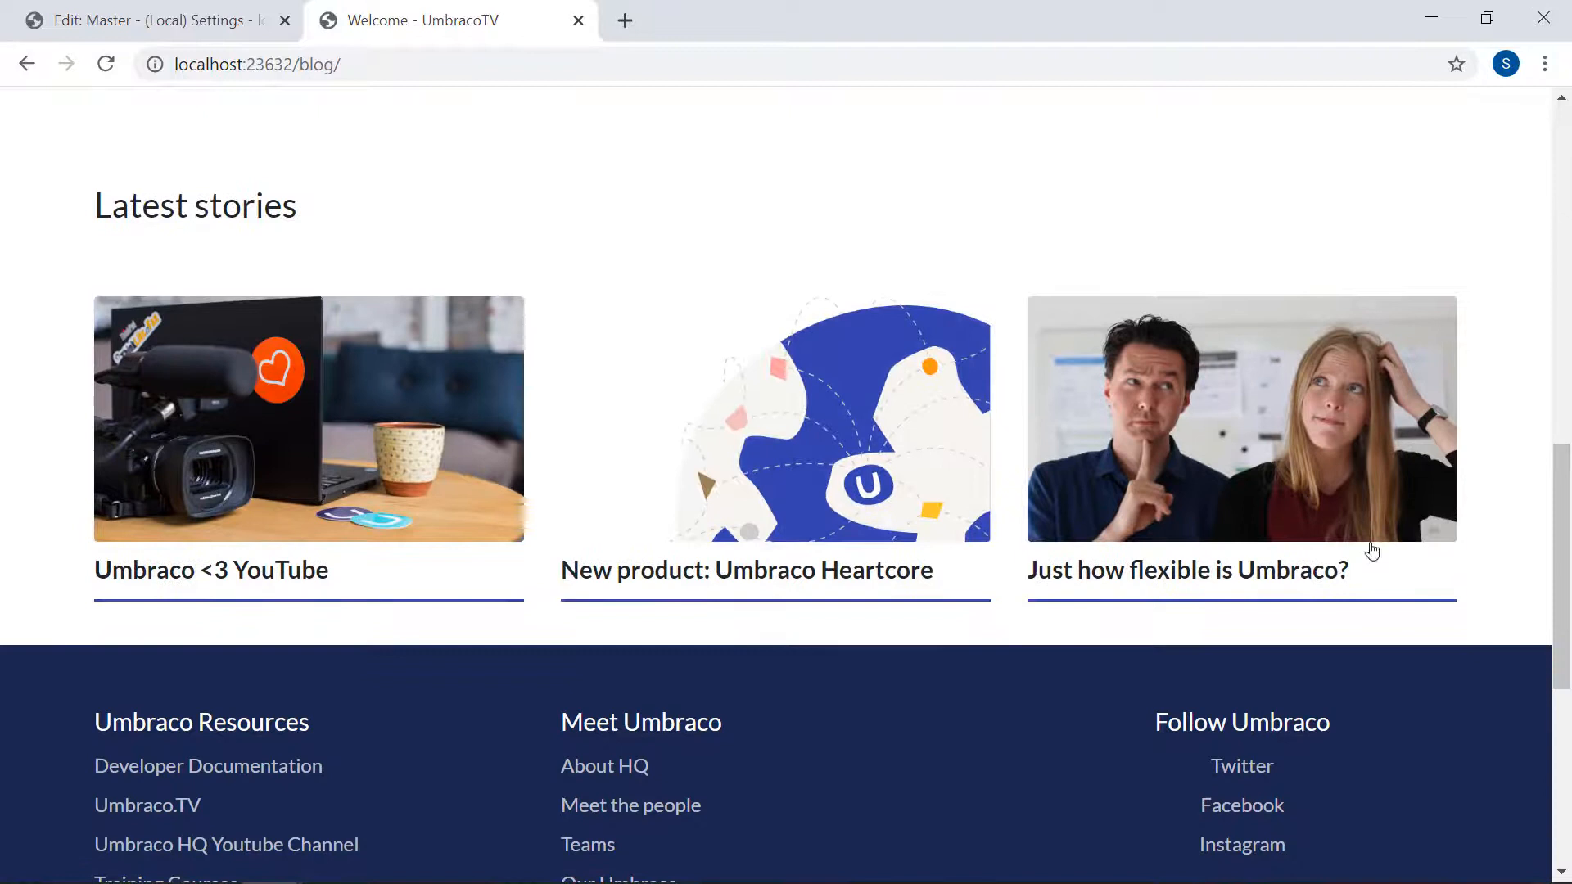
mouse_move(1511, 403)
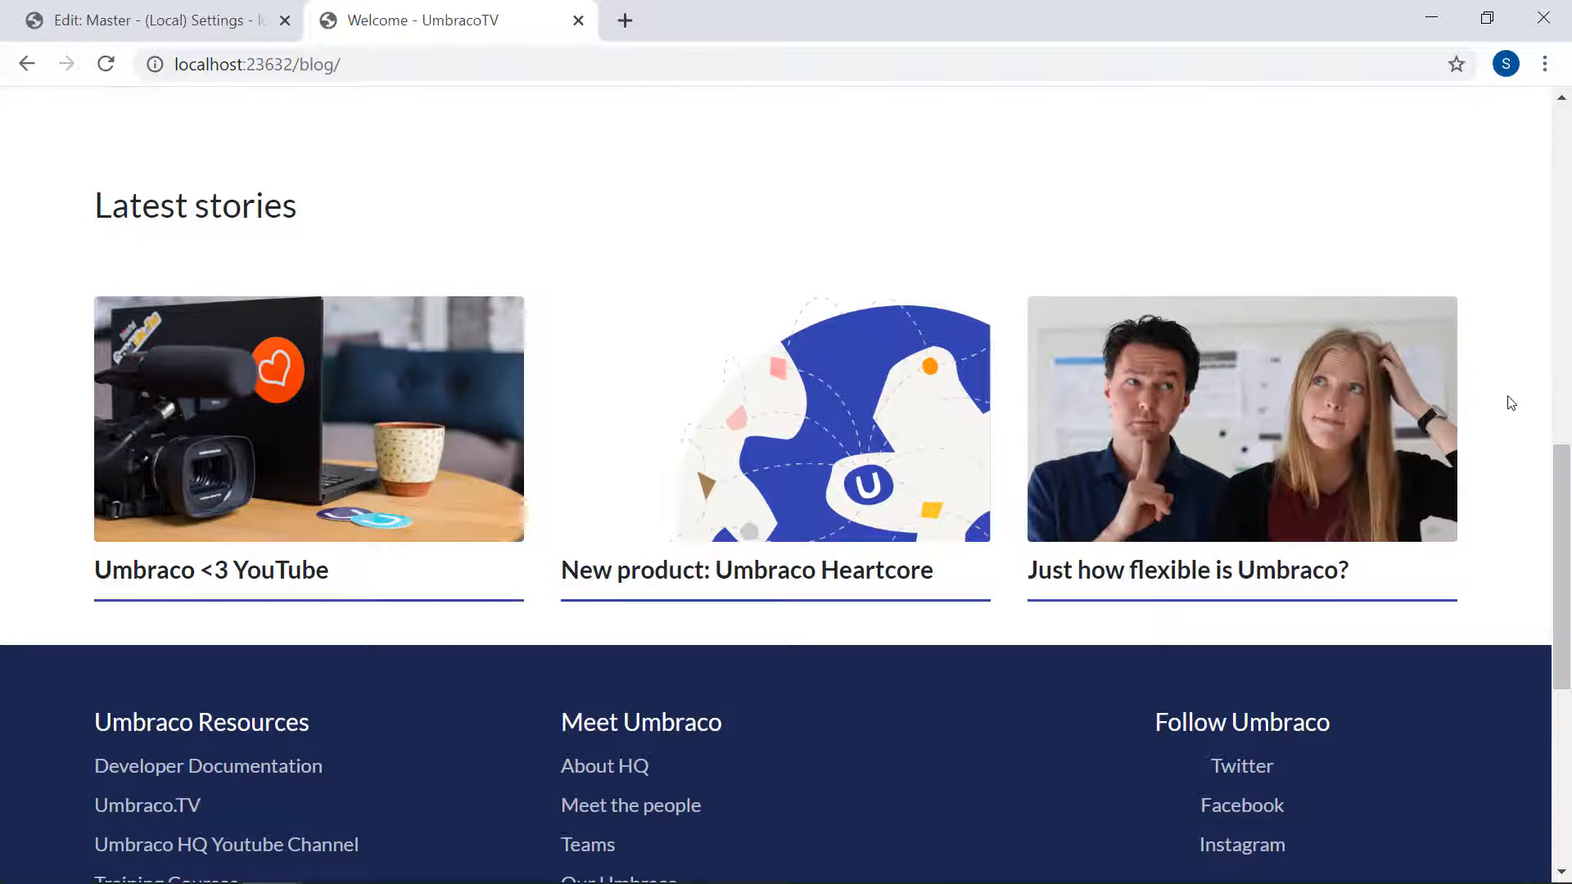
mouse_move(1513, 426)
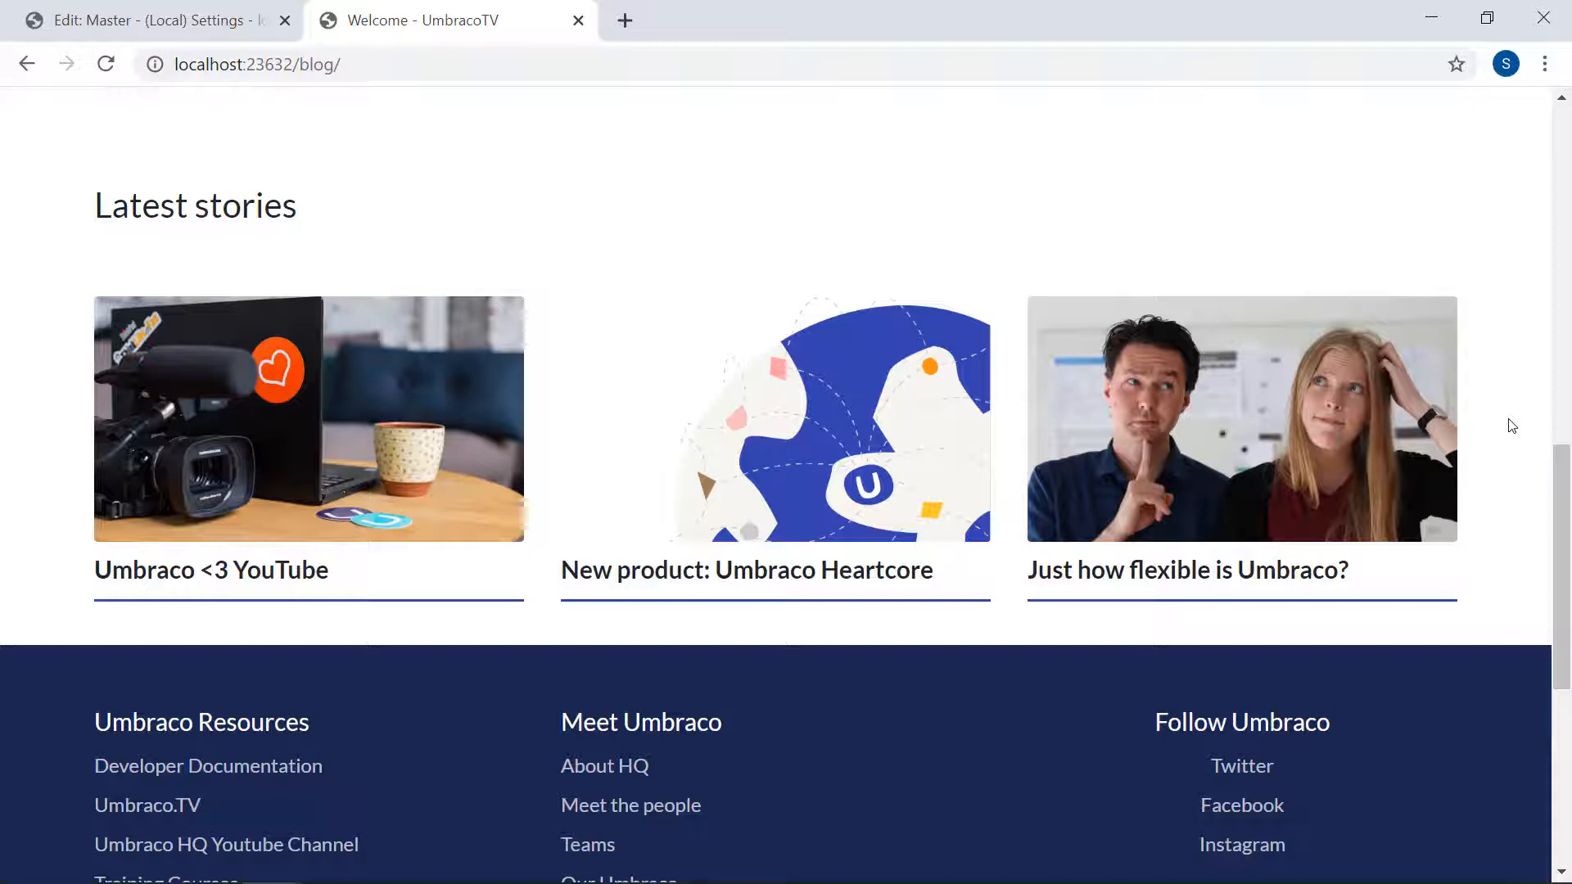
mouse_move(979, 185)
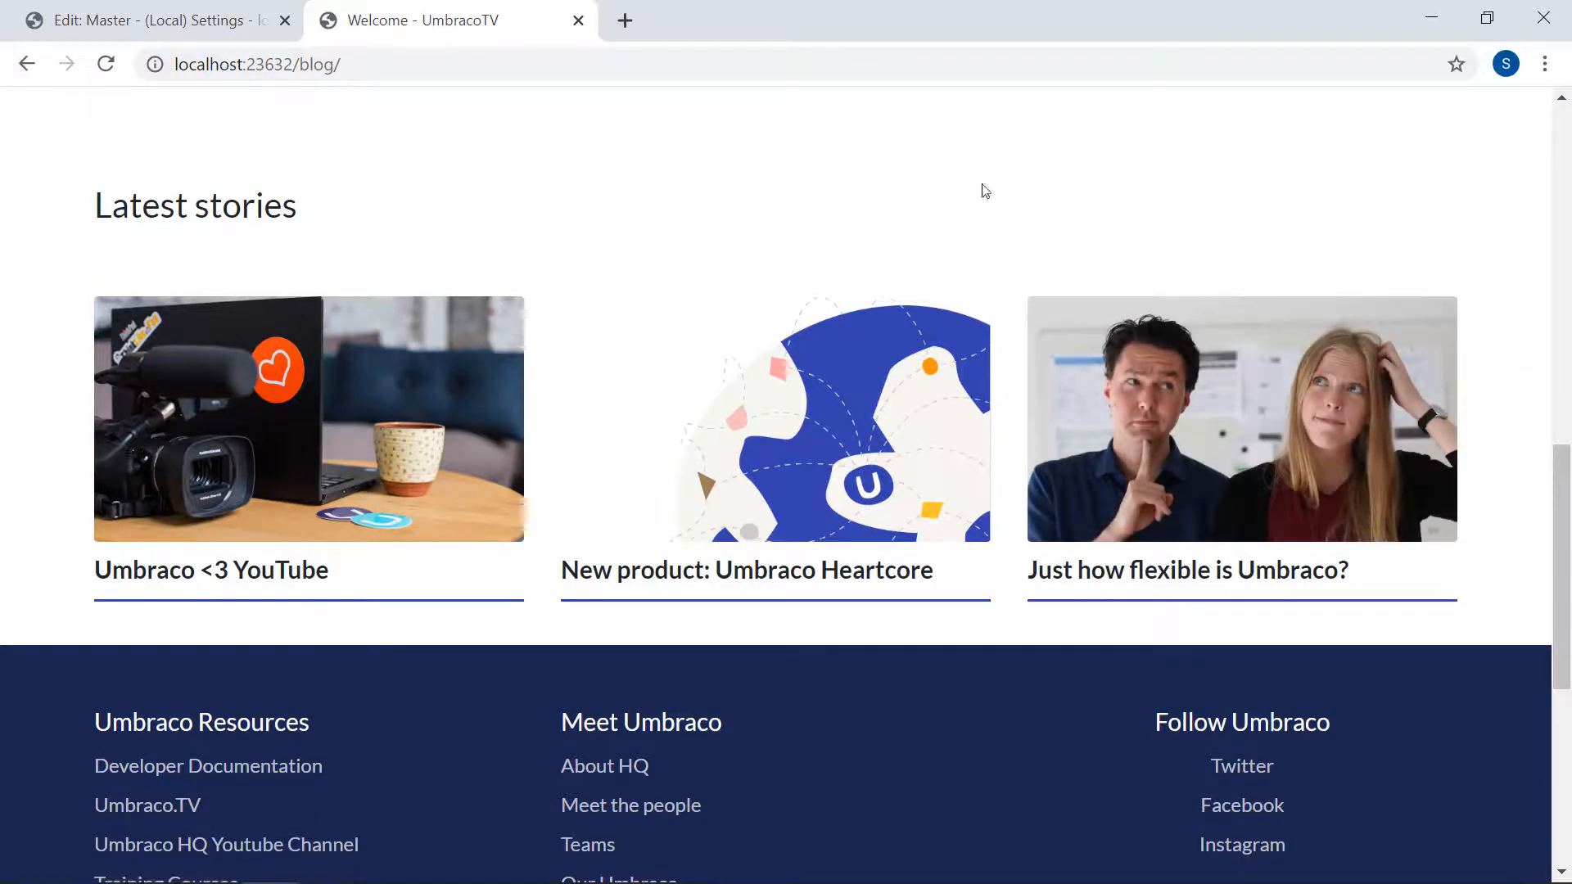
mouse_move(1438, 444)
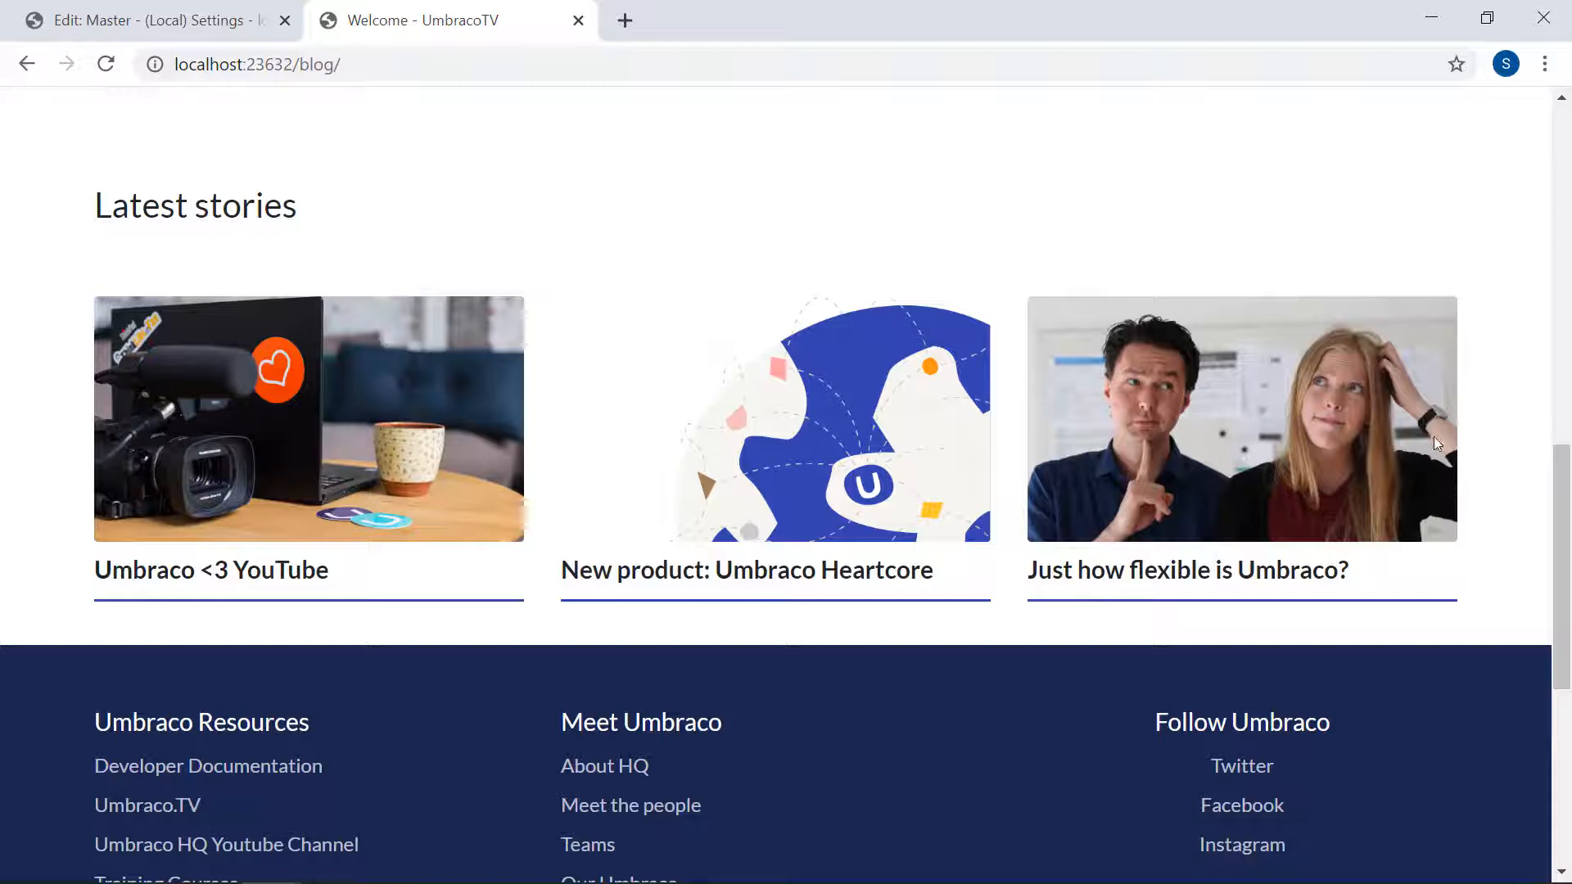
Step: Cut the blog post query code below the comment from the Blog template and save it
left_click(147, 22)
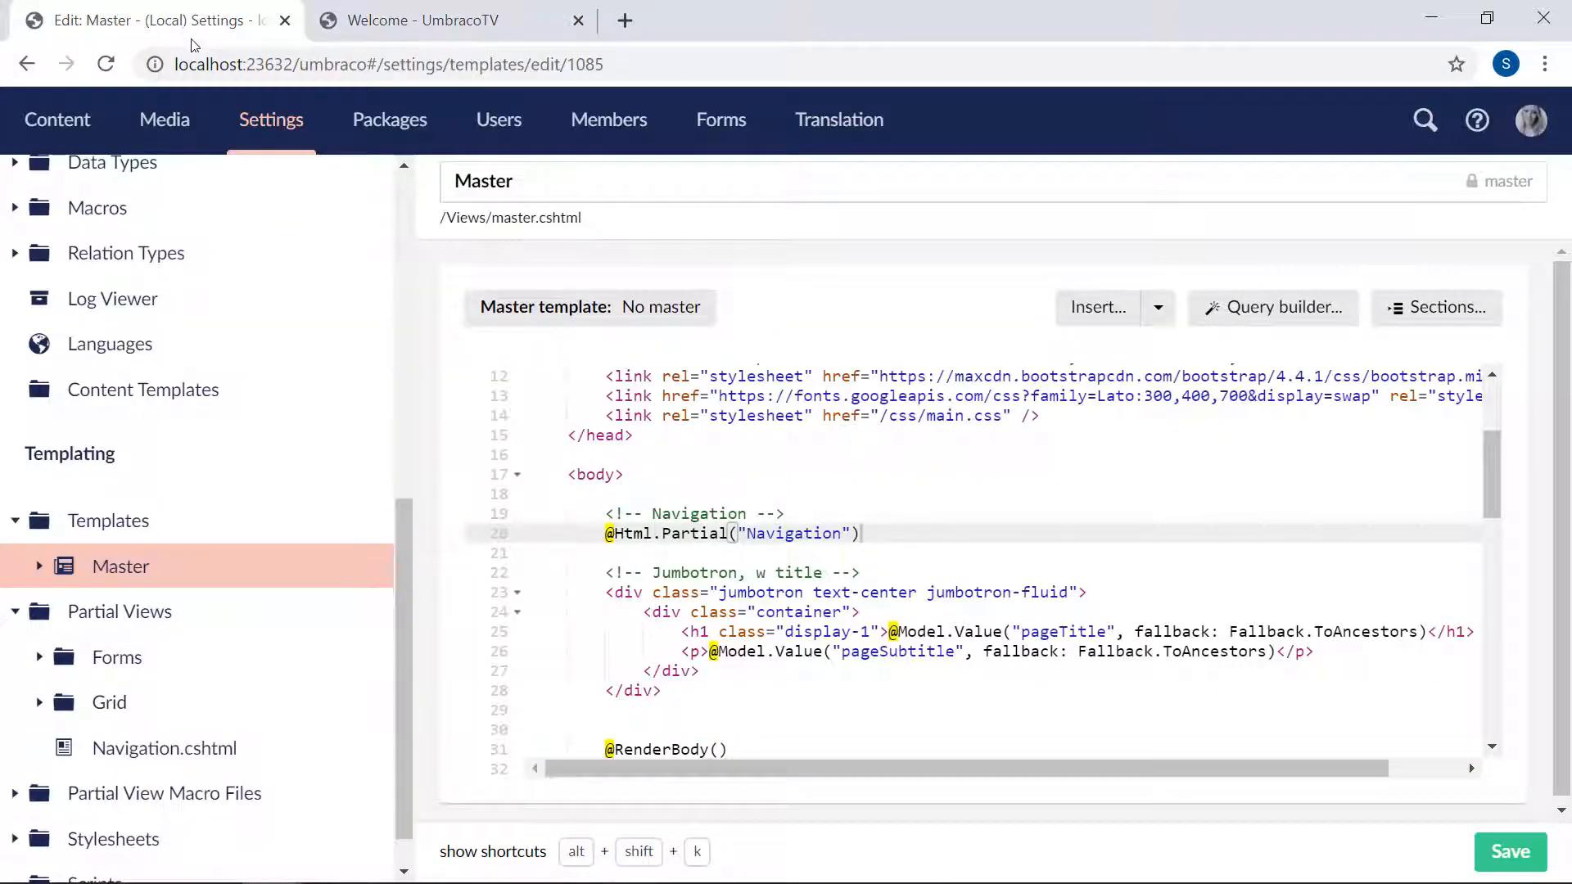
left_click(40, 566)
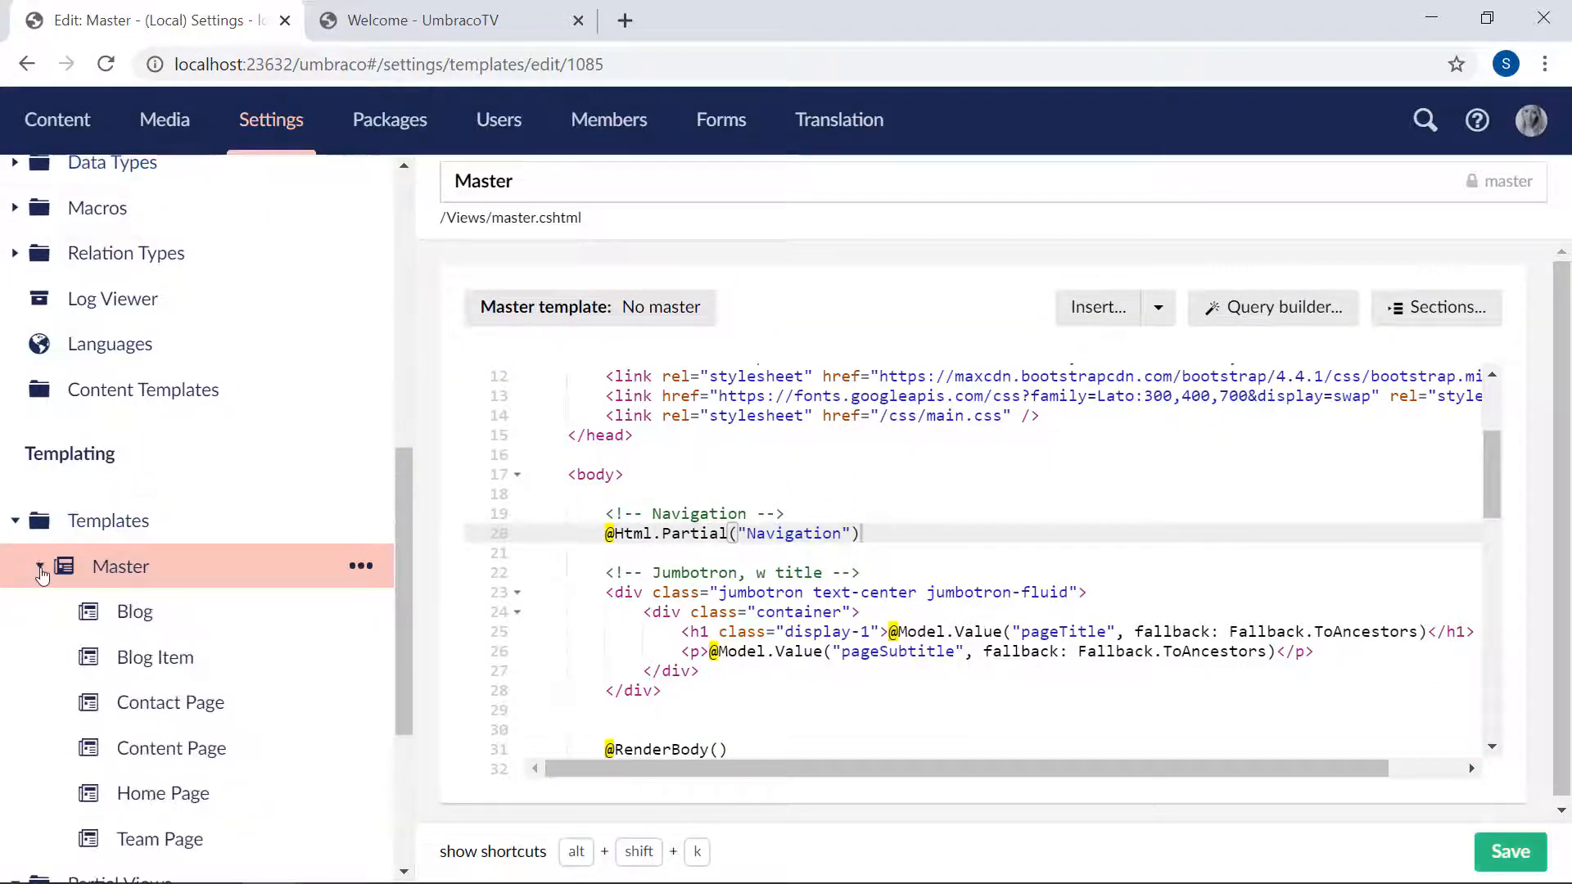
mouse_move(135, 612)
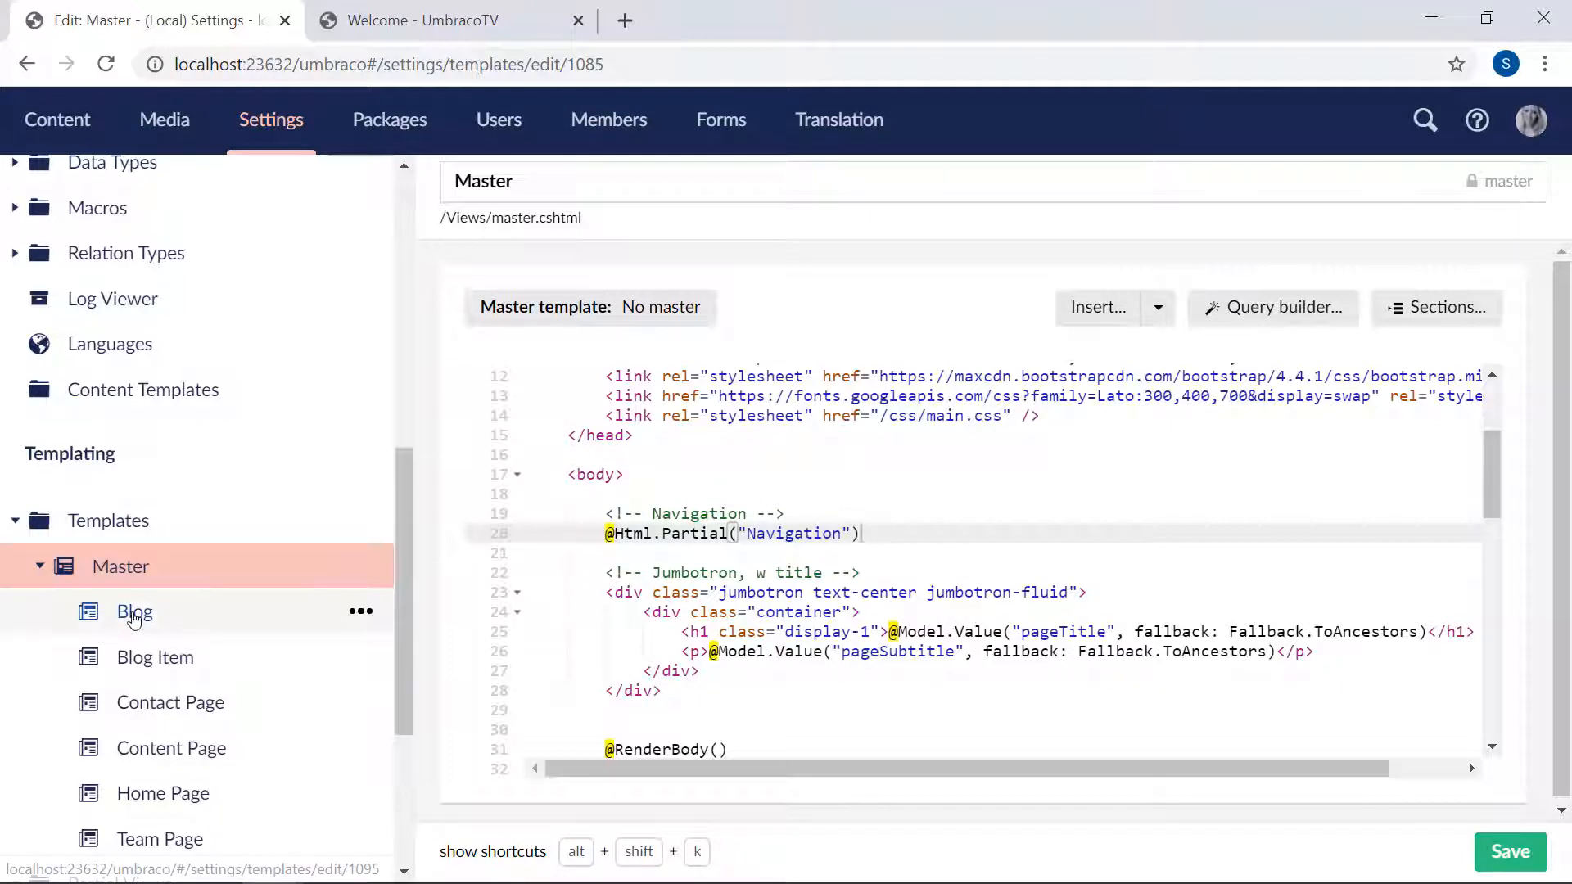
left_click(134, 612)
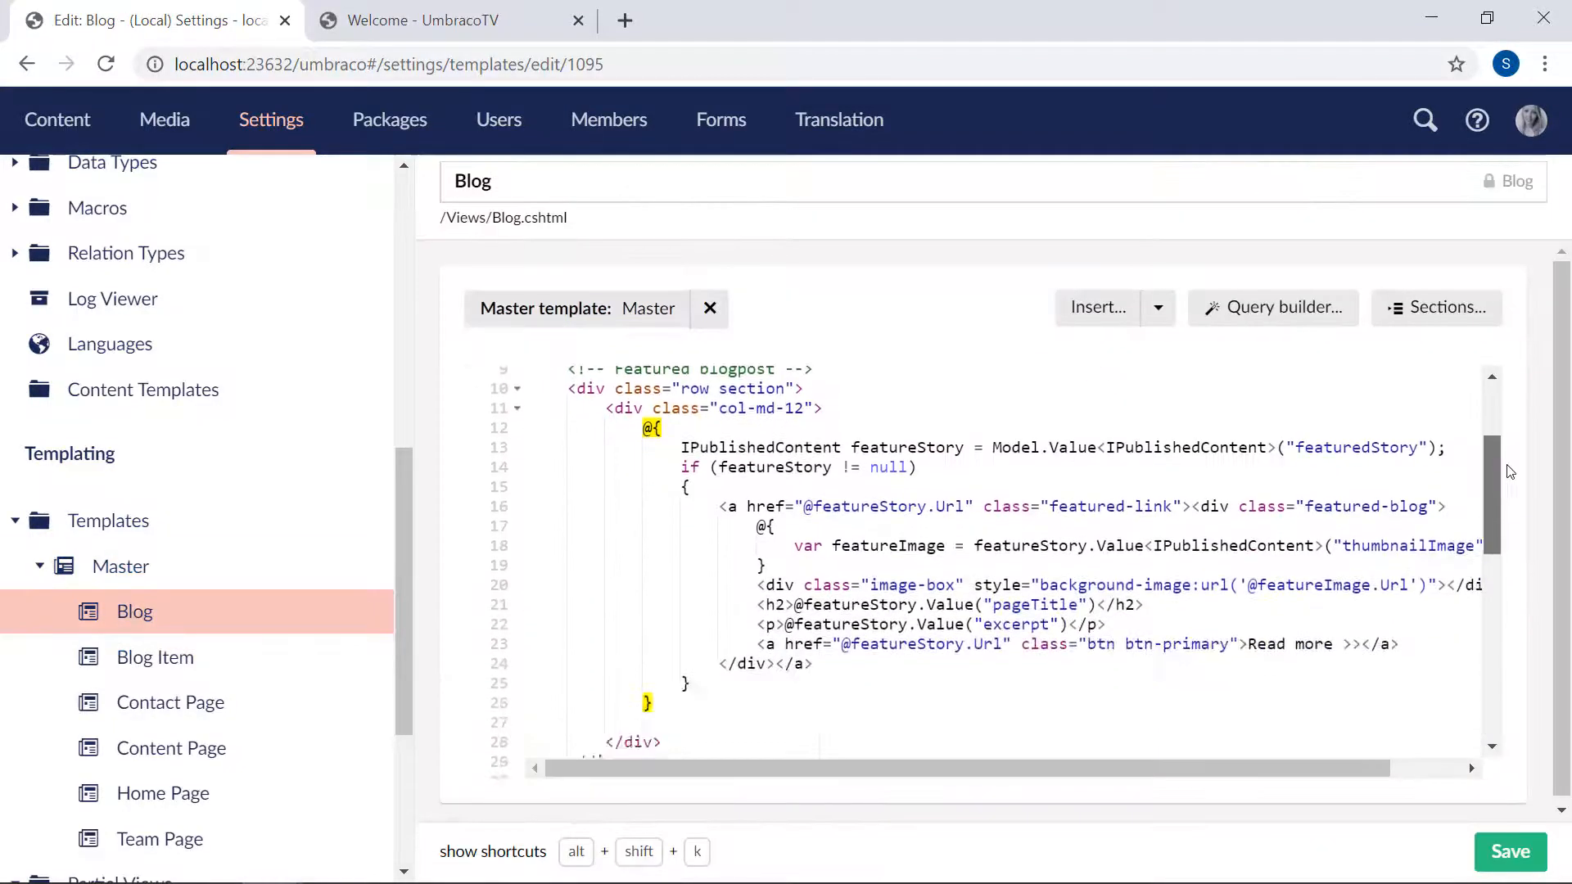
scroll("down", 3)
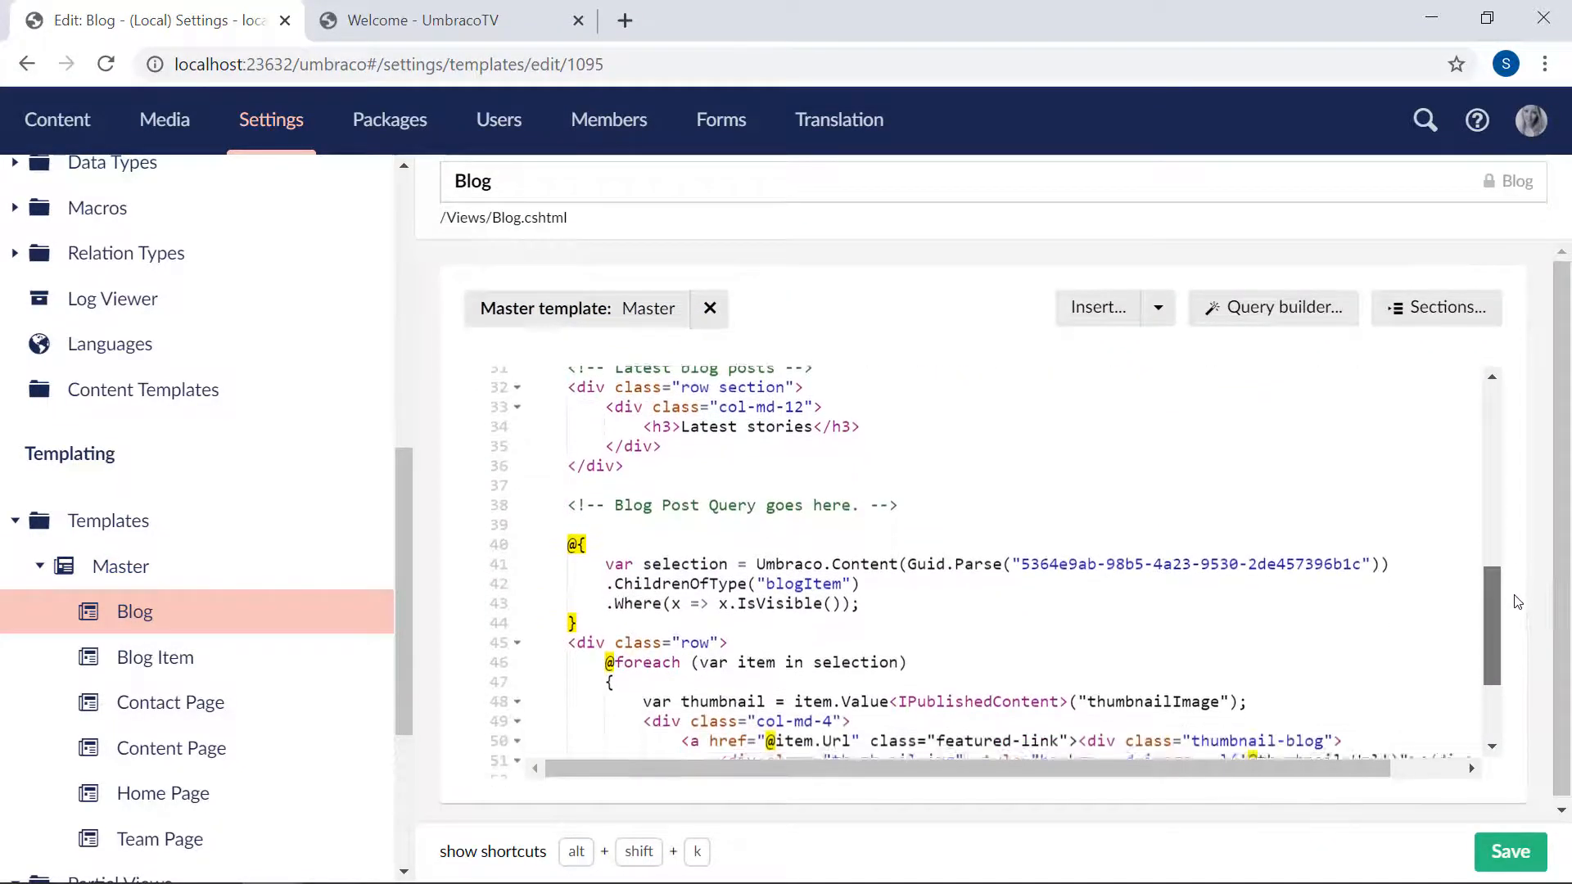
scroll("down", 3)
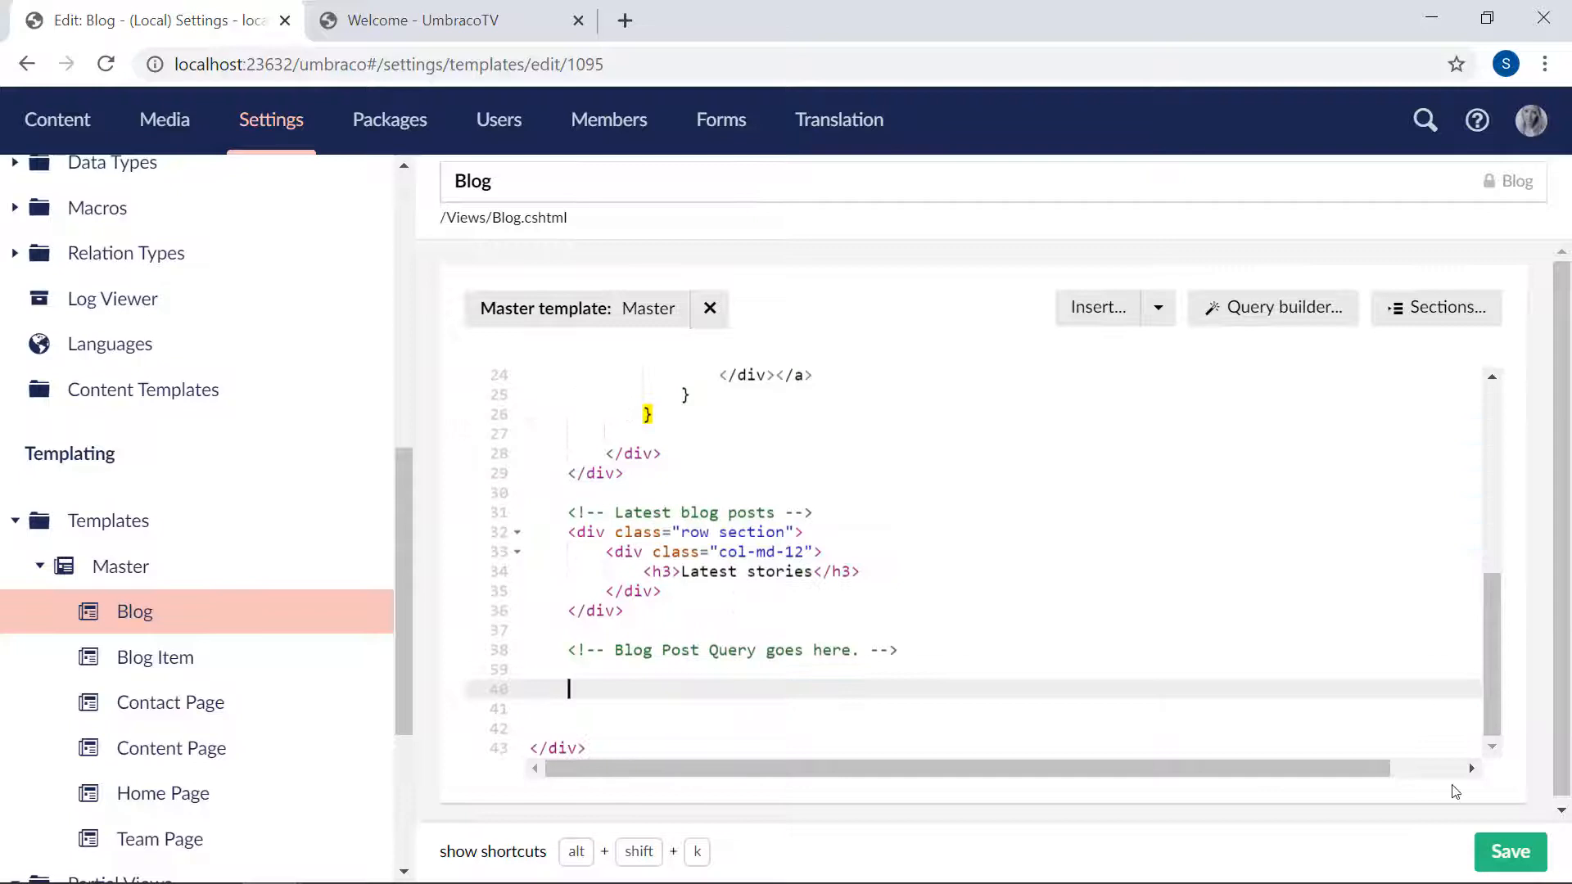
left_click(1511, 852)
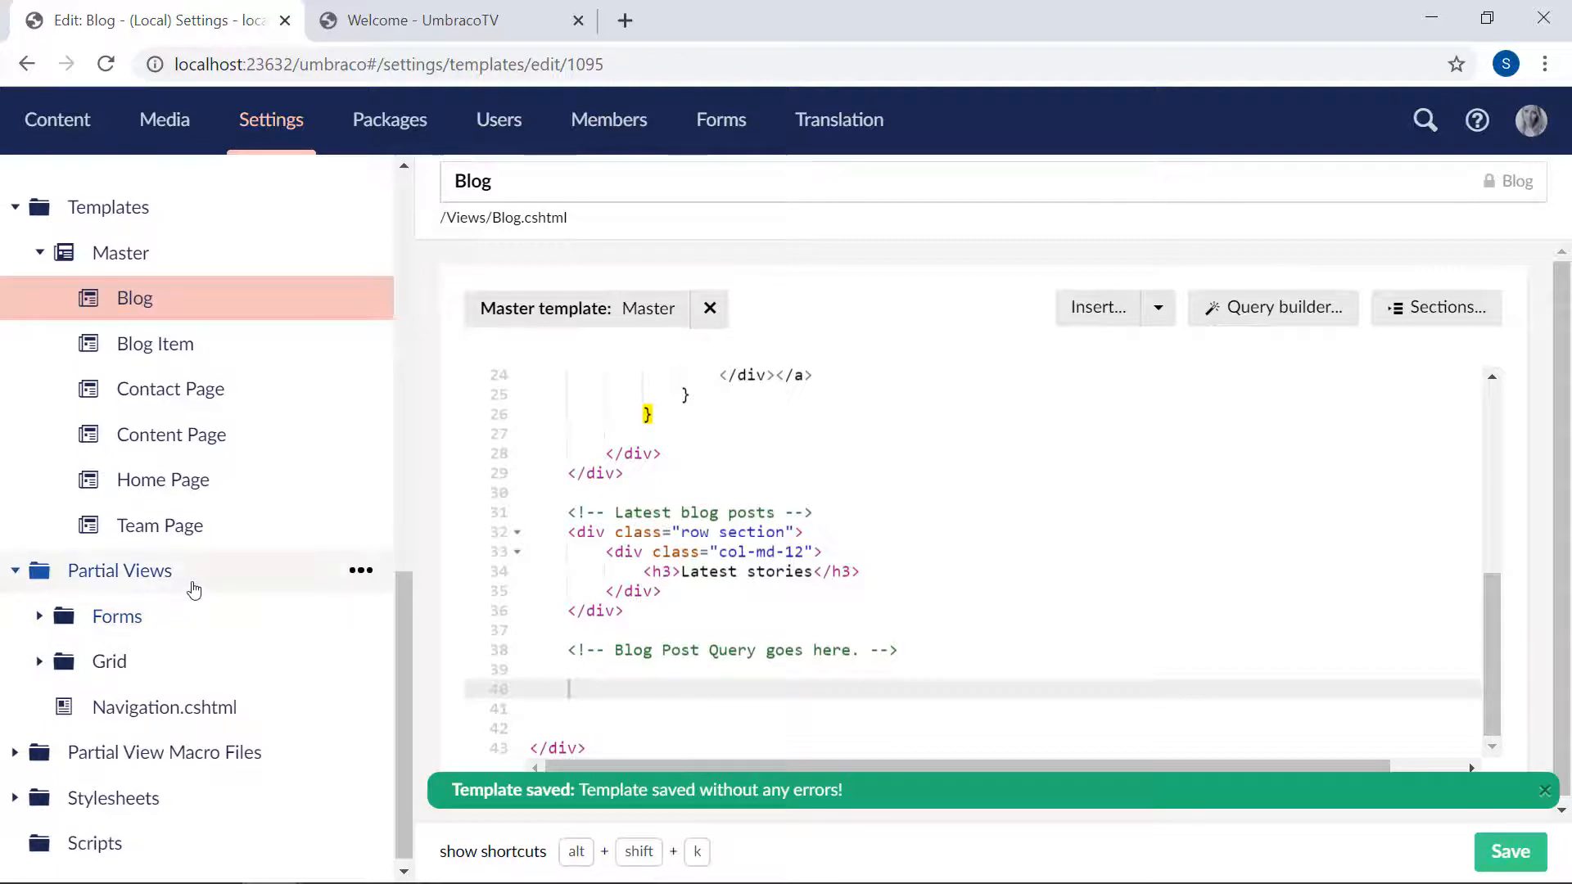
Step: Create a new empty partial view named Blog-Posts holding the query code and save it
left_click(360, 570)
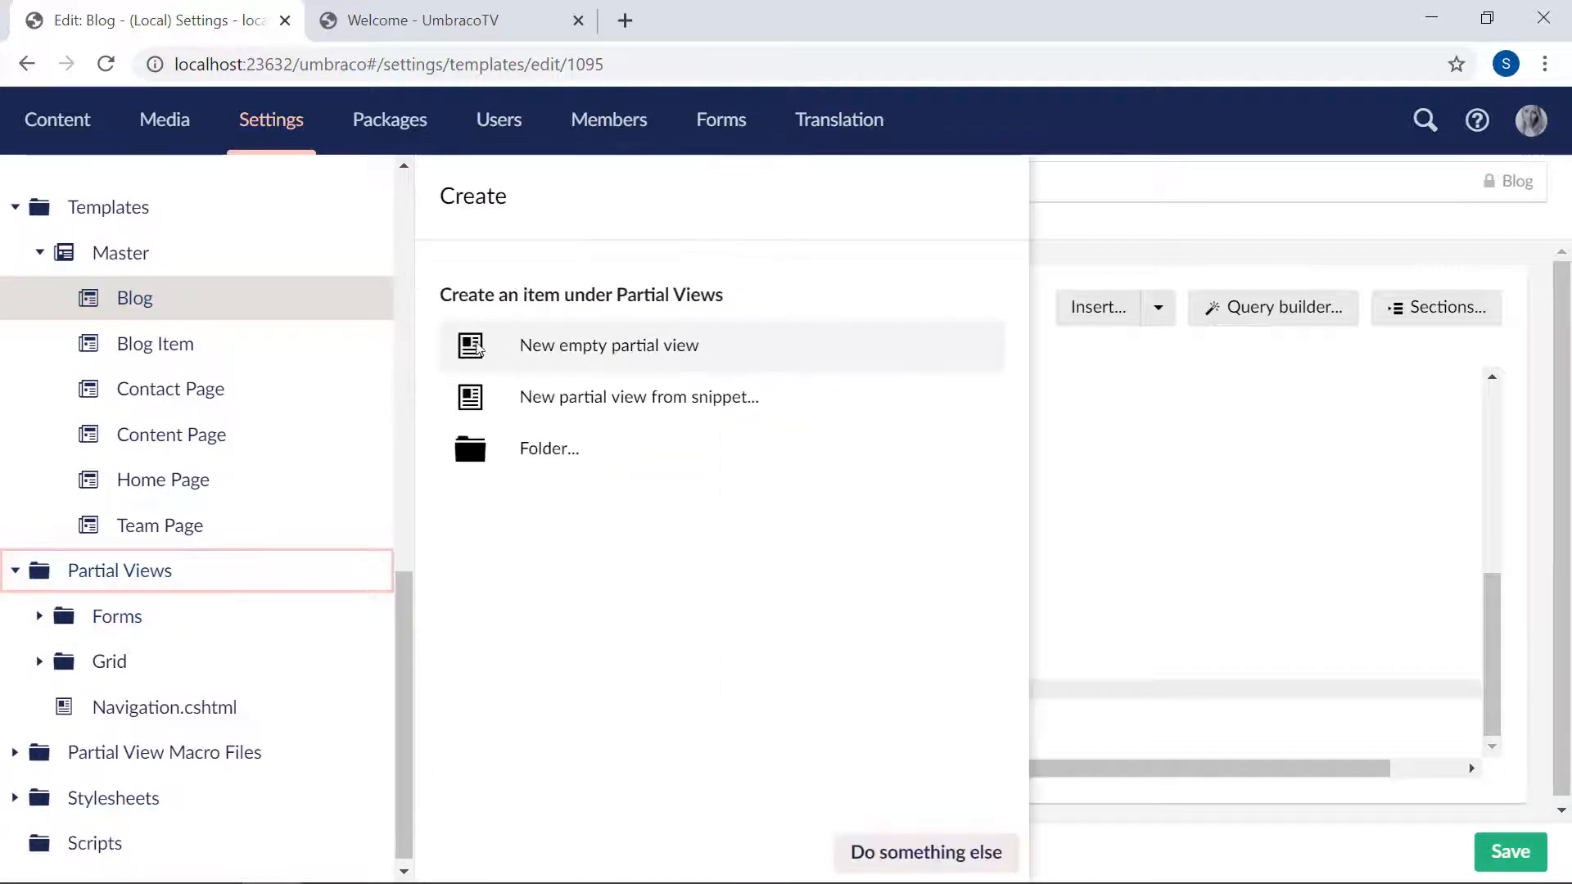
left_click(609, 345)
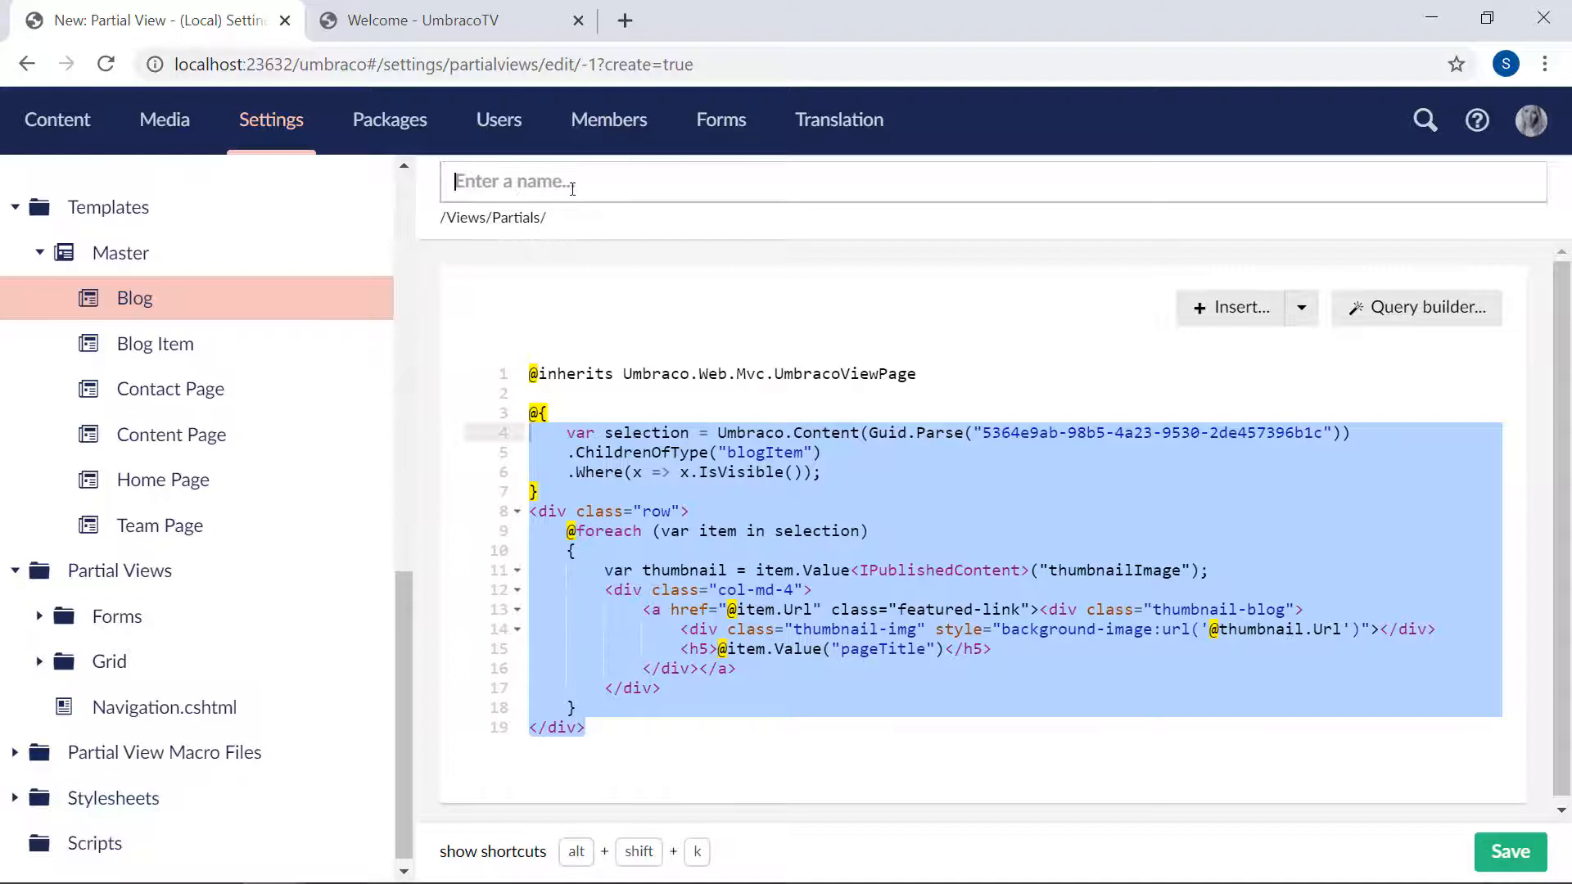
type("B")
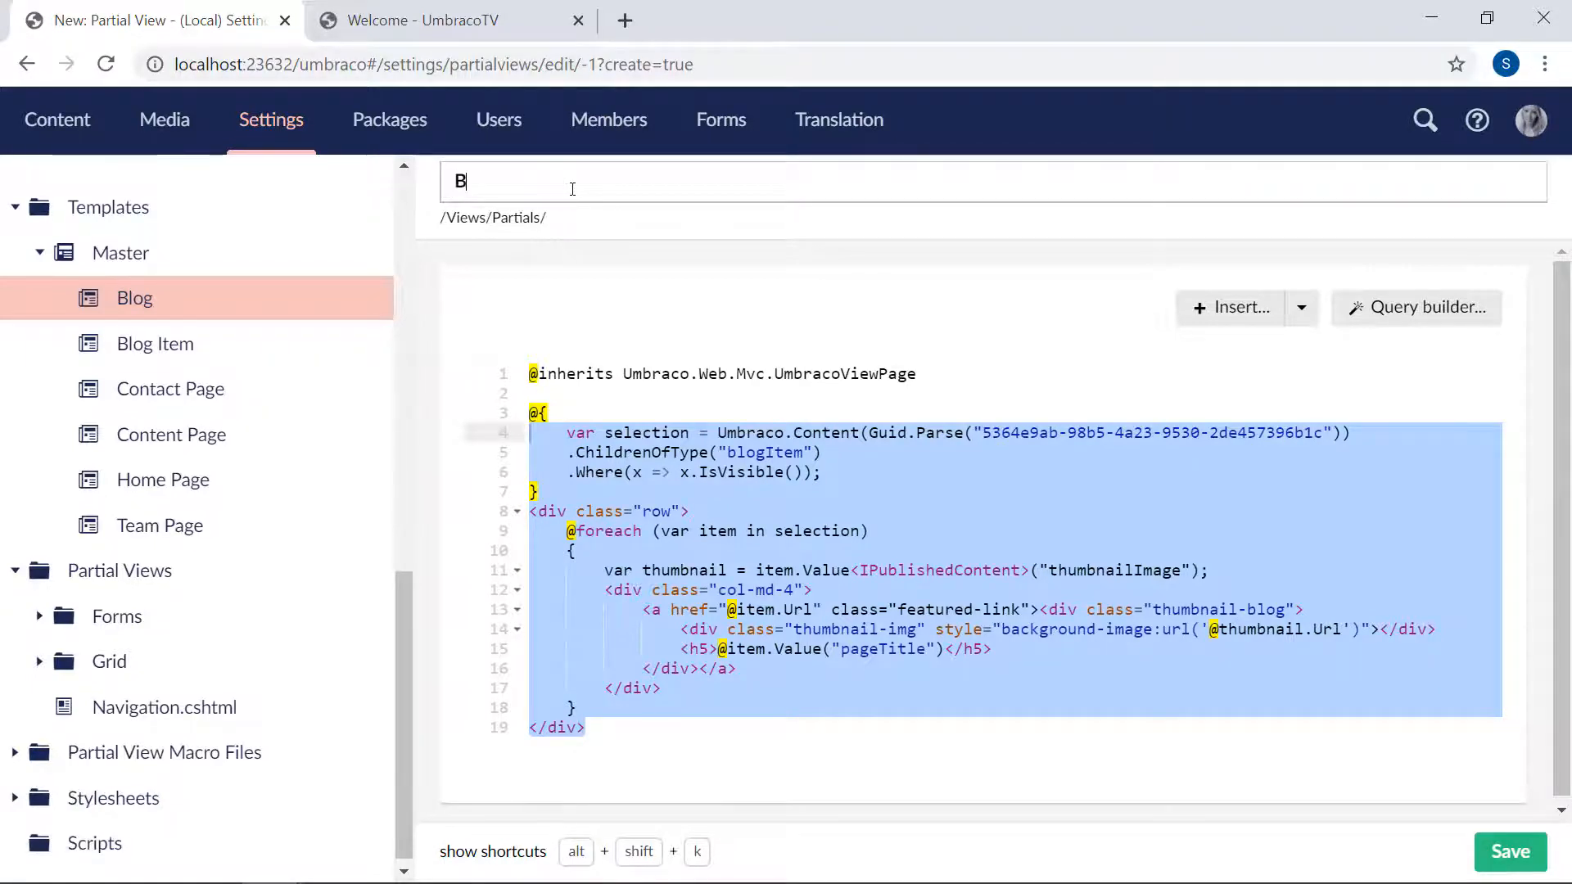
type("log-P")
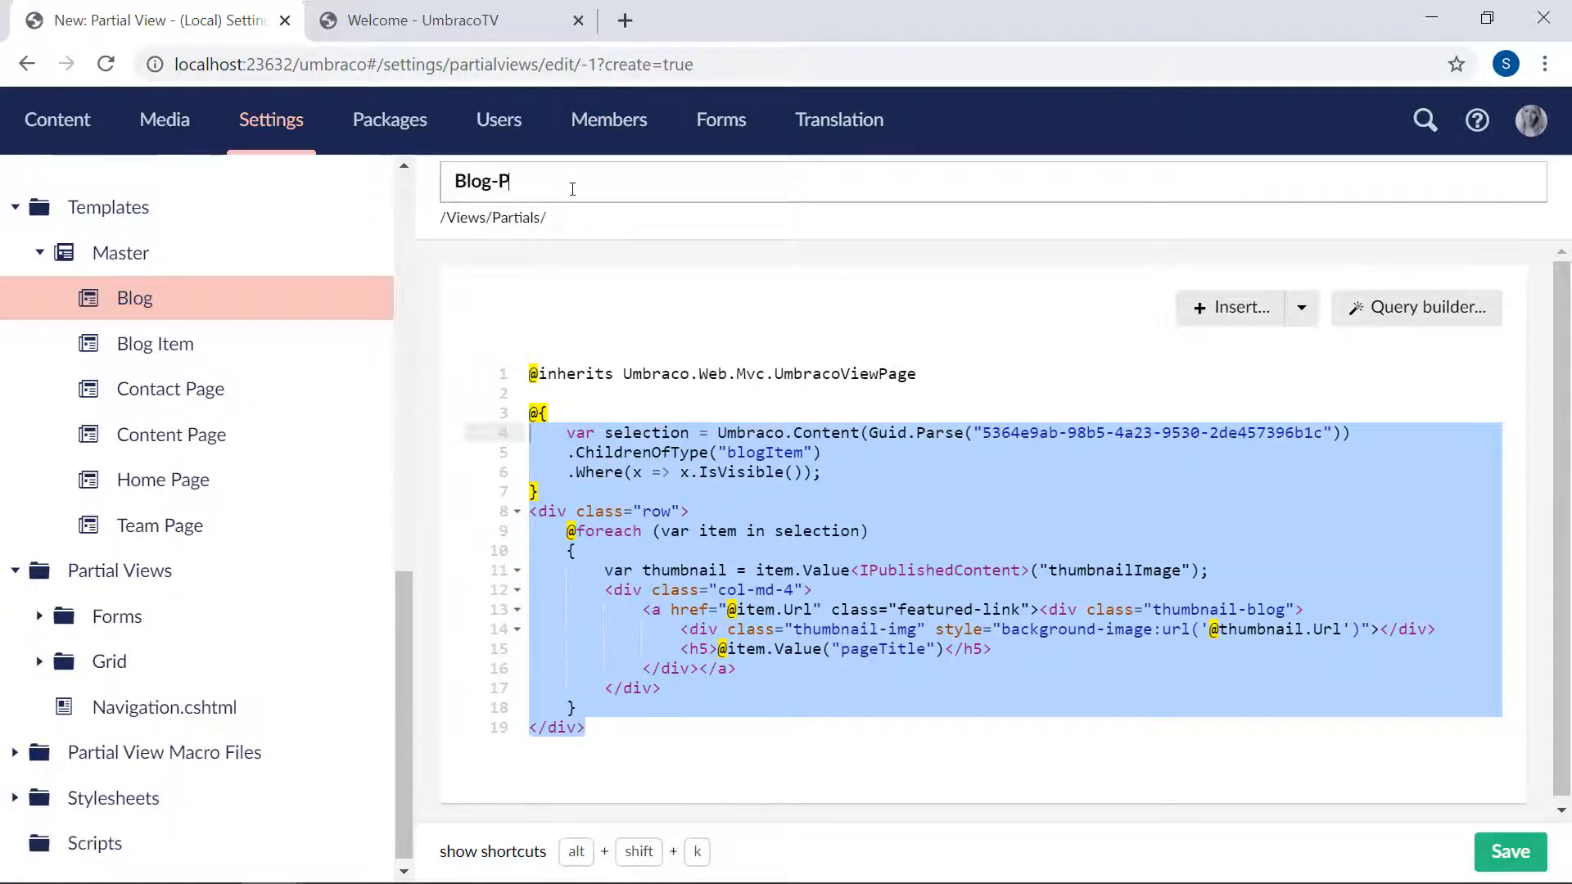
type("osts")
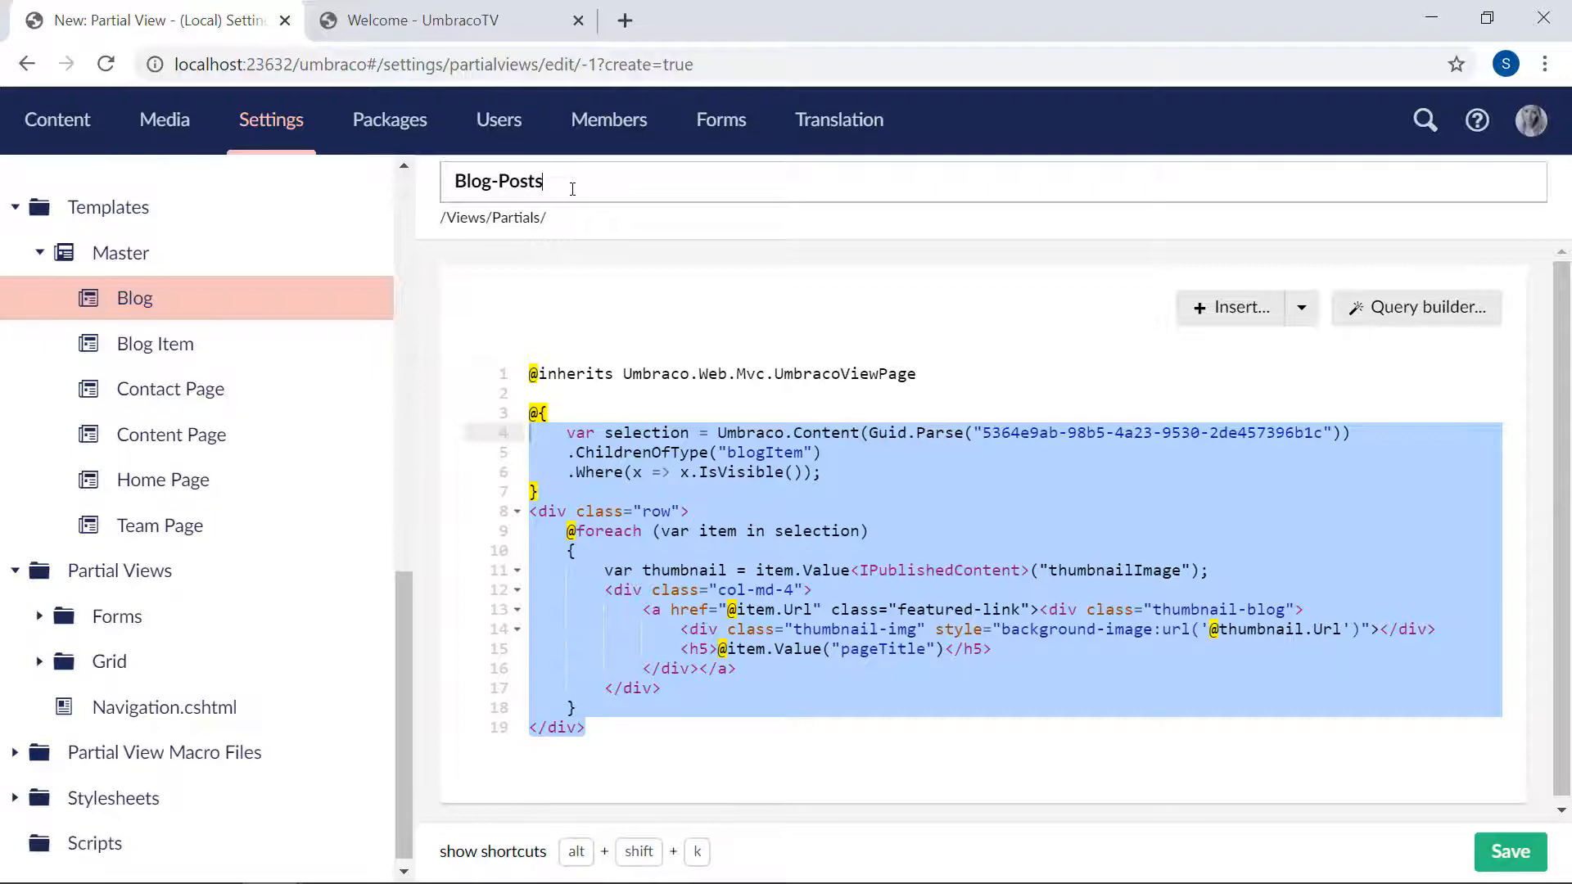
left_click(1512, 851)
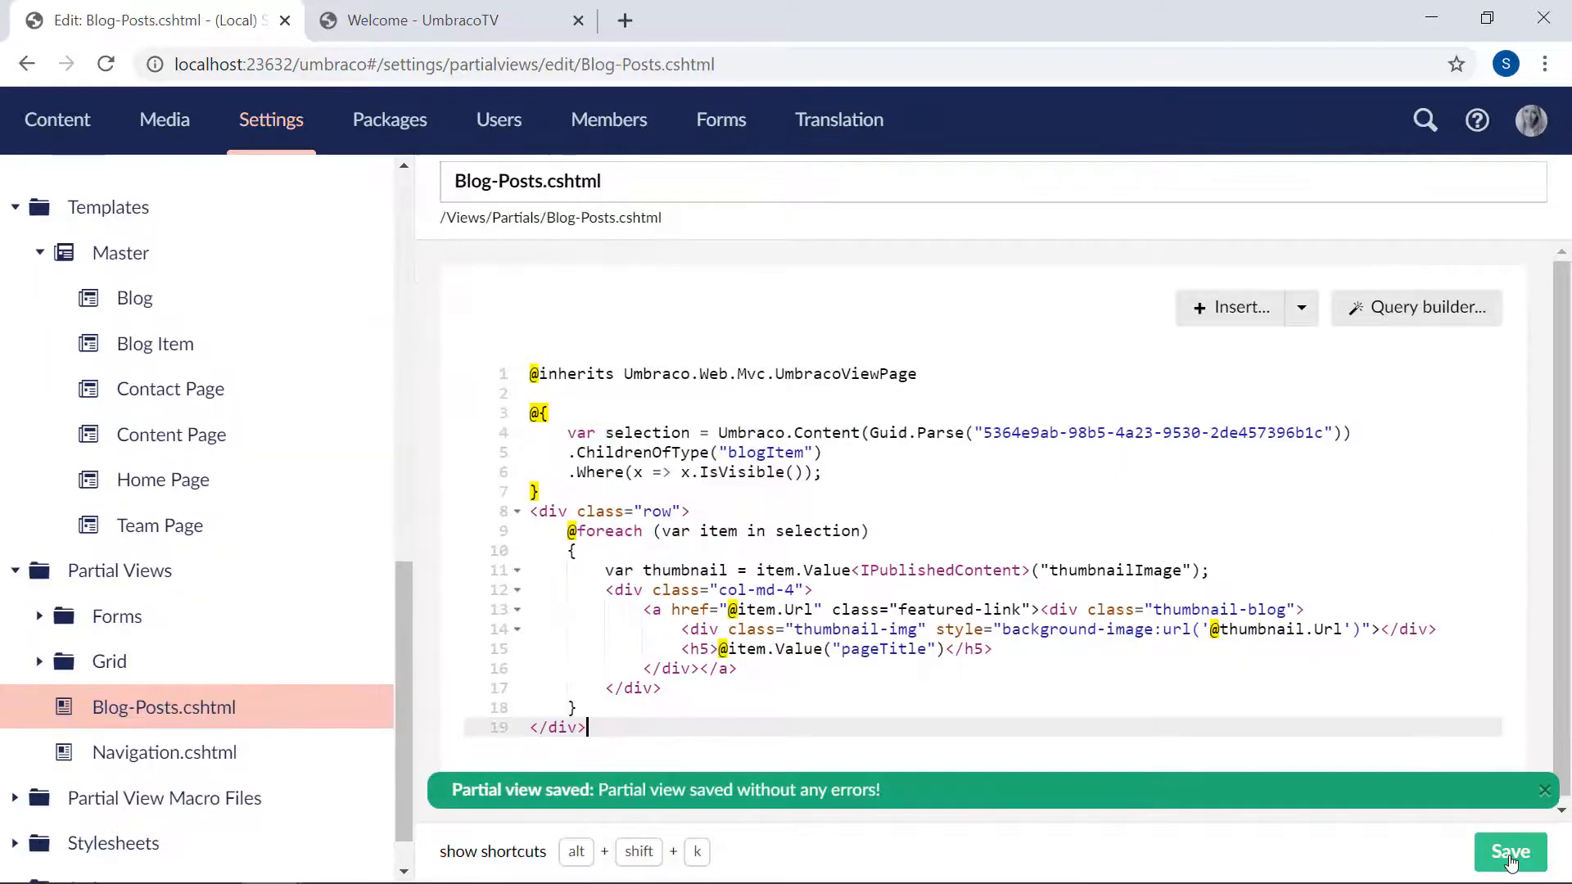
mouse_move(146, 311)
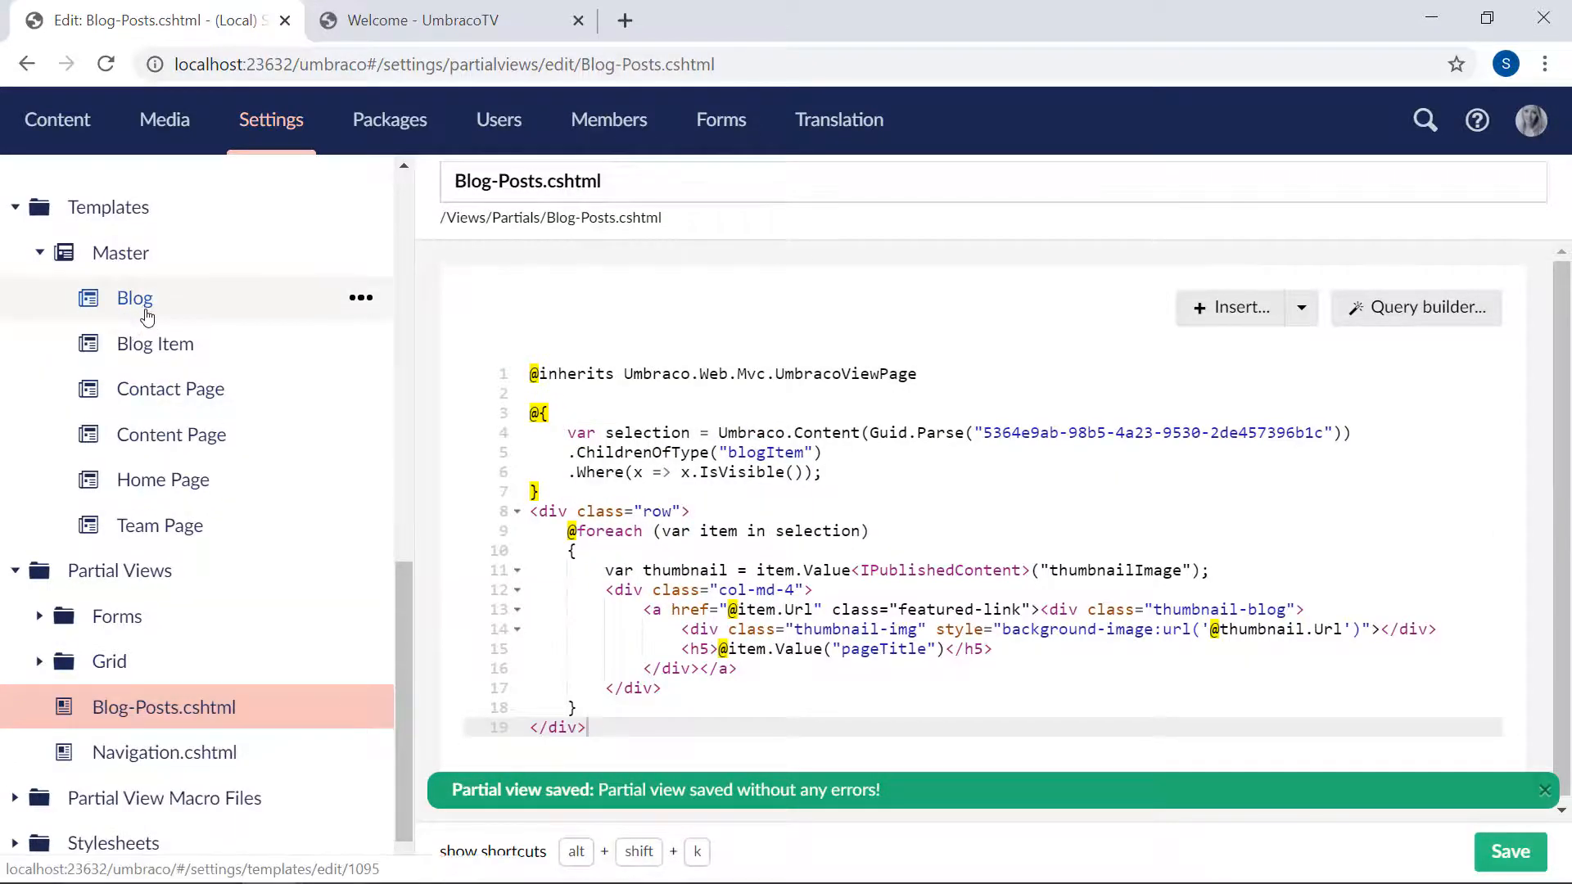
left_click(134, 298)
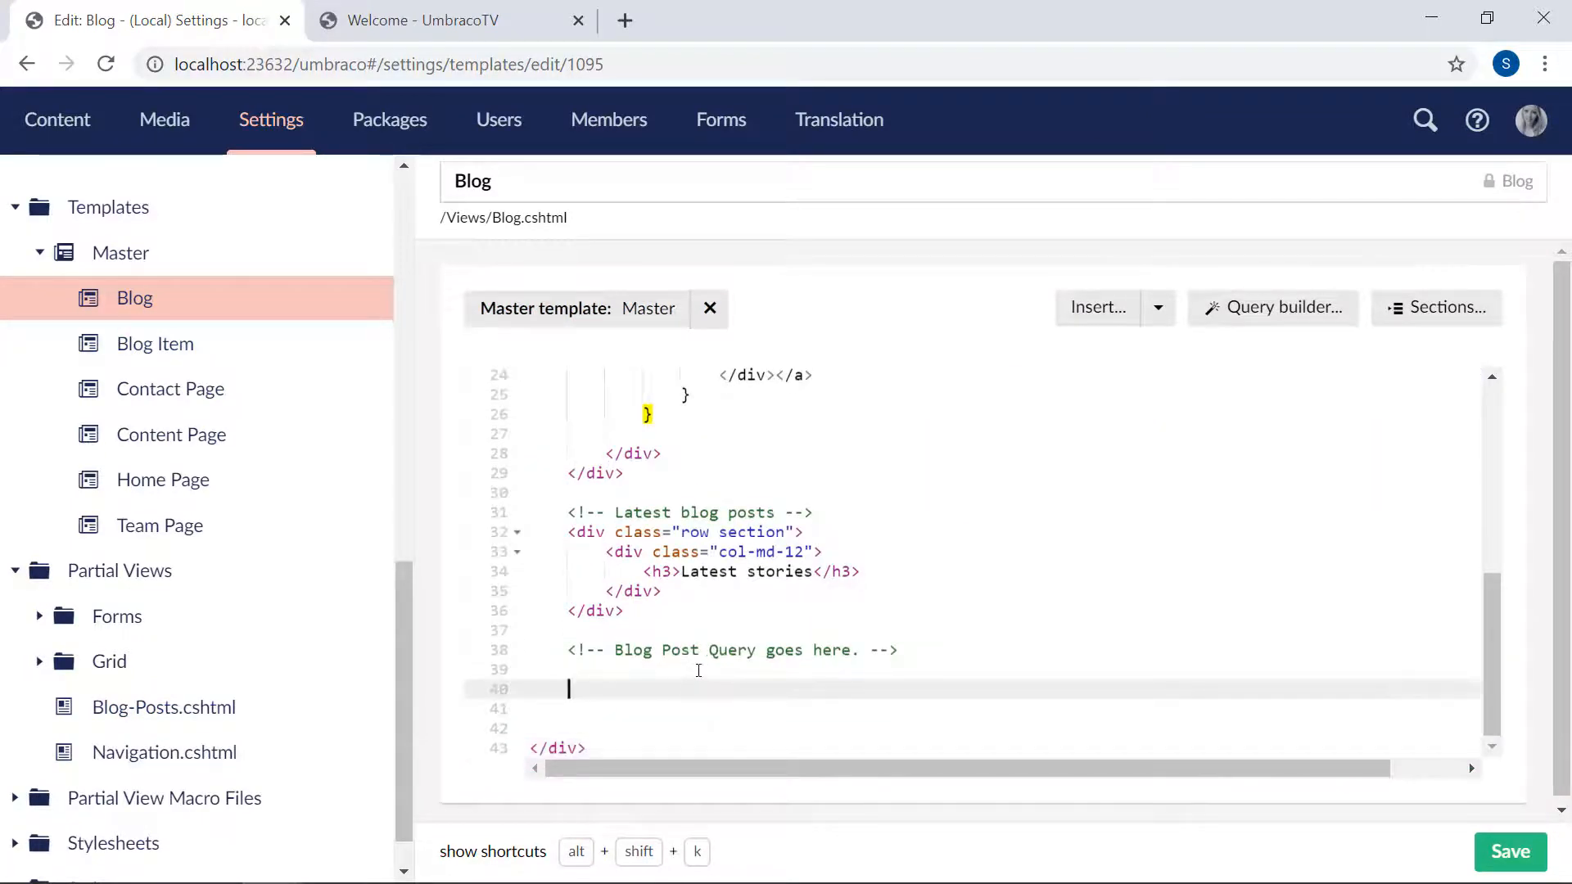
left_click(1097, 308)
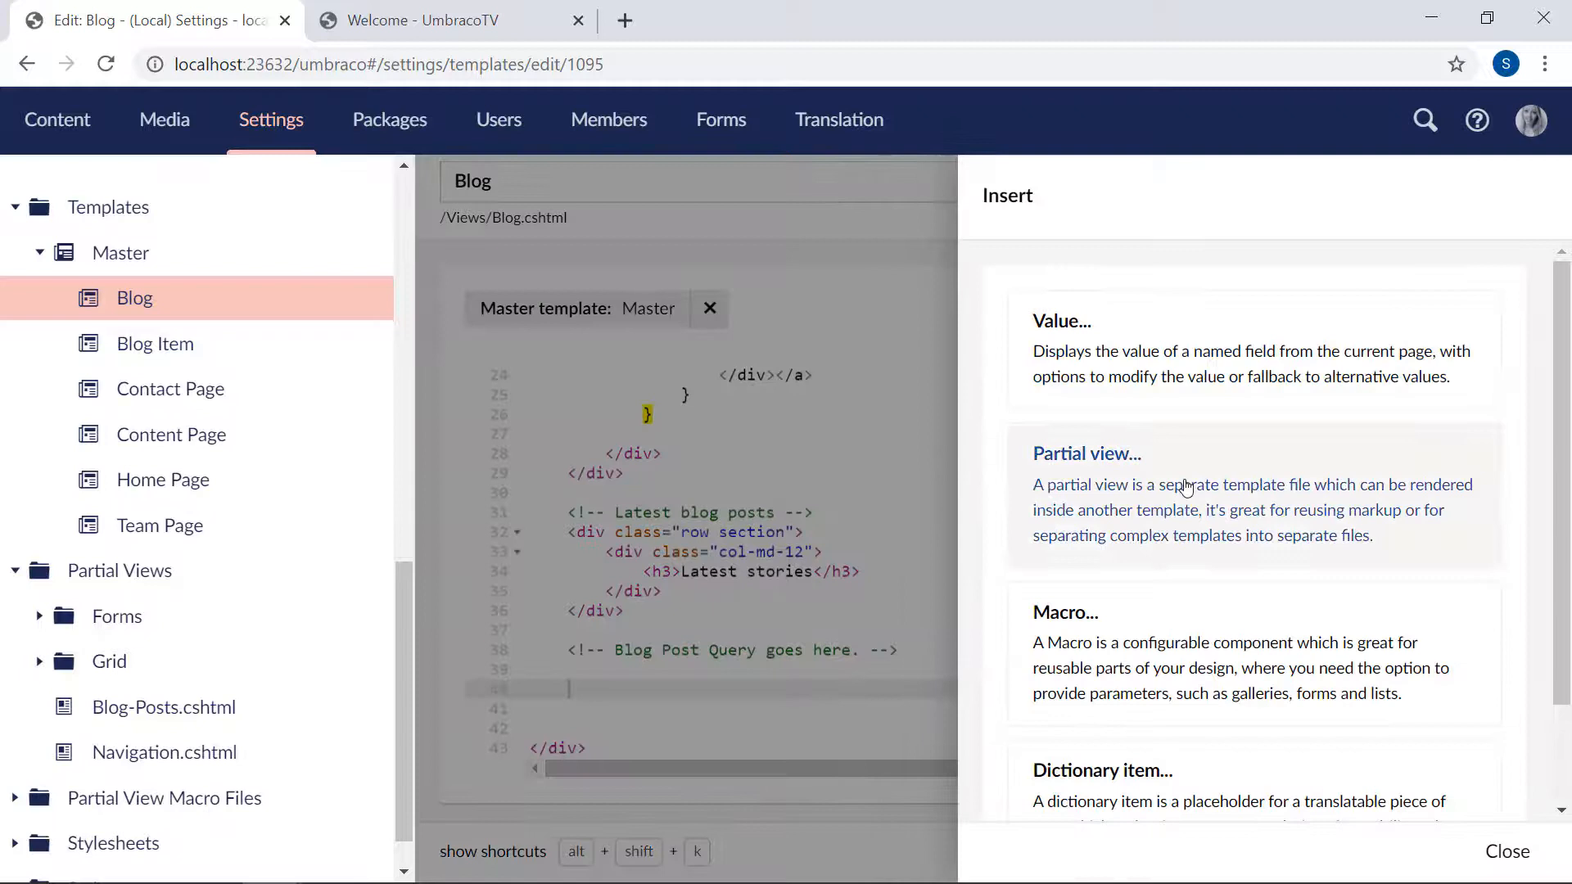
left_click(1087, 454)
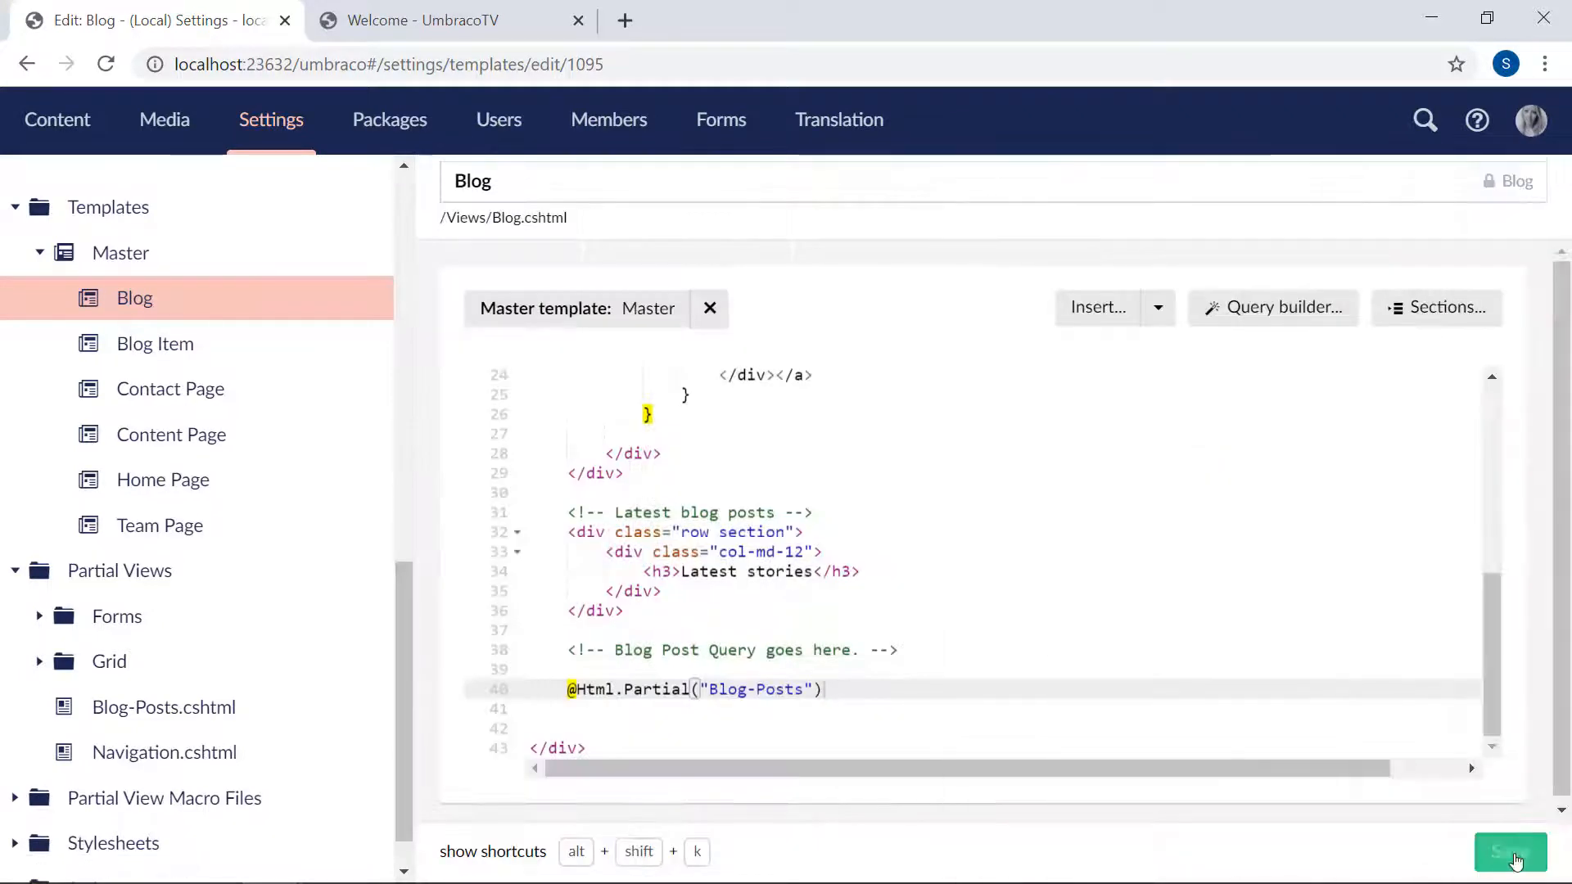
left_click(1510, 874)
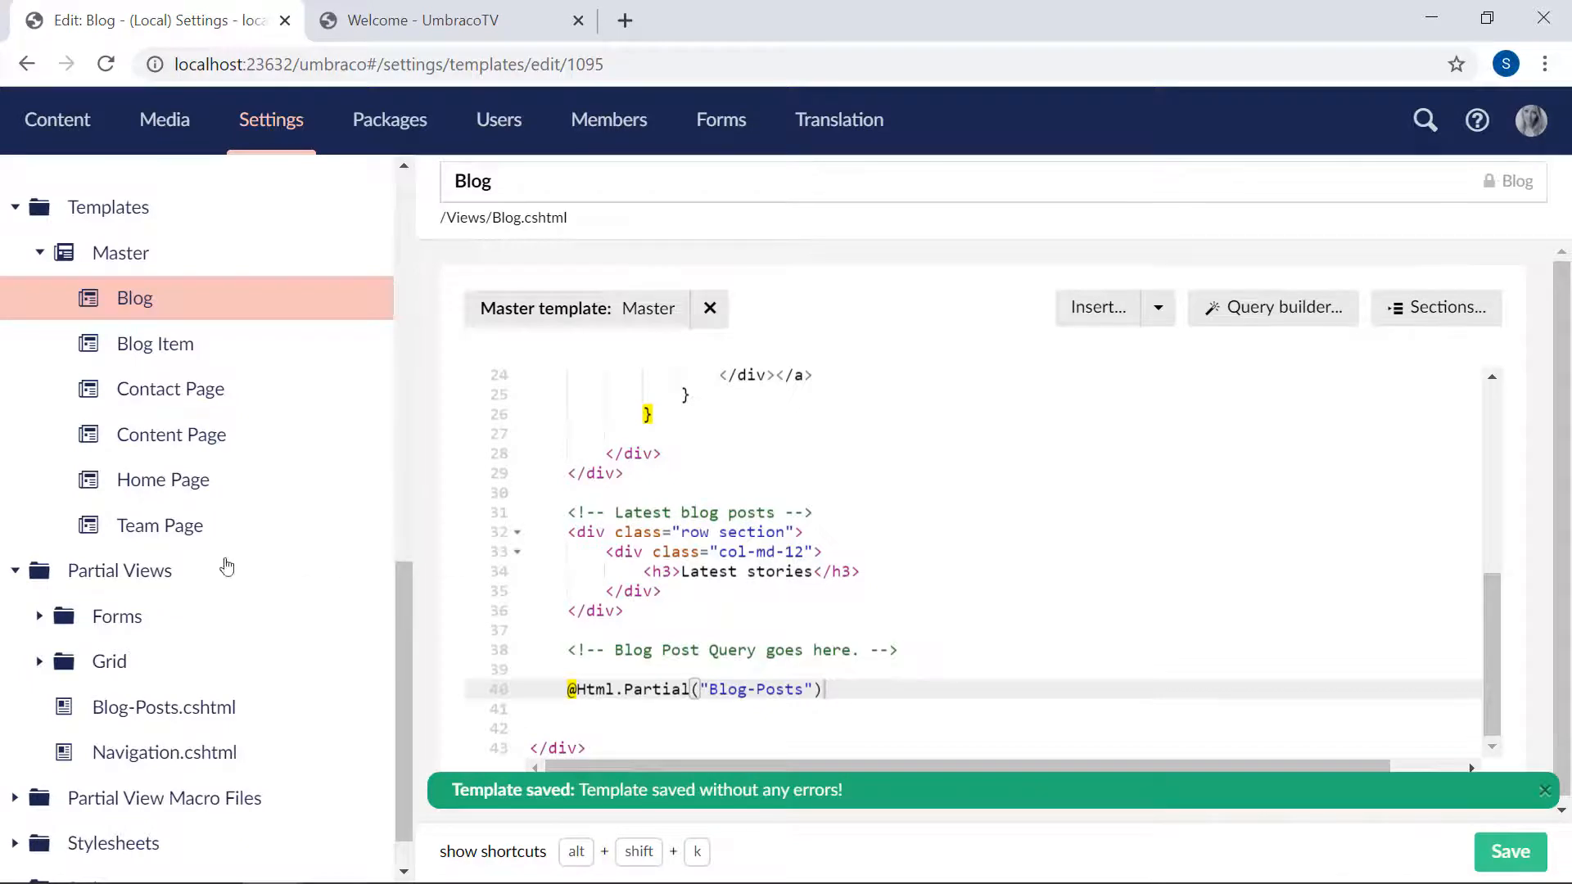
Step: Remove the static blog markup from the Home Page template's blog section
left_click(164, 479)
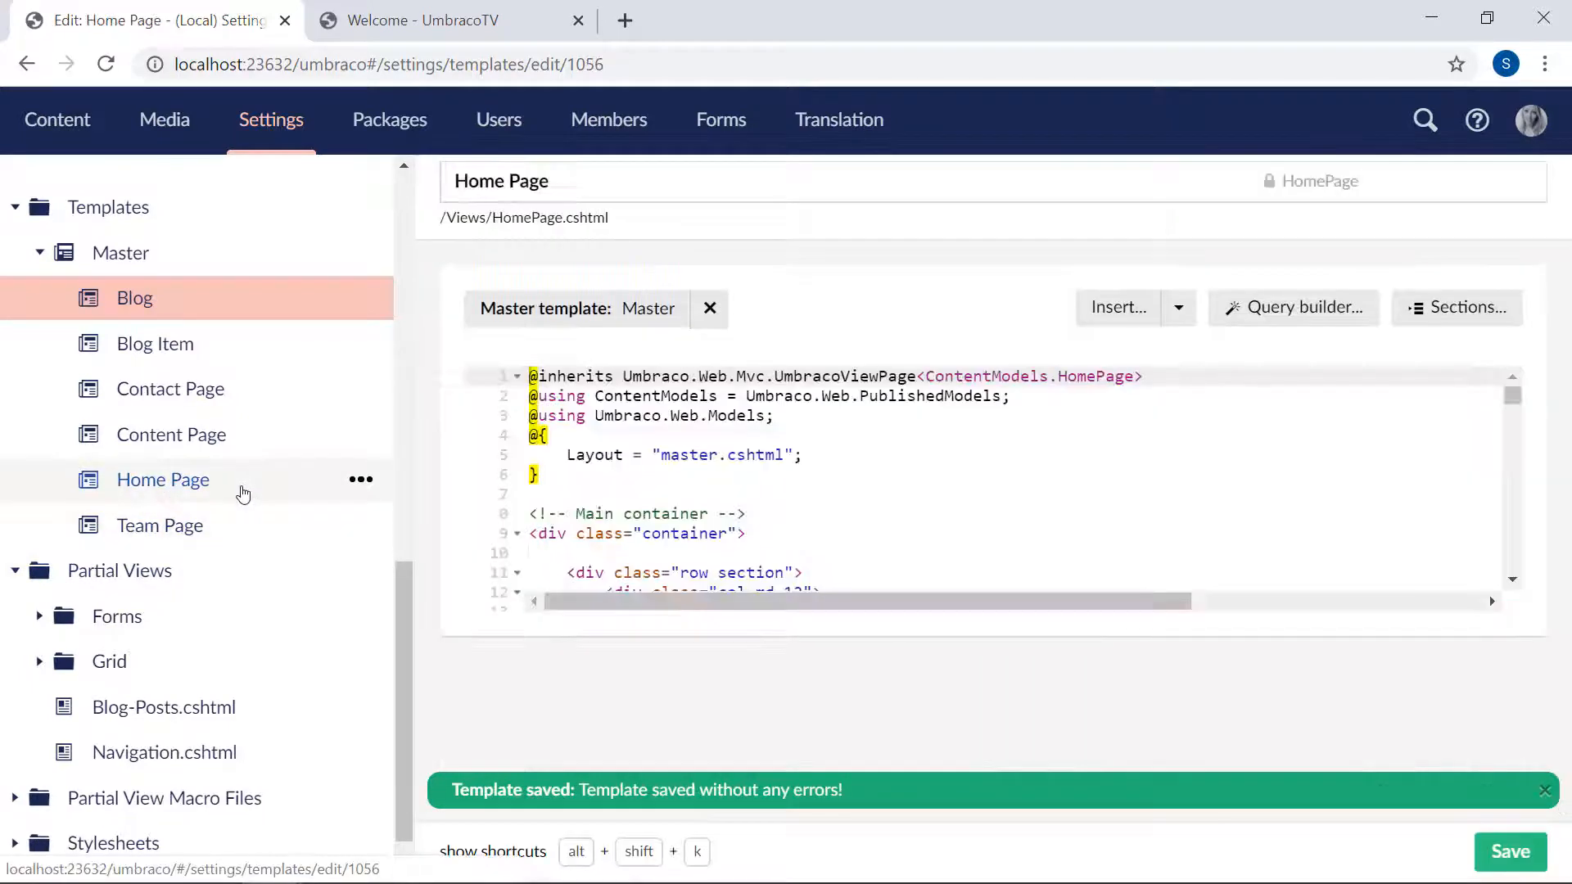
scroll("down", 3)
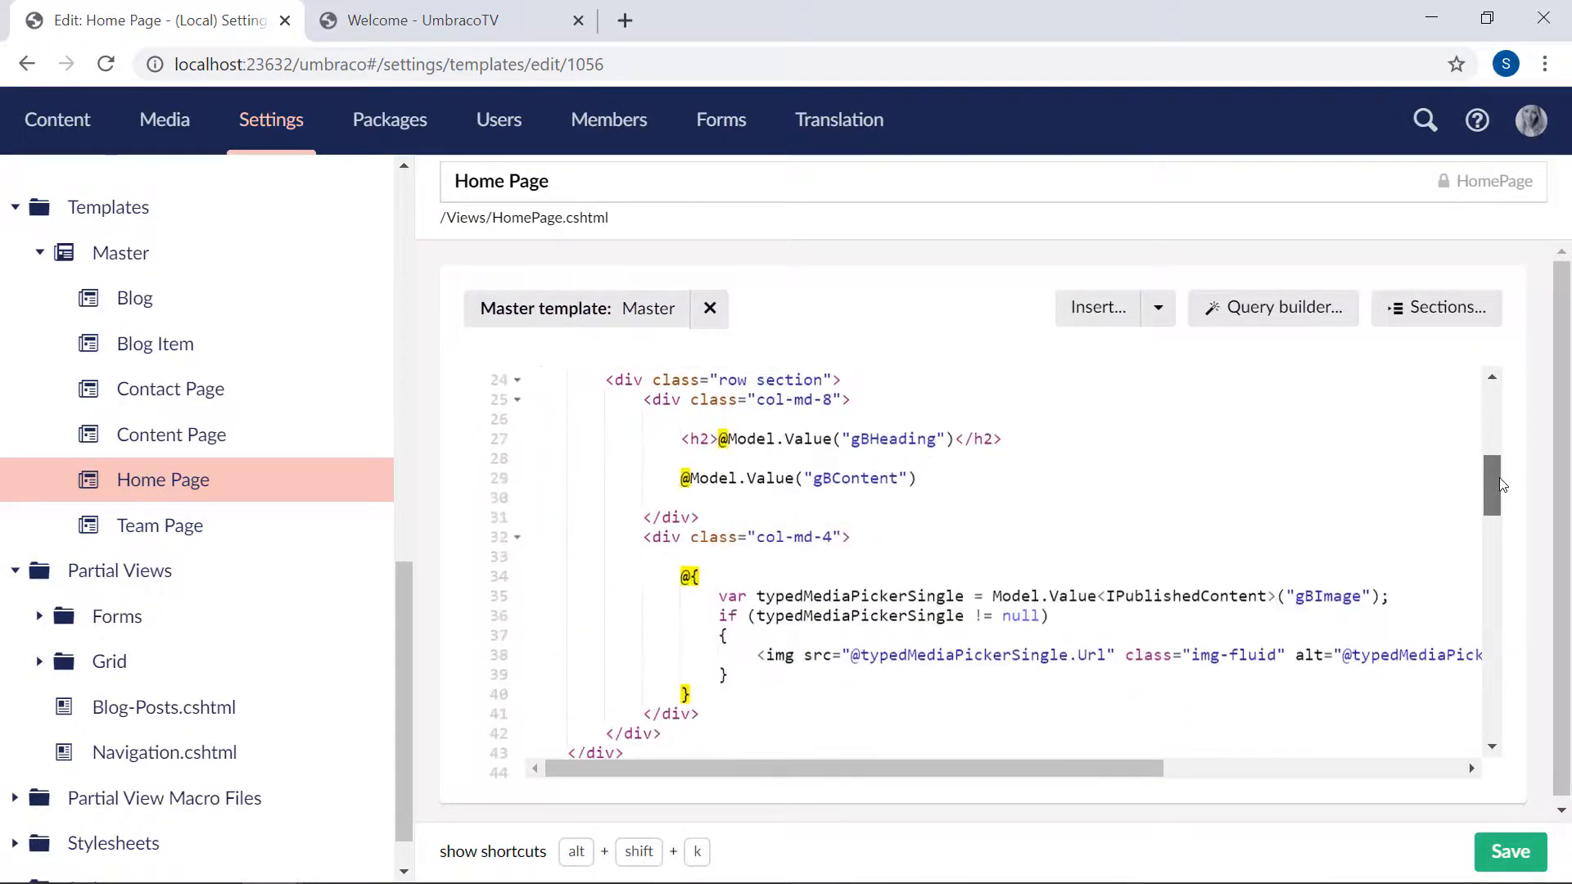
scroll("down", 3)
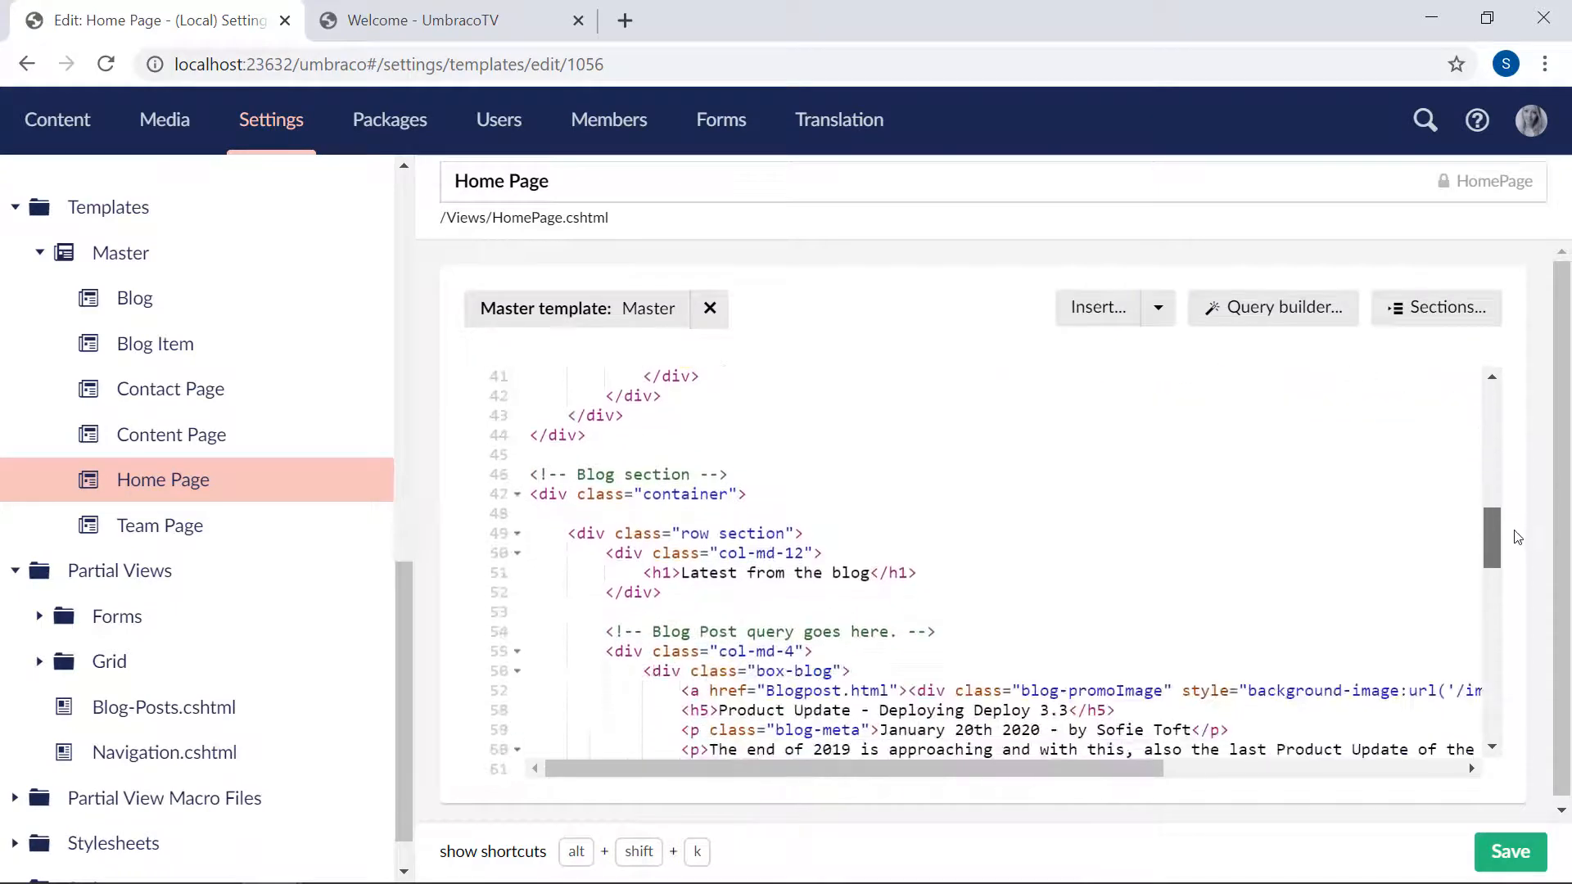
scroll("down", 3)
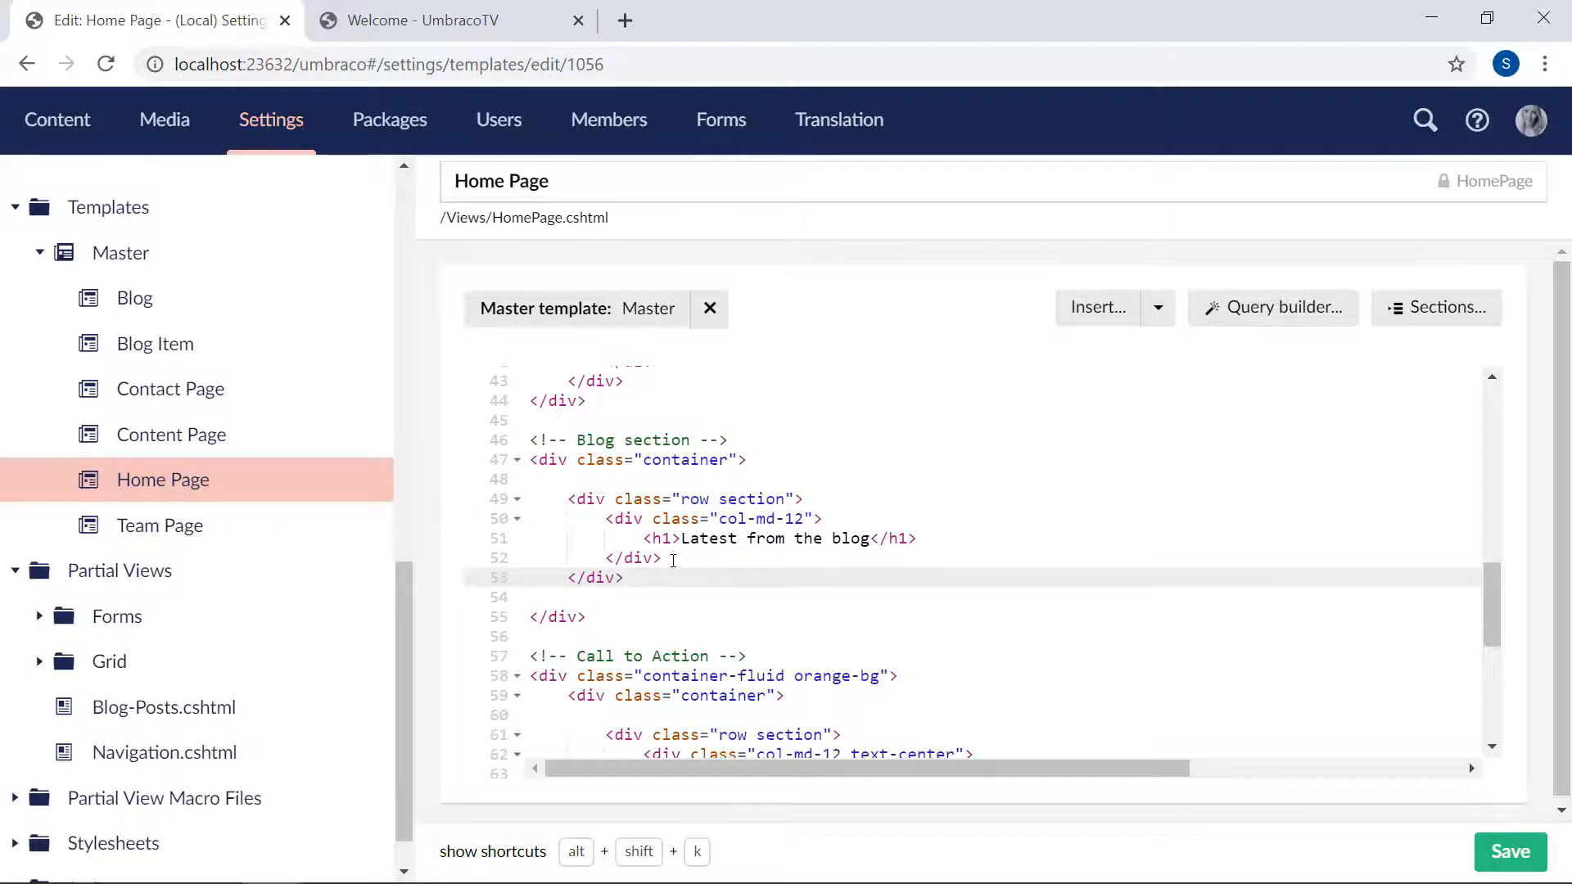
Step: Insert the Blog-Posts partial view in its place, save the Home Page template, and view the site
left_click(1098, 308)
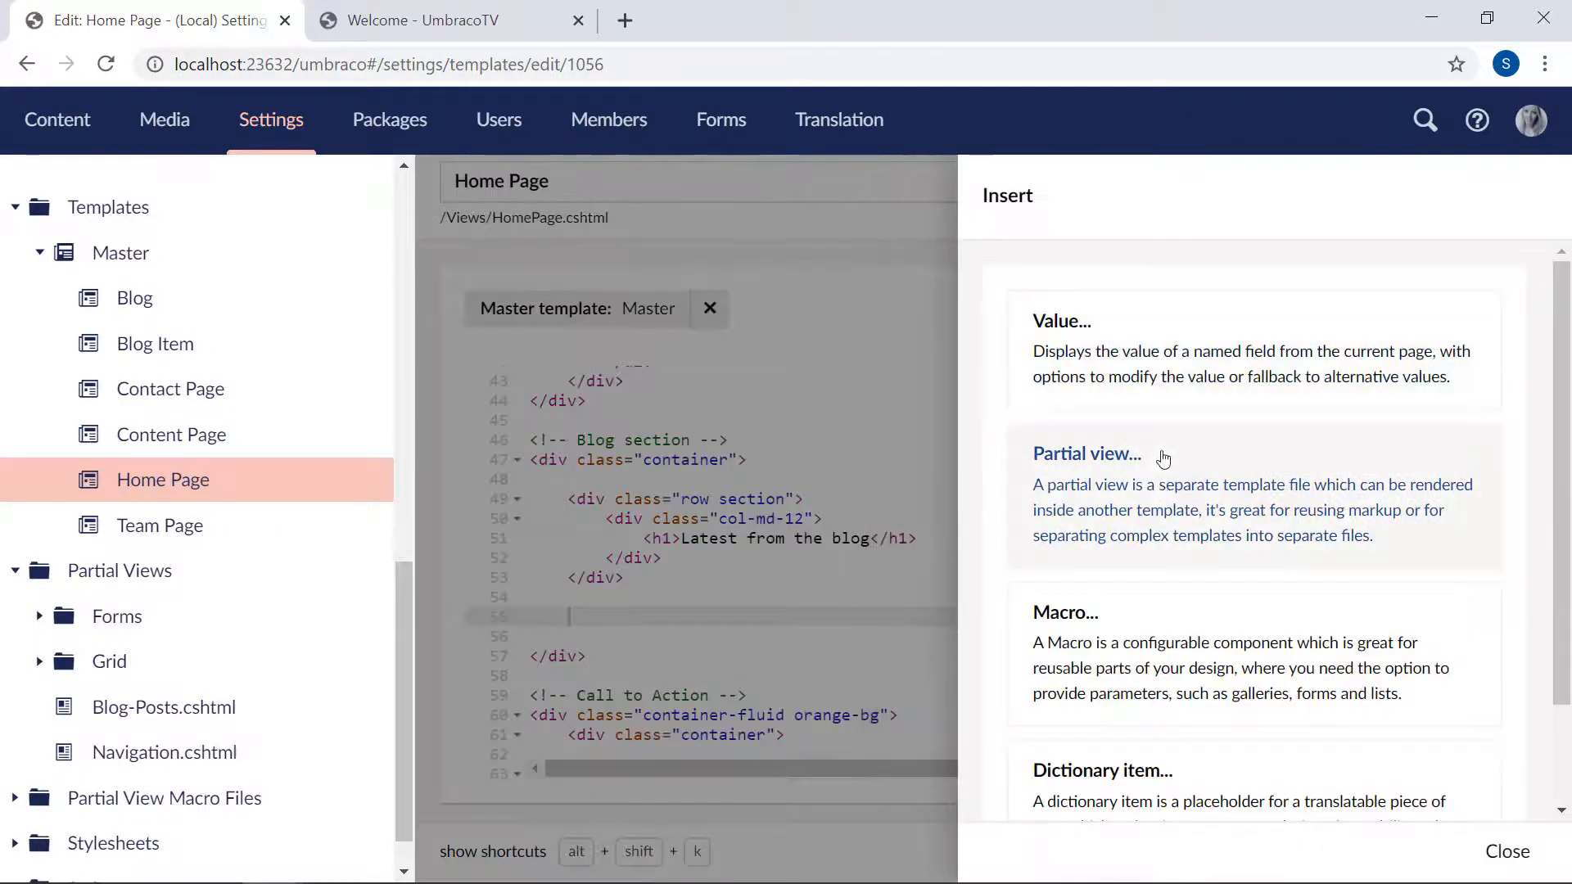
left_click(1085, 453)
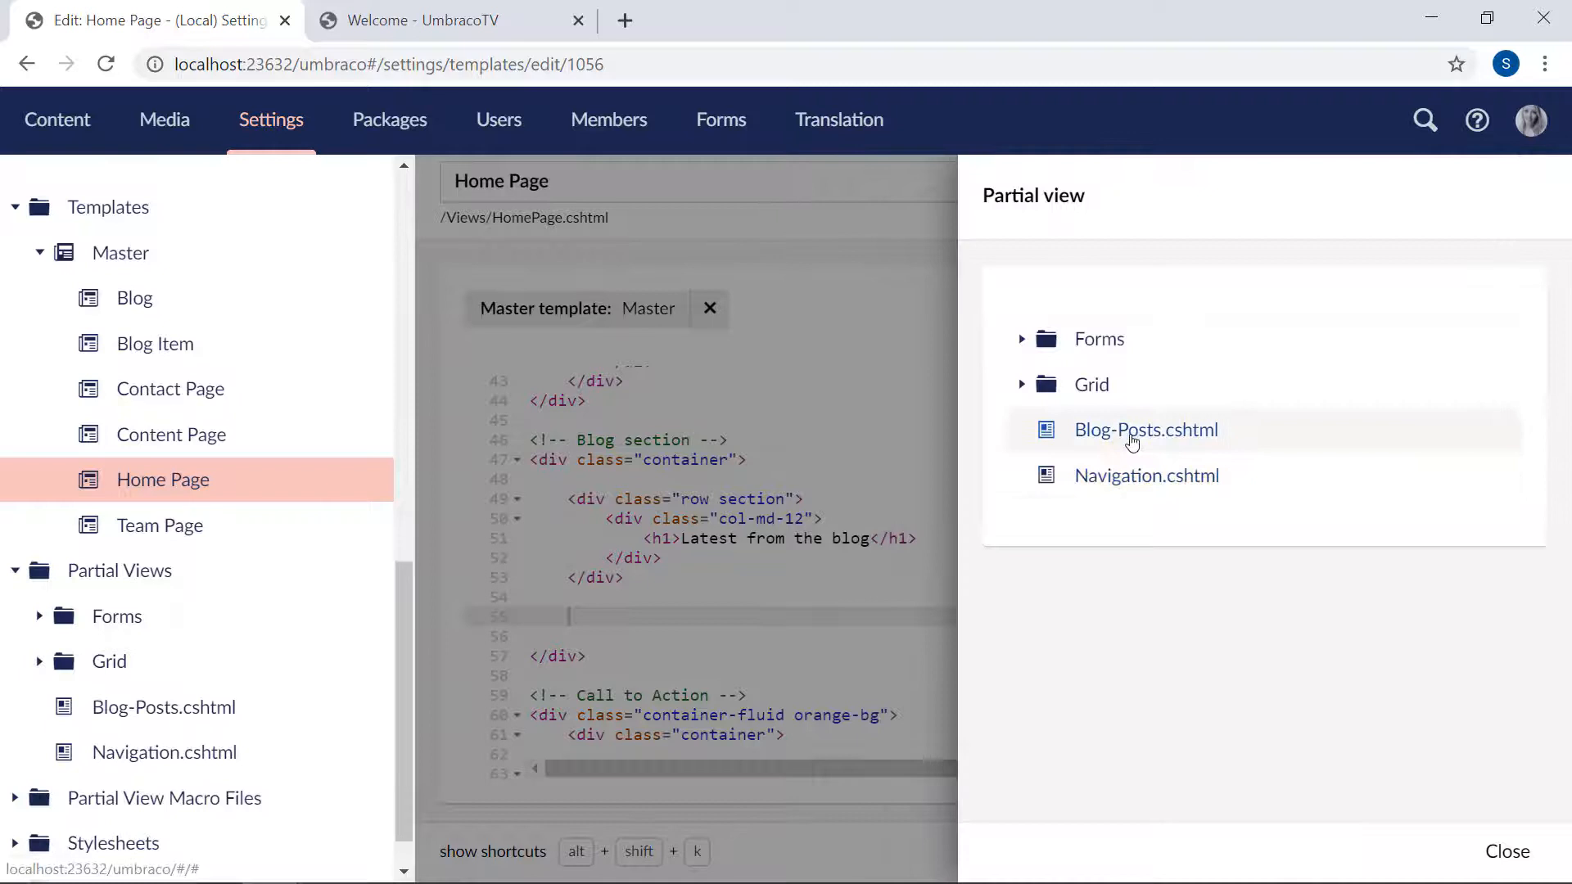
left_click(1146, 429)
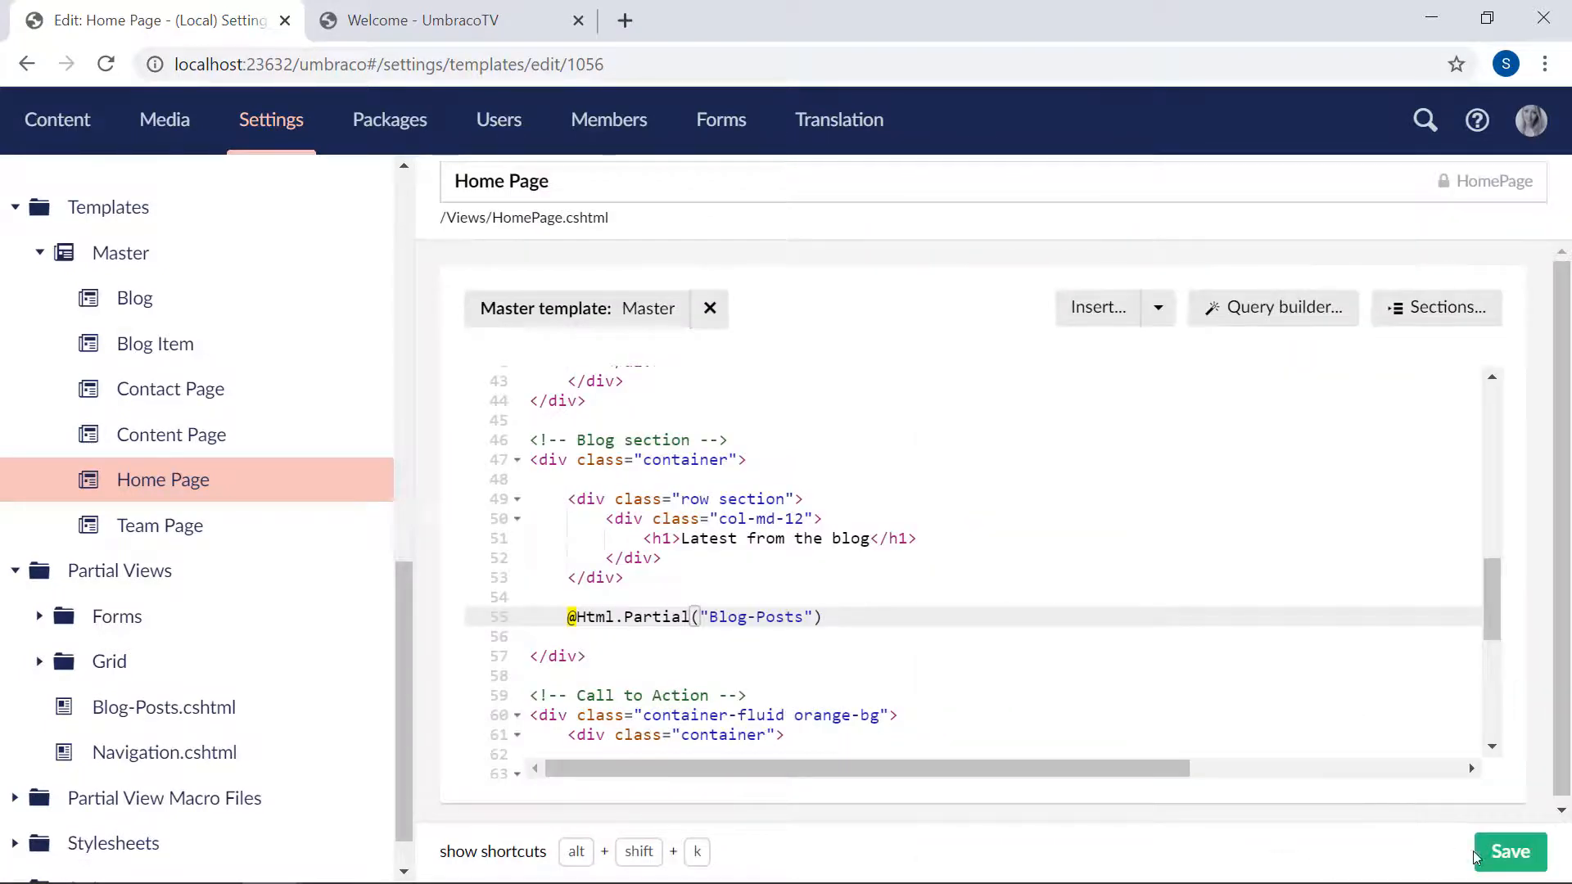
left_click(1509, 852)
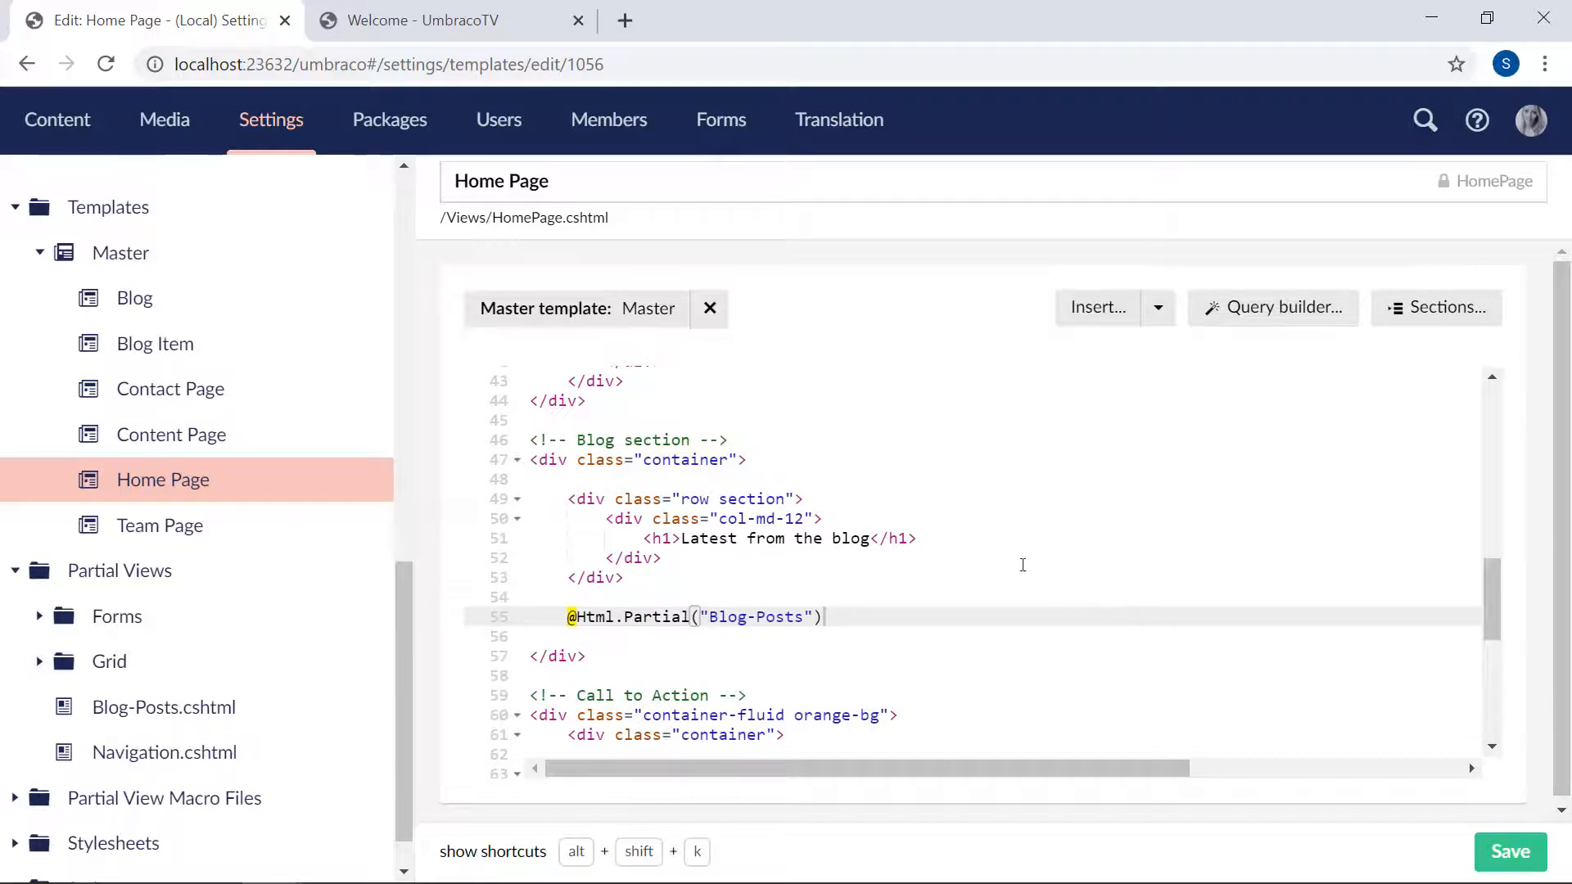
left_click(420, 22)
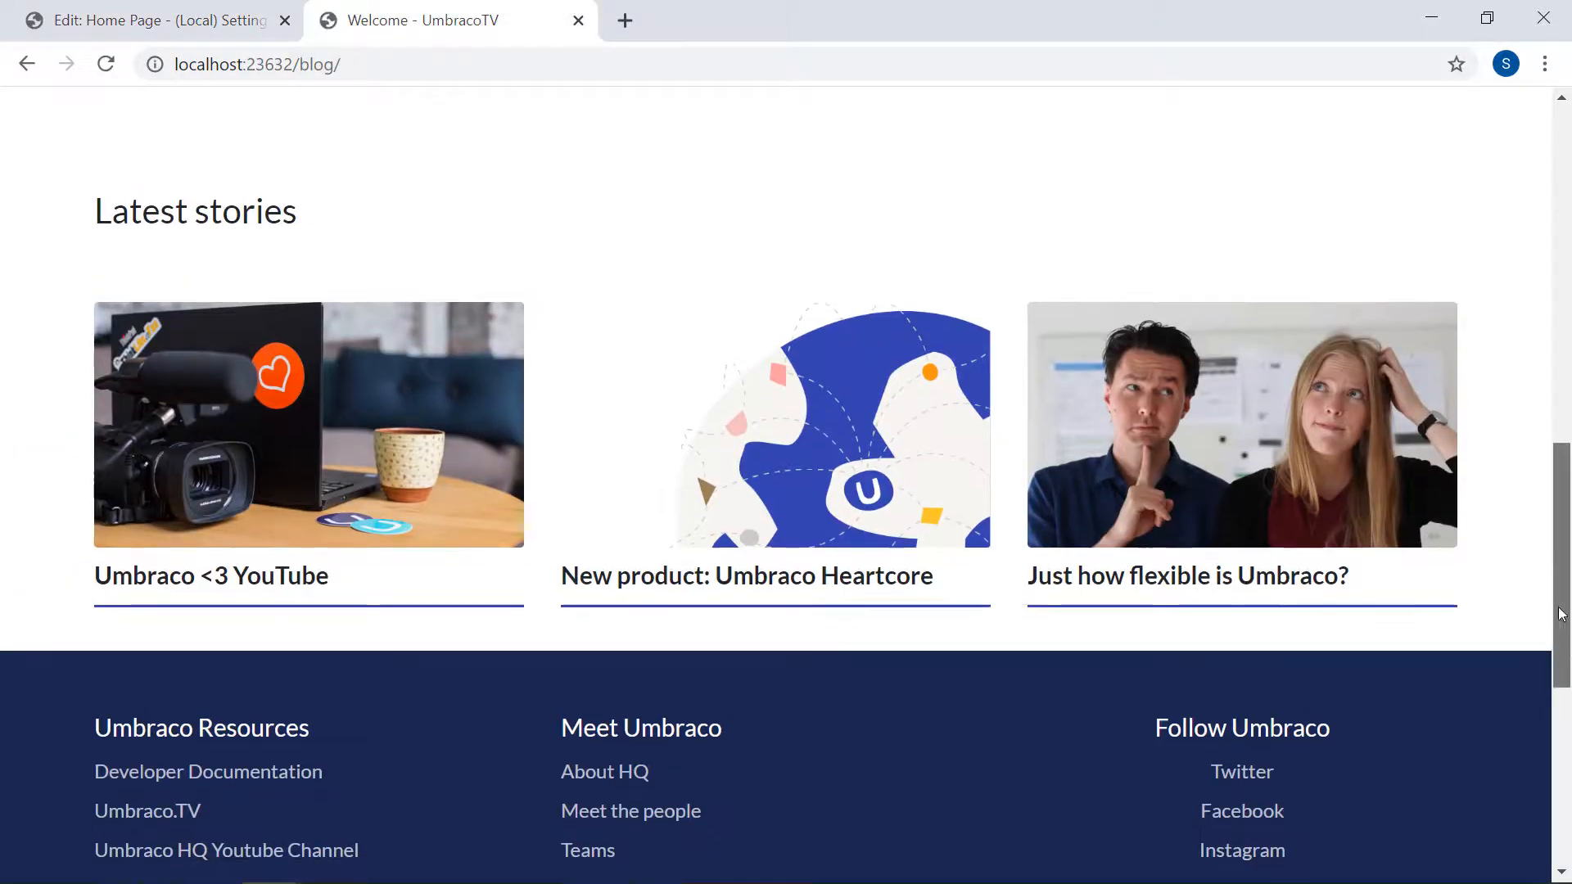
Step: Check Latest stories on the Blog page, then go to the UmbracoTV home page
scroll("up", 3)
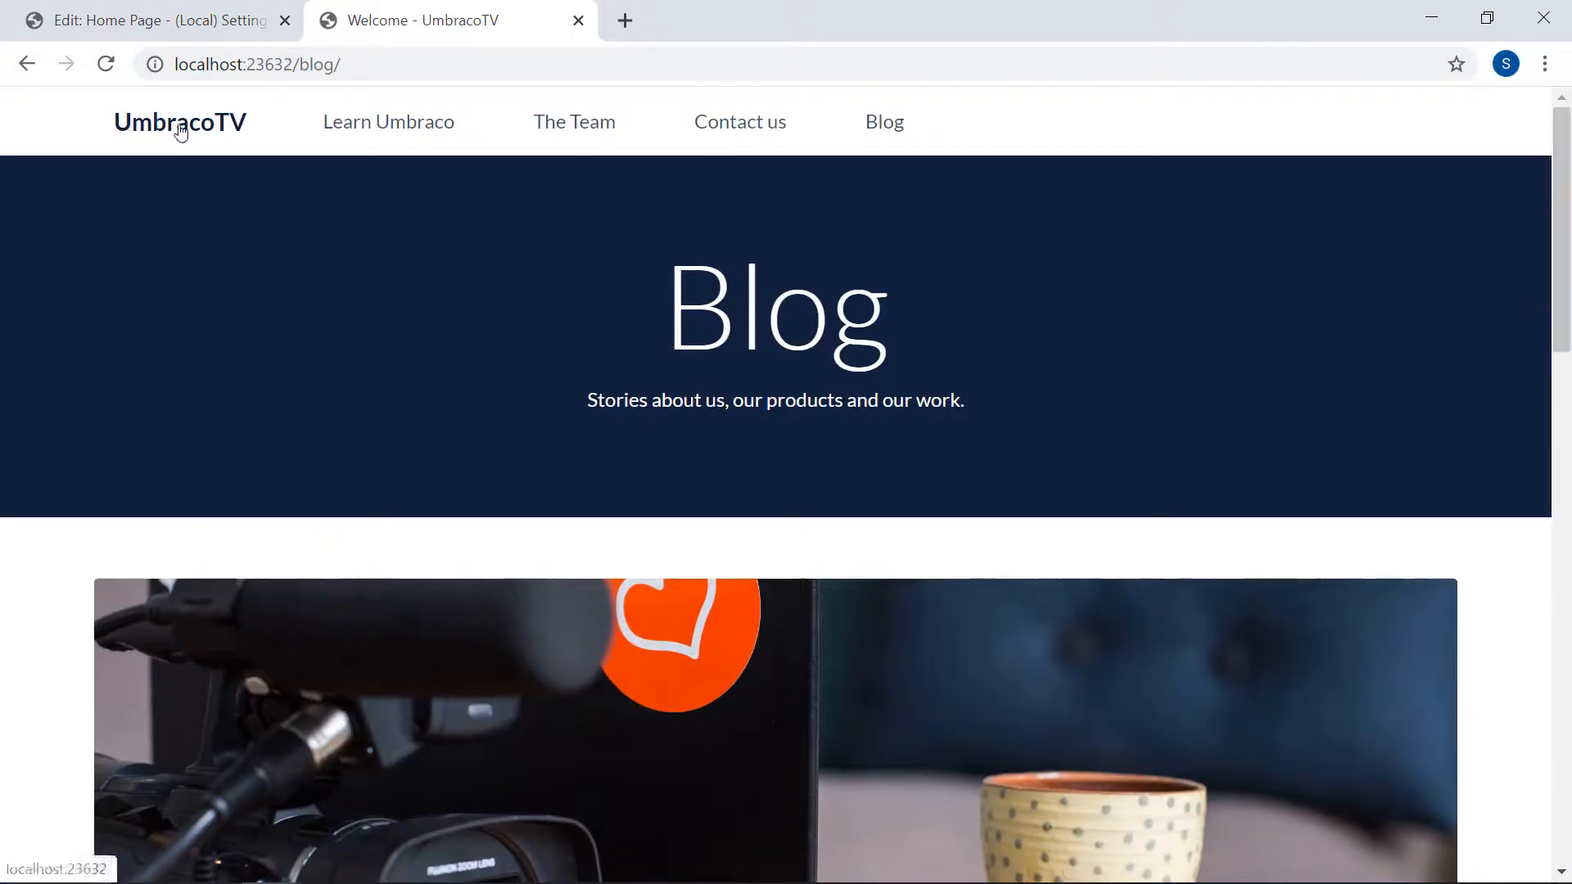
left_click(180, 121)
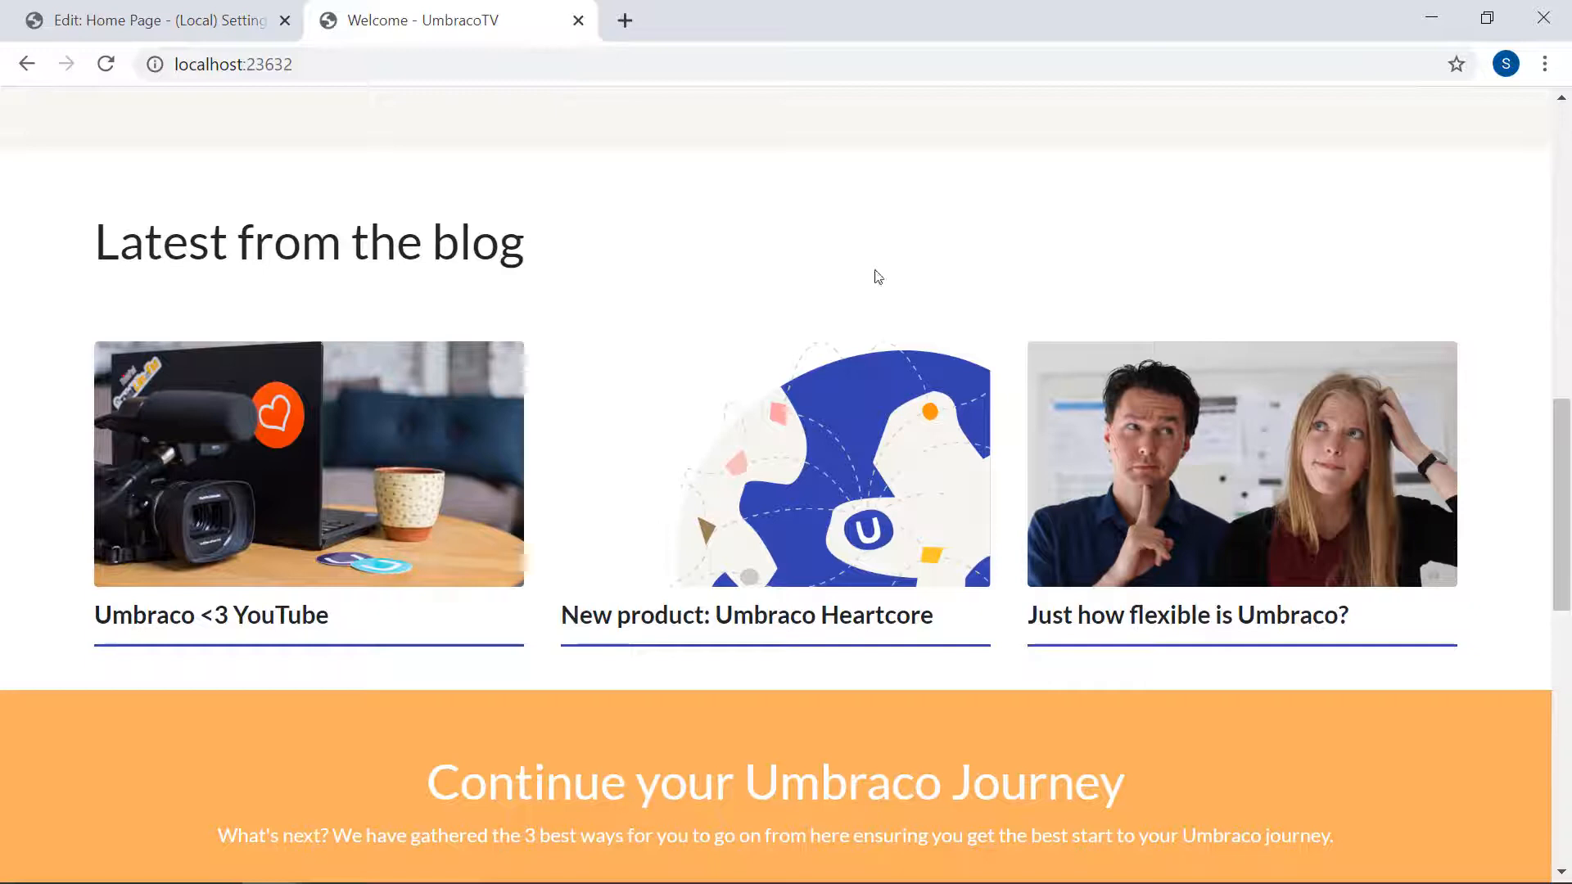
mouse_move(1424, 244)
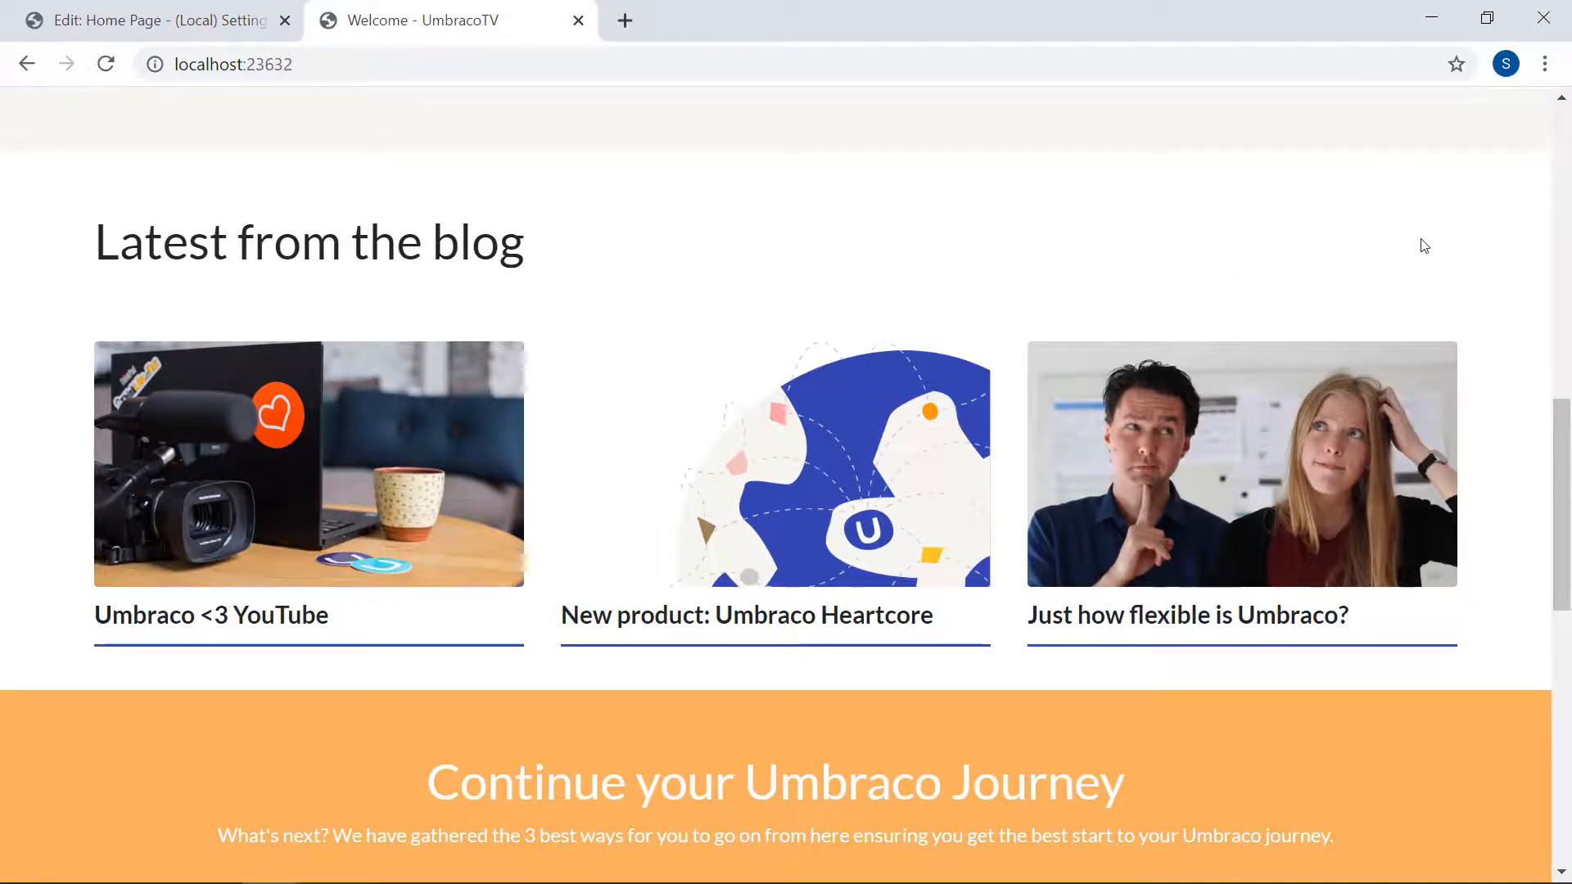
mouse_move(1458, 236)
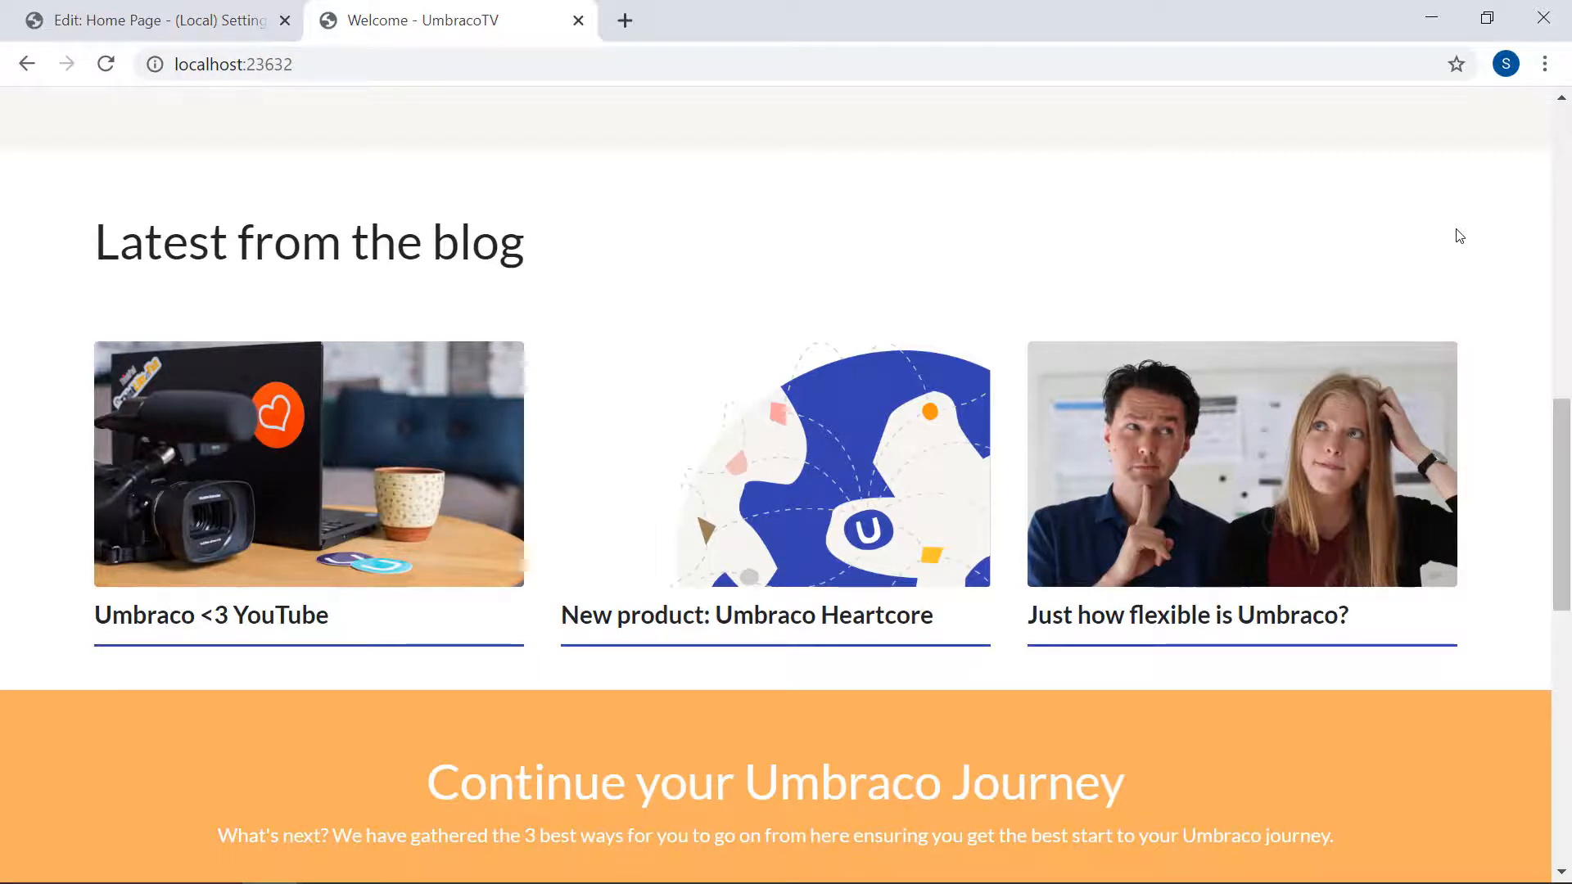
mouse_move(1454, 239)
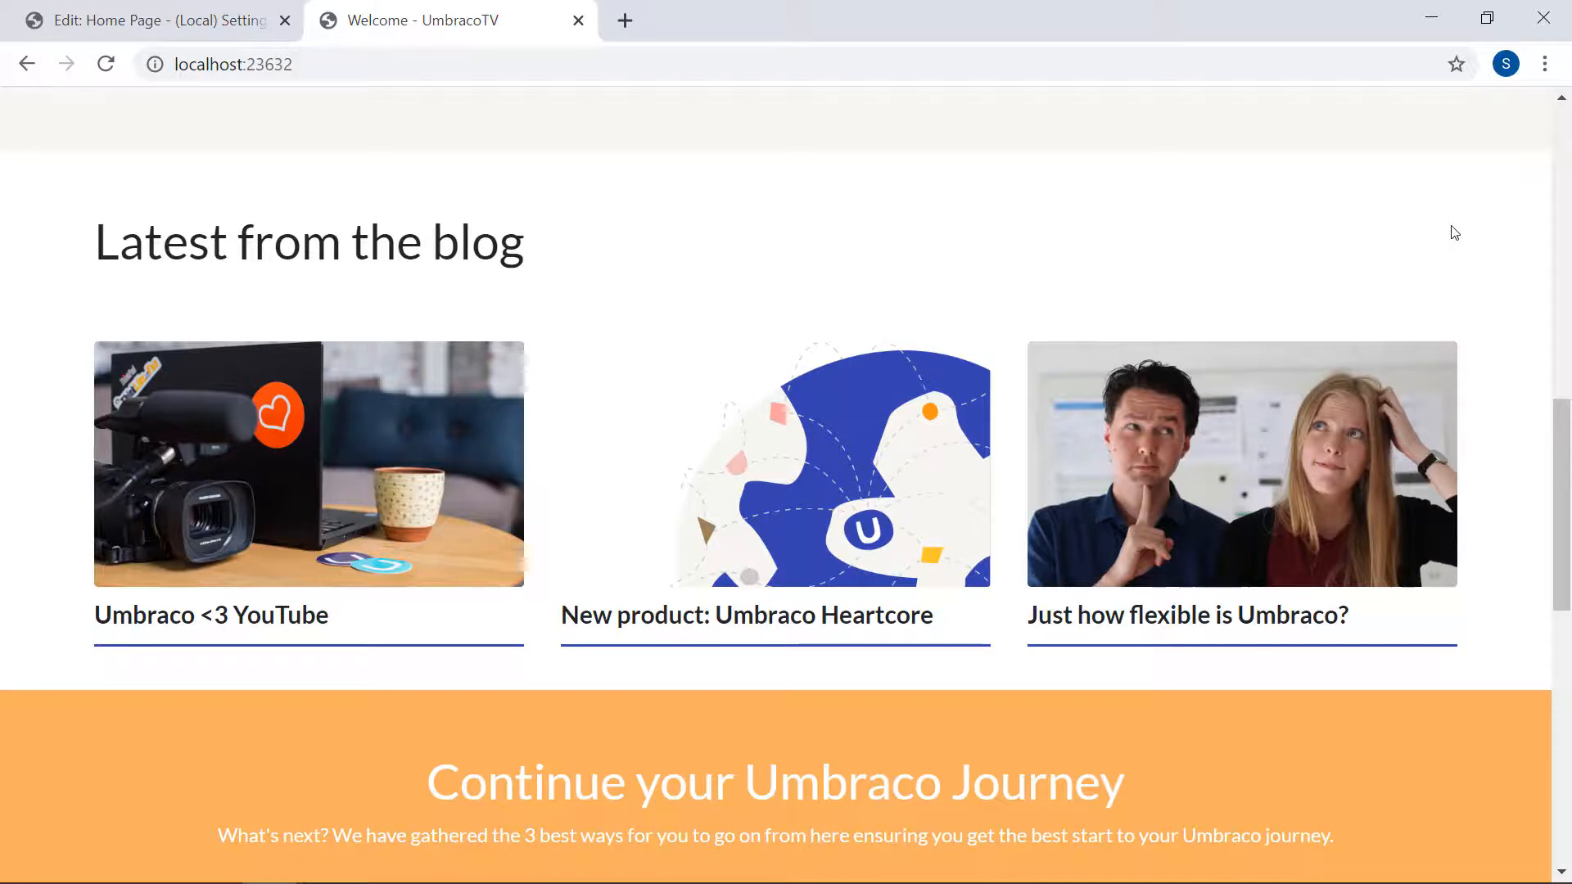
mouse_move(1439, 223)
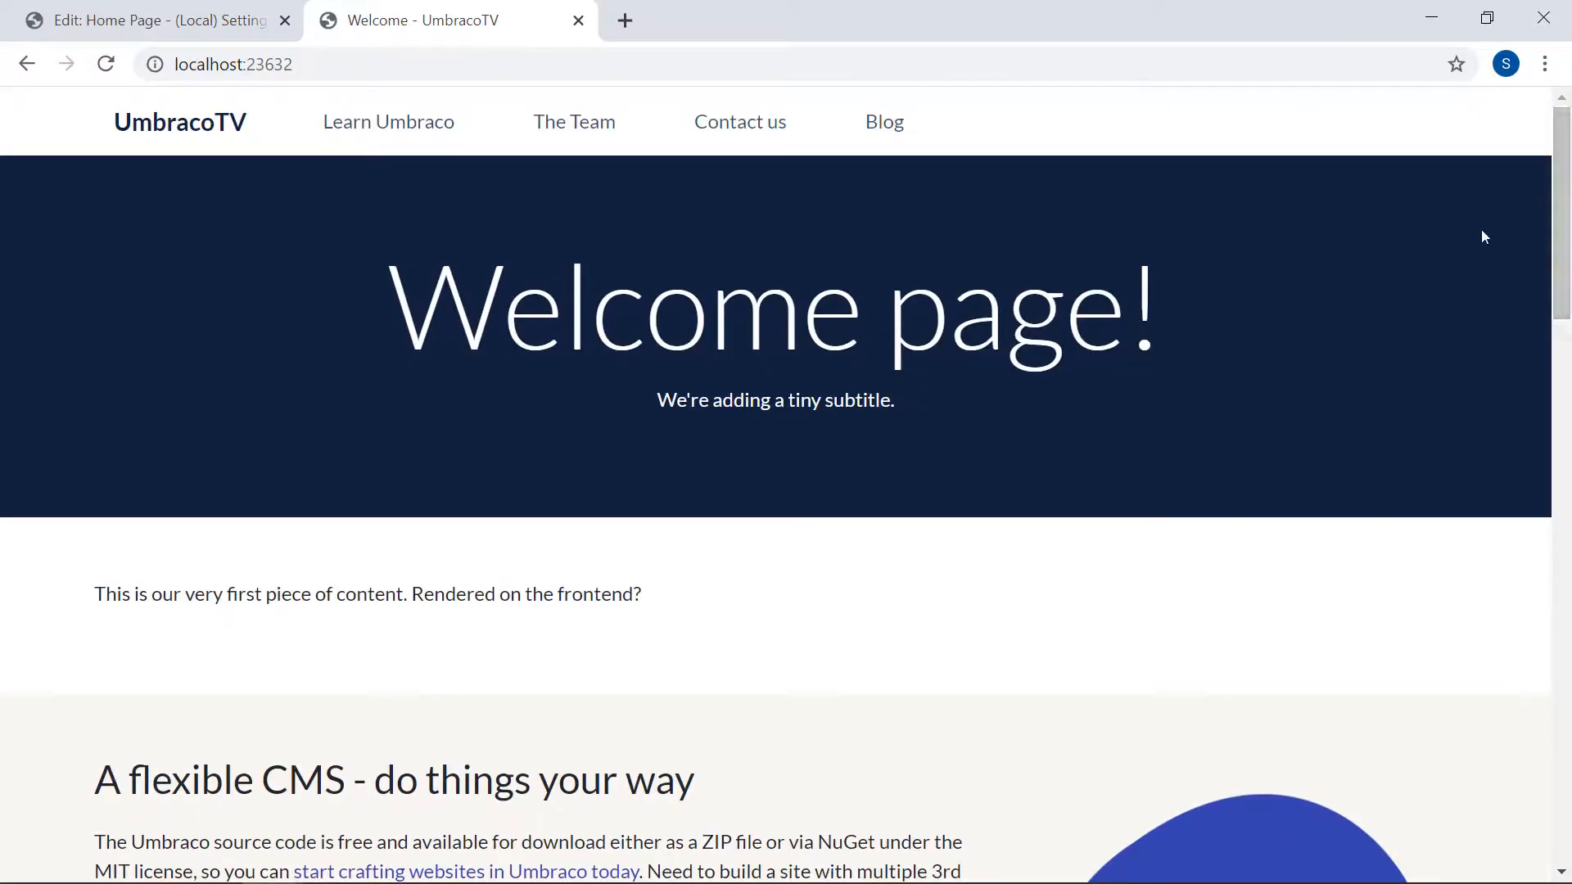
mouse_move(1381, 416)
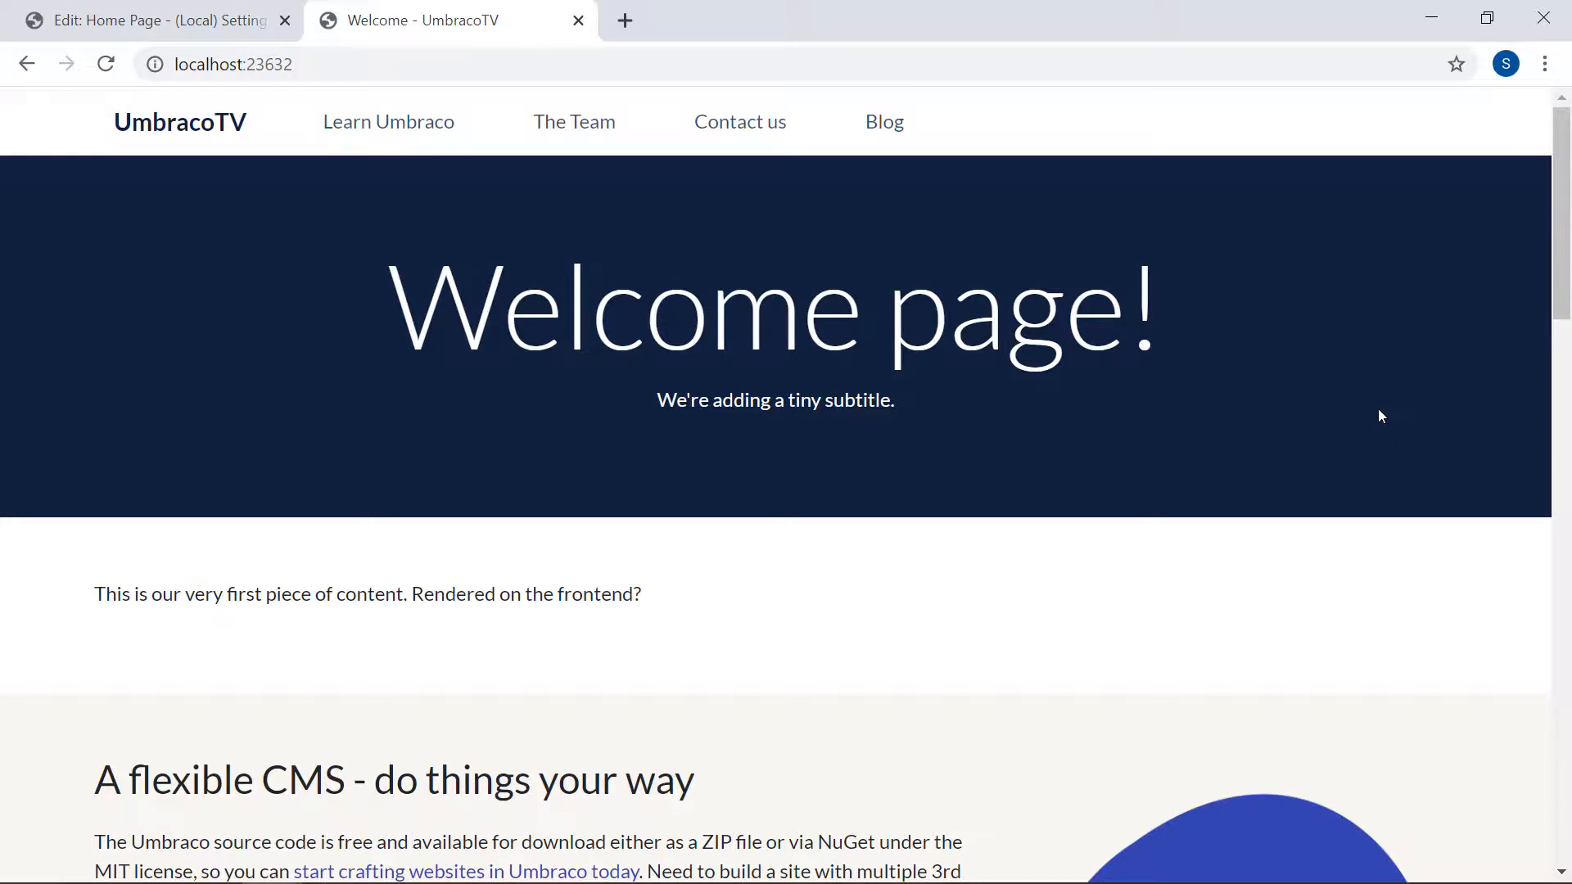
mouse_move(1331, 522)
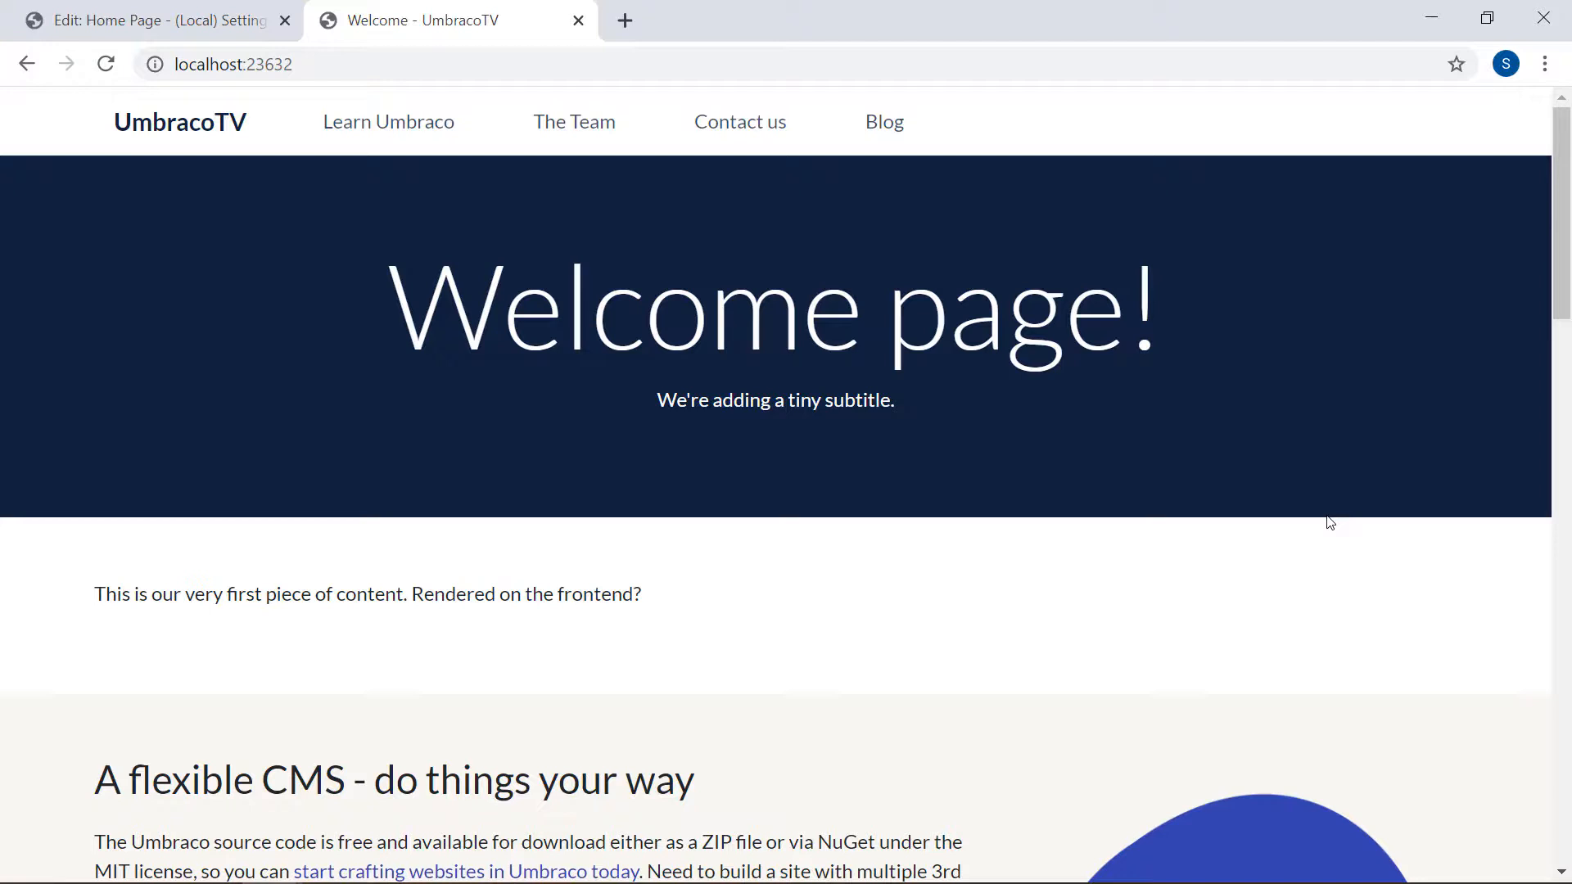
mouse_move(1255, 524)
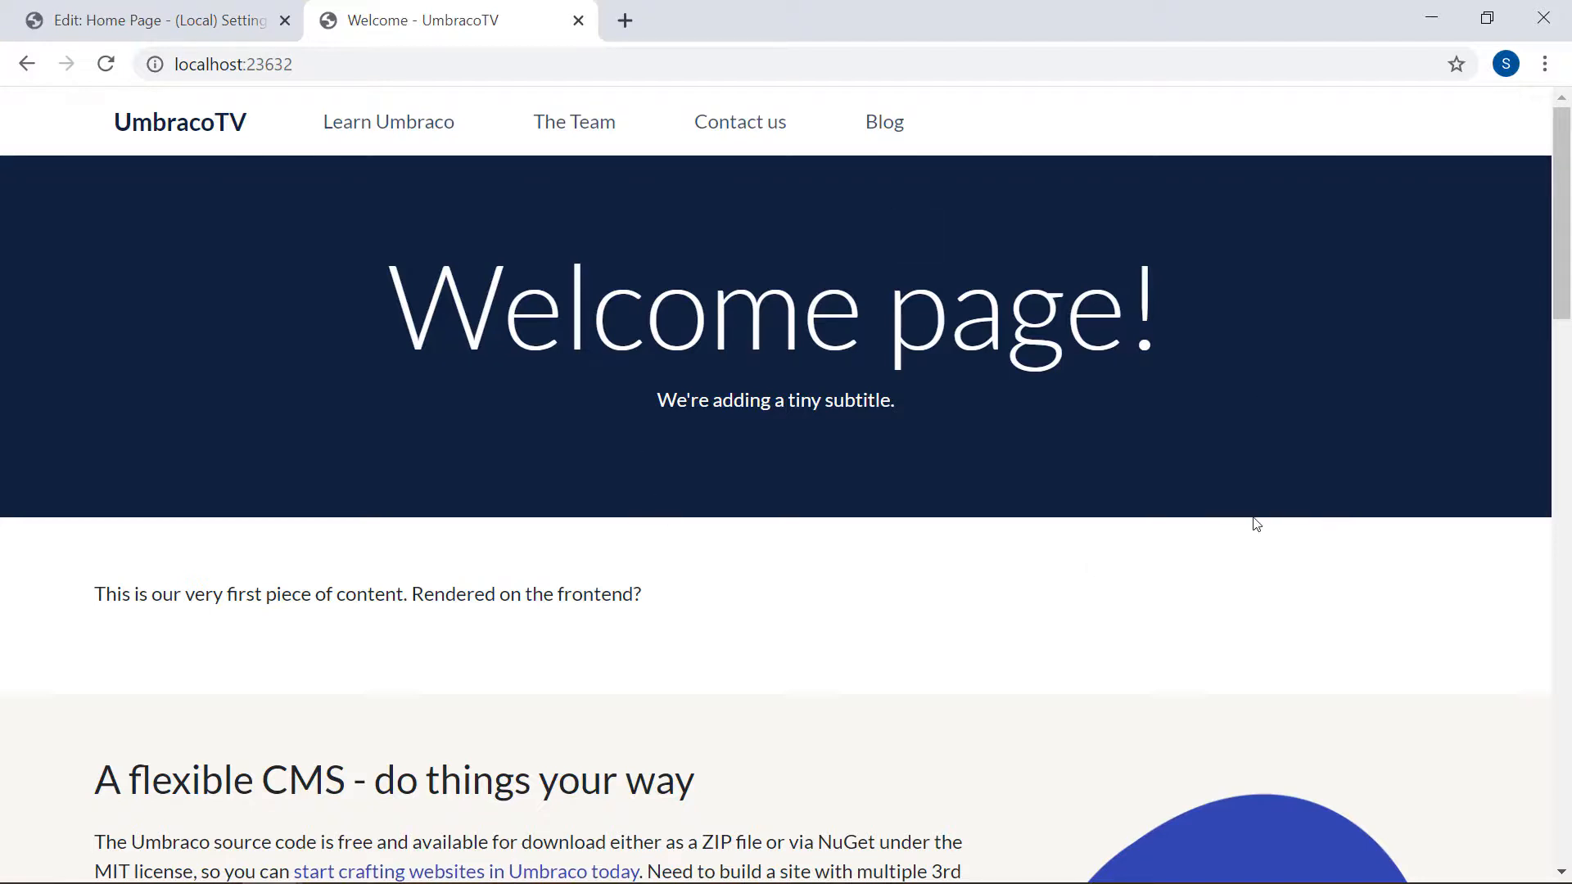